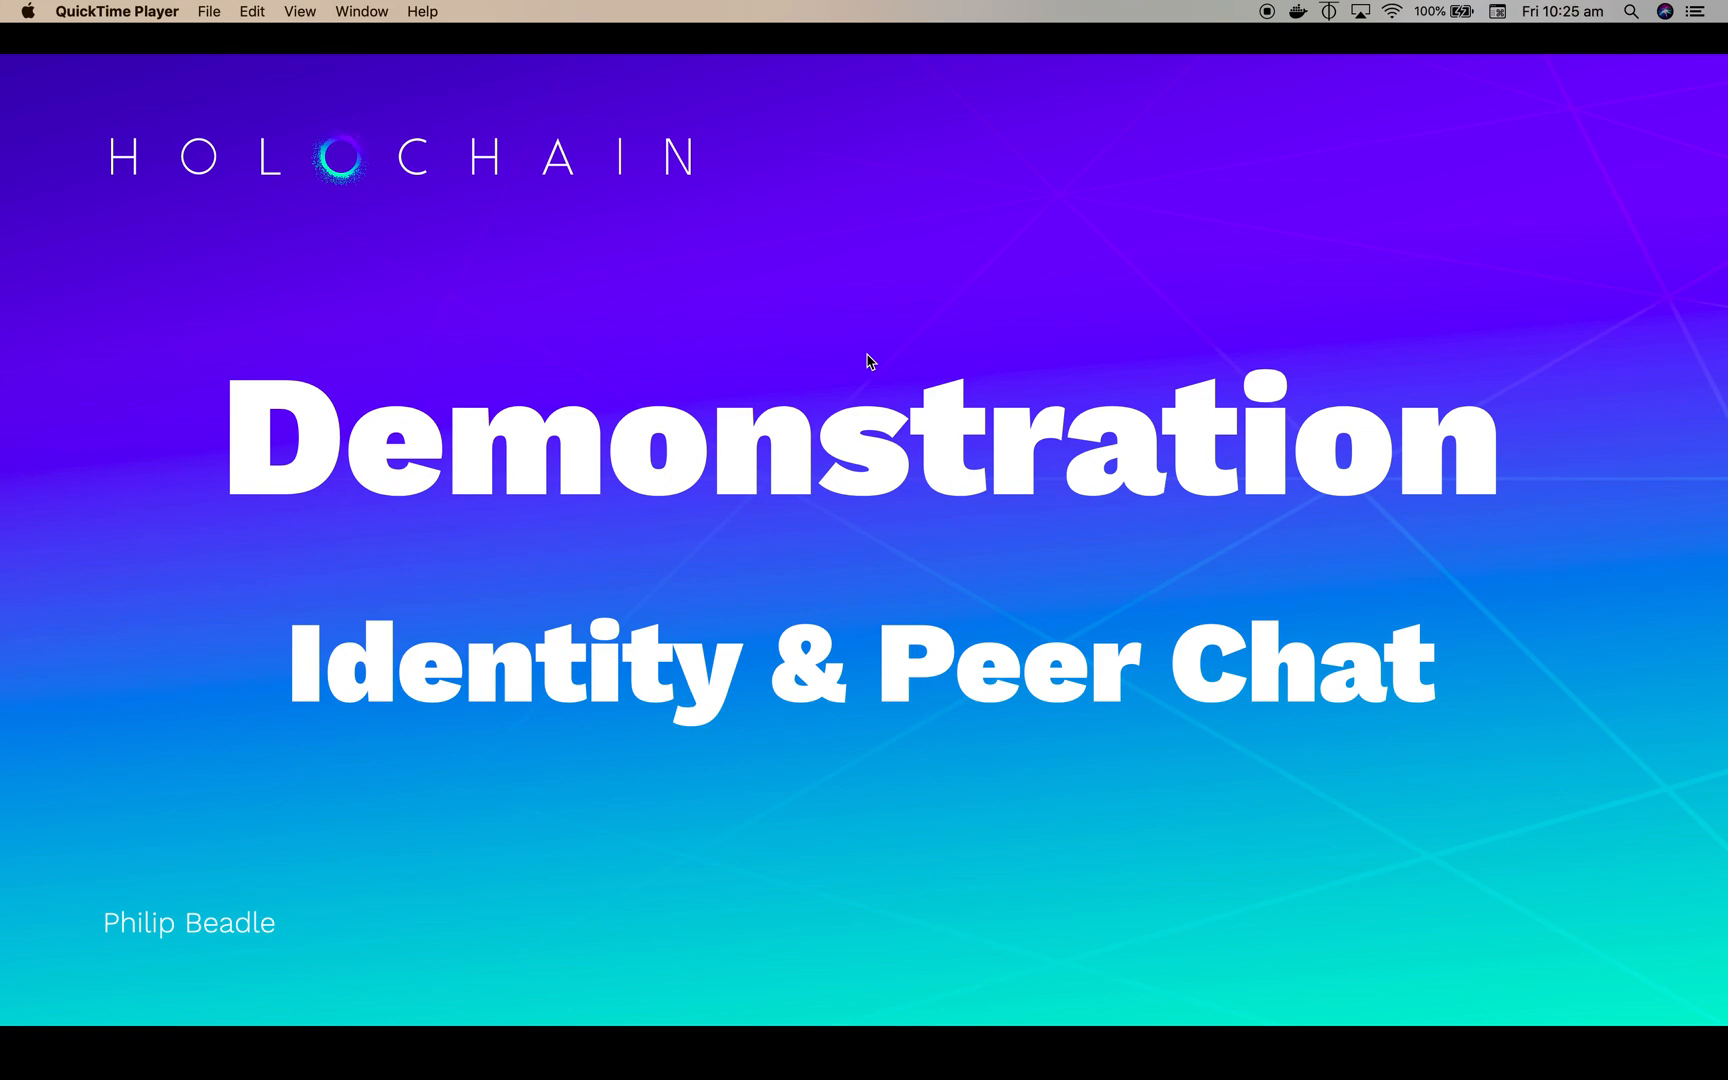
Step: Leave the QuickTime title slide to show the Identity Manager and chat windows
{"action": "key", "text": "Cmd+Tab"}
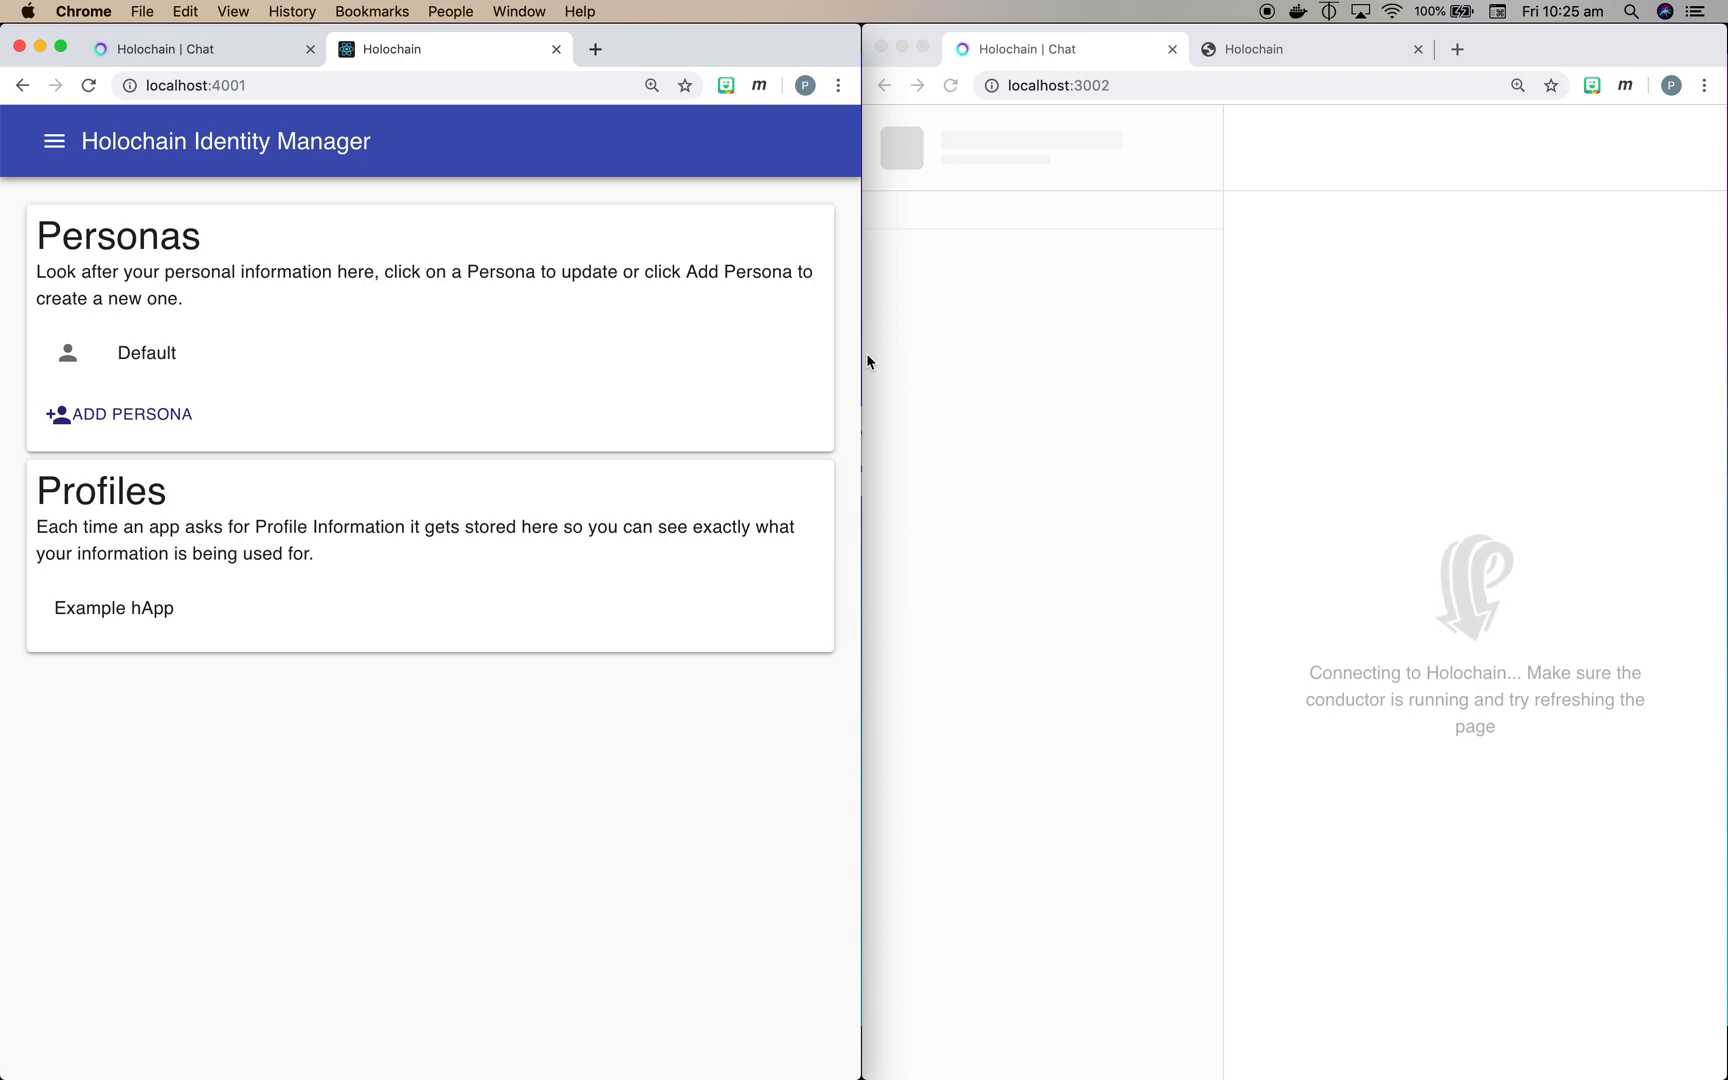
Step: Start a new persona named Public with an empty field row added
{"action": "left_click", "coordinate": [118, 414]}
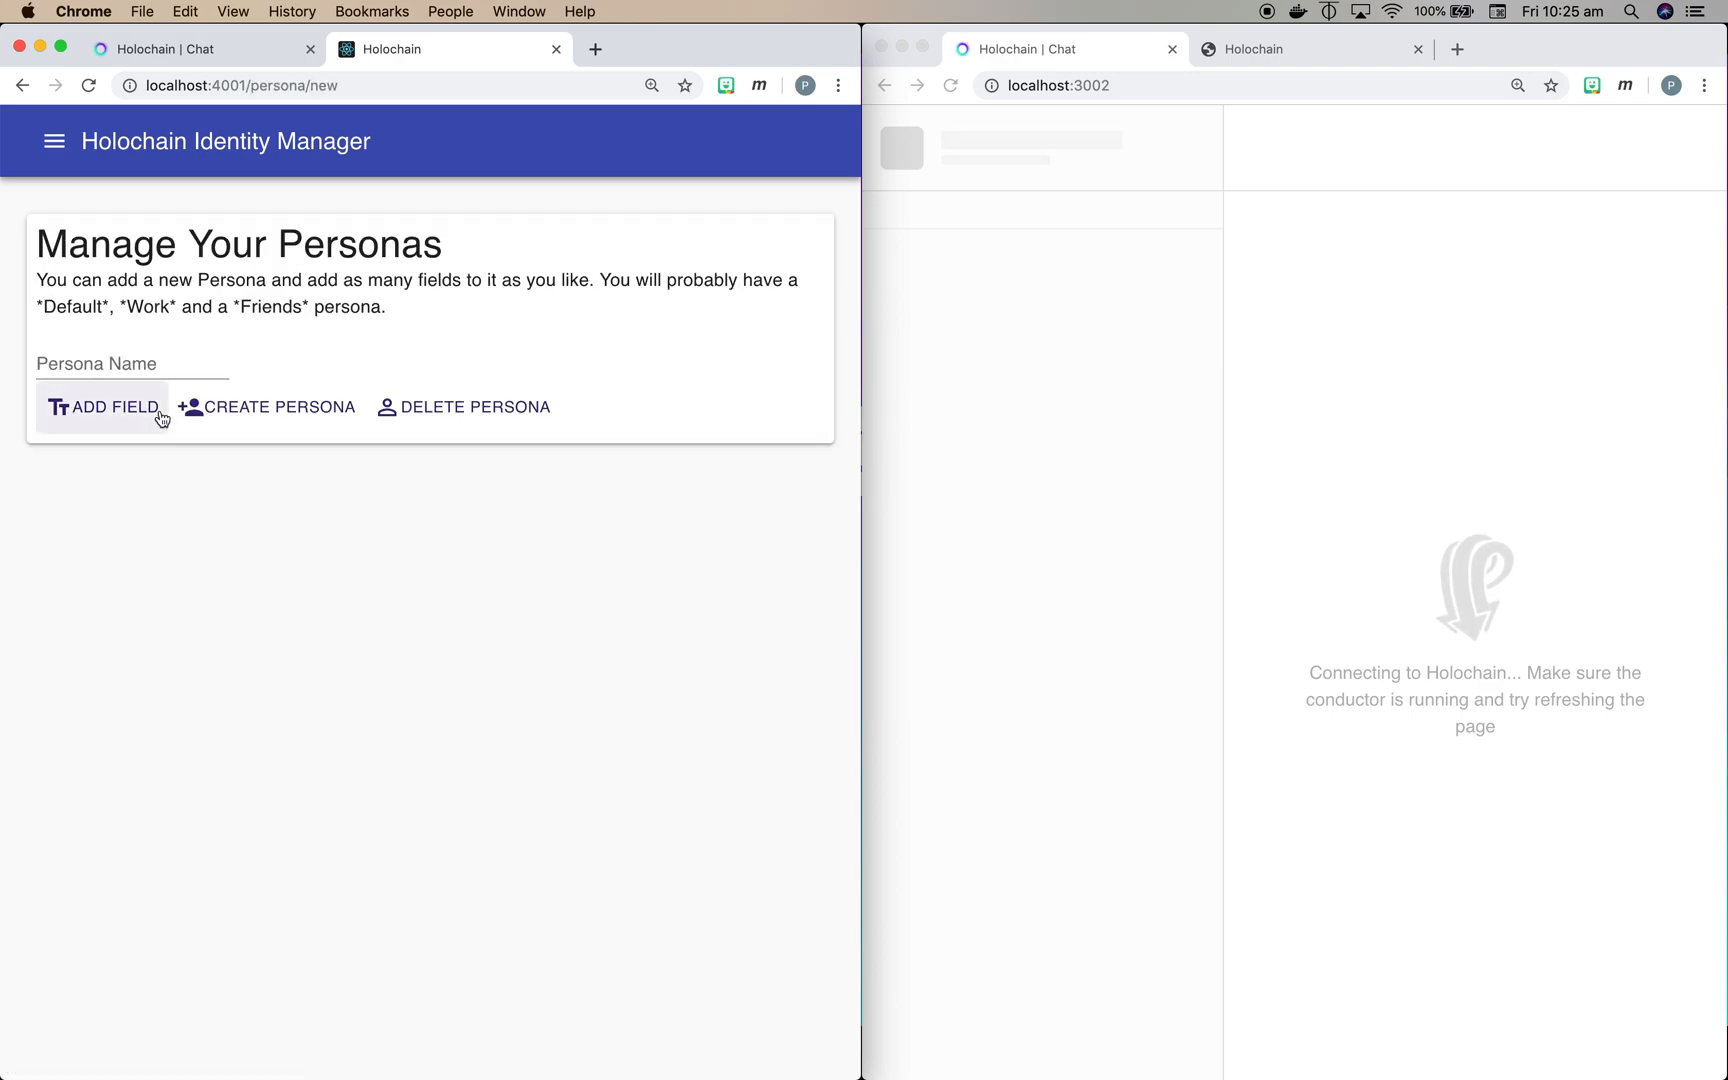
{"action": "type", "text": "Fa"}
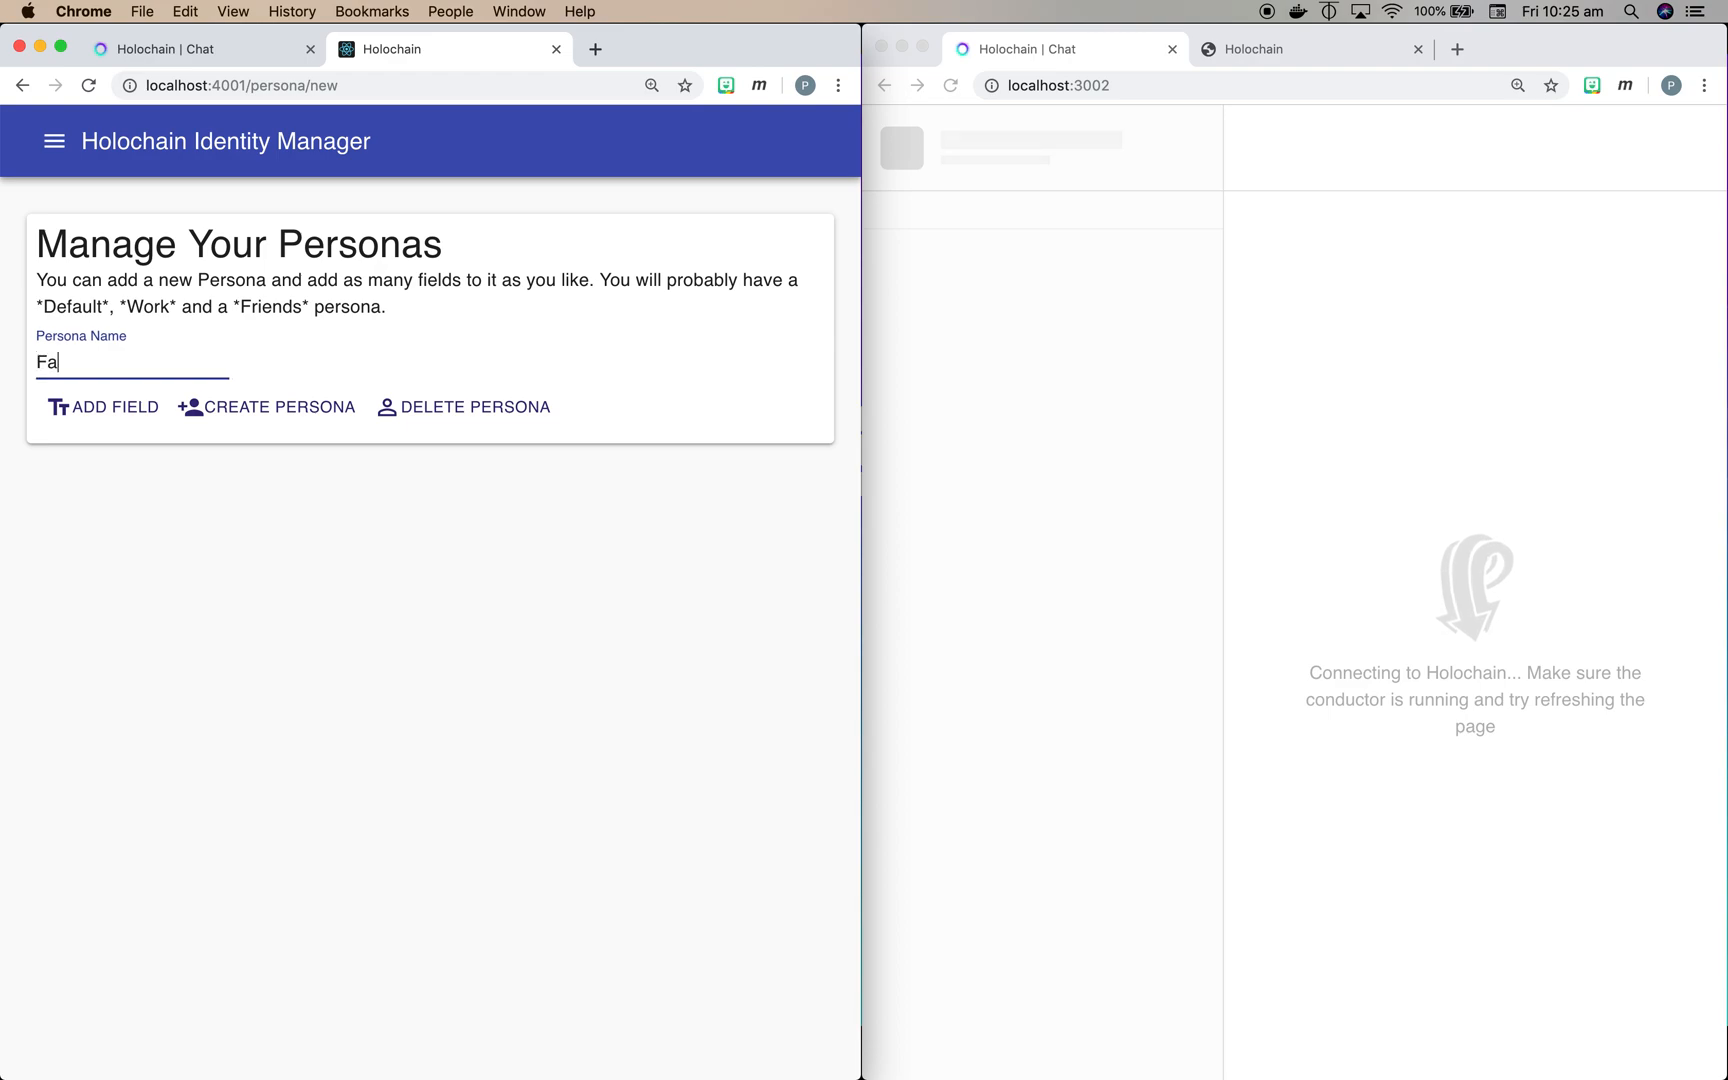
{"action": "type", "text": "mily"}
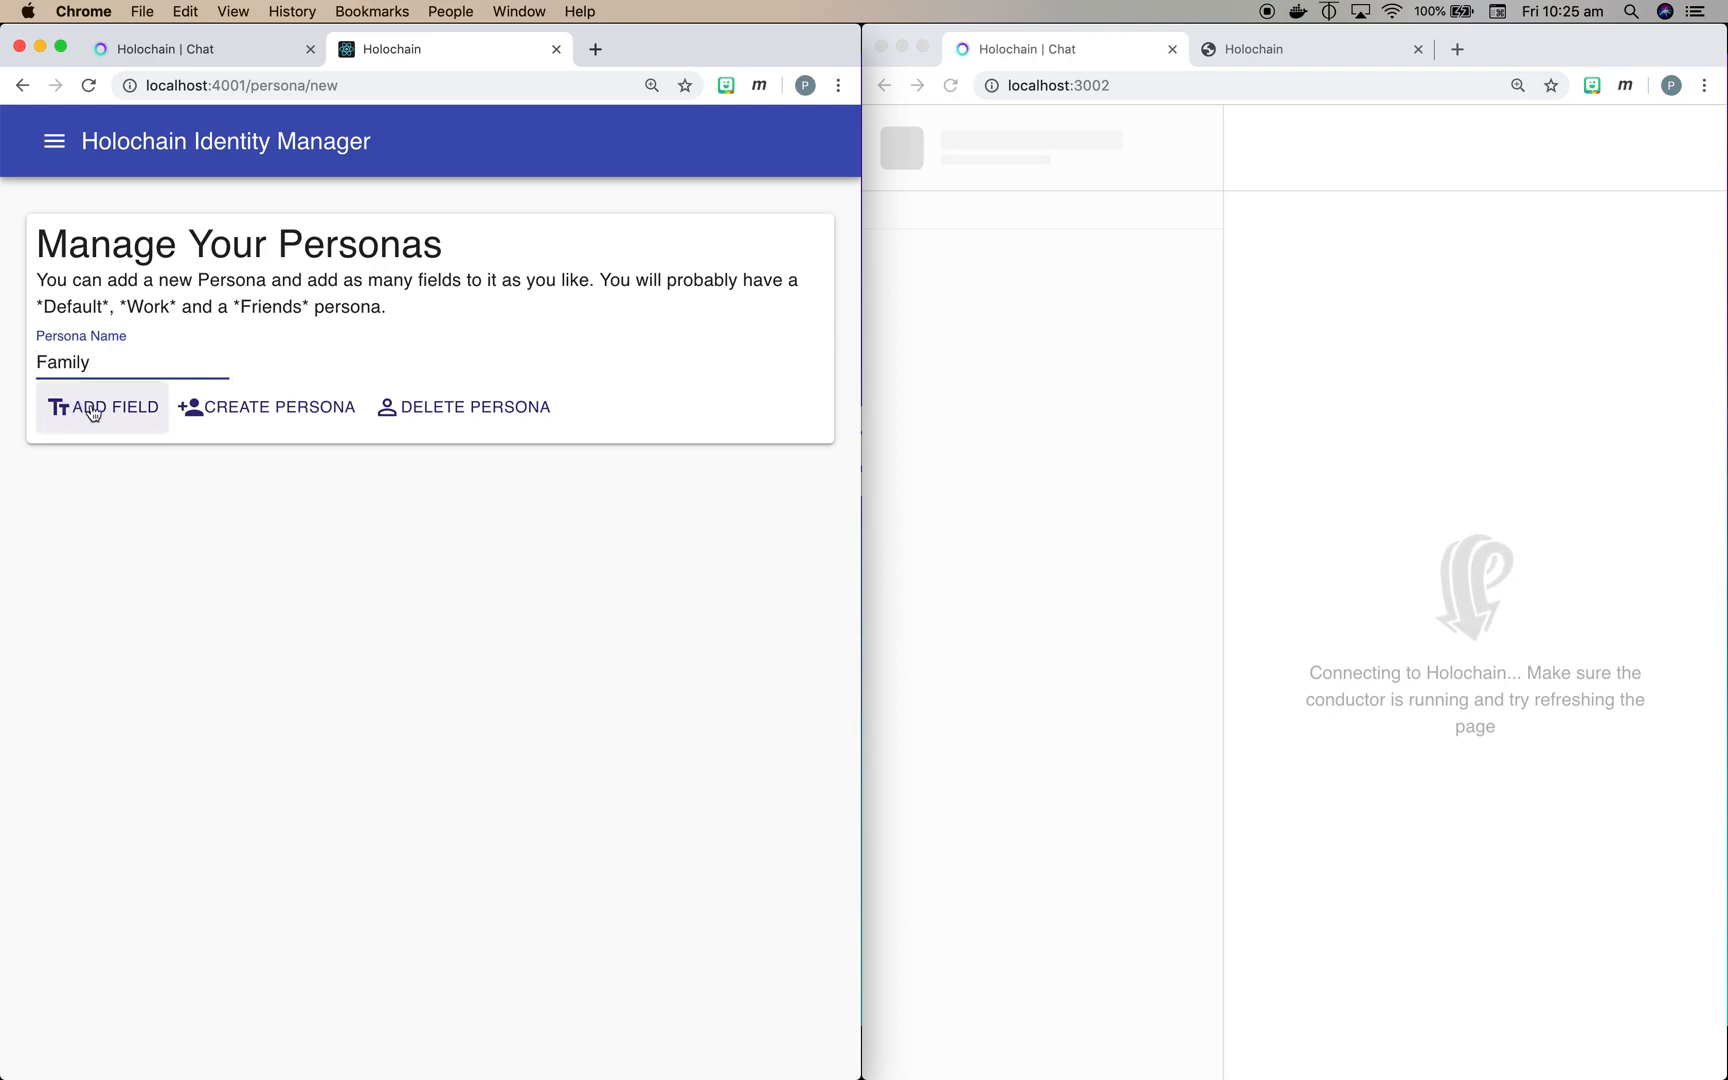
{"action": "left_click", "coordinate": [102, 408]}
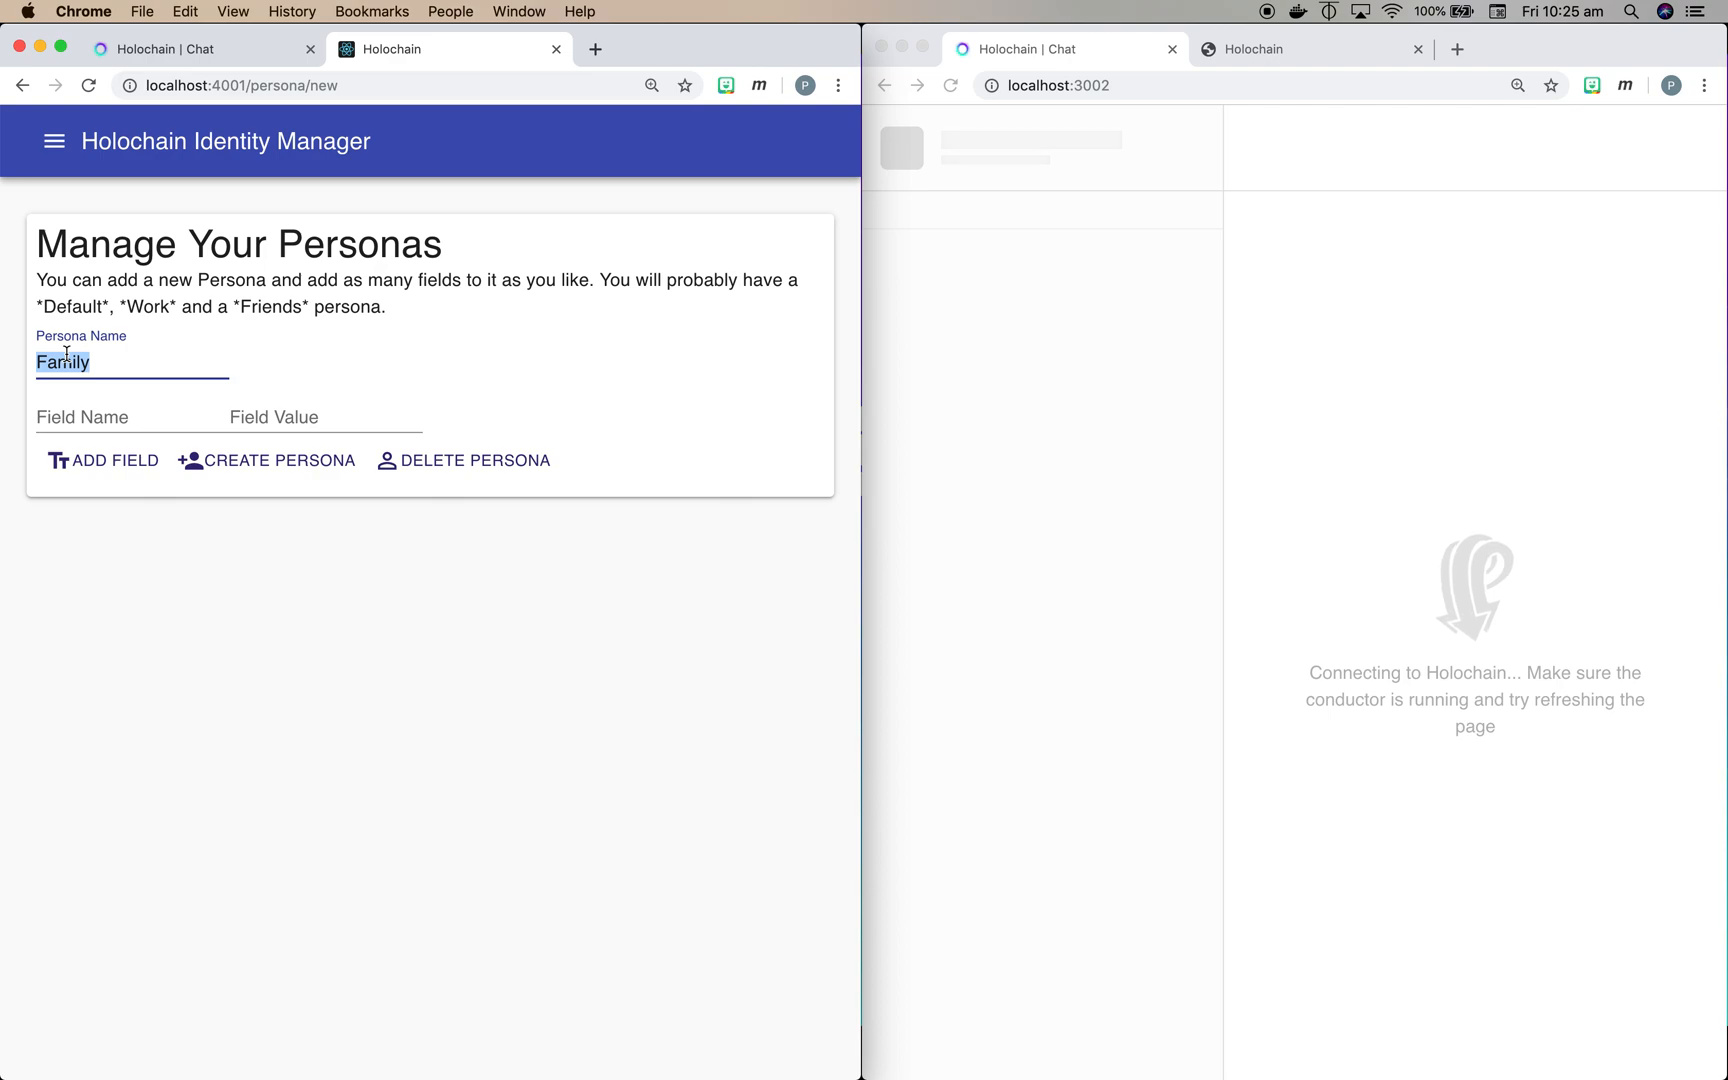
{"action": "type", "text": "Public"}
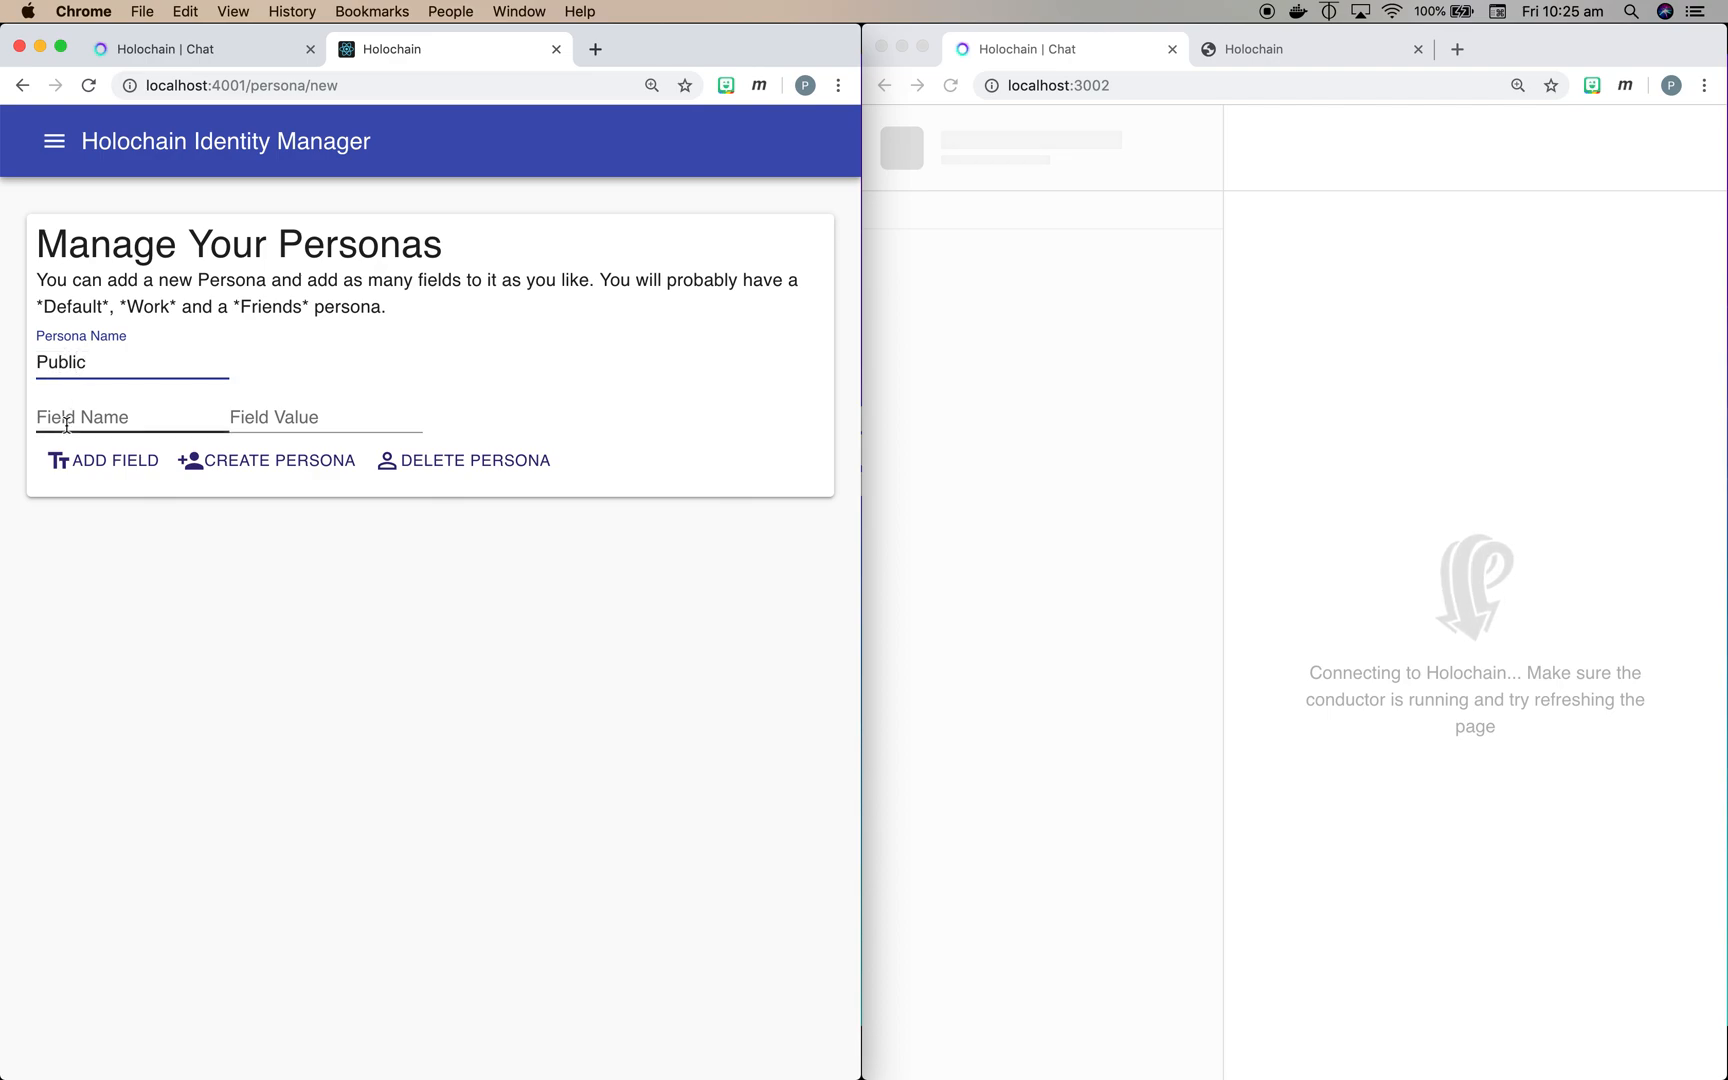
Step: Add first_name 'Phild Public name' and last_name 'Beadle' fields and create the Public persona
{"action": "type", "text": "first"}
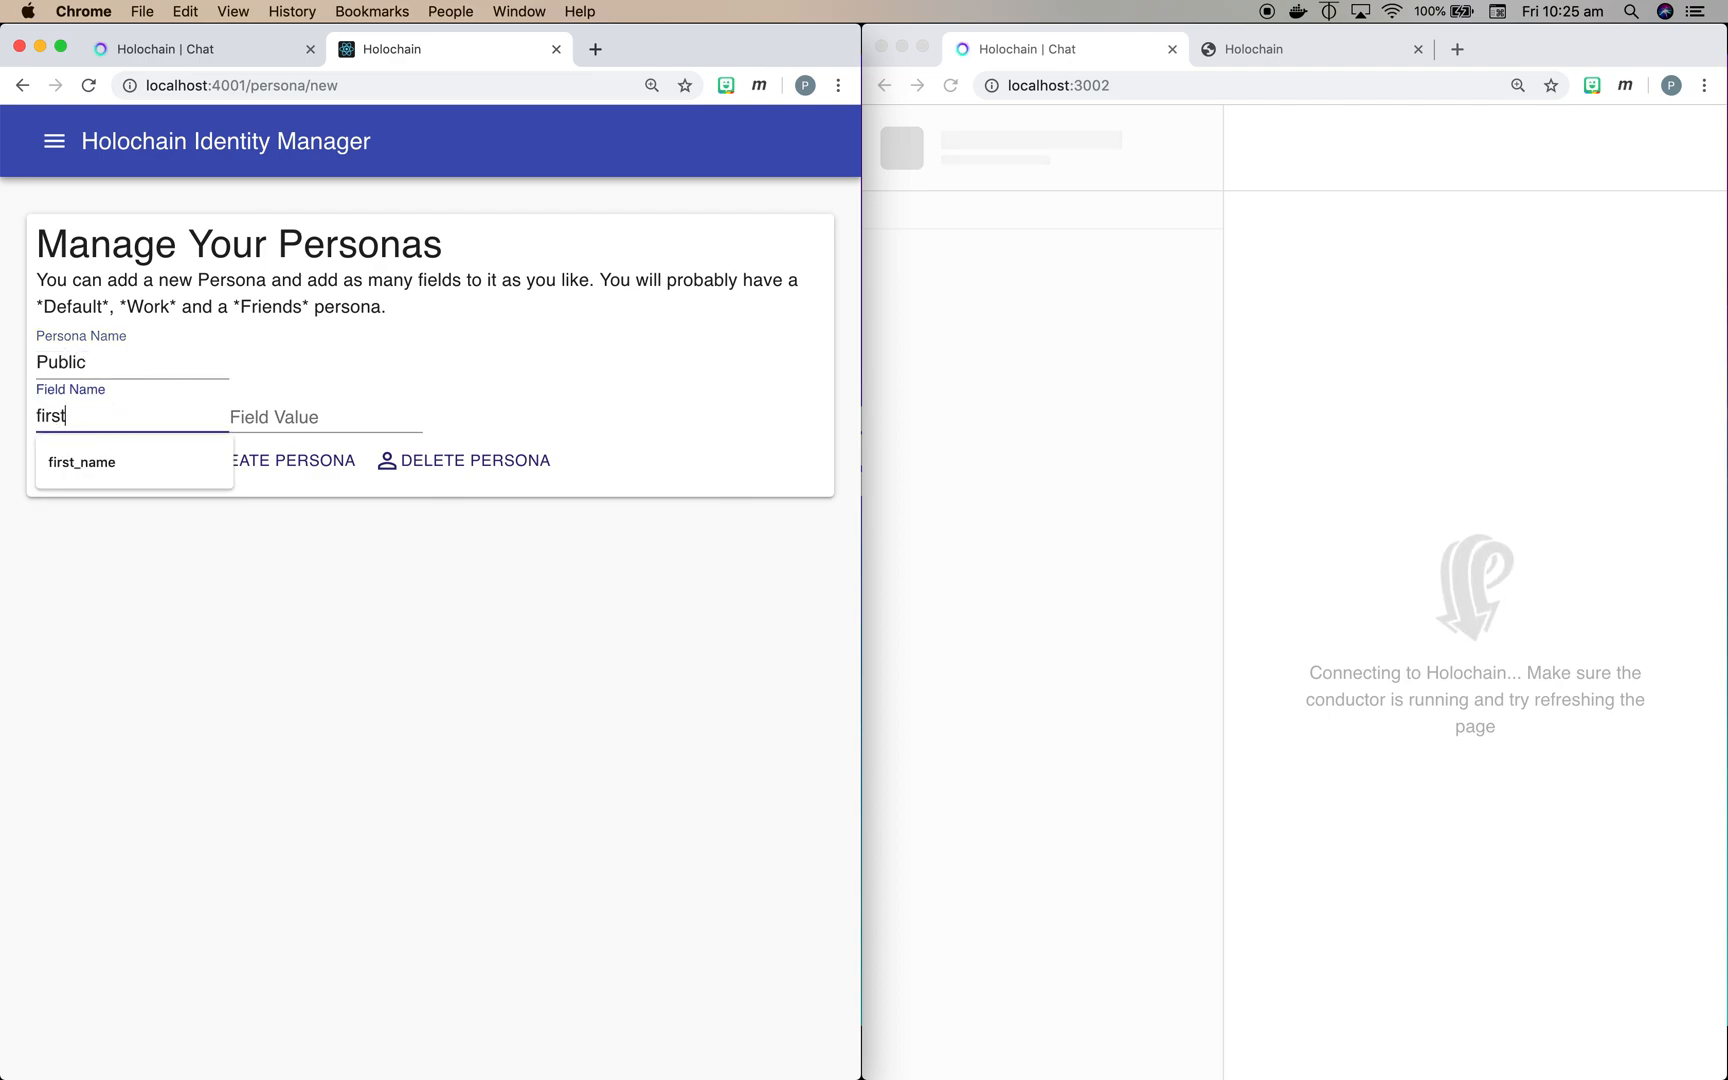
{"action": "left_click", "coordinate": [82, 462]}
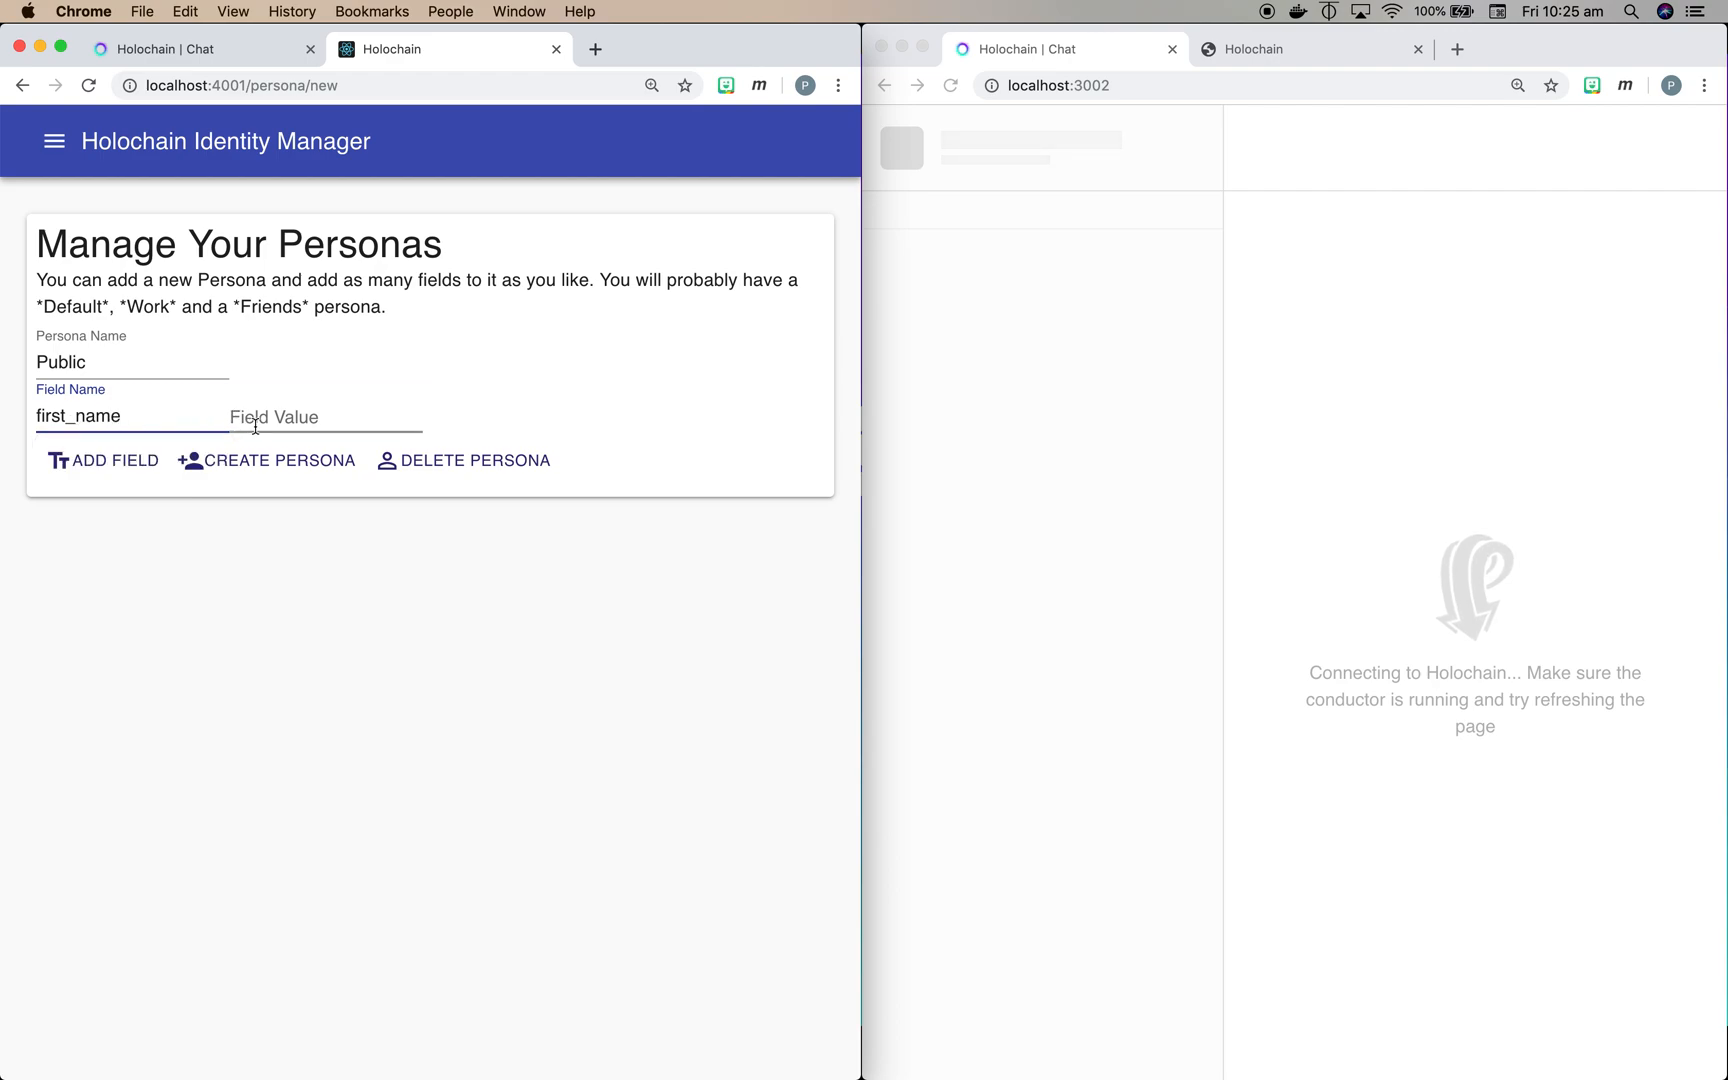
{"action": "type", "text": "Phild Public name"}
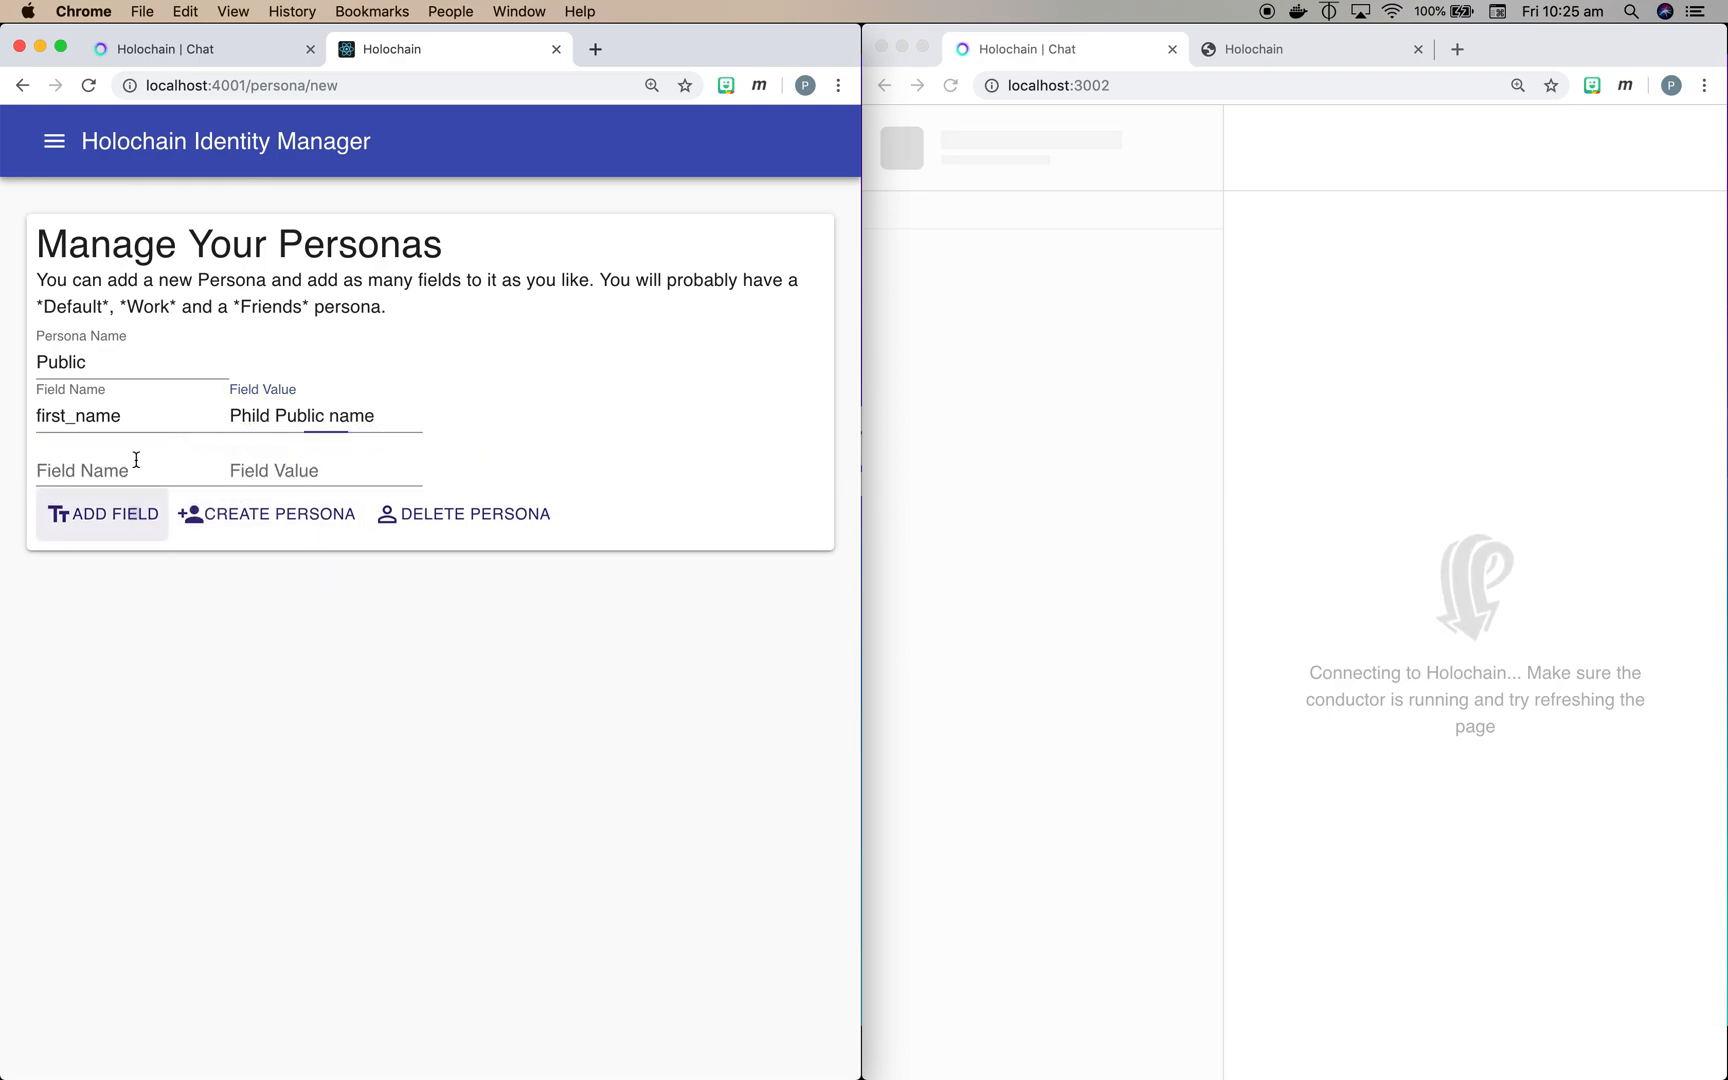
{"action": "type", "text": "Las"}
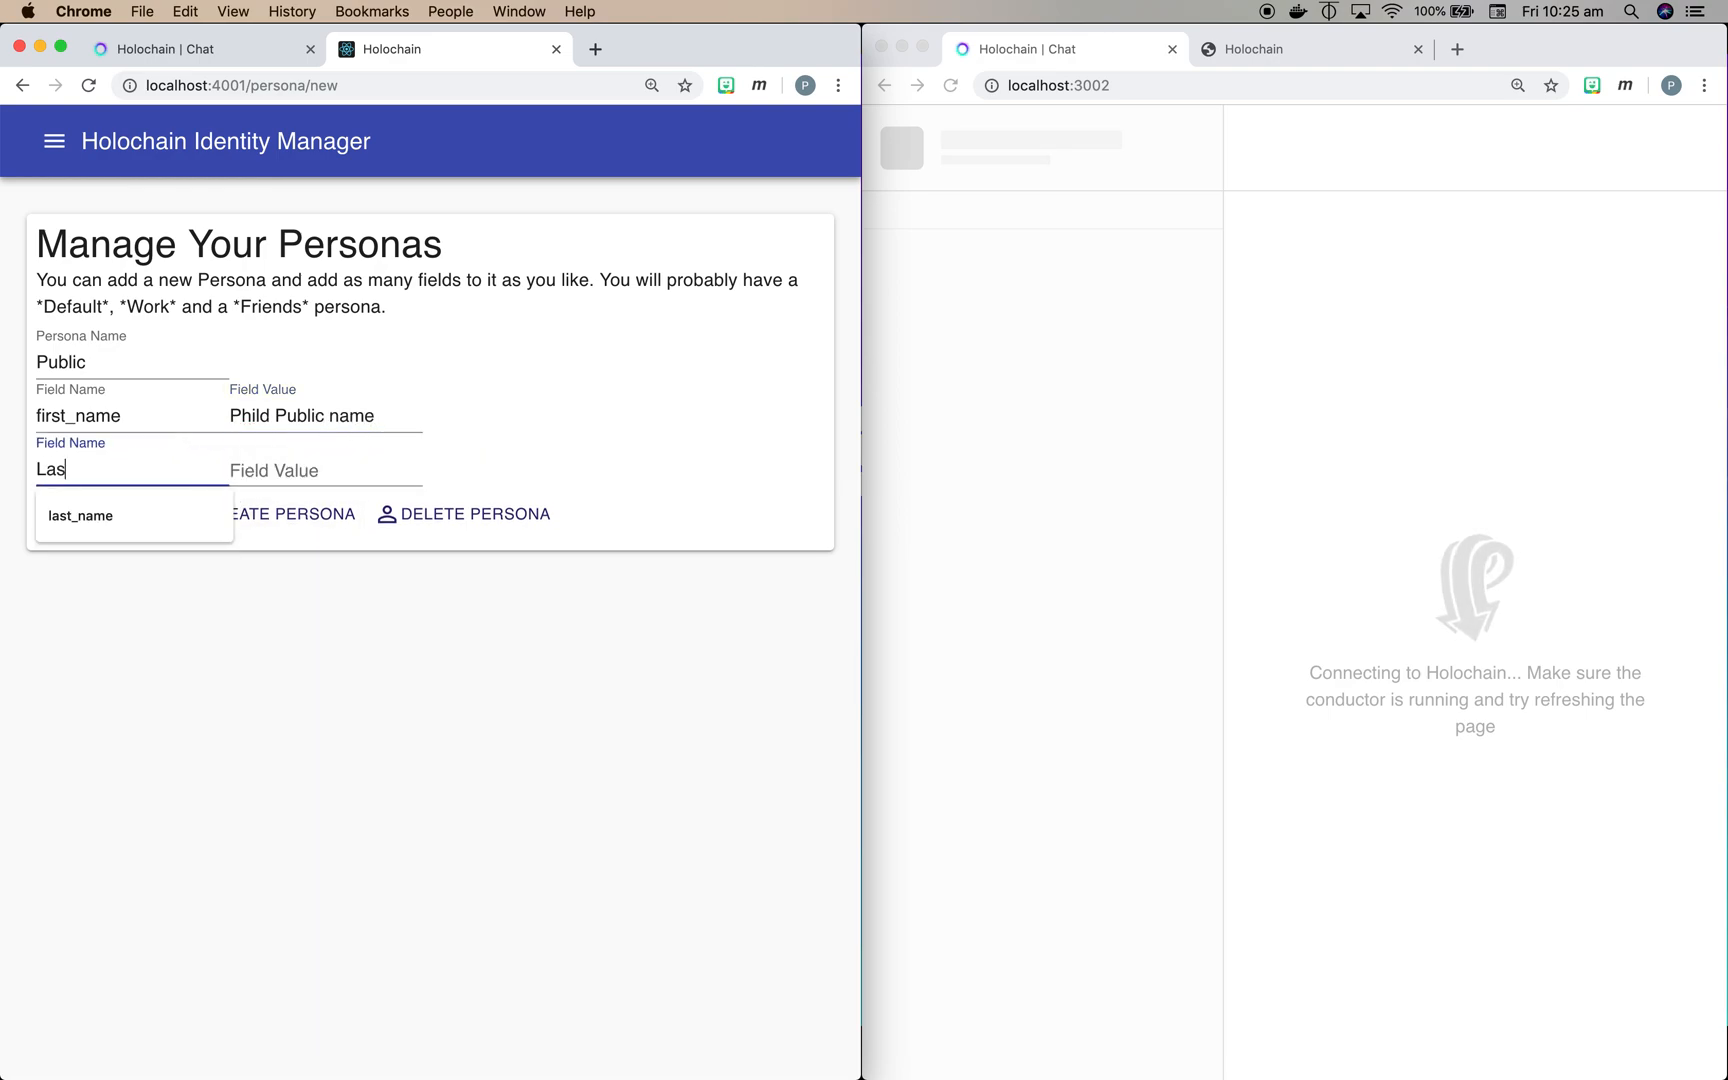
{"action": "left_click", "coordinate": [80, 516]}
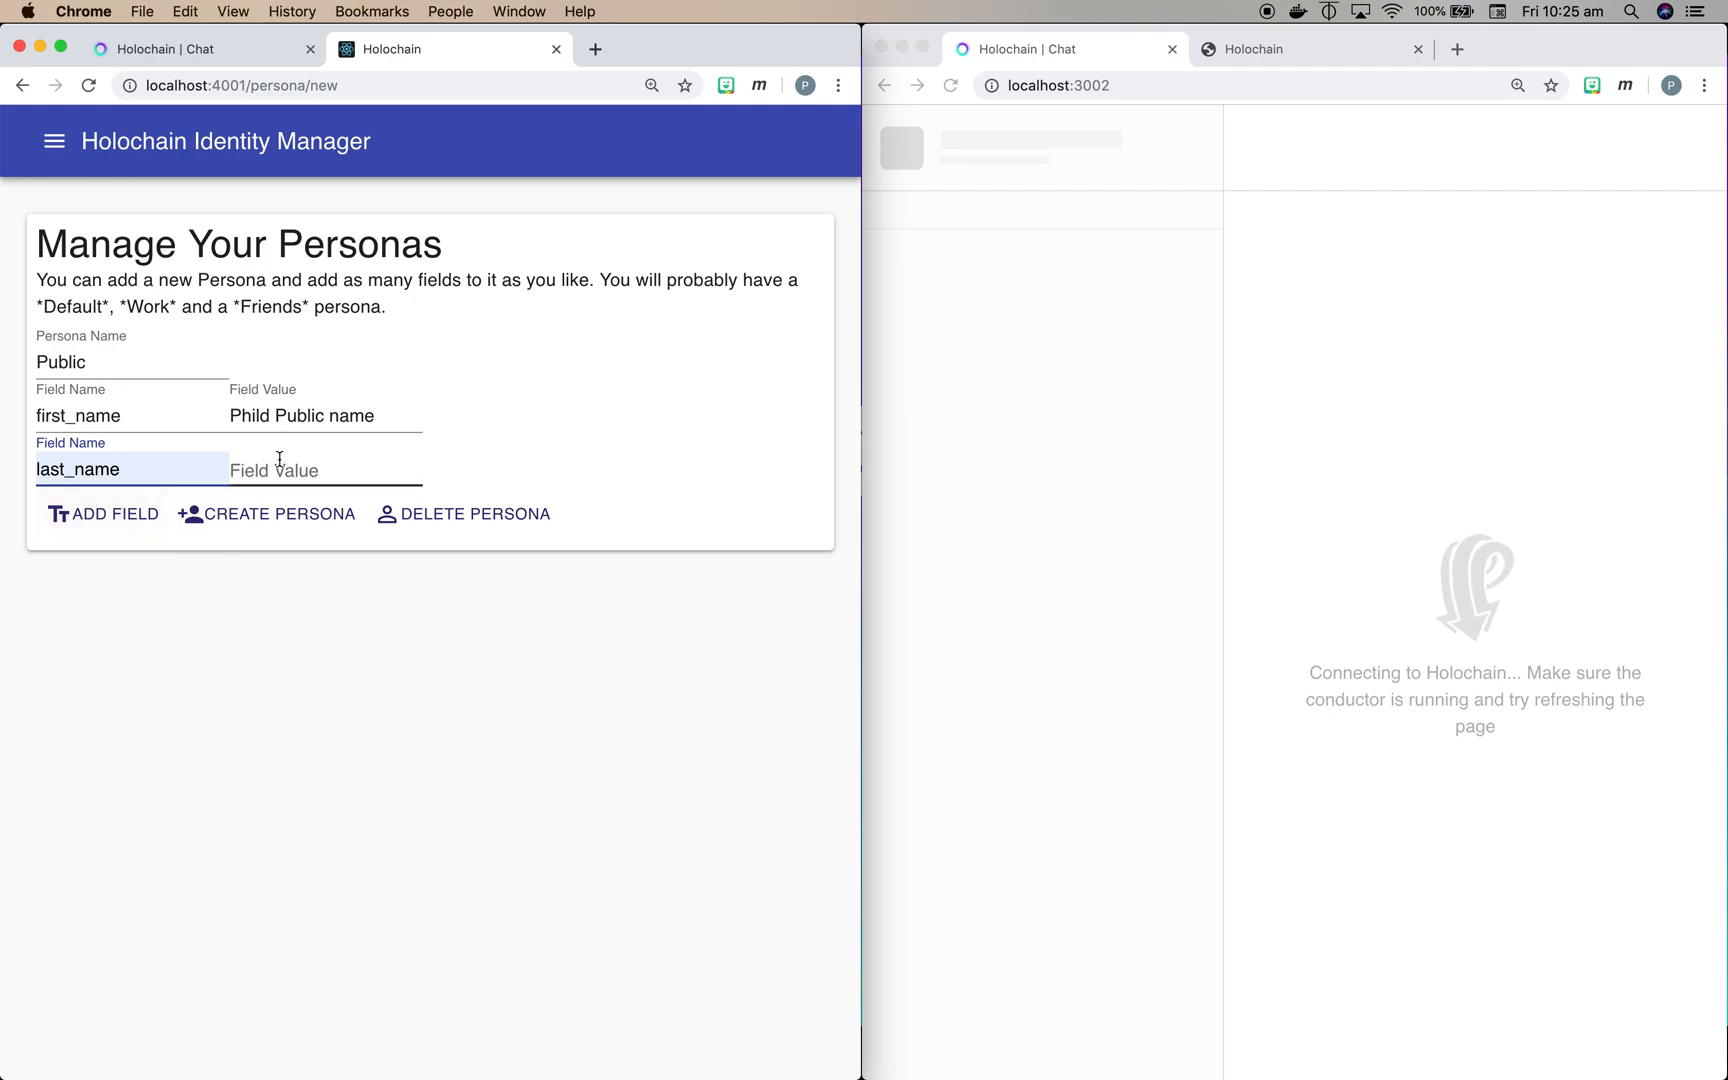
{"action": "left_click", "coordinate": [300, 470]}
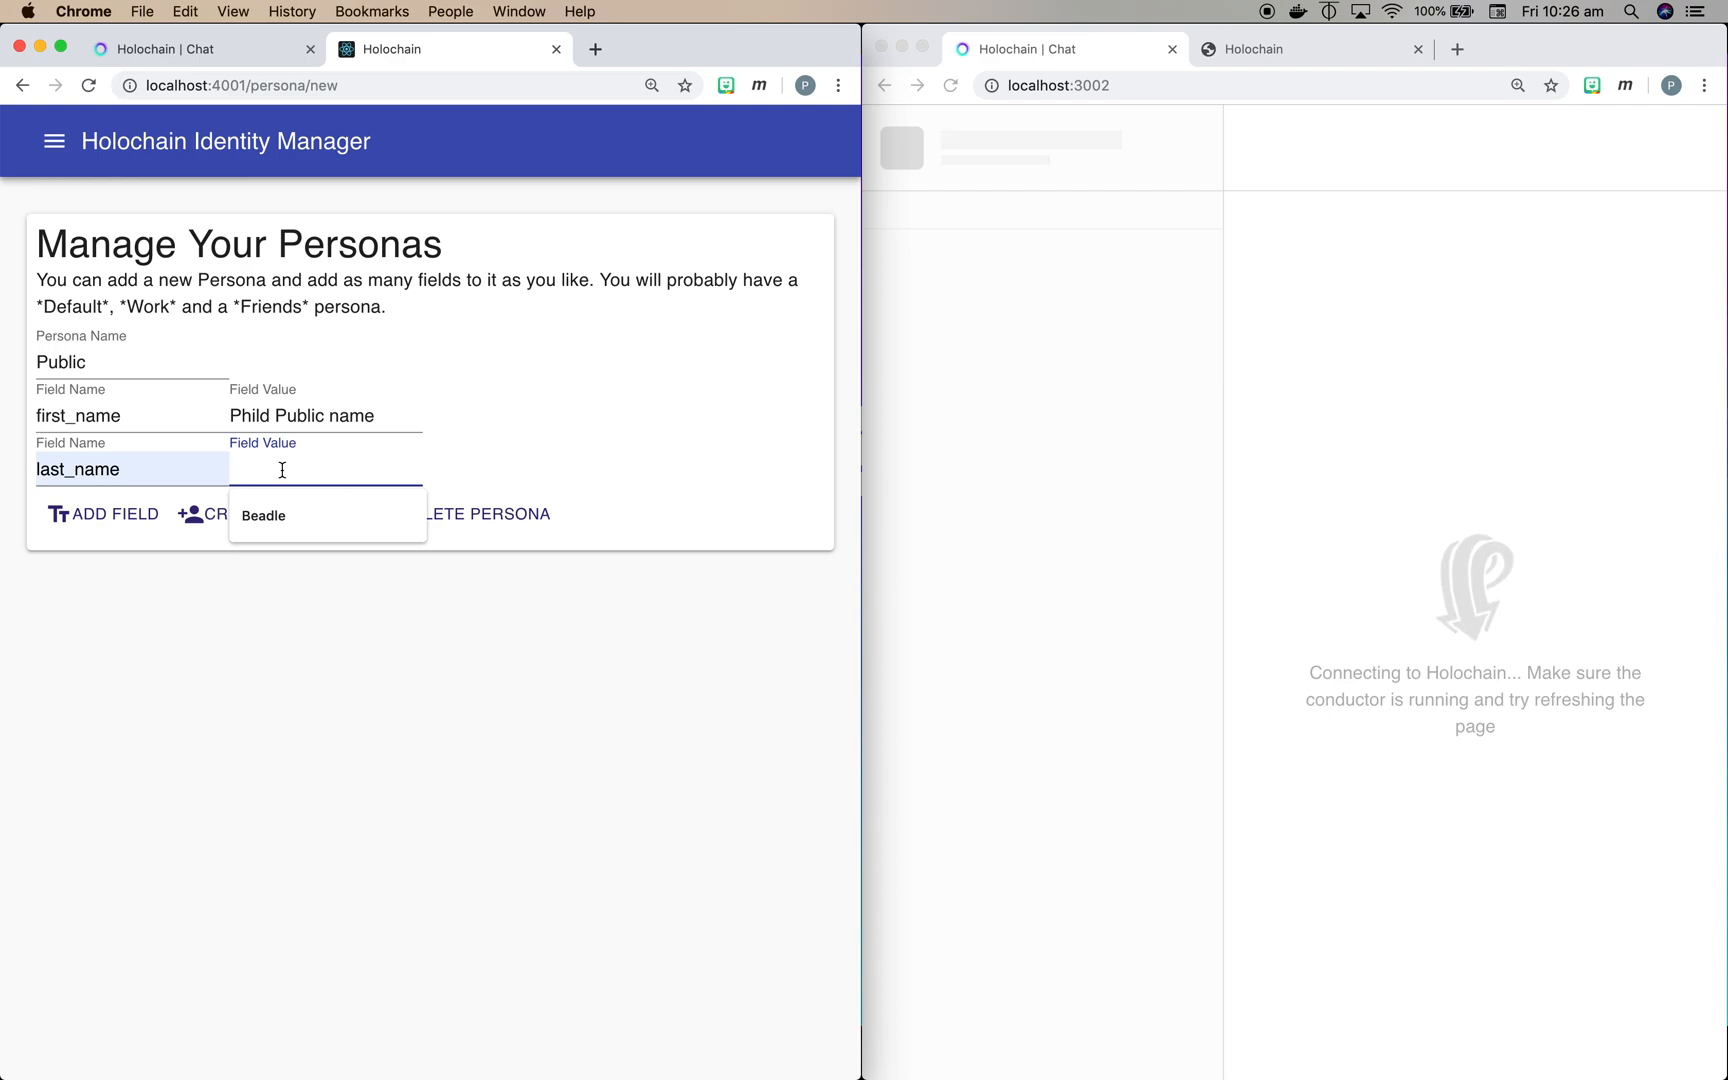
{"action": "left_click", "coordinate": [262, 516]}
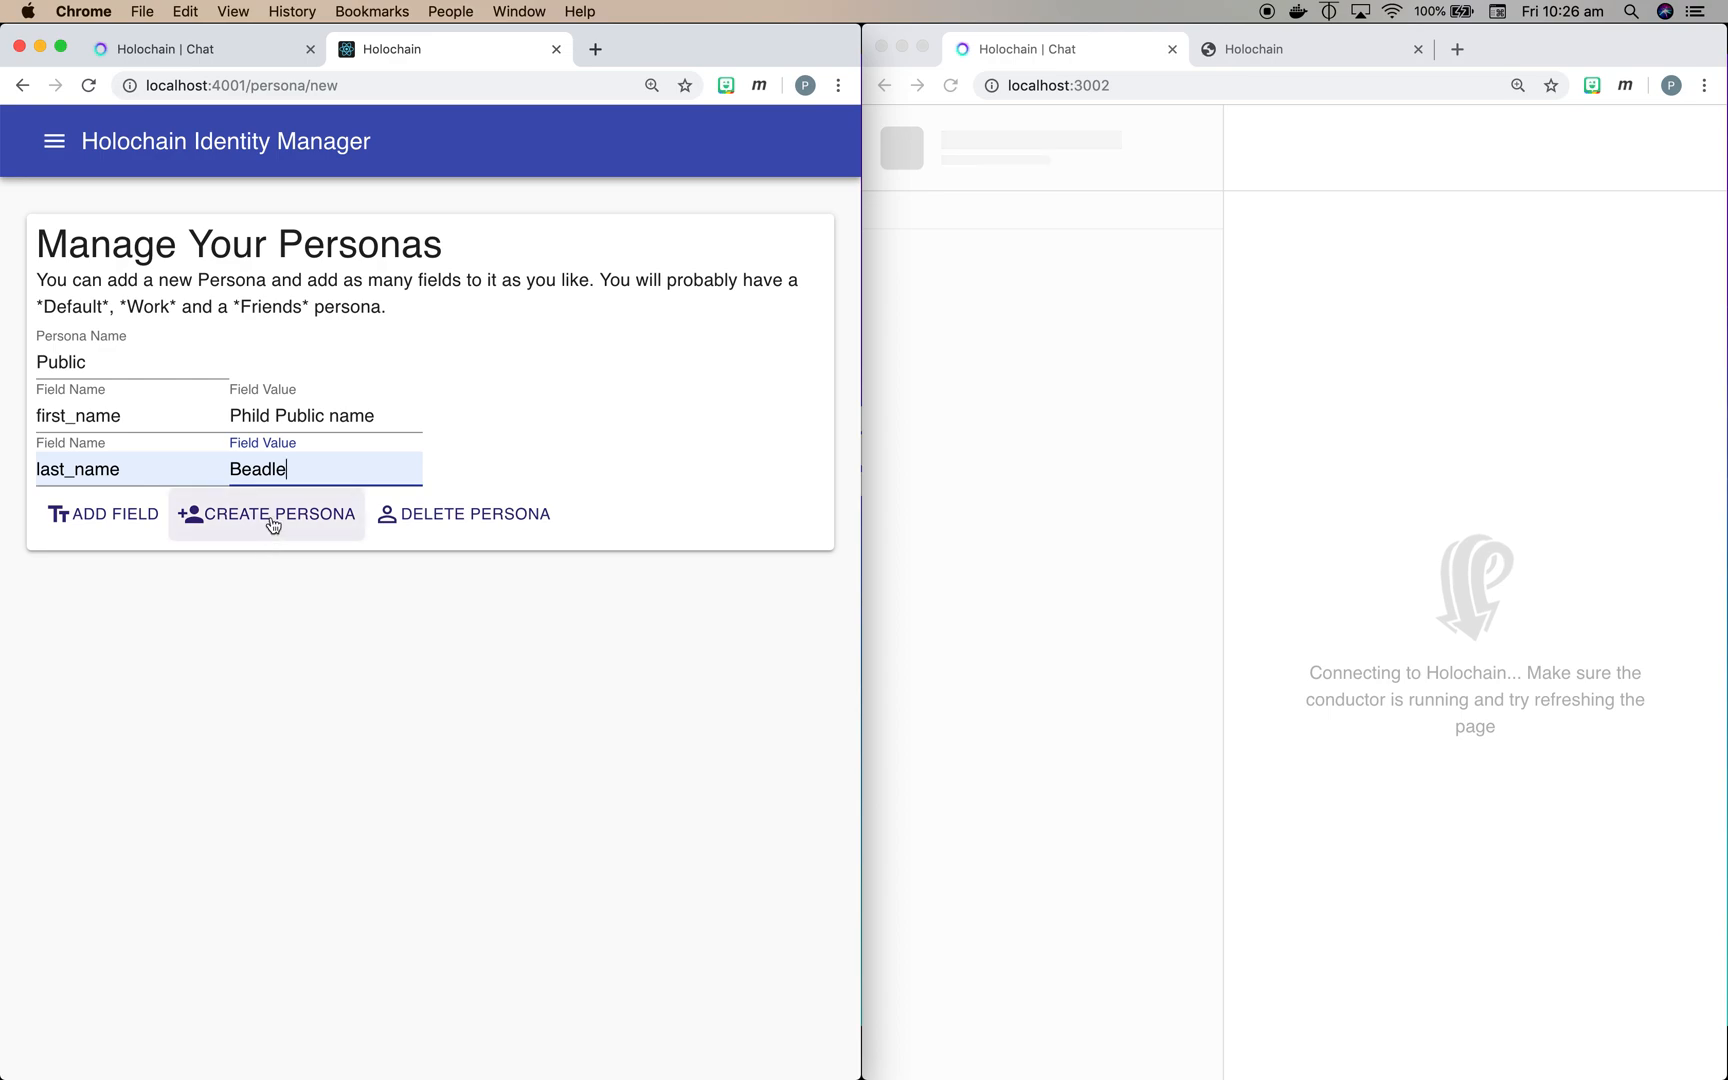
{"action": "left_click", "coordinate": [268, 514]}
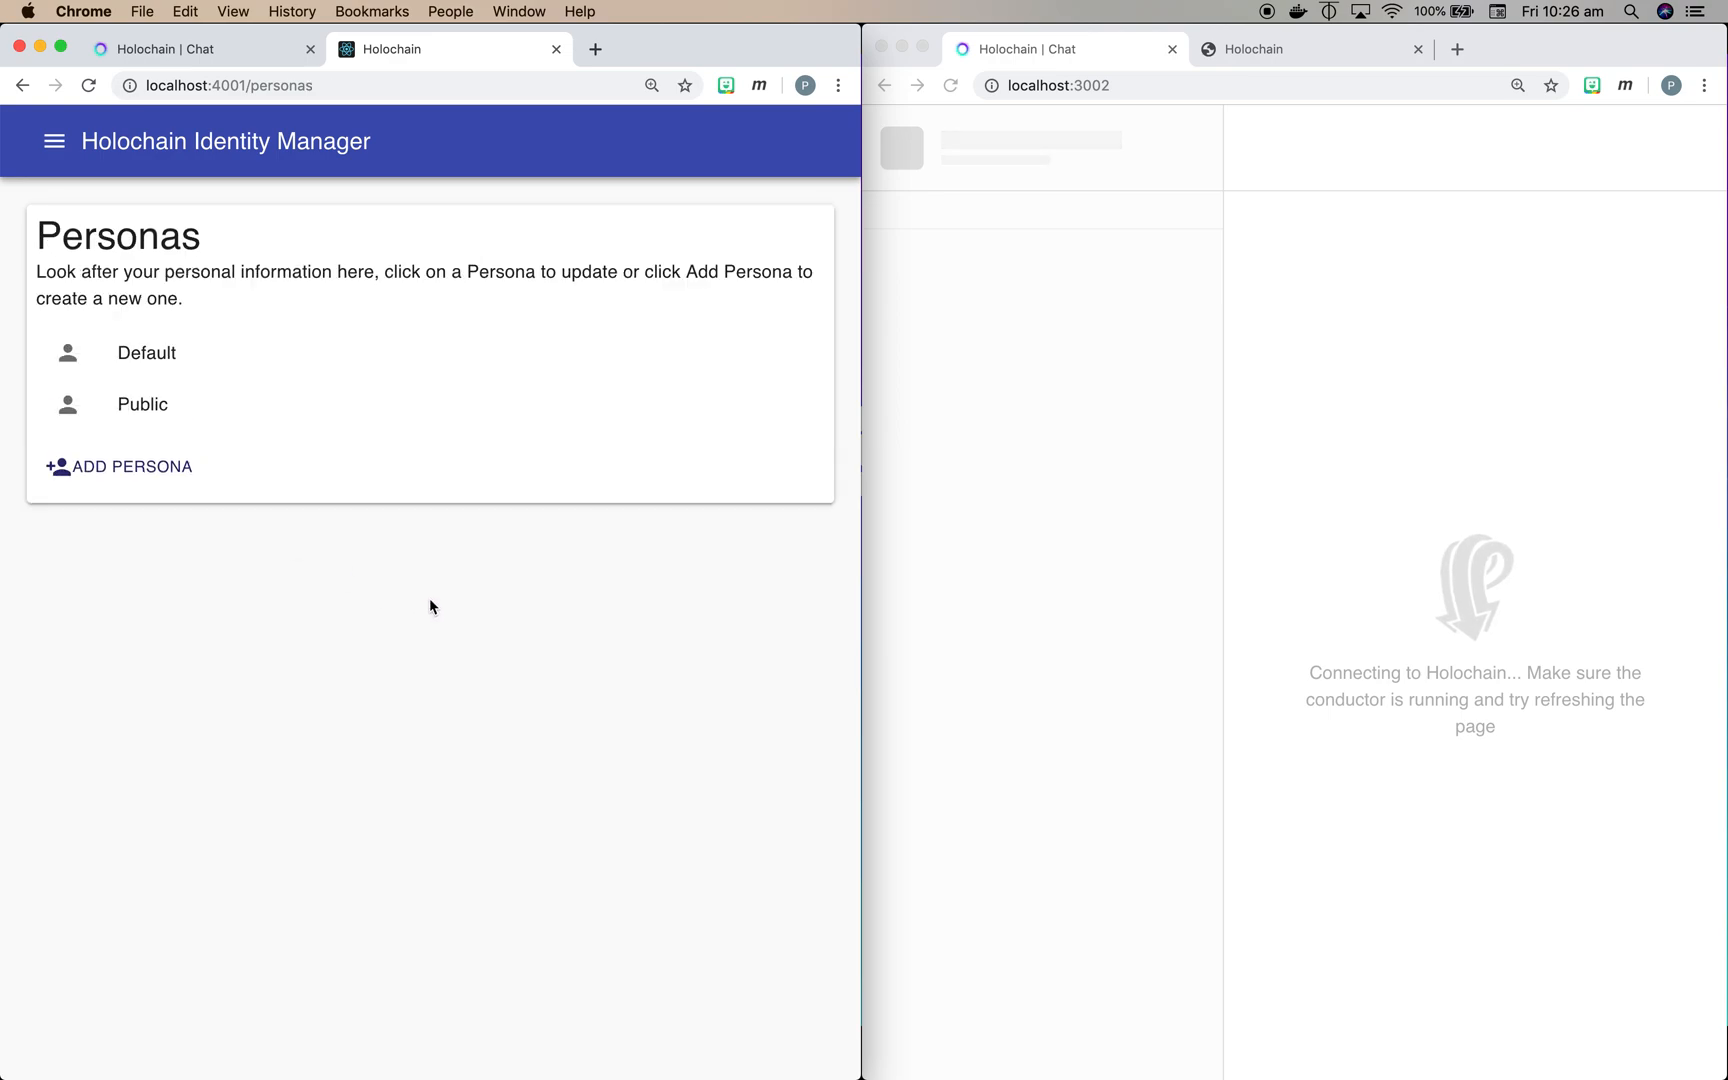
{"action": "mouse_move", "coordinate": [284, 344]}
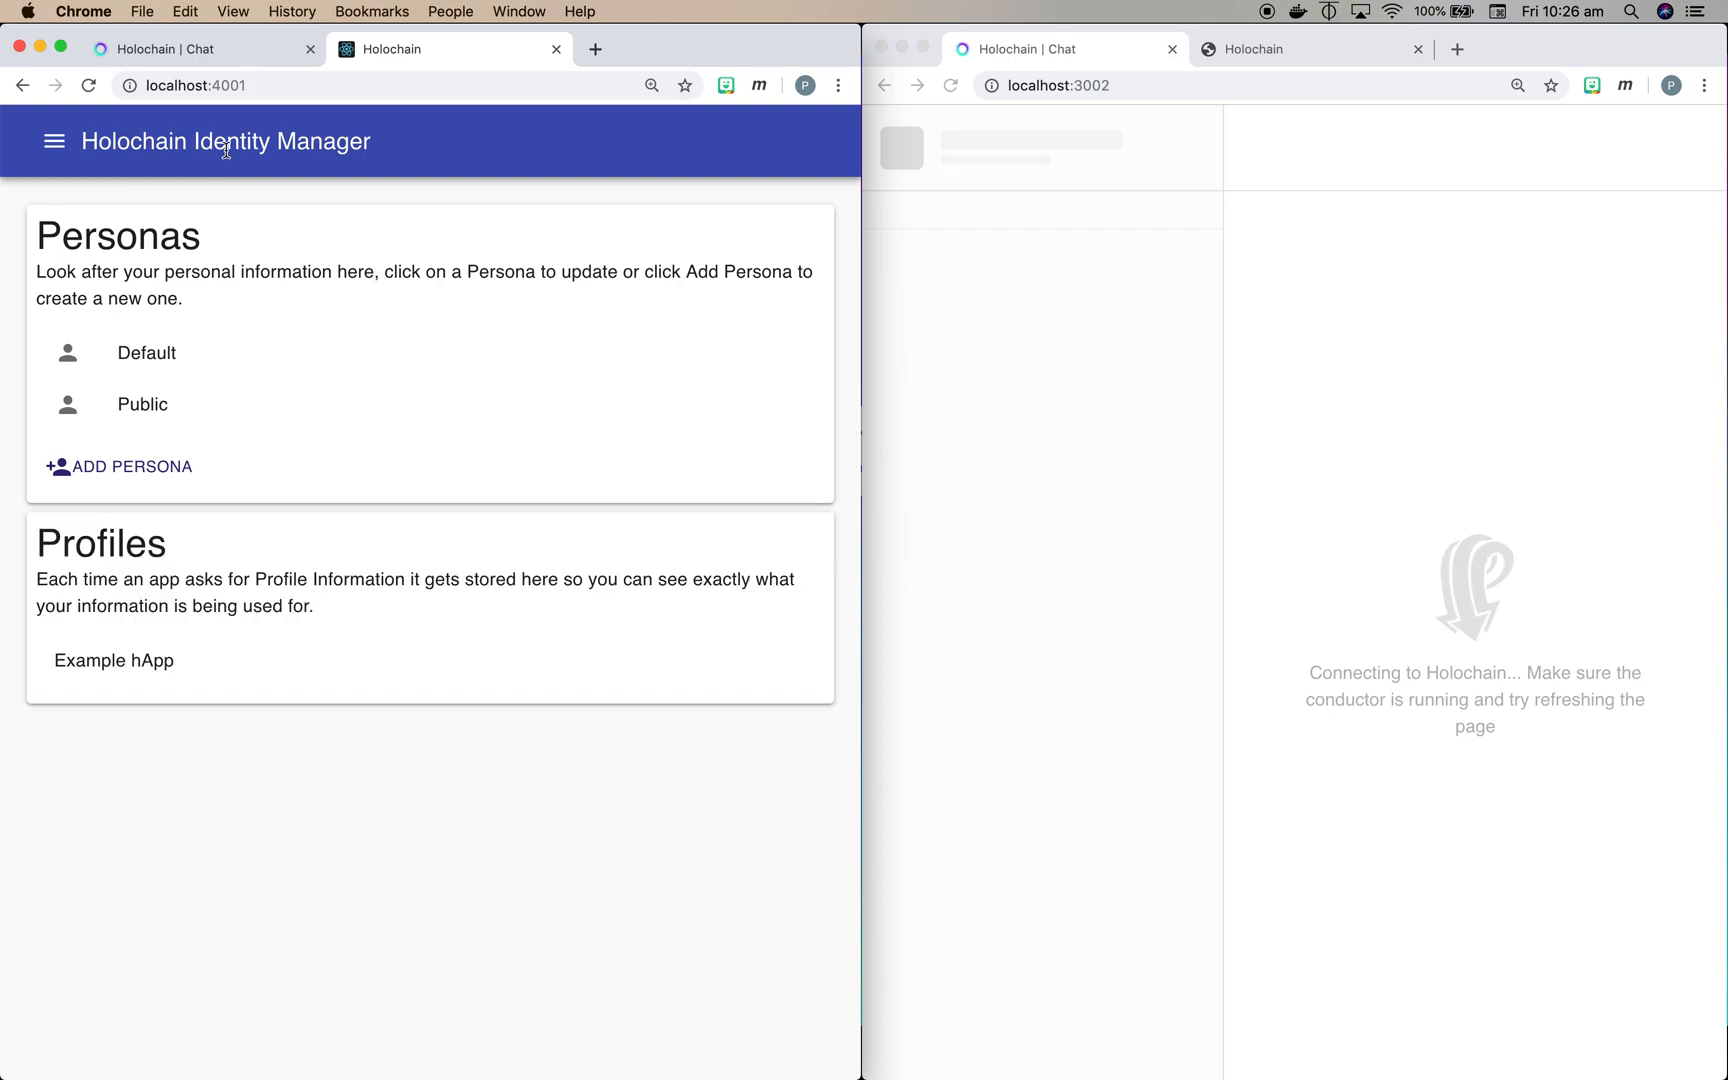
{"action": "mouse_move", "coordinate": [342, 620]}
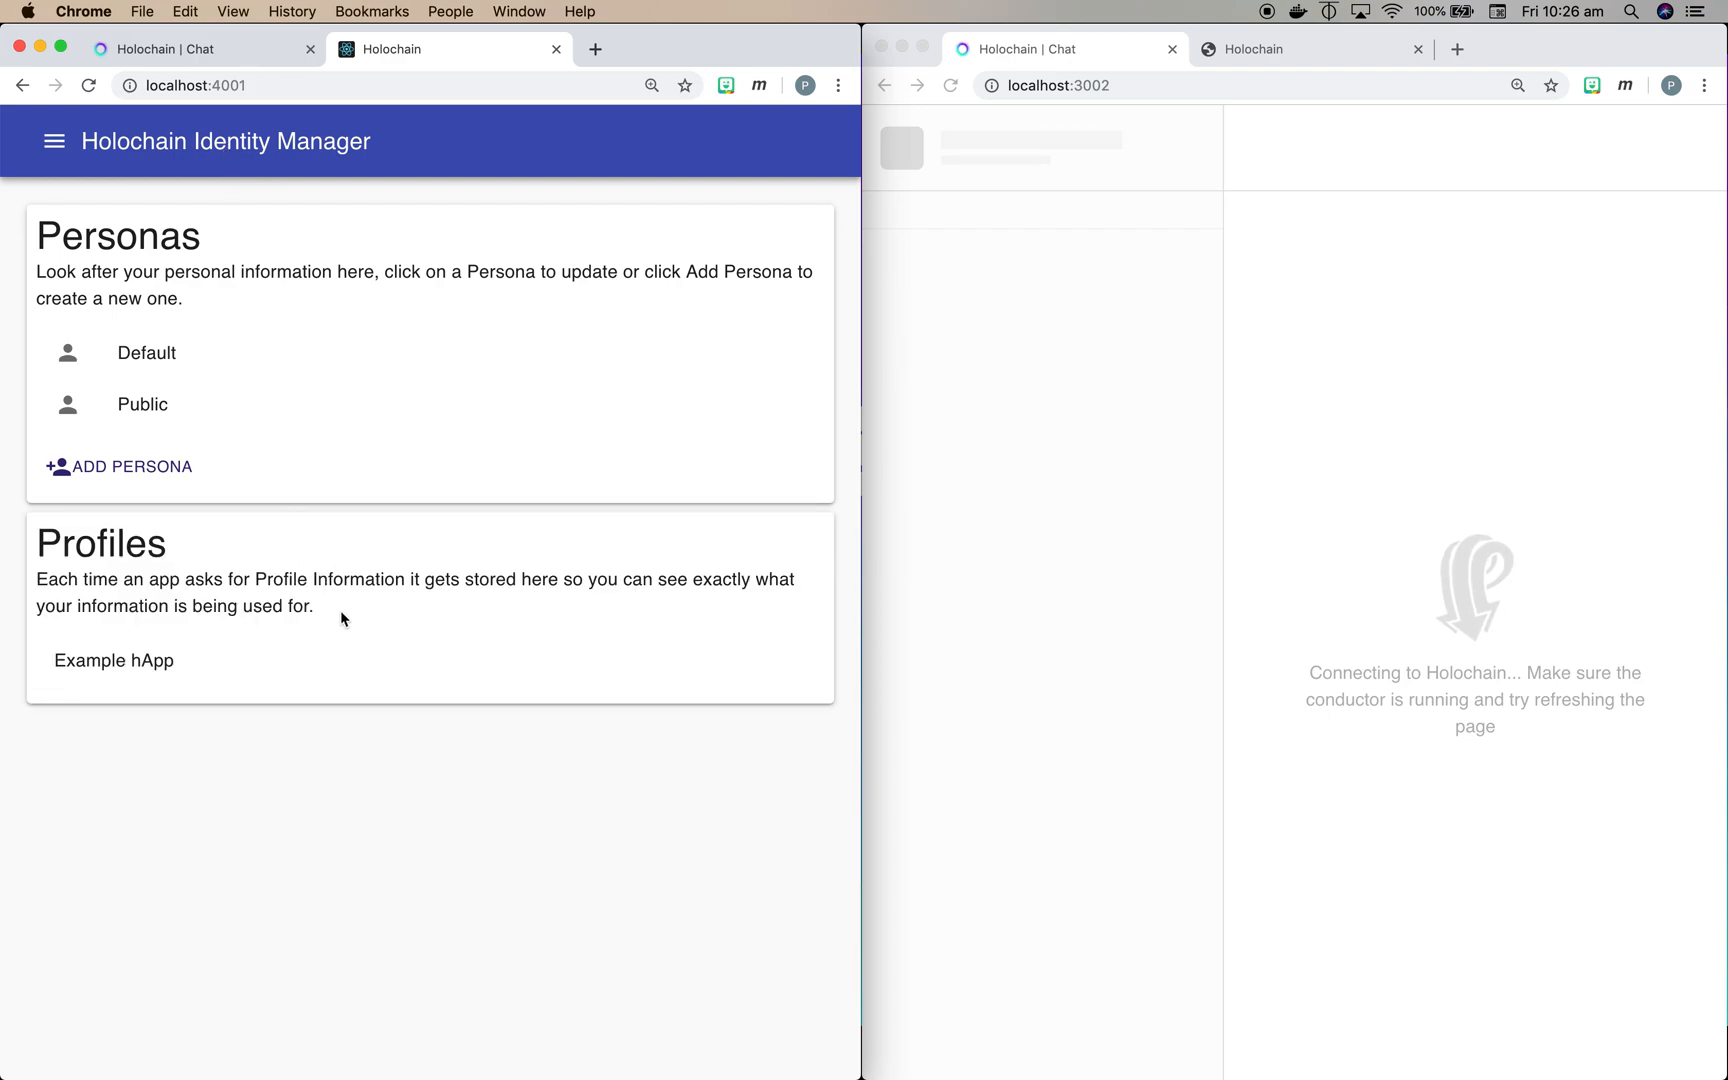
{"action": "mouse_move", "coordinate": [148, 666]}
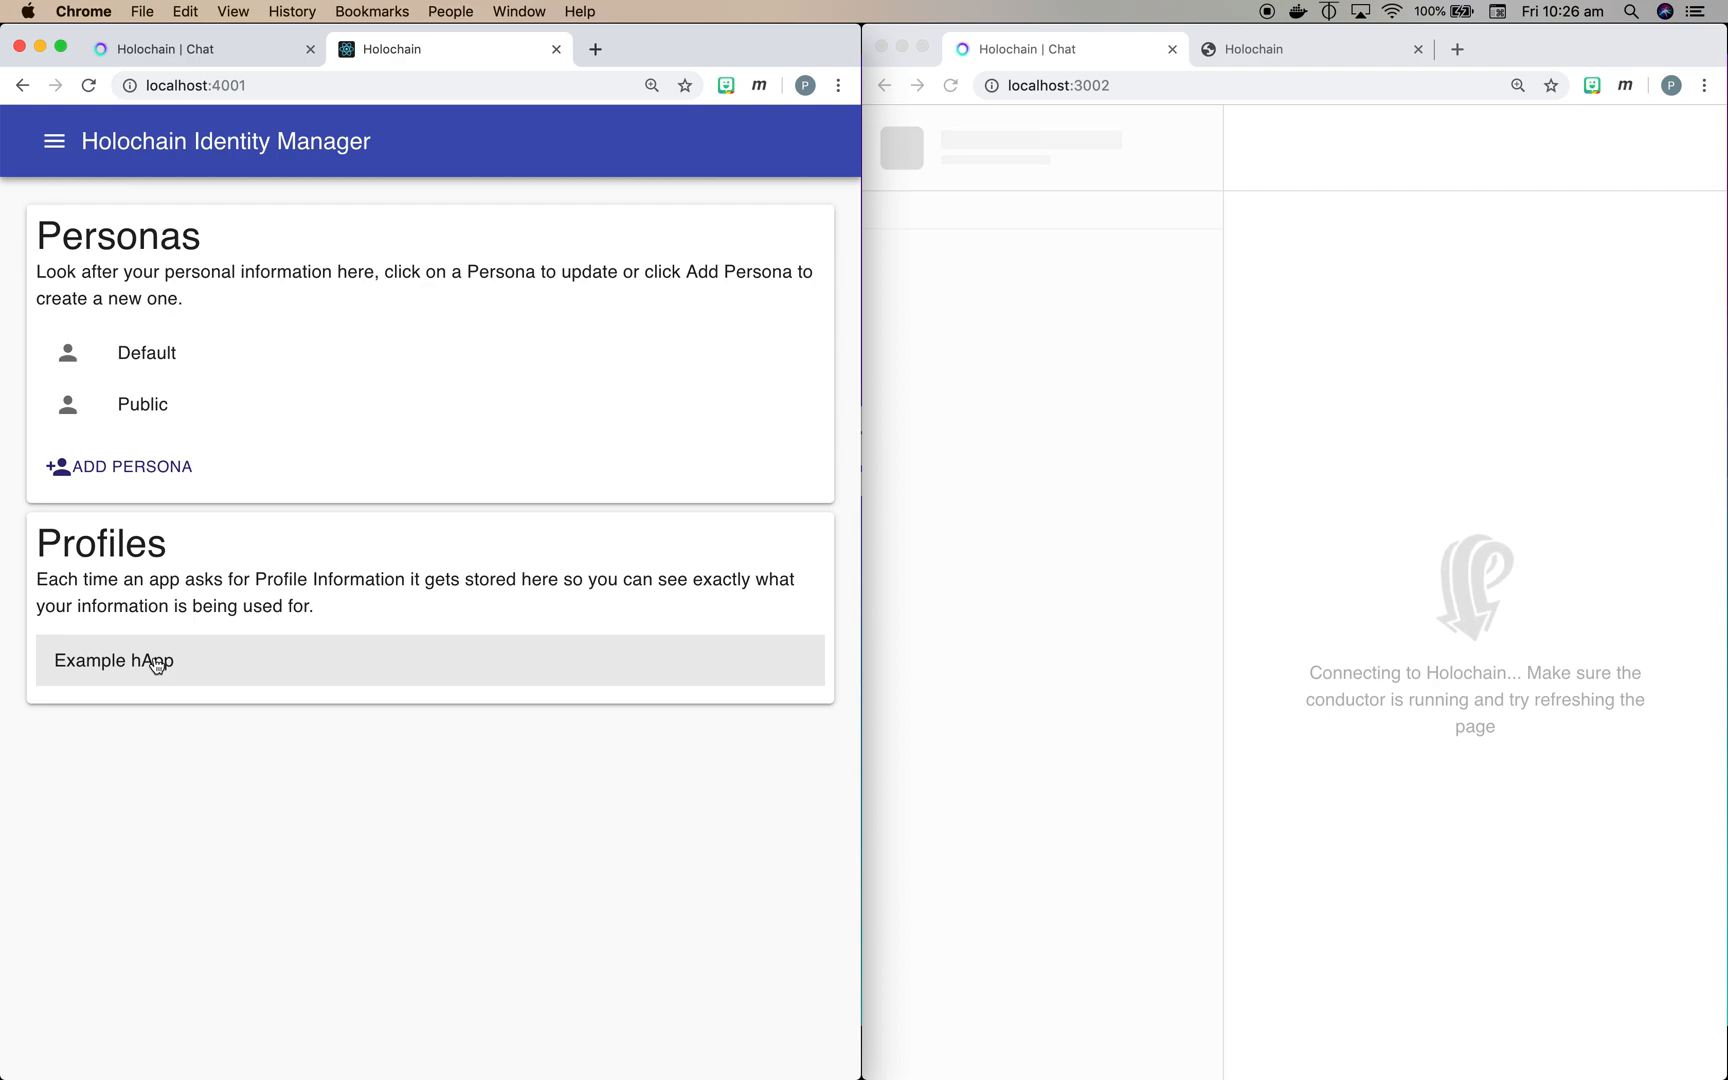
Step: Open the Example hApp profile, showing Last Name Beadle and First Name from Public
{"action": "left_click", "coordinate": [152, 660]}
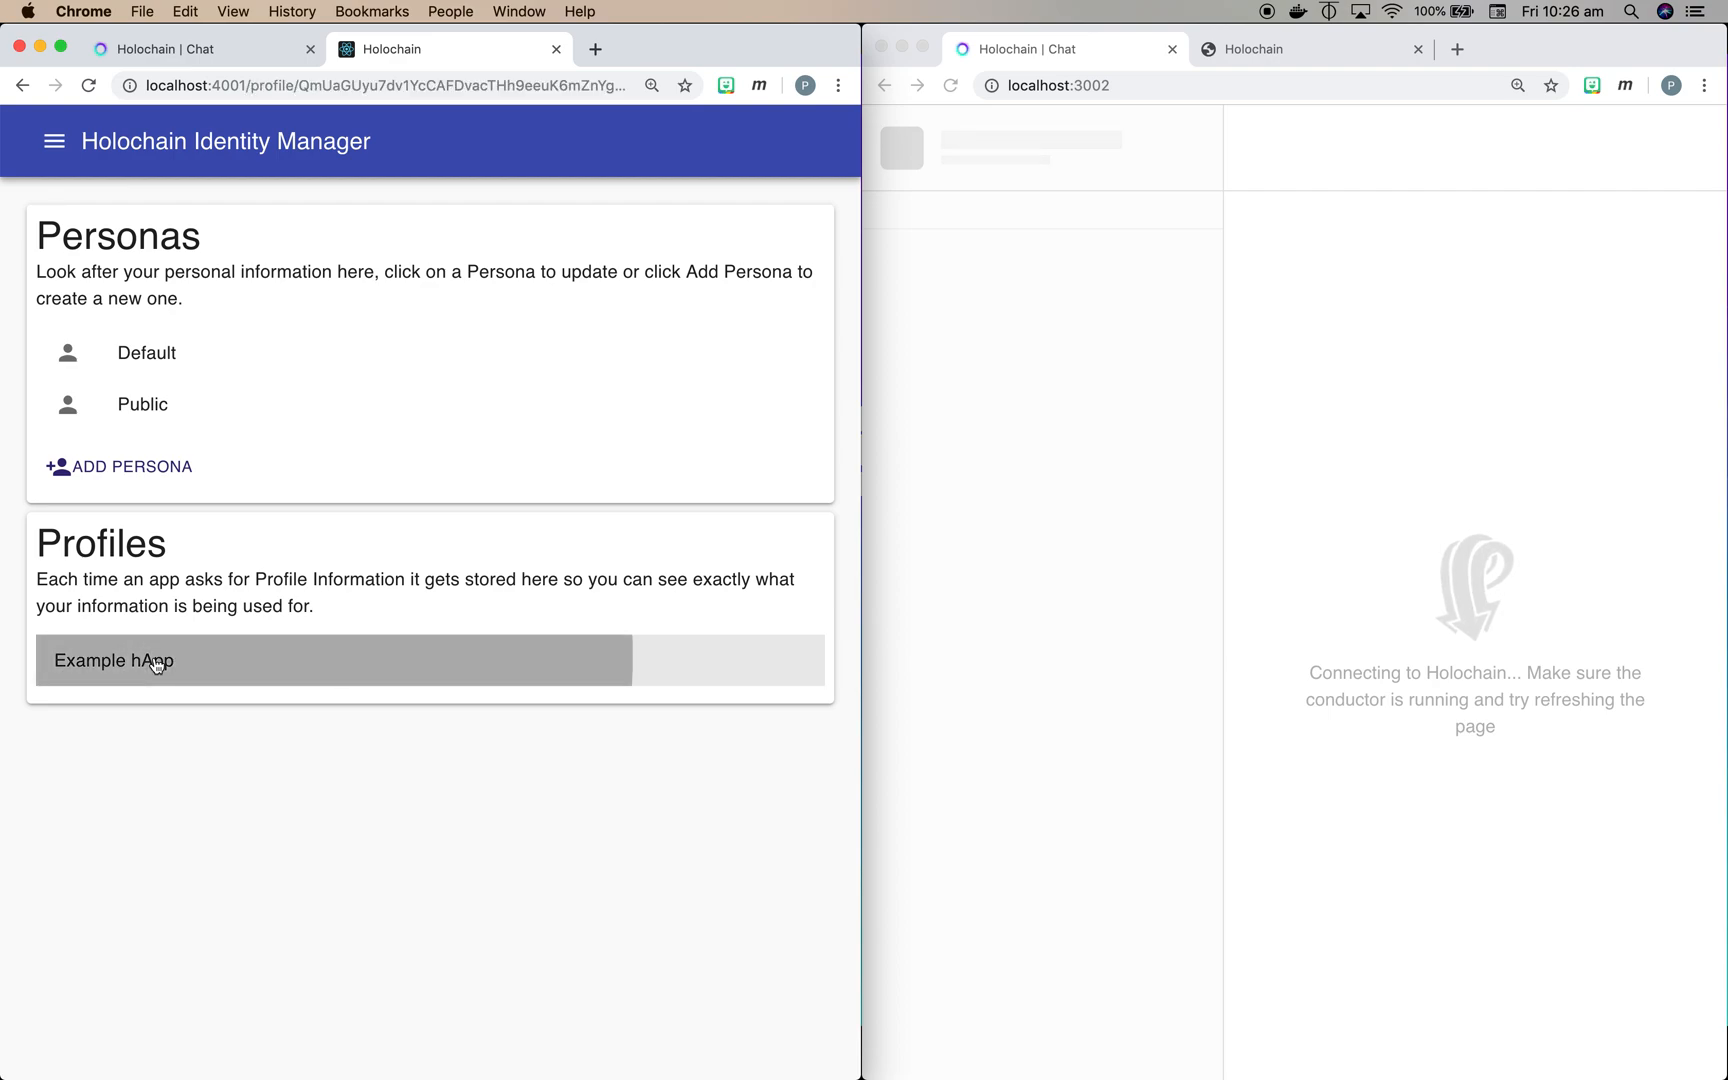
{"action": "left_click", "coordinate": [114, 660]}
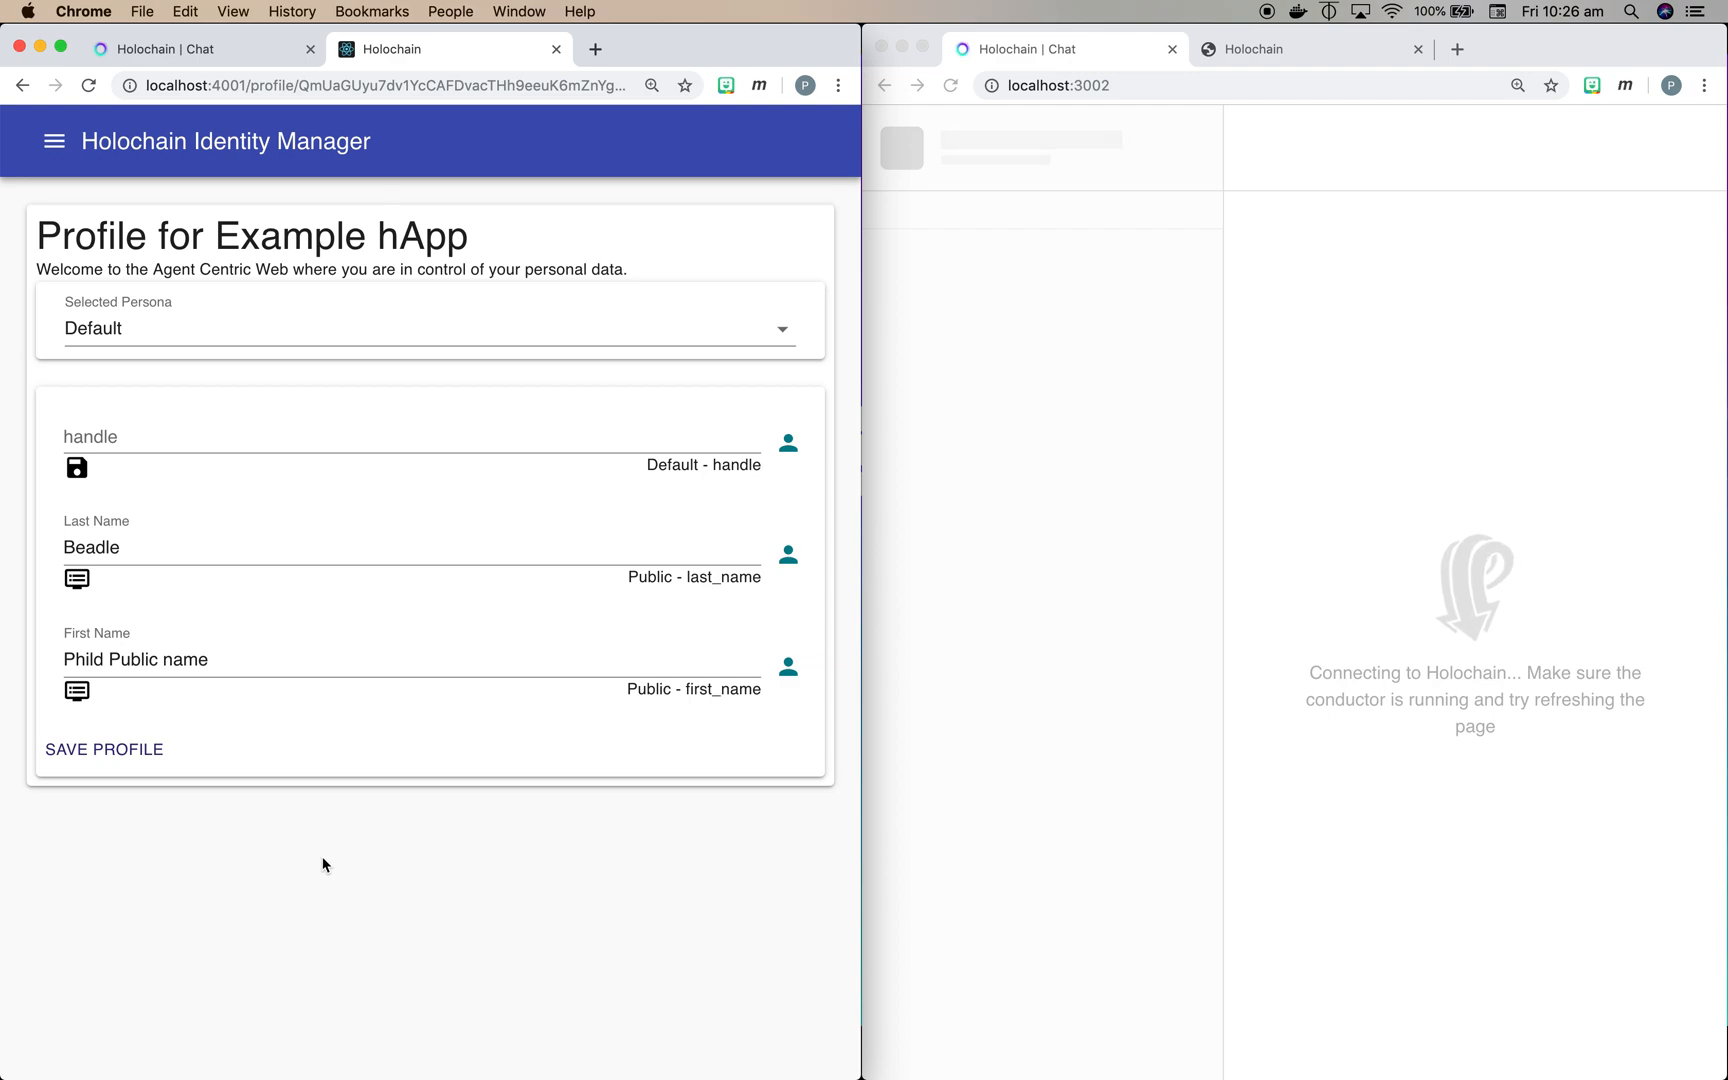
{"action": "mouse_move", "coordinate": [270, 496]}
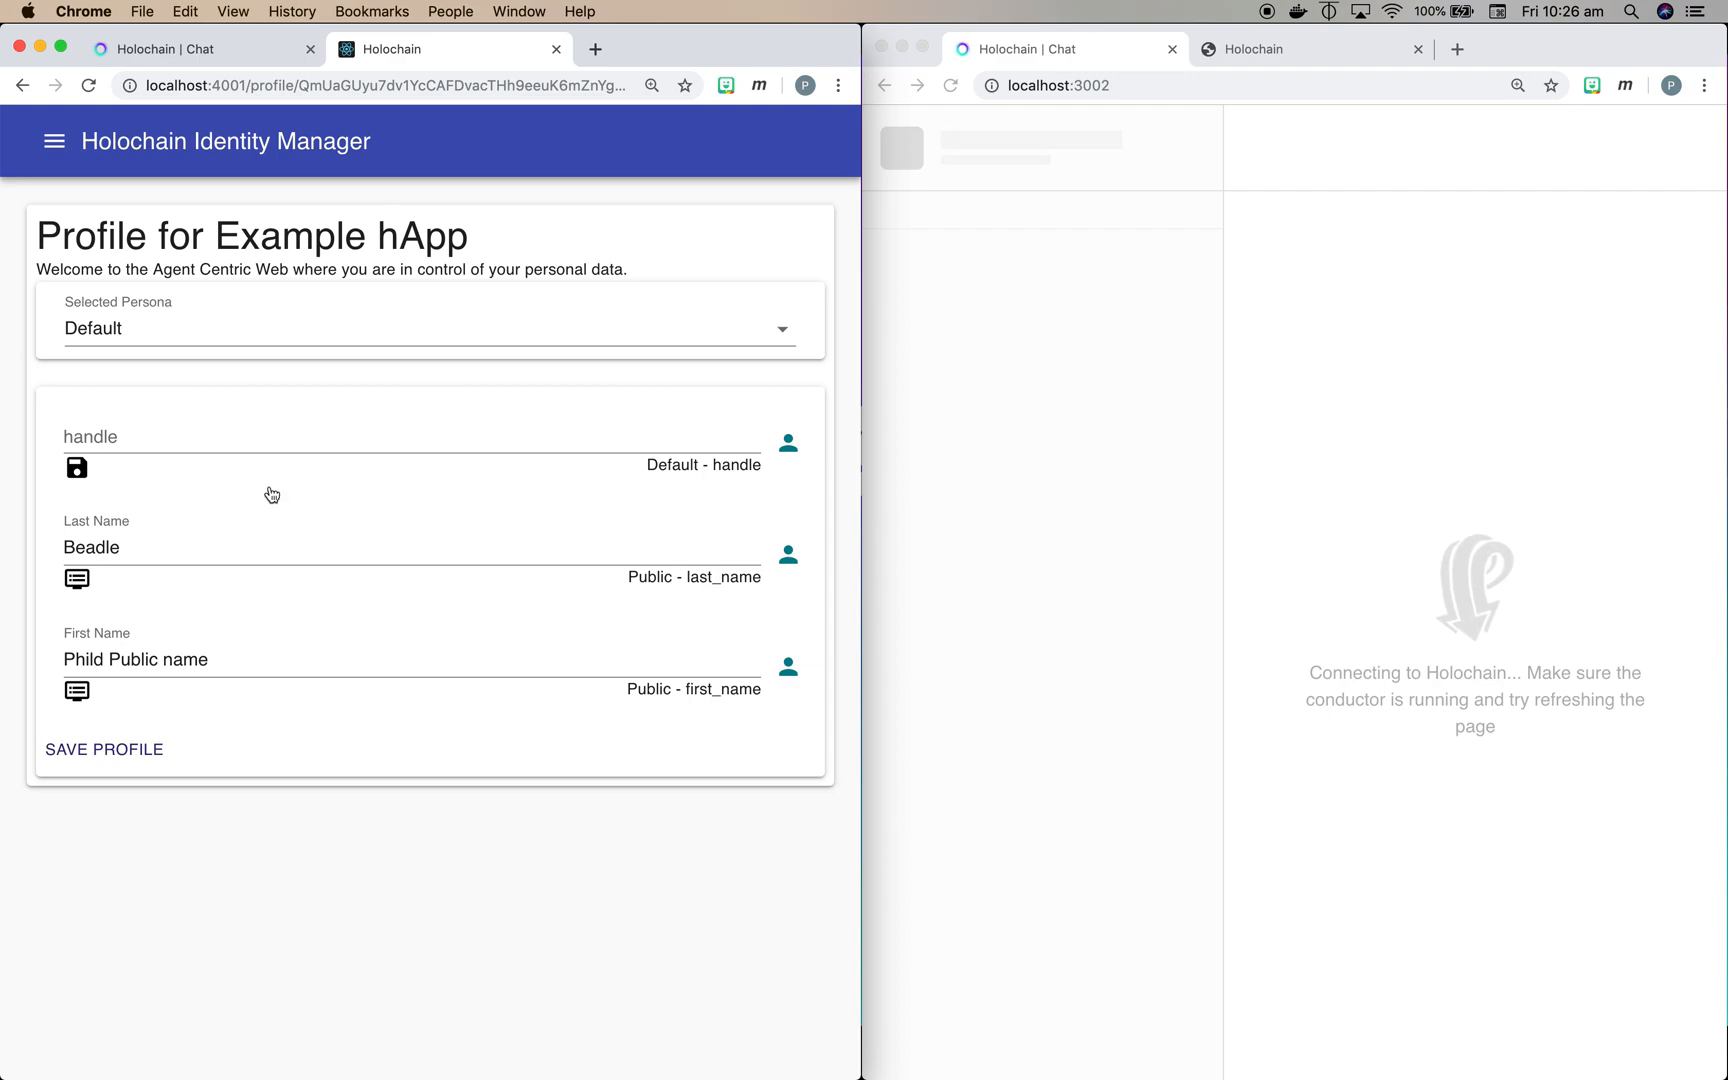
{"action": "left_click", "coordinate": [240, 660]}
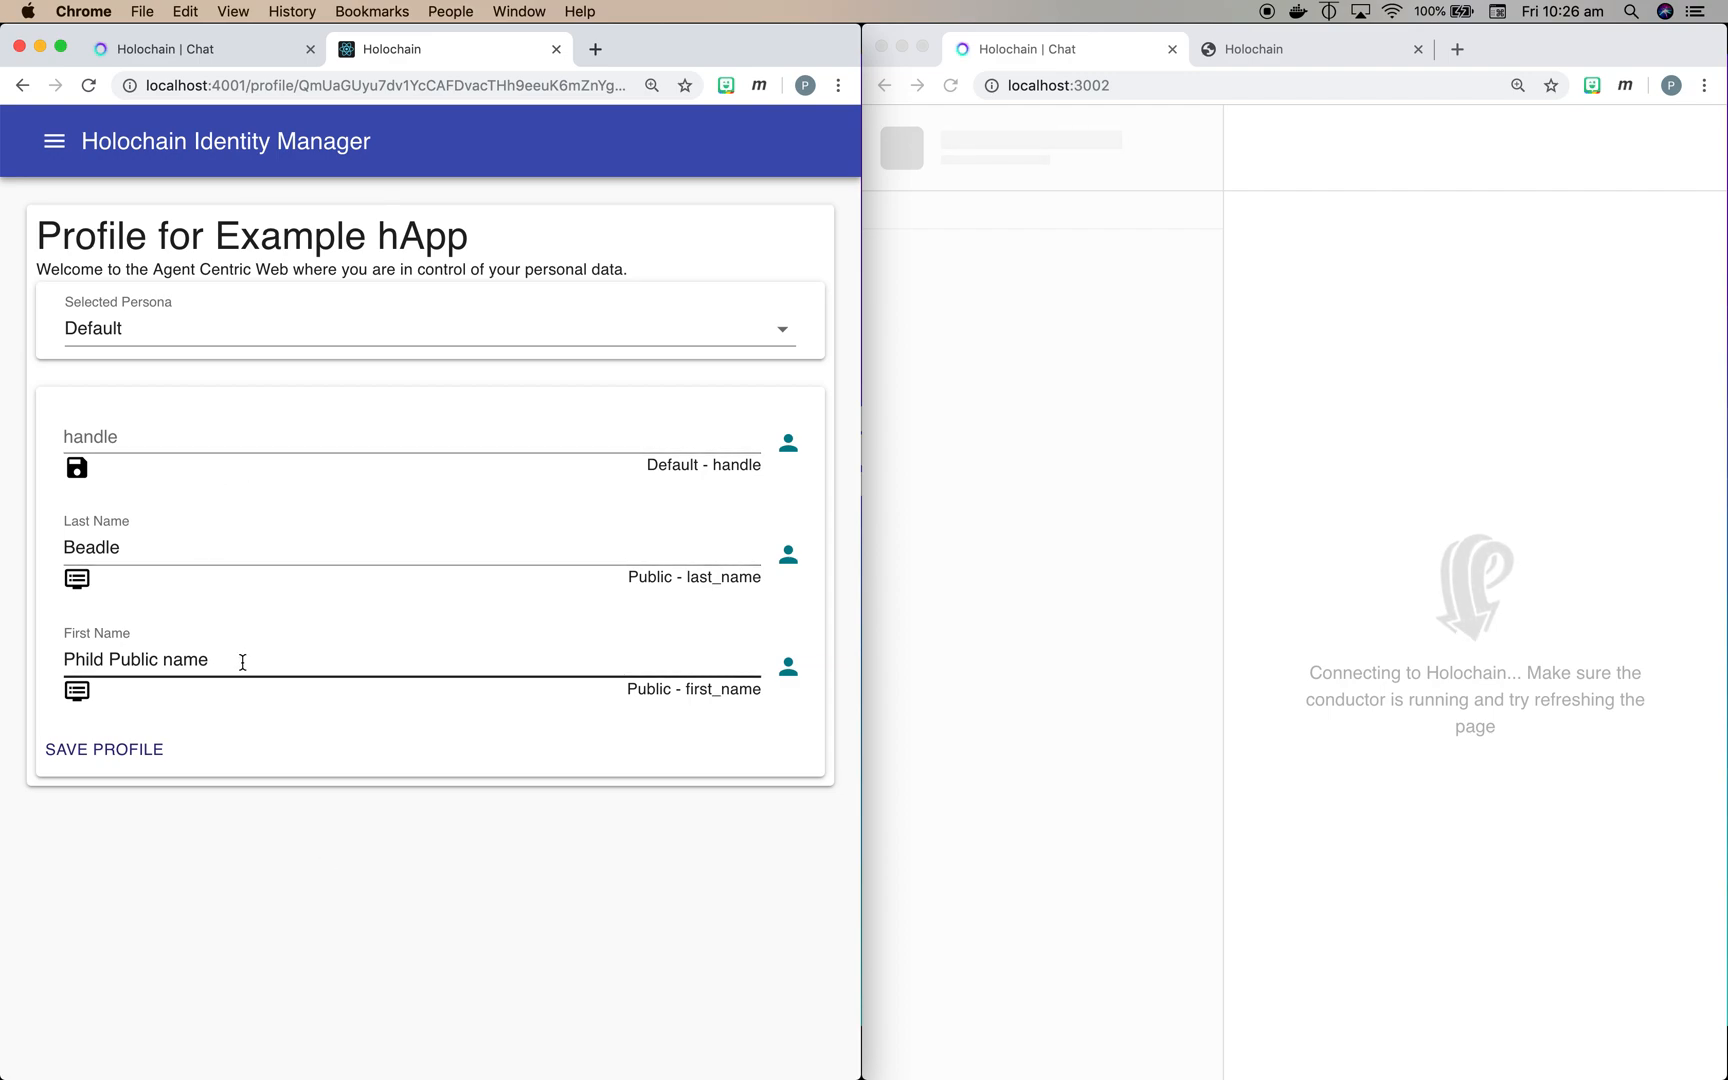
{"action": "mouse_move", "coordinate": [260, 612]}
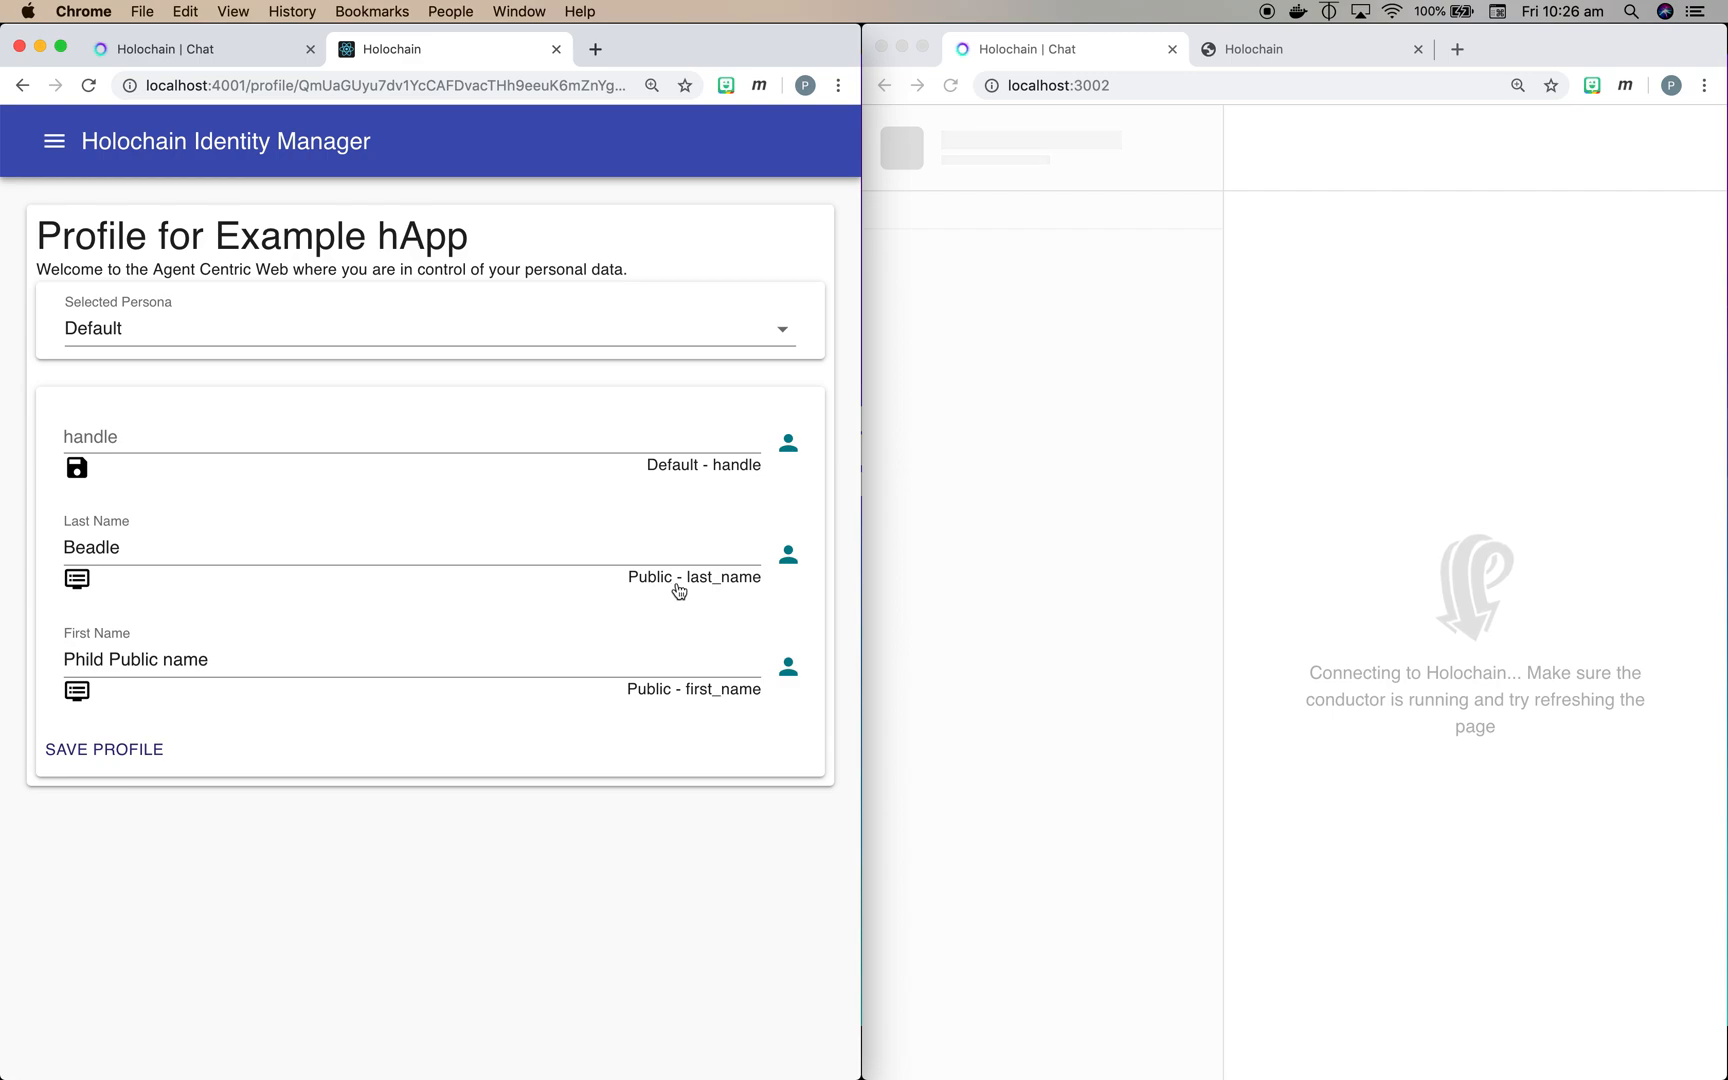
{"action": "mouse_move", "coordinate": [522, 606]}
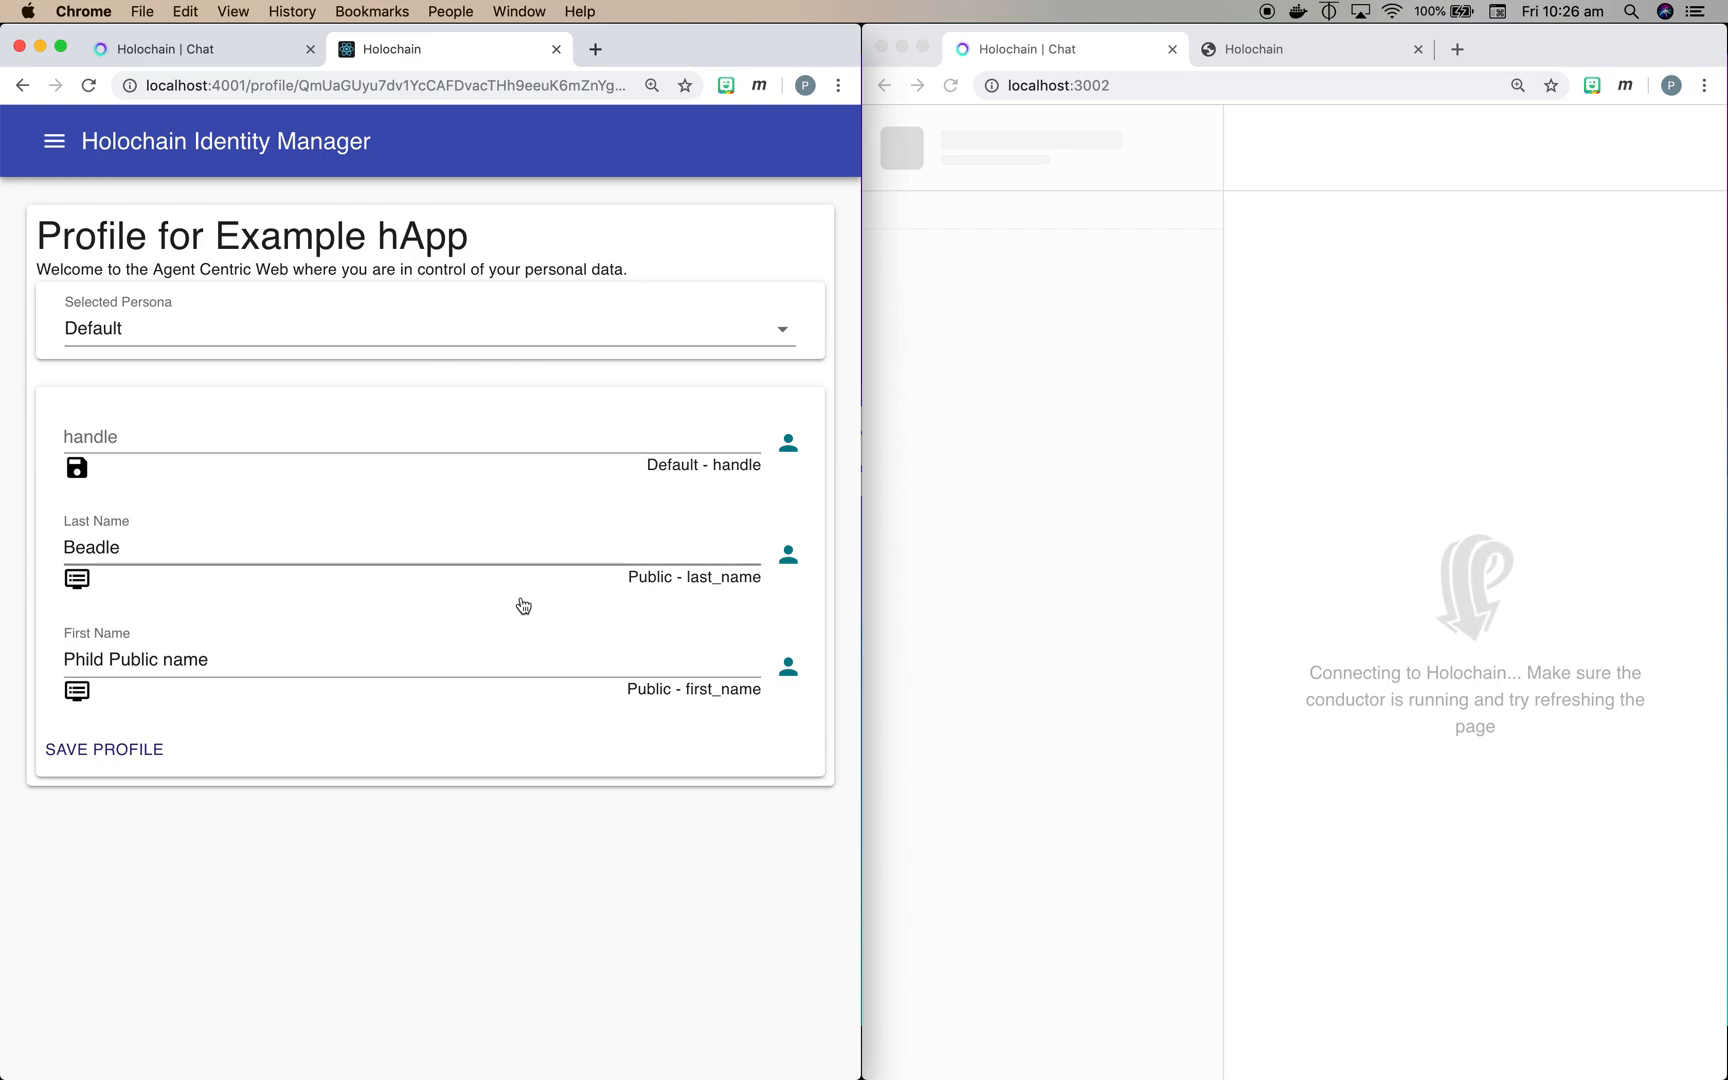
{"action": "mouse_move", "coordinate": [700, 596]}
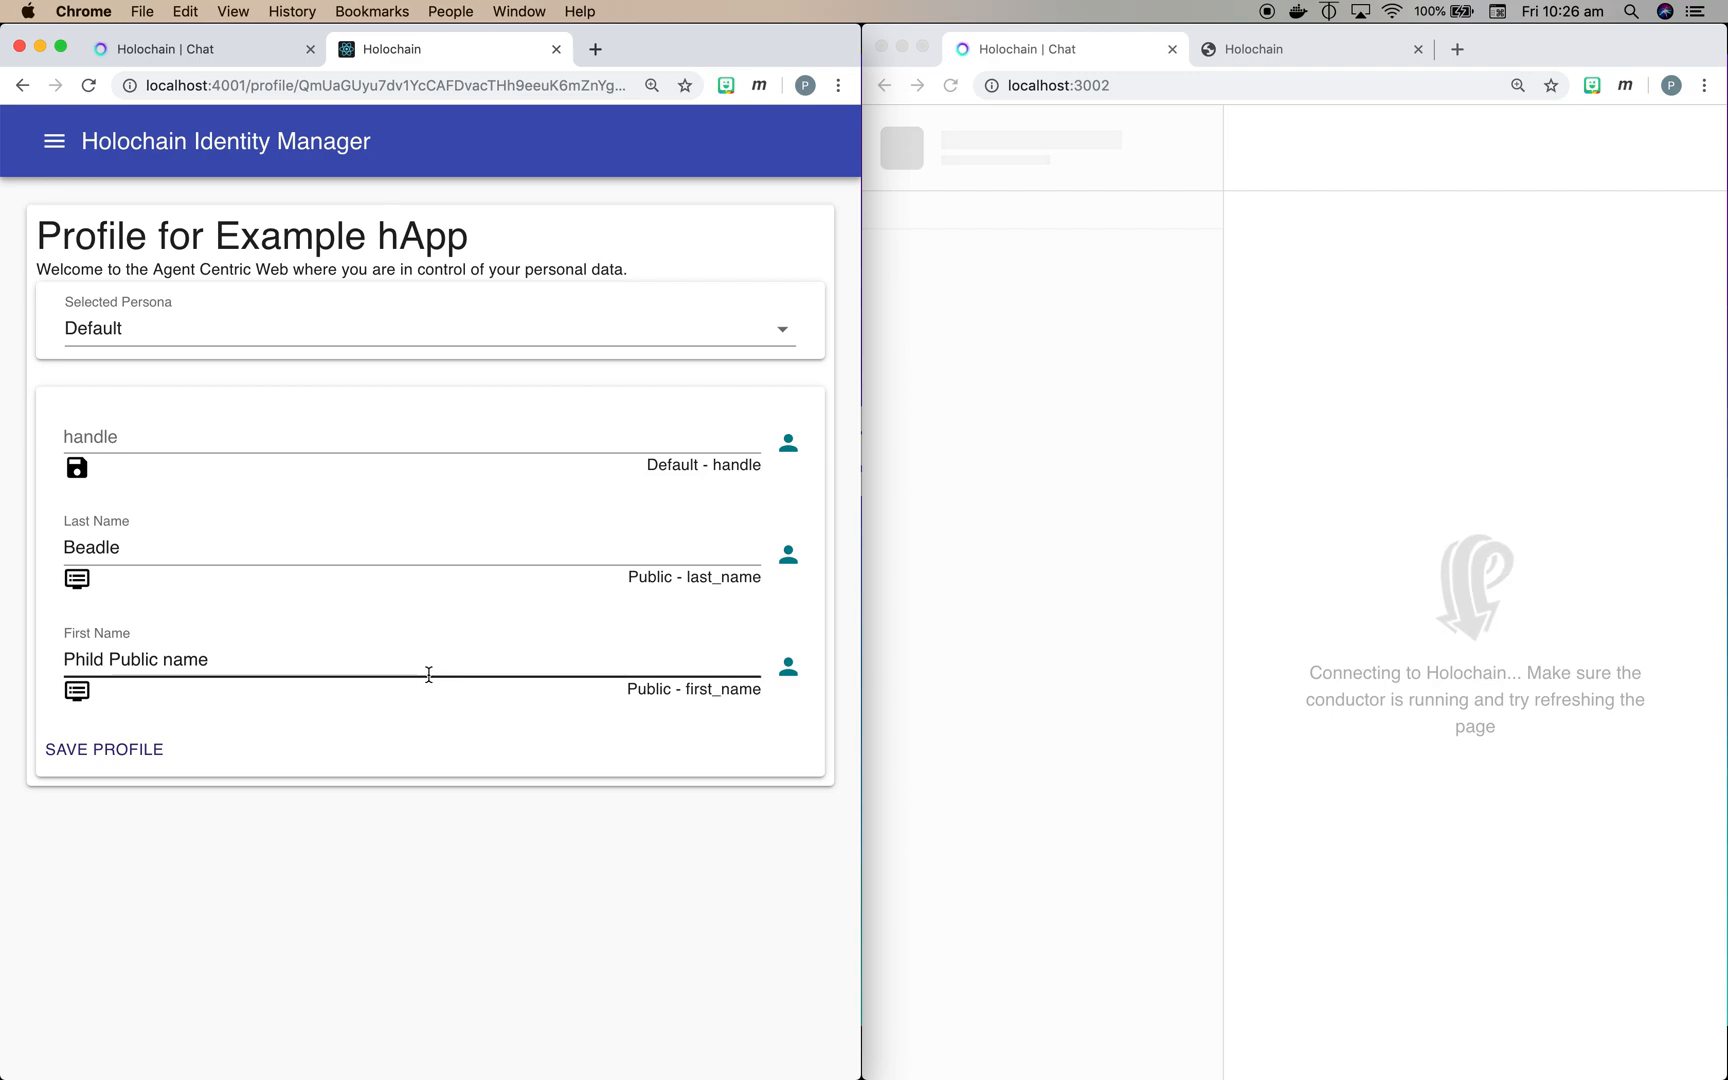
{"action": "mouse_move", "coordinate": [458, 656]}
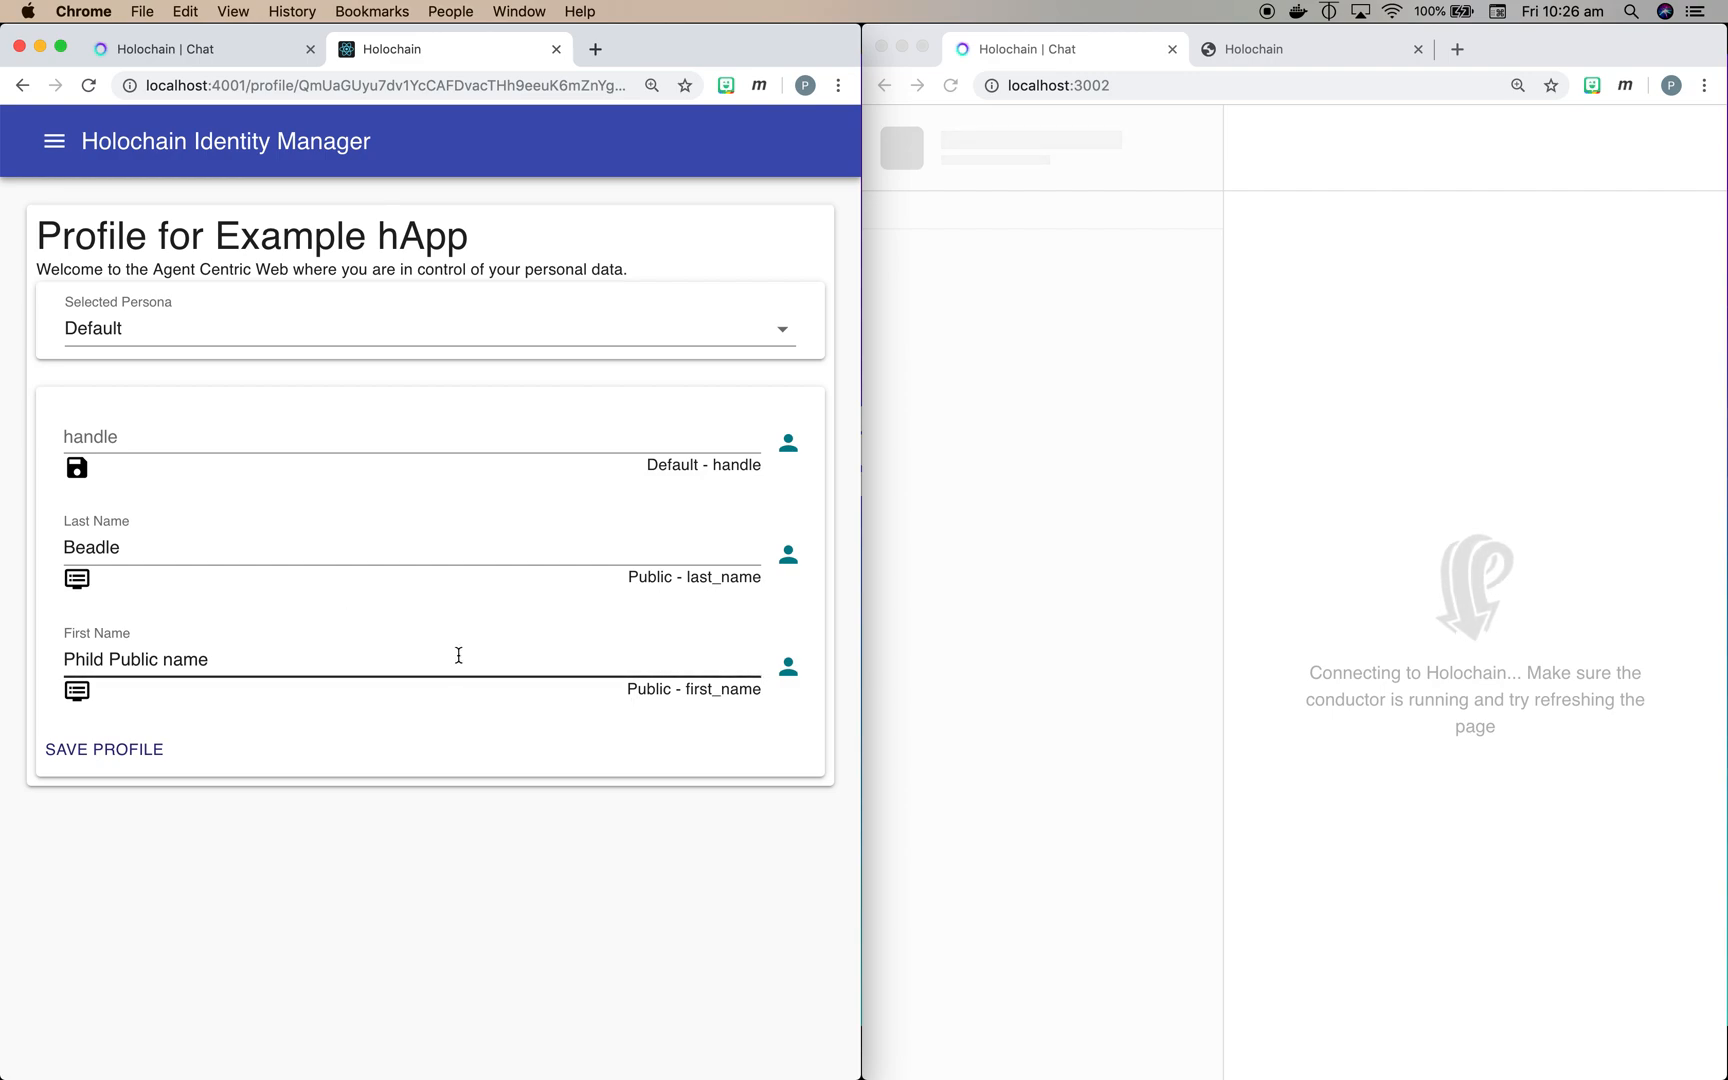
{"action": "mouse_move", "coordinate": [276, 550]}
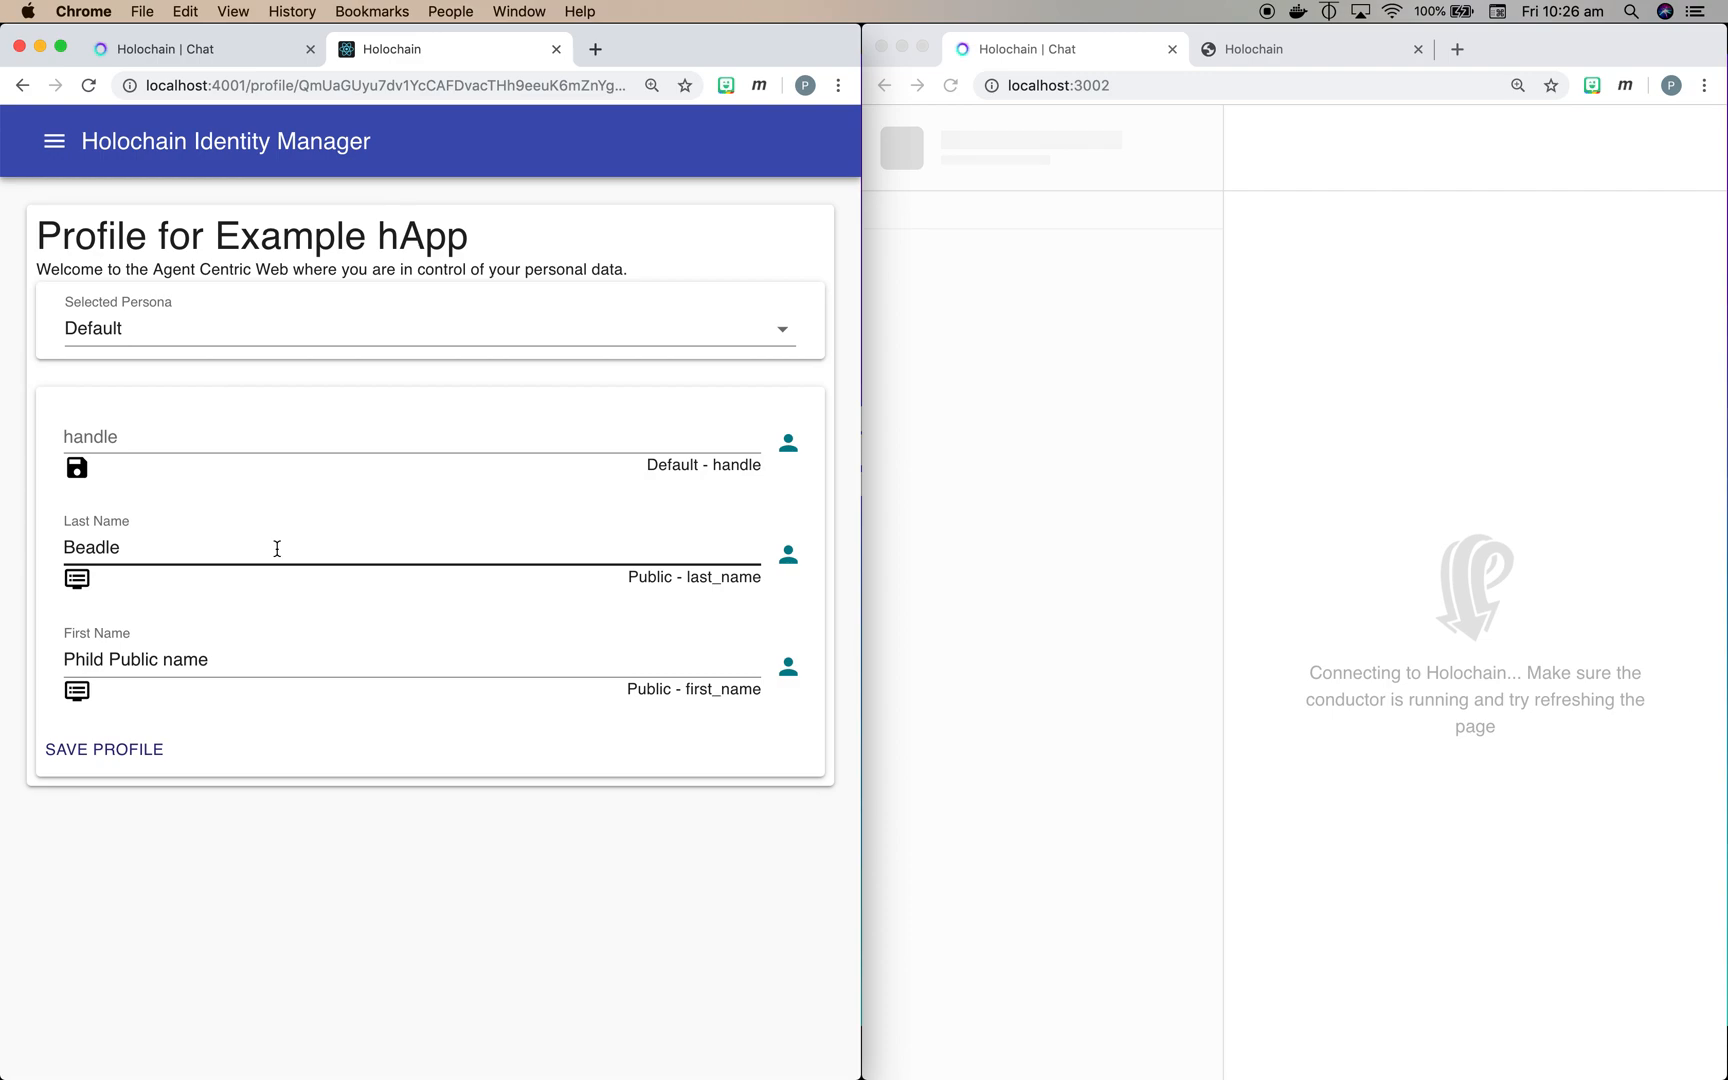
Step: Change the Last Name to 'Beadle-new field' and save the Example hApp profile
{"action": "left_click", "coordinate": [276, 548]}
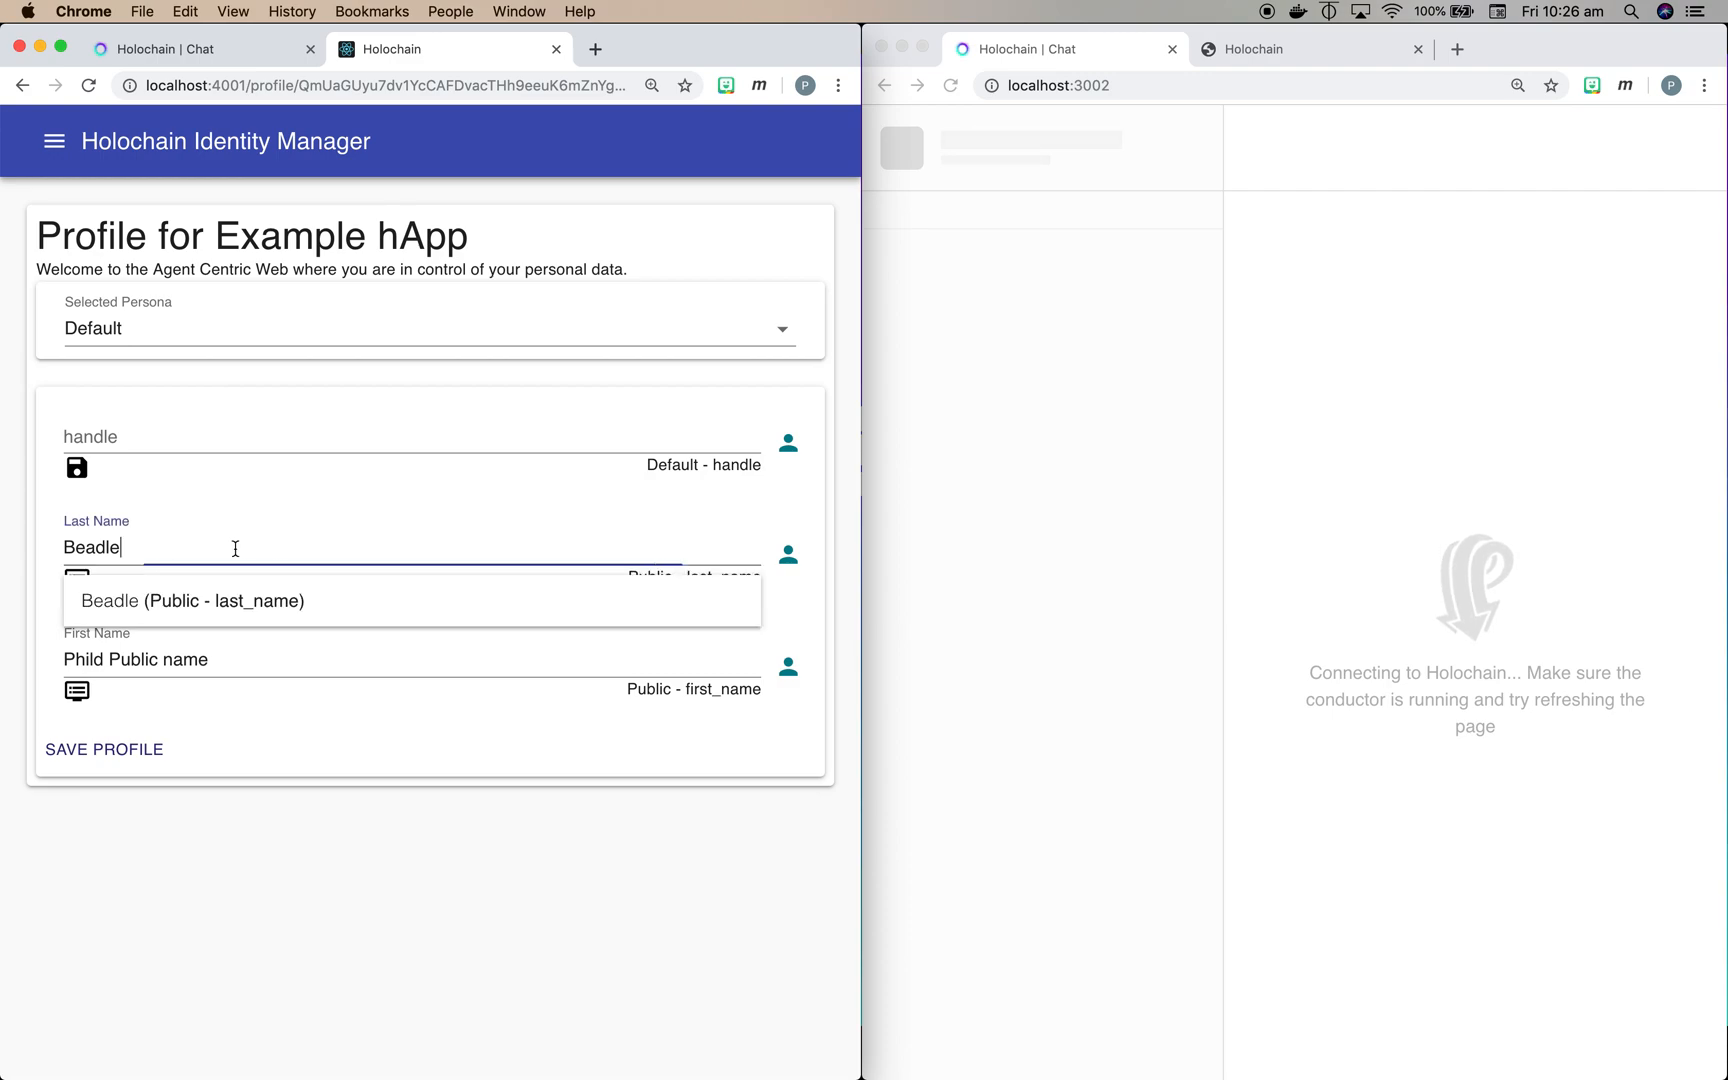
{"action": "type", "text": "dd"}
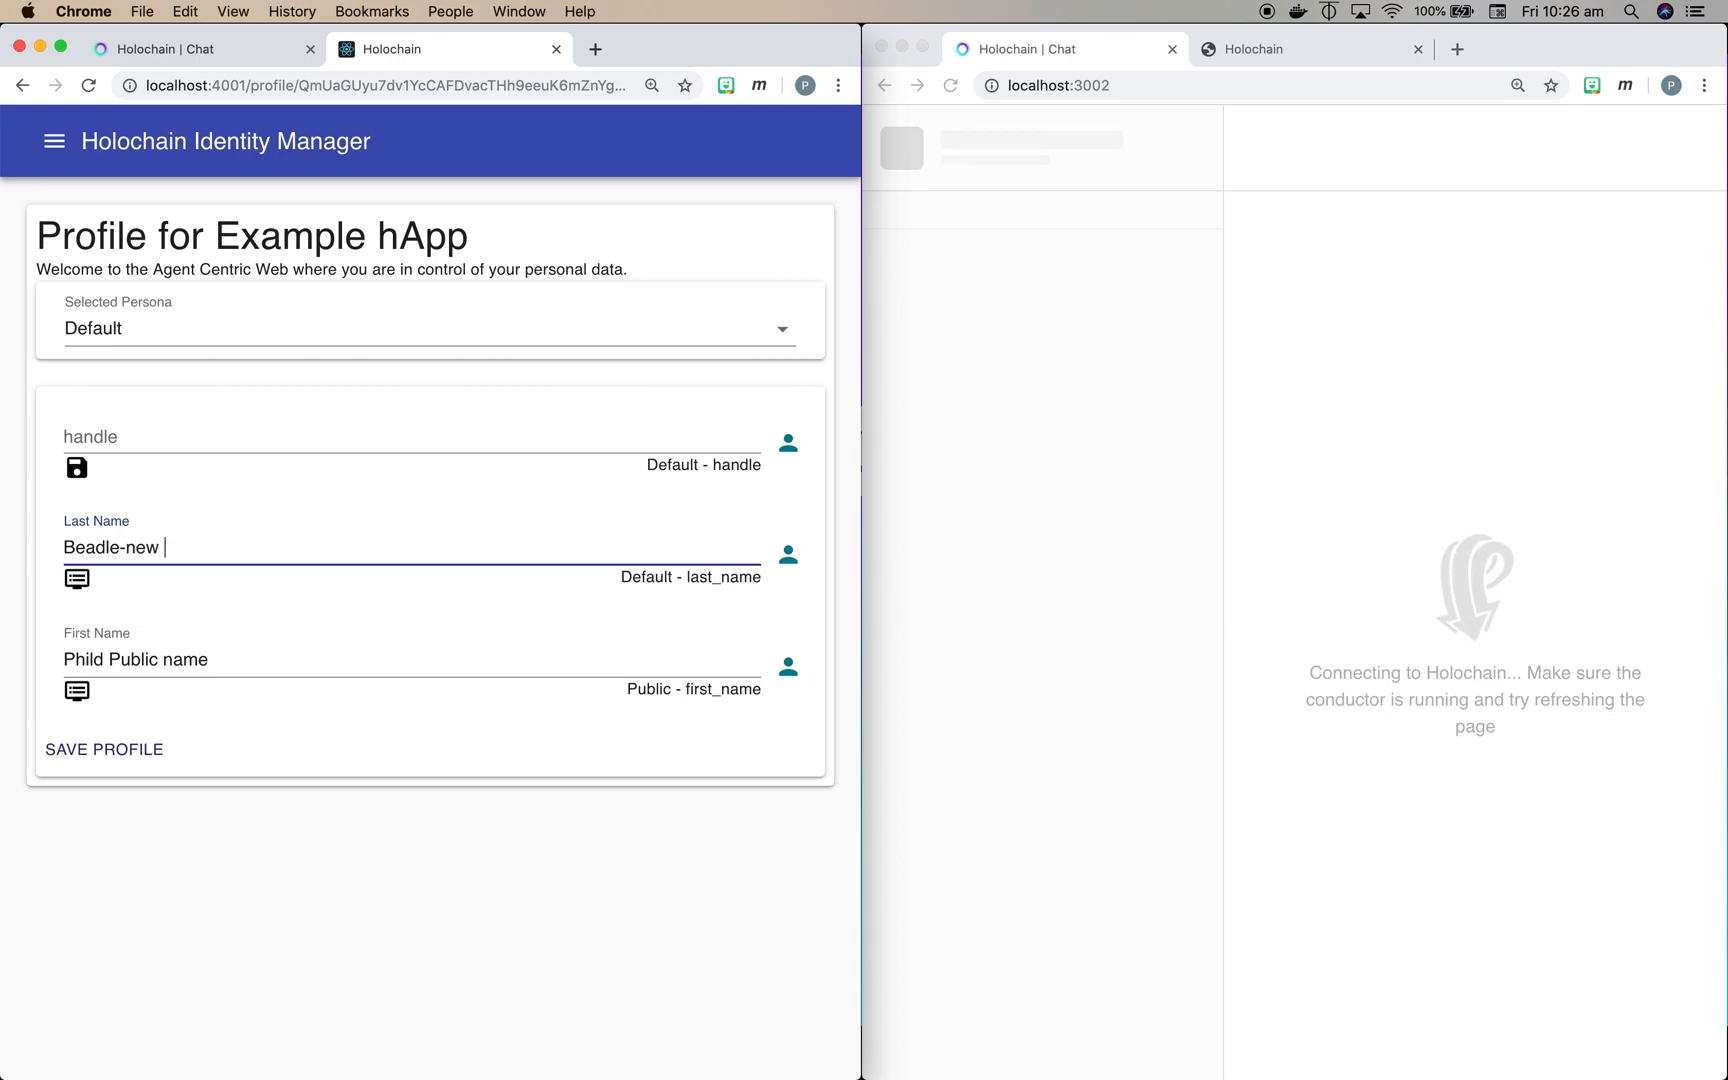
{"action": "type", "text": "field"}
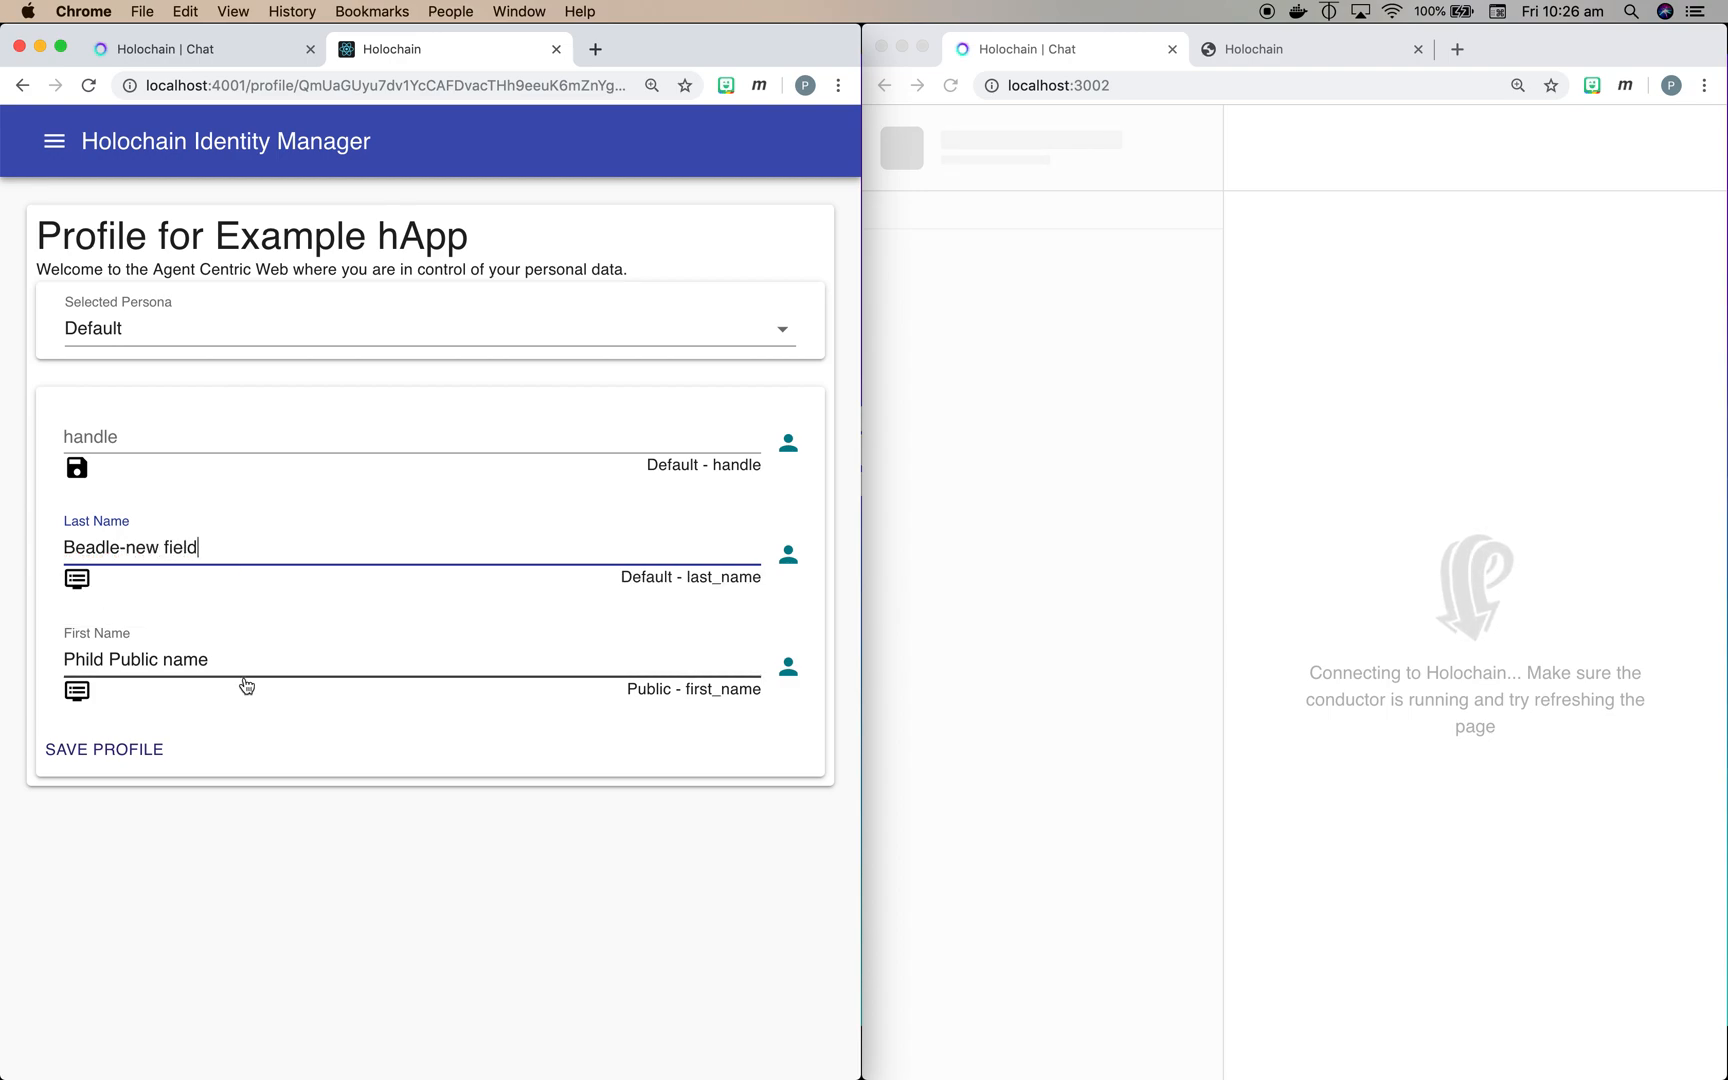
{"action": "mouse_move", "coordinate": [504, 612]}
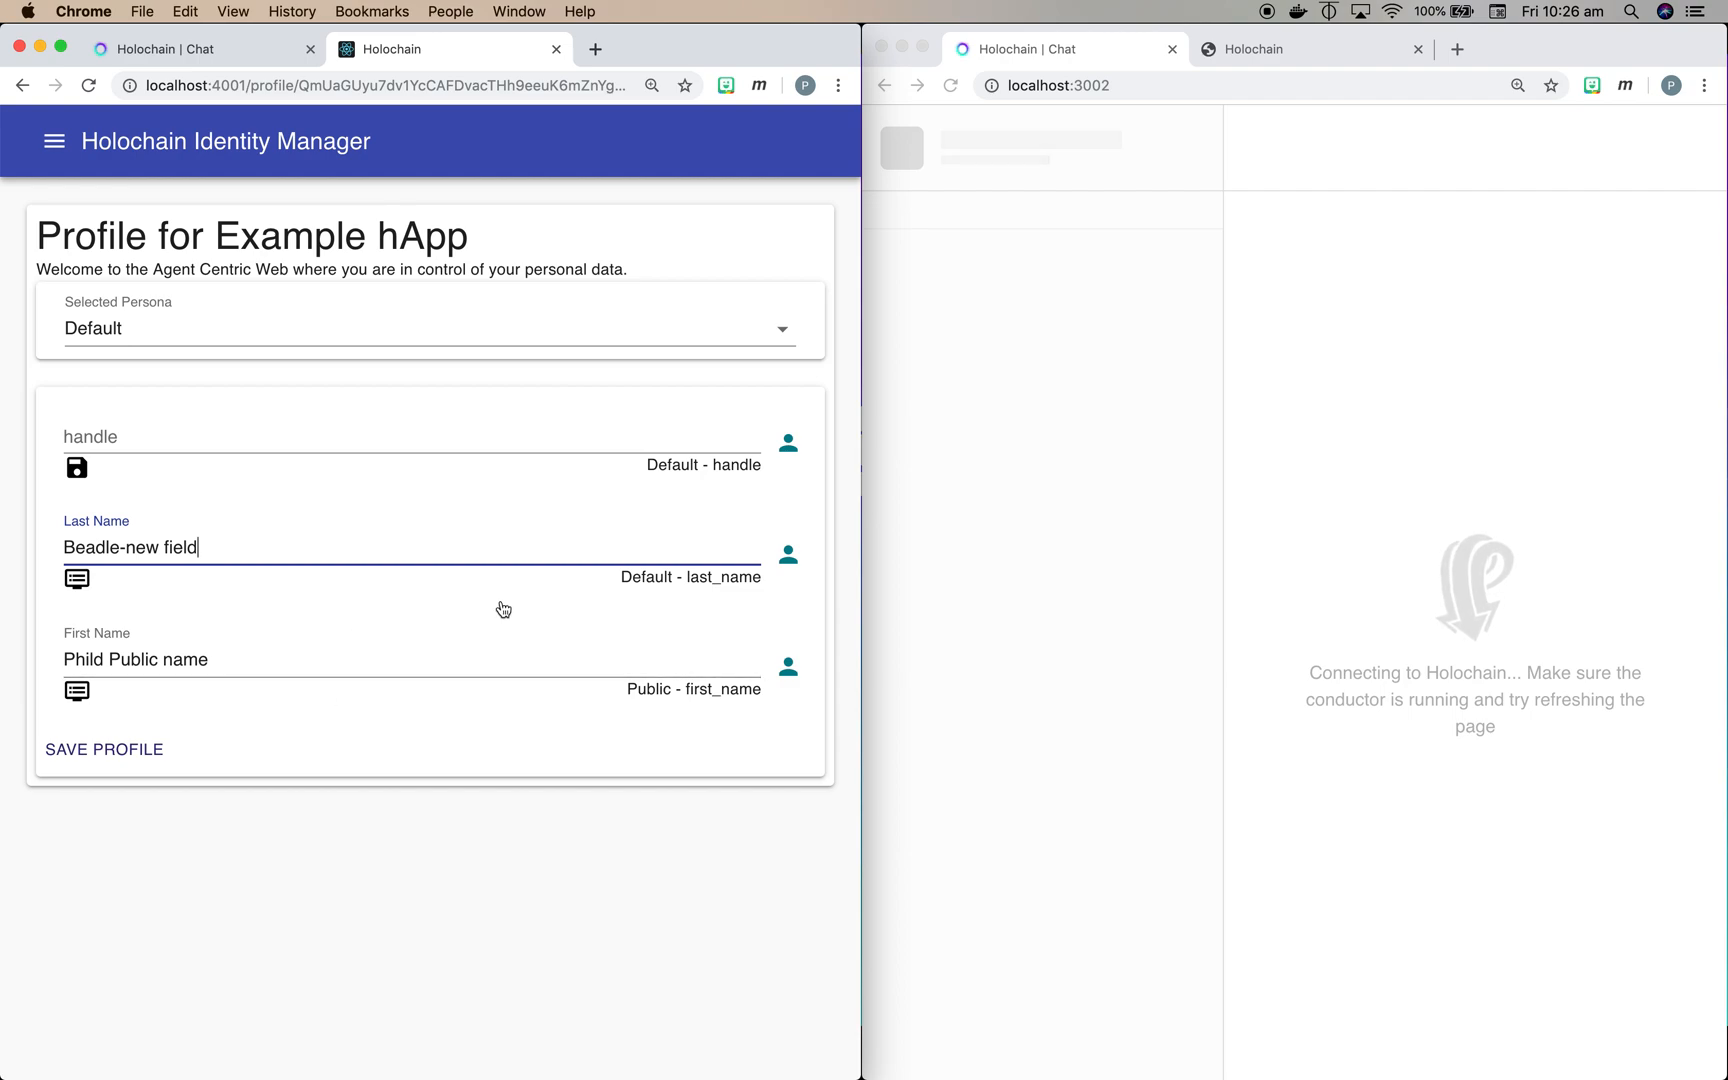
{"action": "mouse_move", "coordinate": [706, 598]}
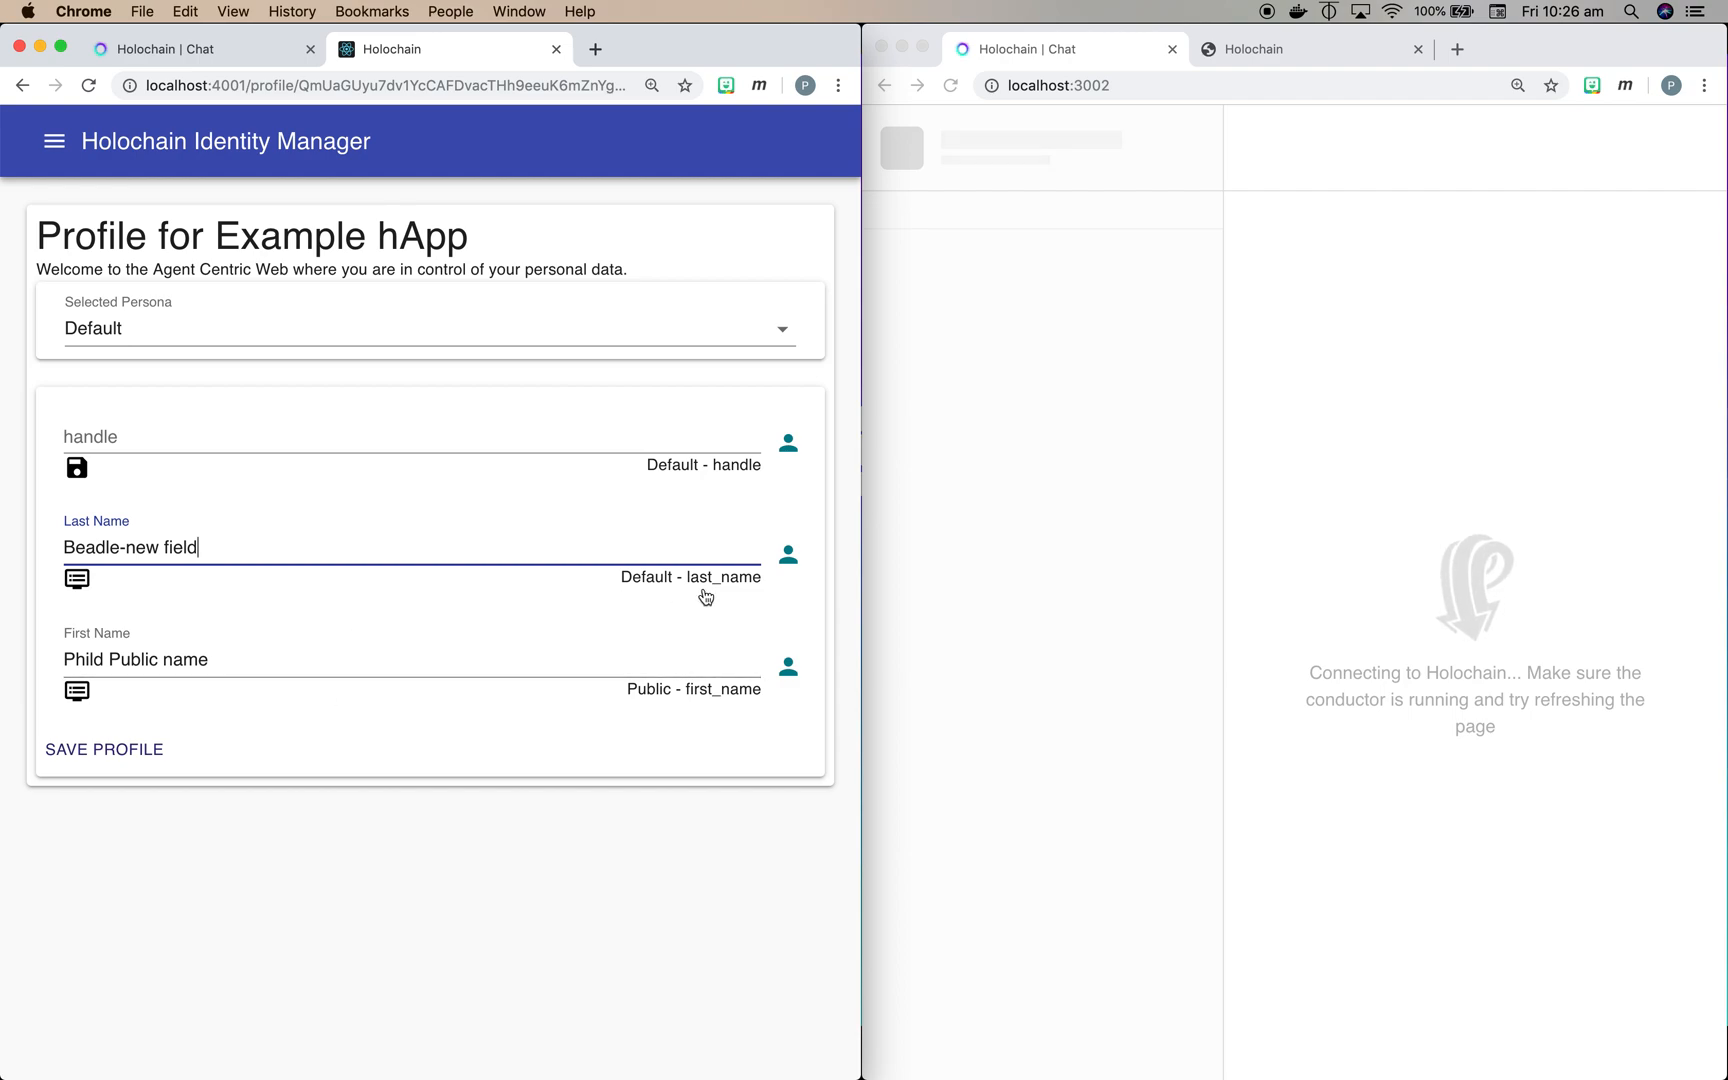
{"action": "mouse_move", "coordinate": [414, 596]}
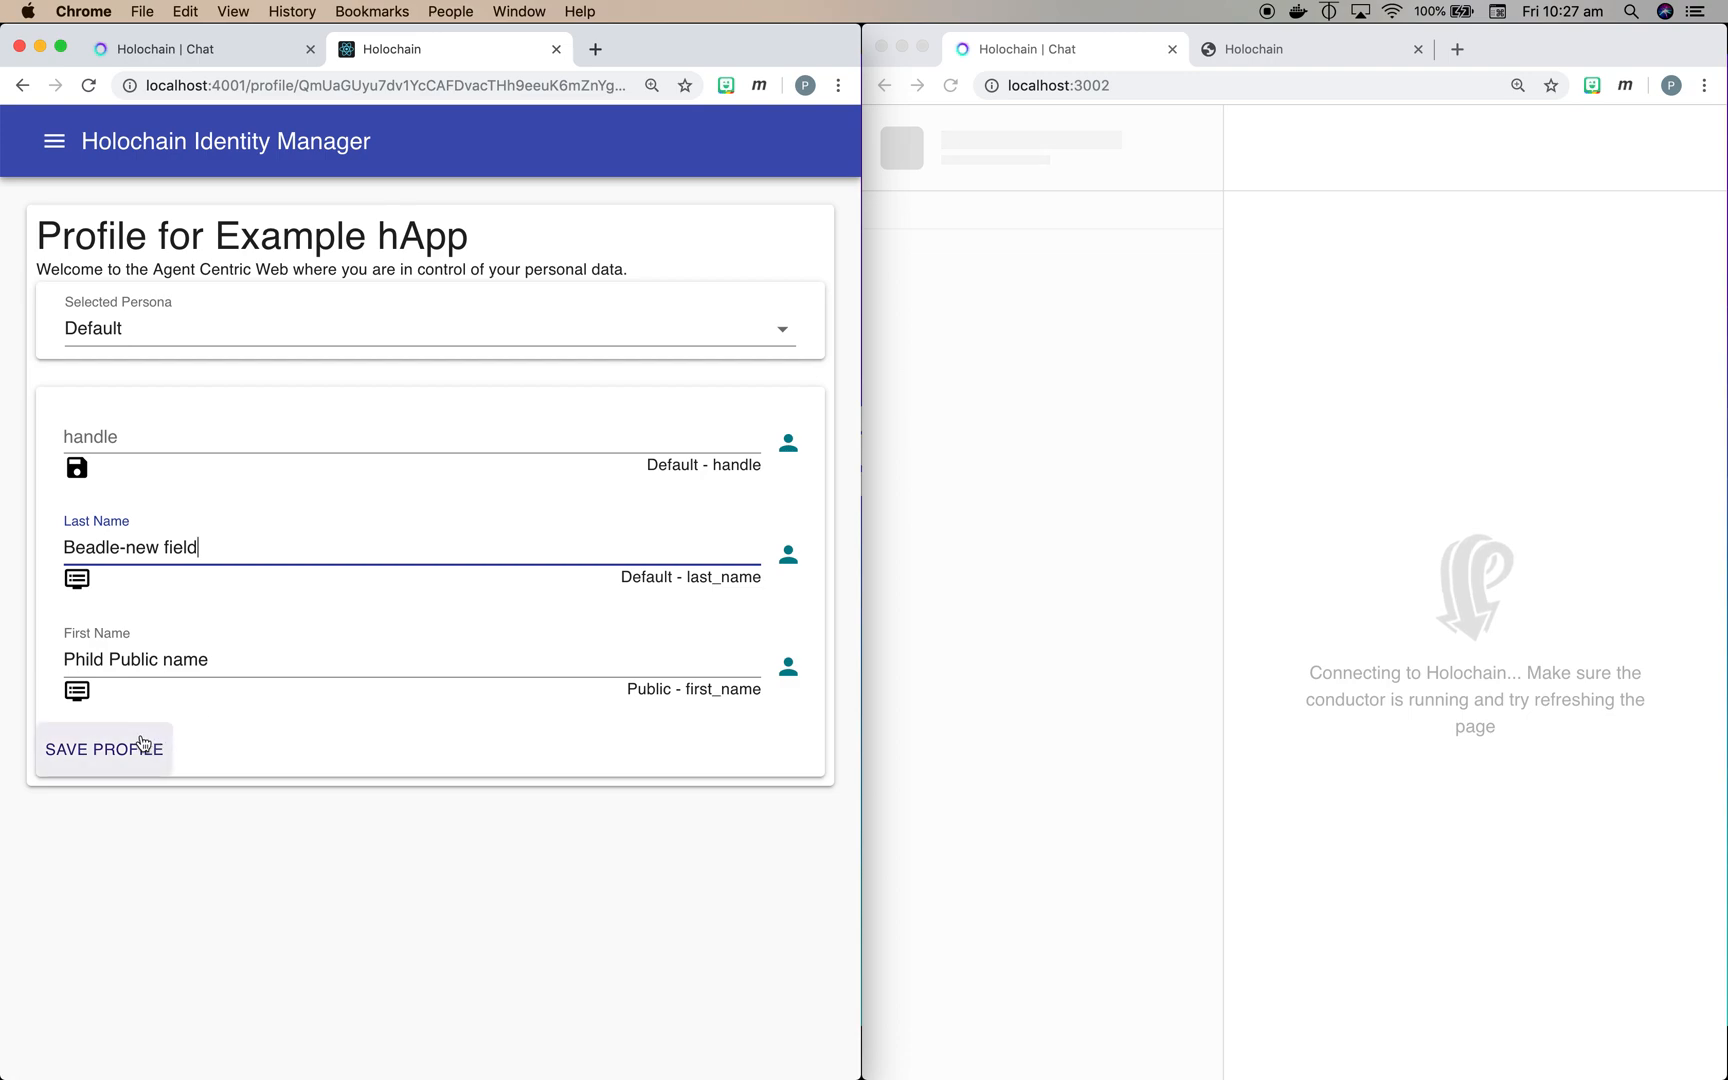
{"action": "left_click", "coordinate": [94, 748]}
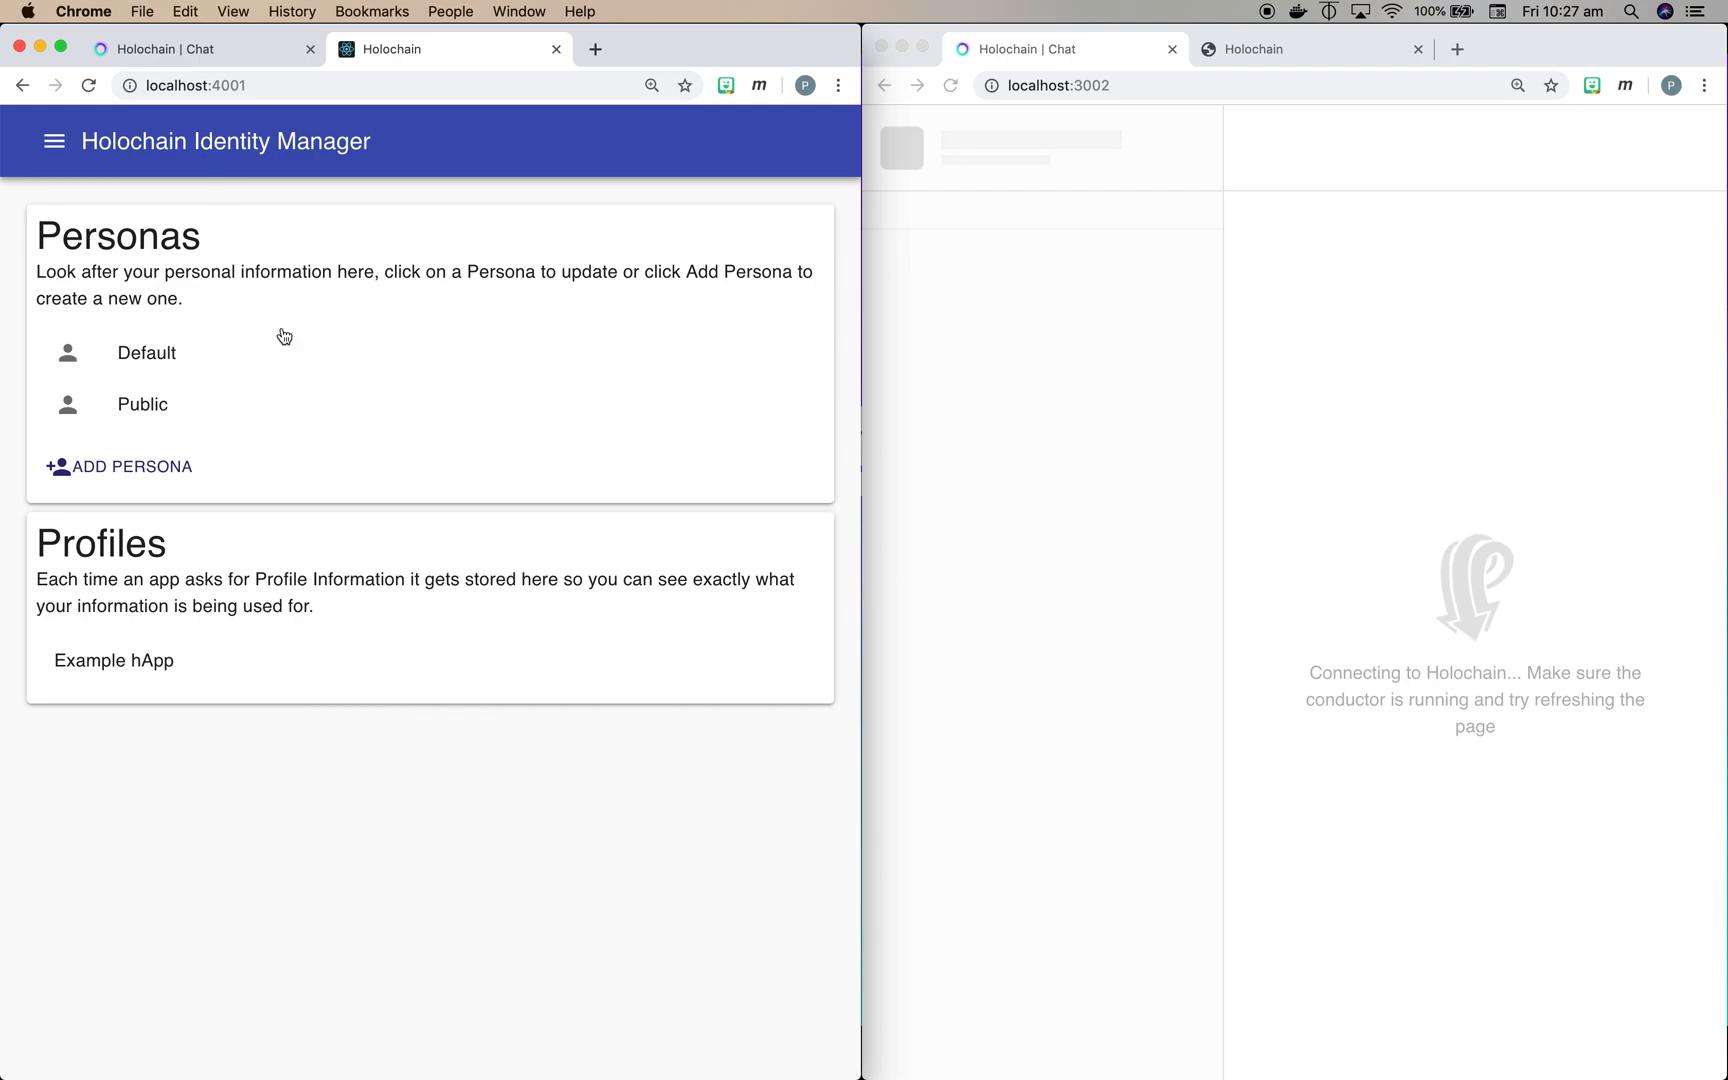
Step: Open the Default persona to see its last_name 'Beadle-new field'
{"action": "left_click", "coordinate": [146, 354]}
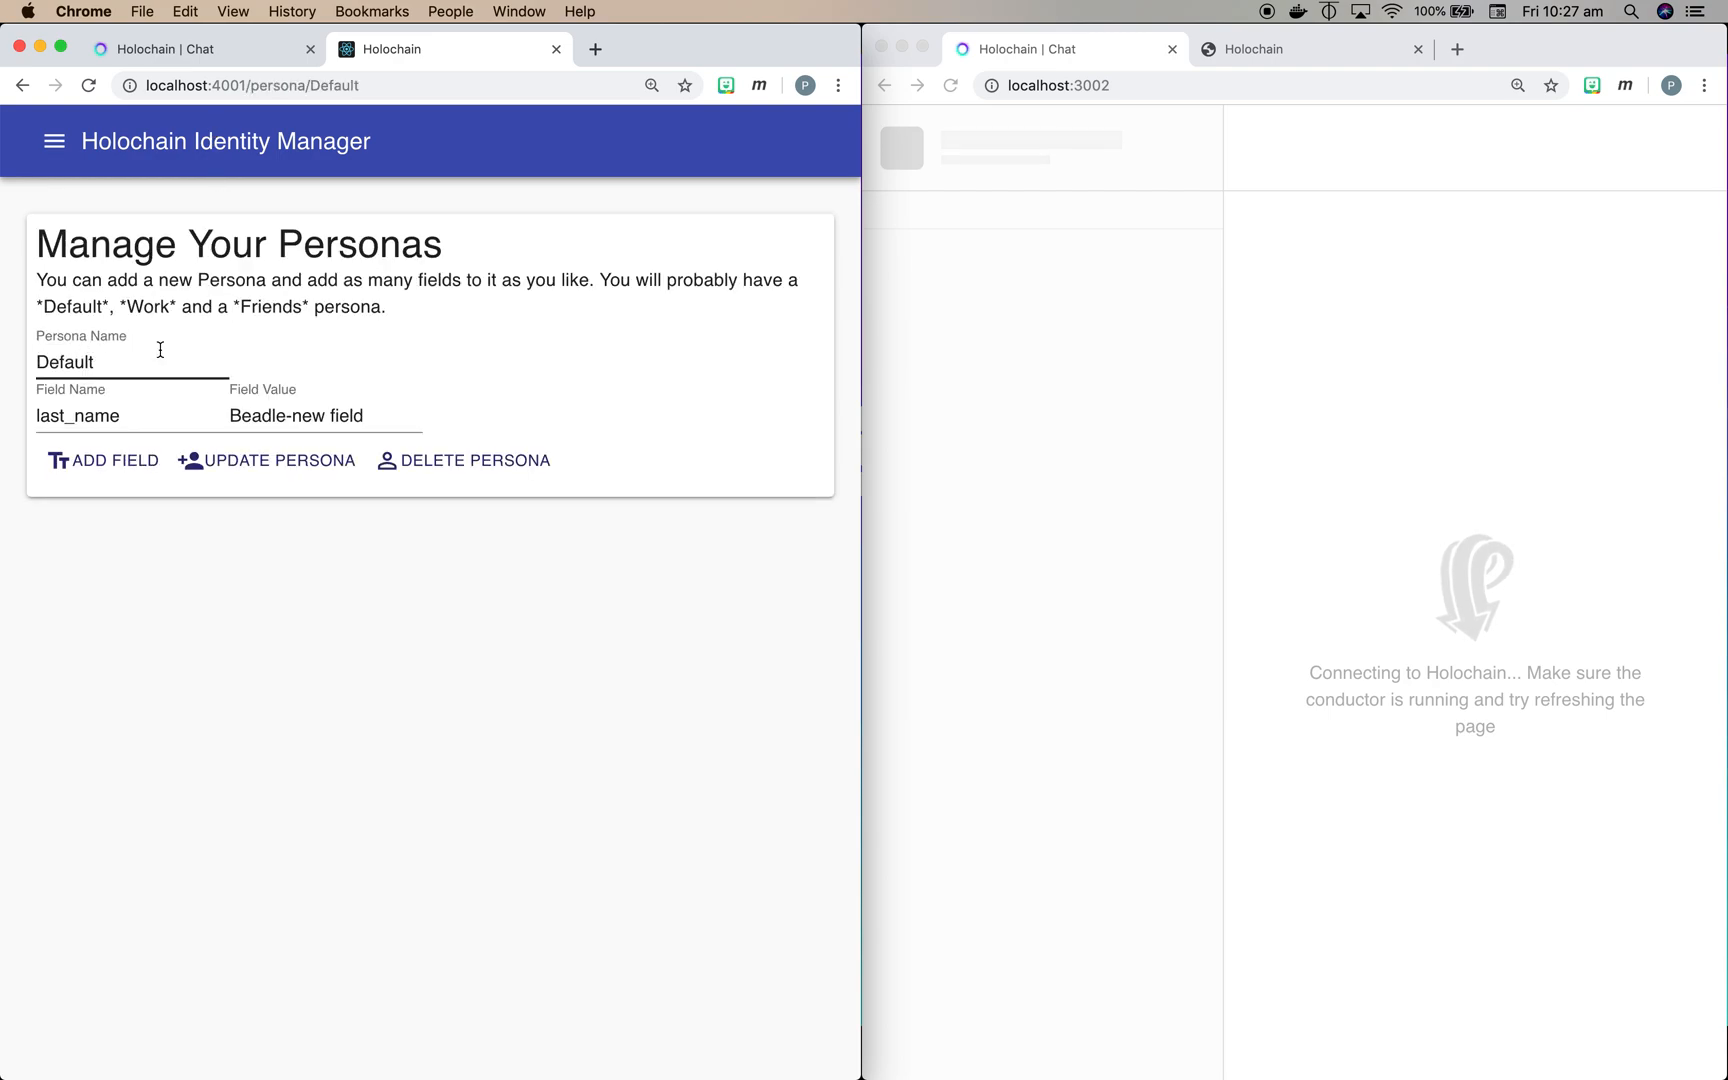
{"action": "mouse_move", "coordinate": [210, 586]}
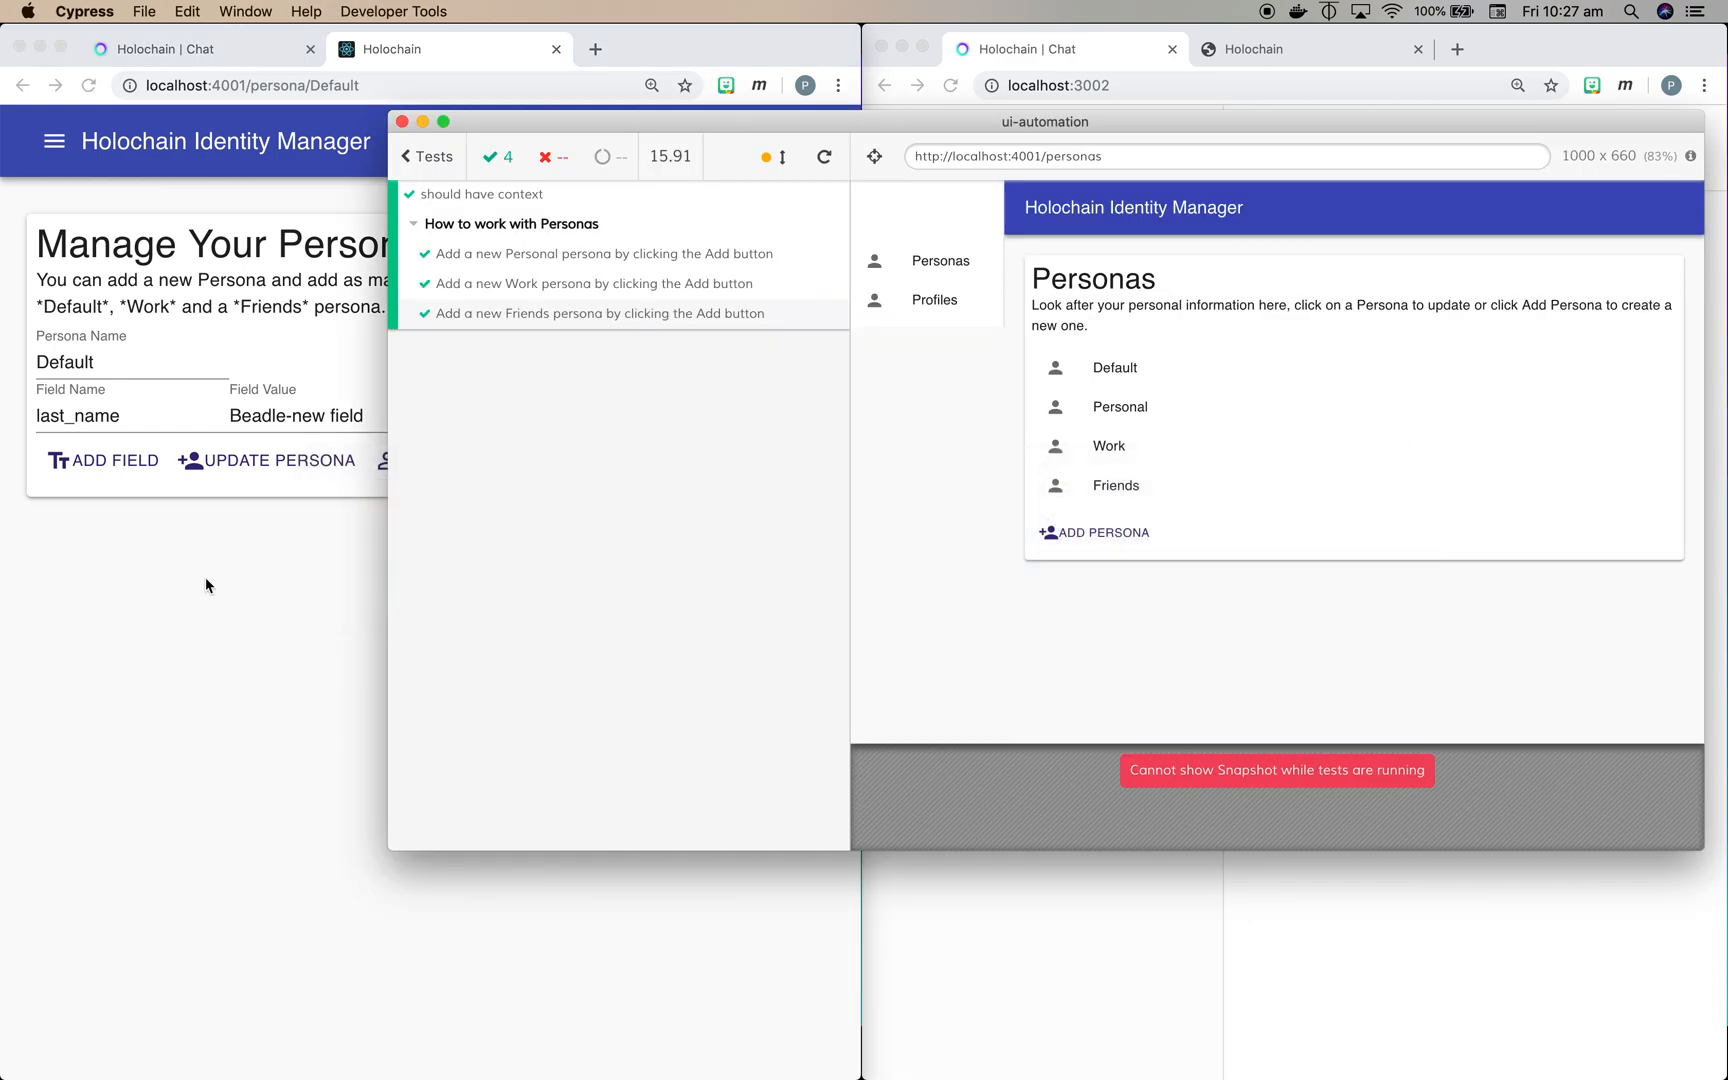
Step: Rerun the Cypress persona tests, adding Personal, Work and Friends personas
{"action": "left_click", "coordinate": [826, 156]}
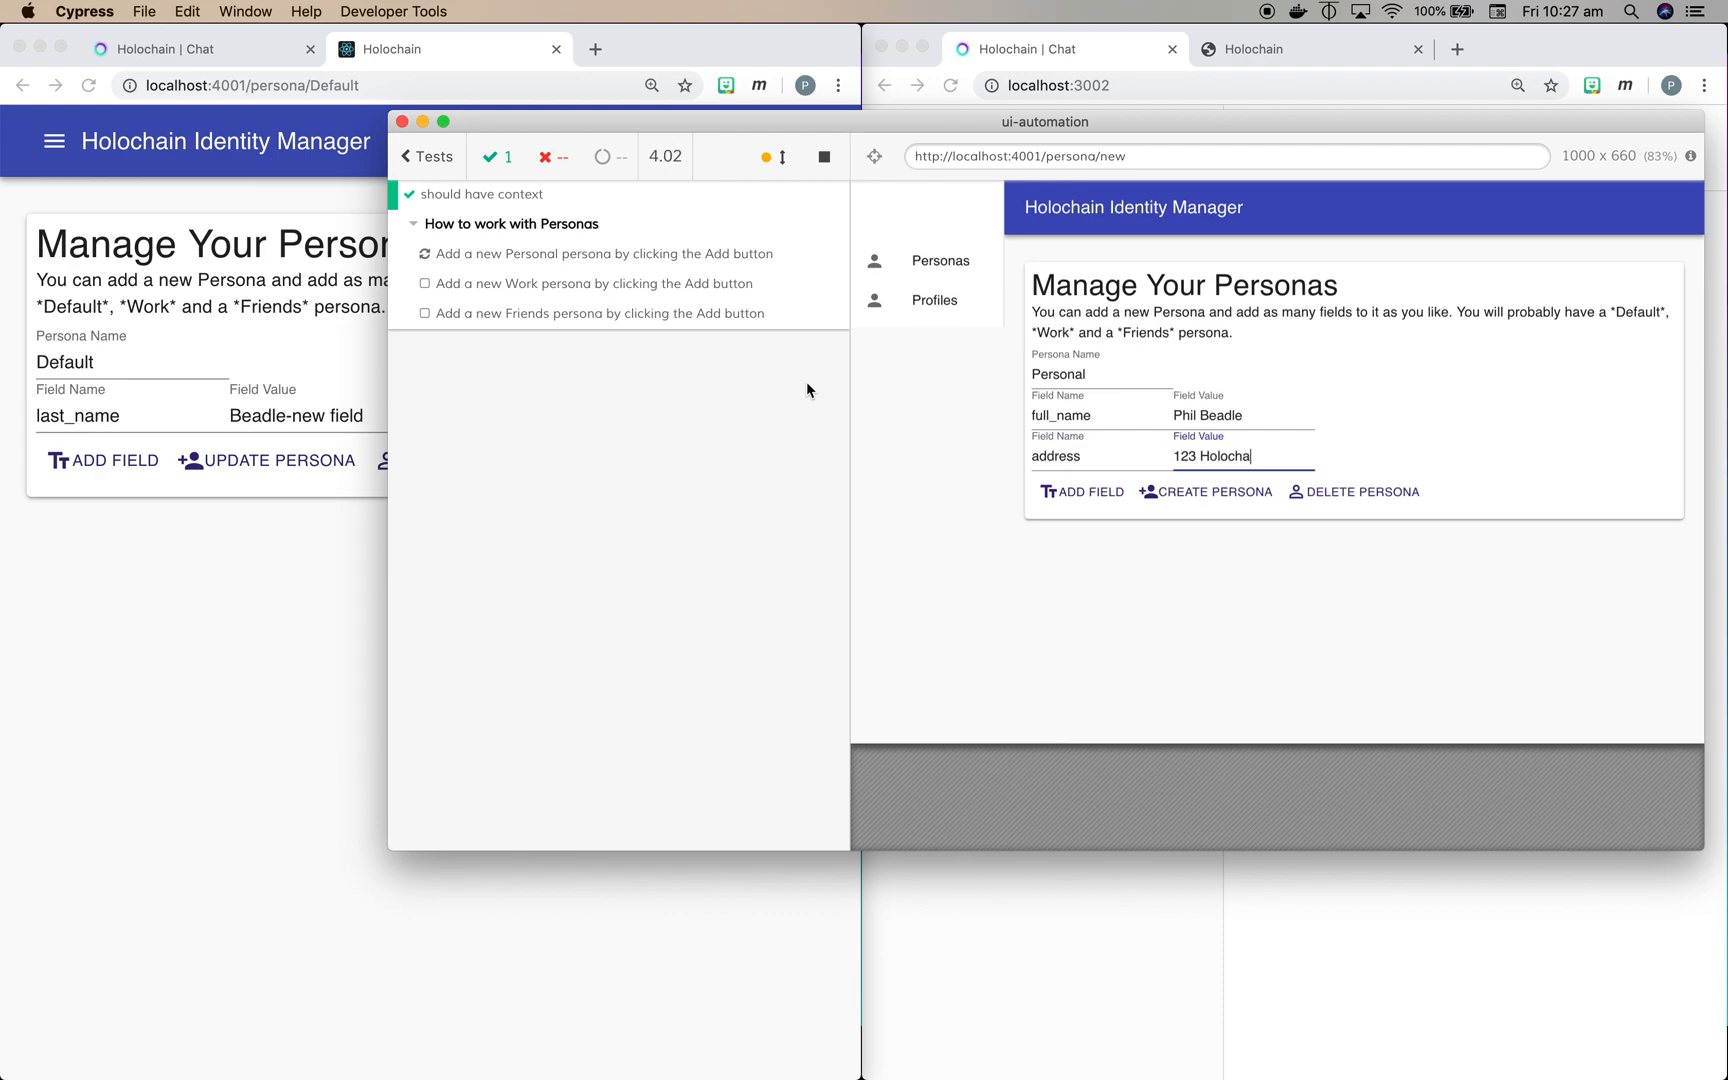
{"action": "type", "text": "city"}
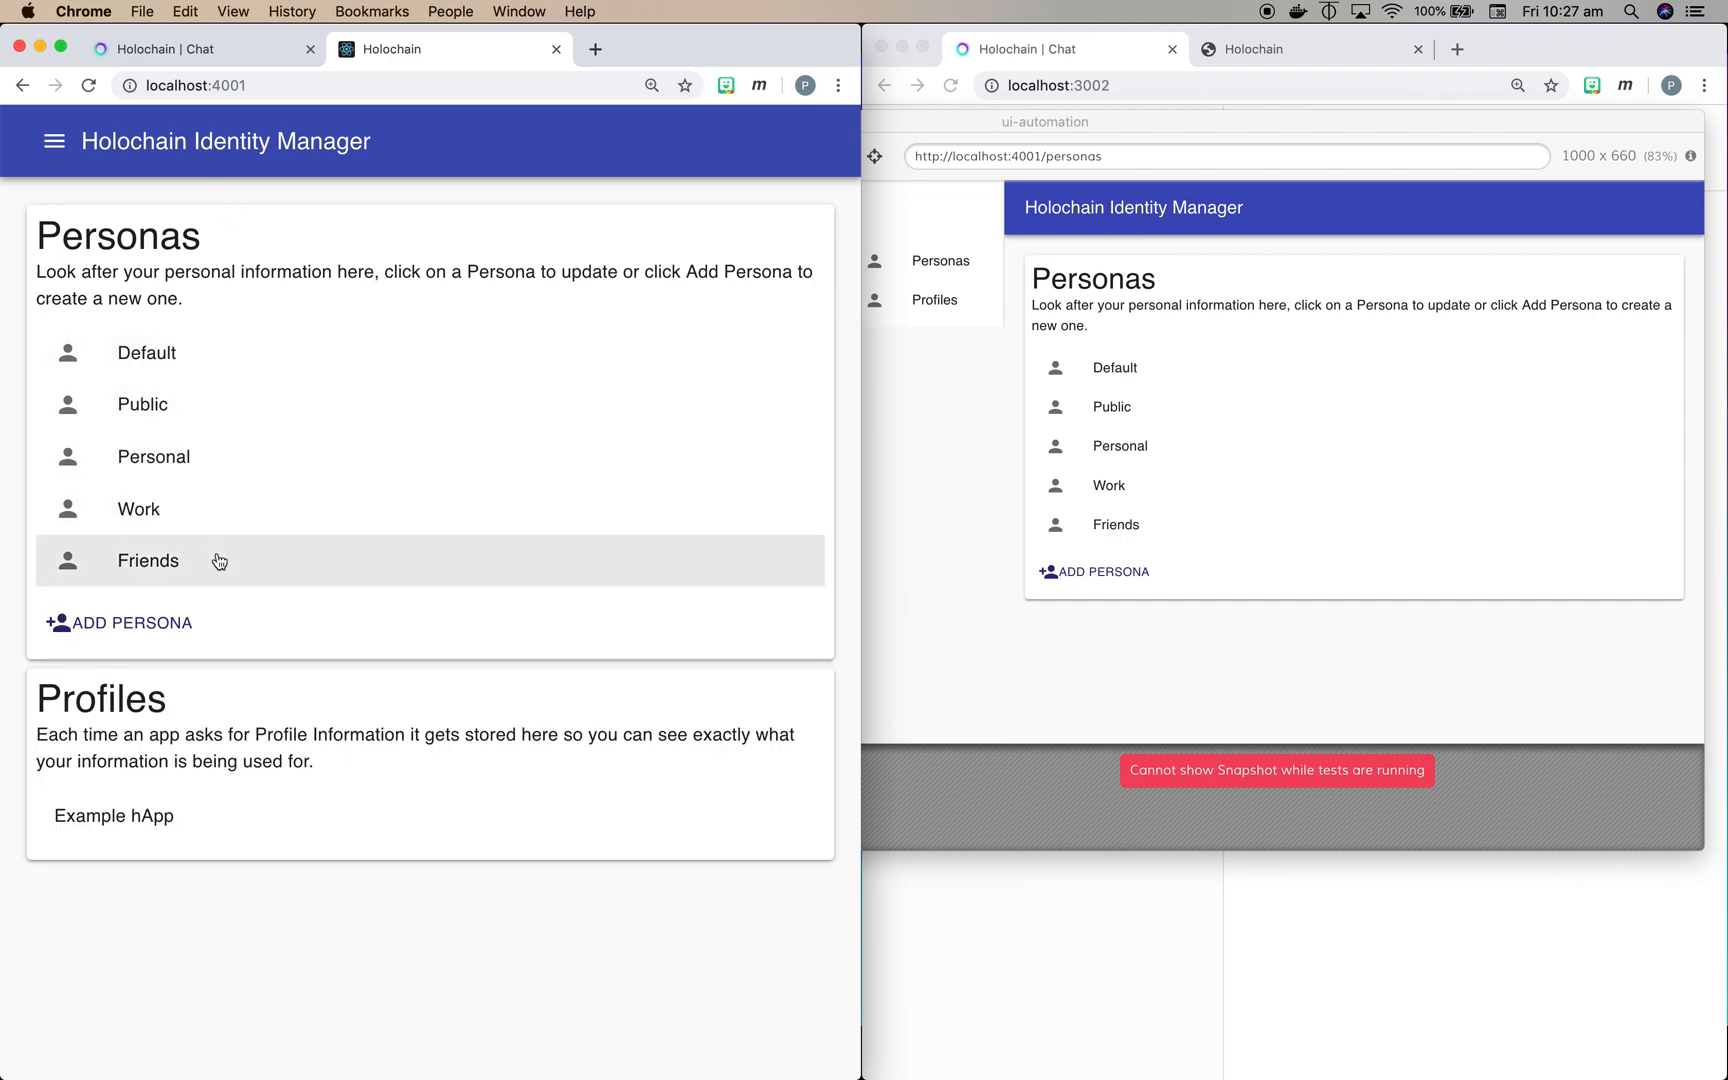
{"action": "mouse_move", "coordinate": [300, 774]}
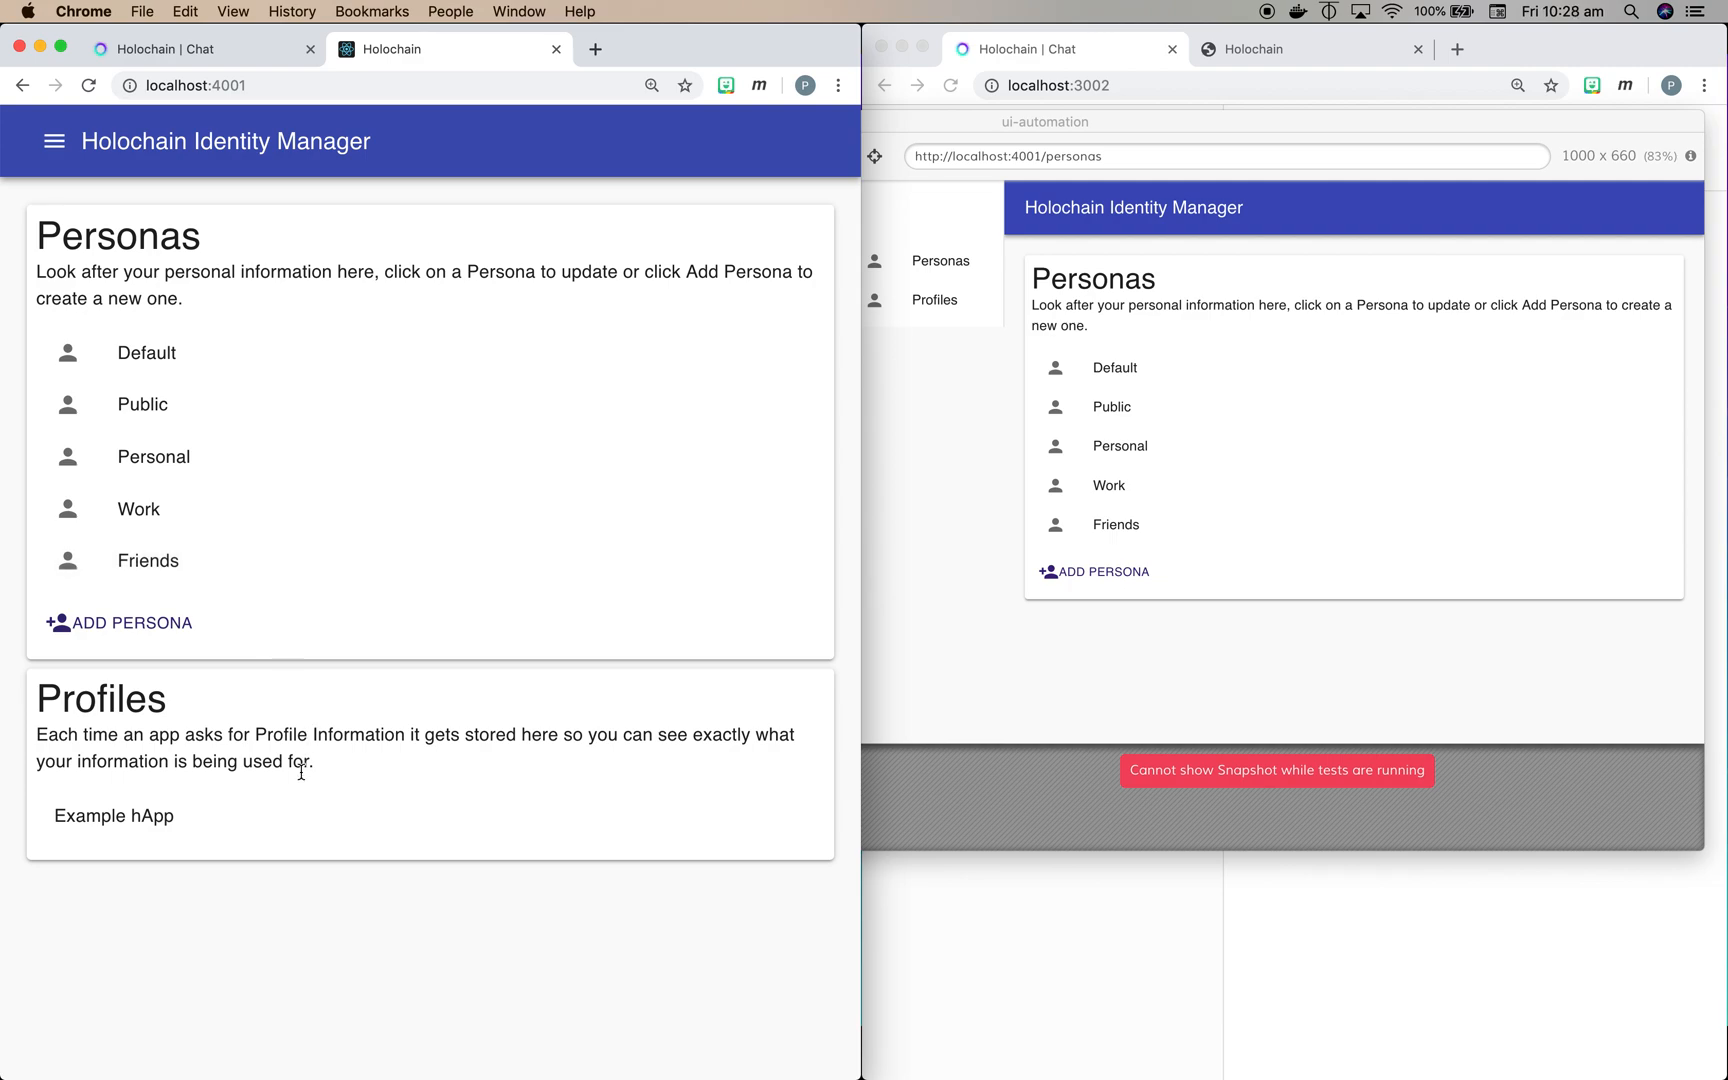
{"action": "mouse_move", "coordinate": [140, 828]}
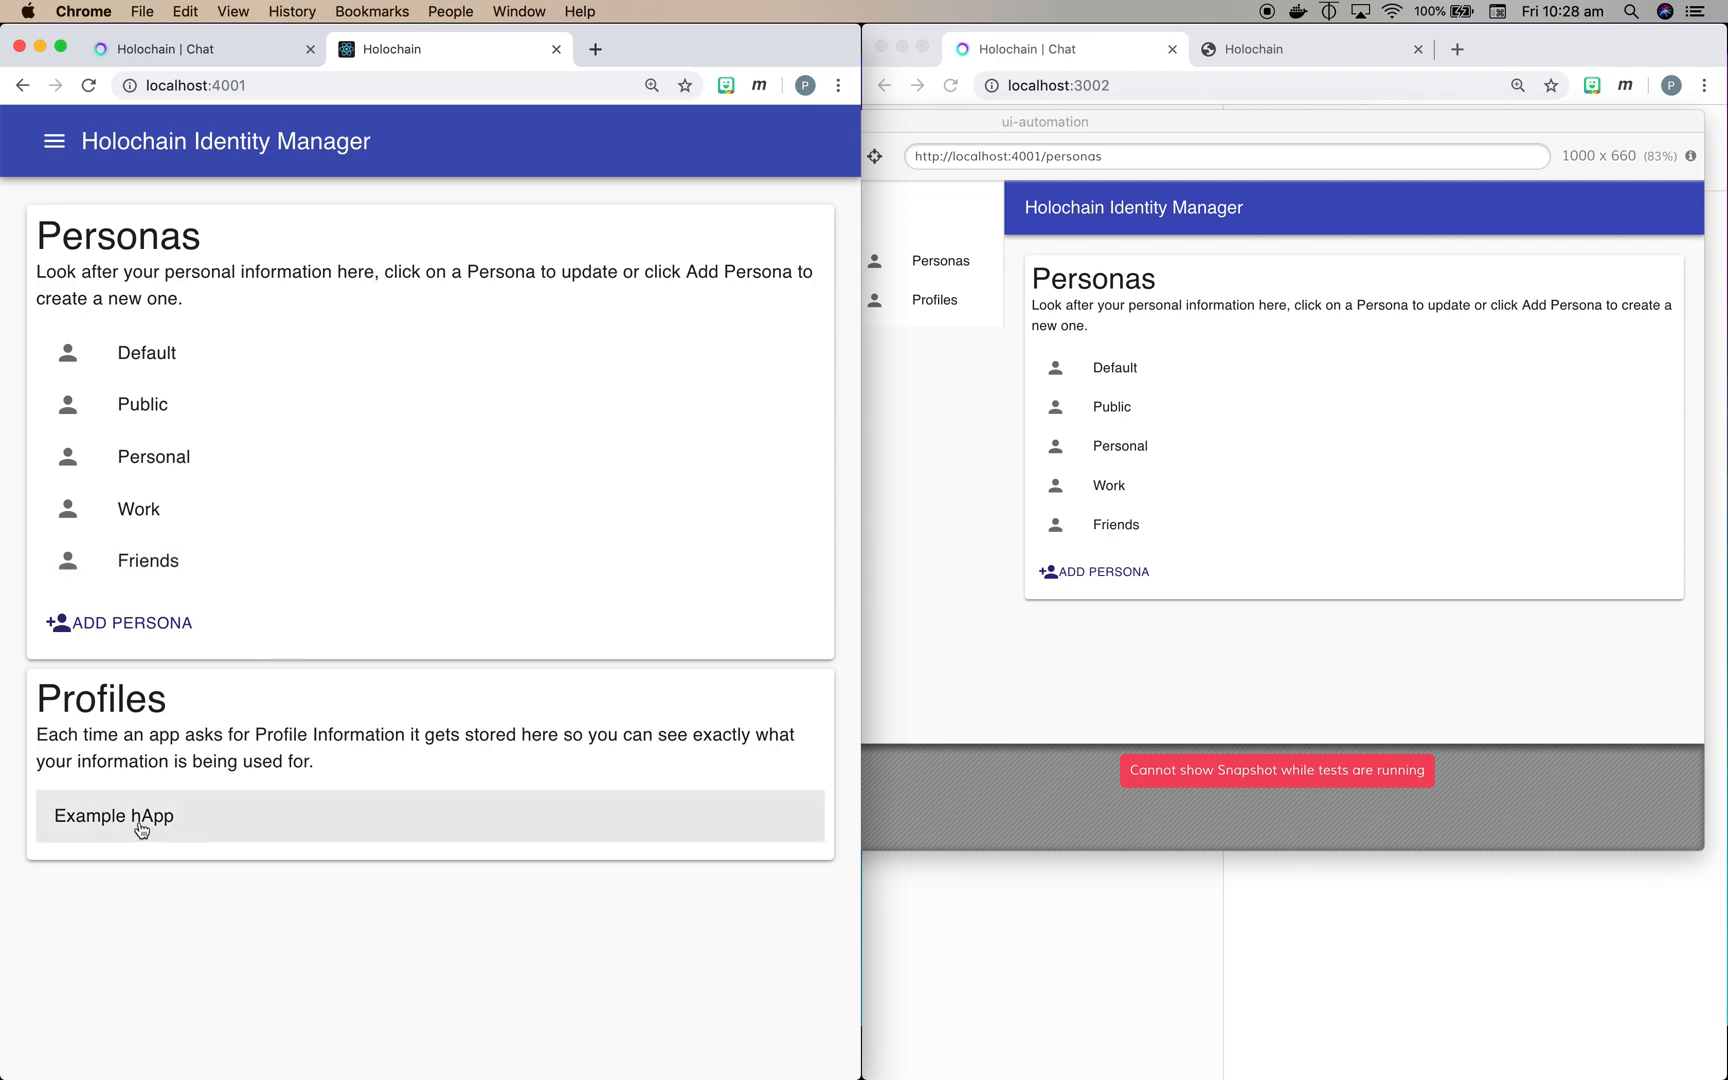
{"action": "left_click", "coordinate": [120, 816]}
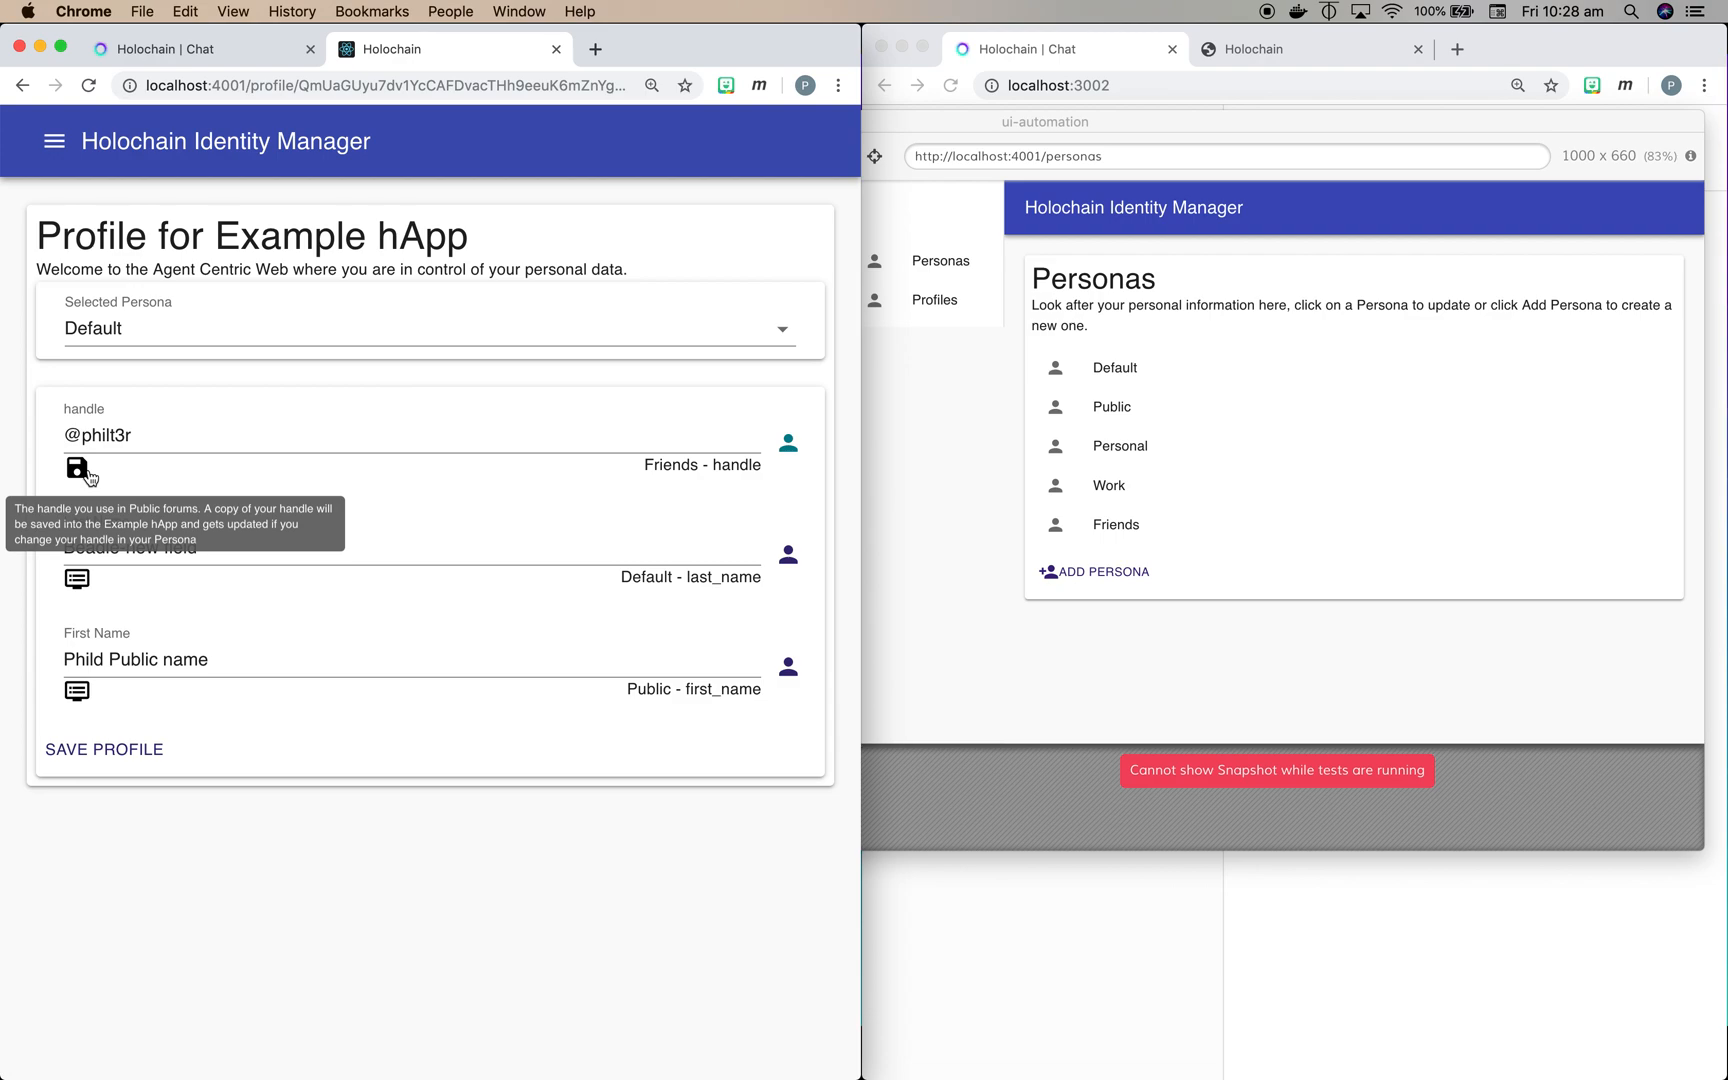
{"action": "mouse_move", "coordinate": [310, 790]}
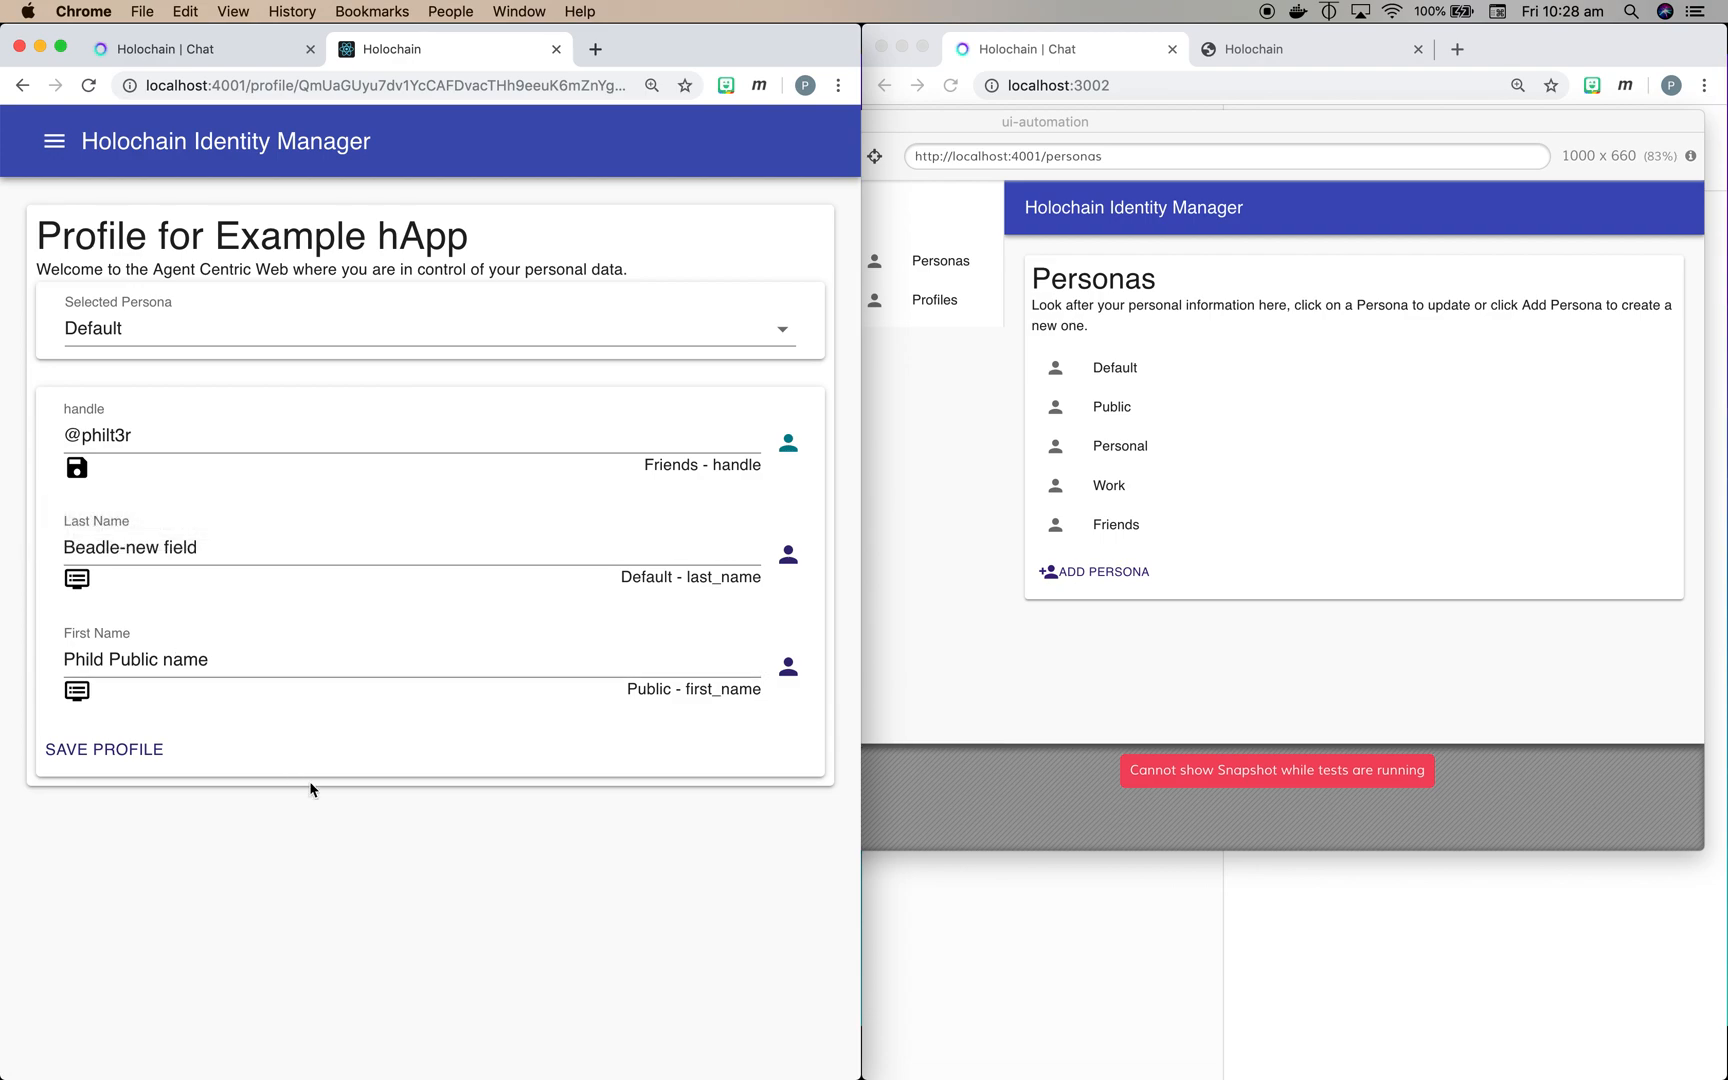
{"action": "mouse_move", "coordinate": [362, 754]}
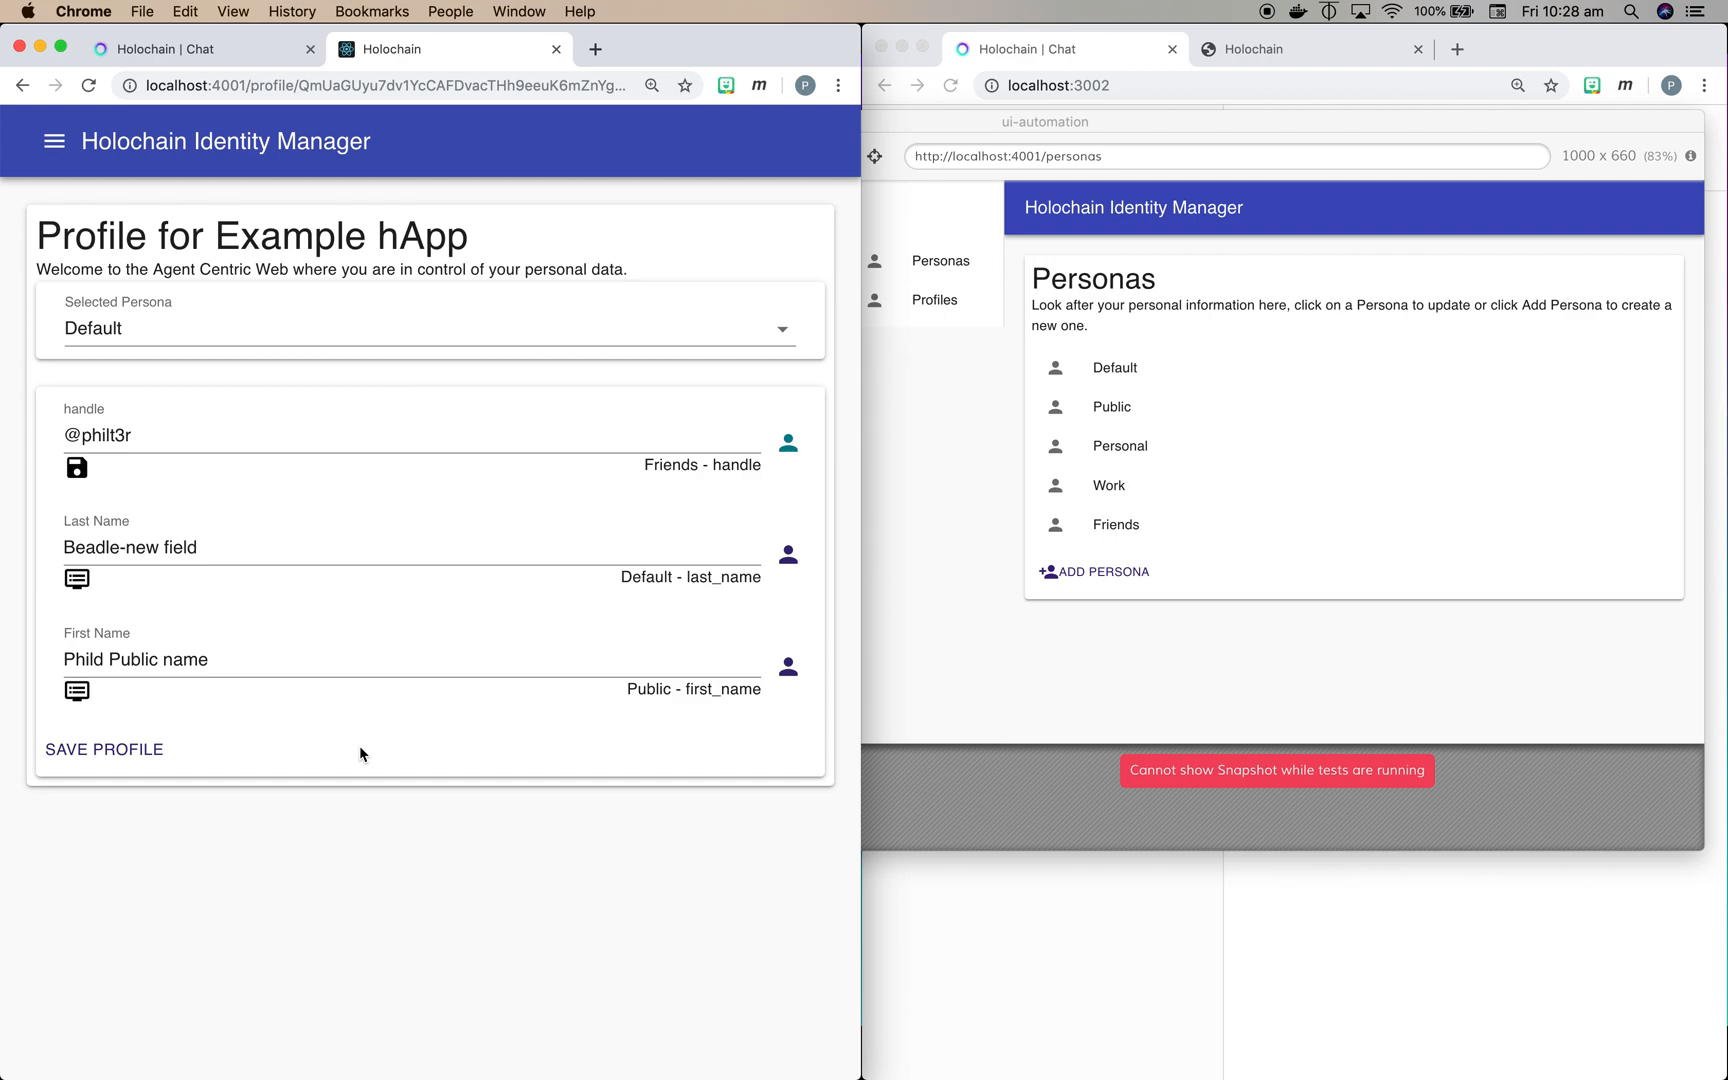
{"action": "mouse_move", "coordinate": [62, 612]}
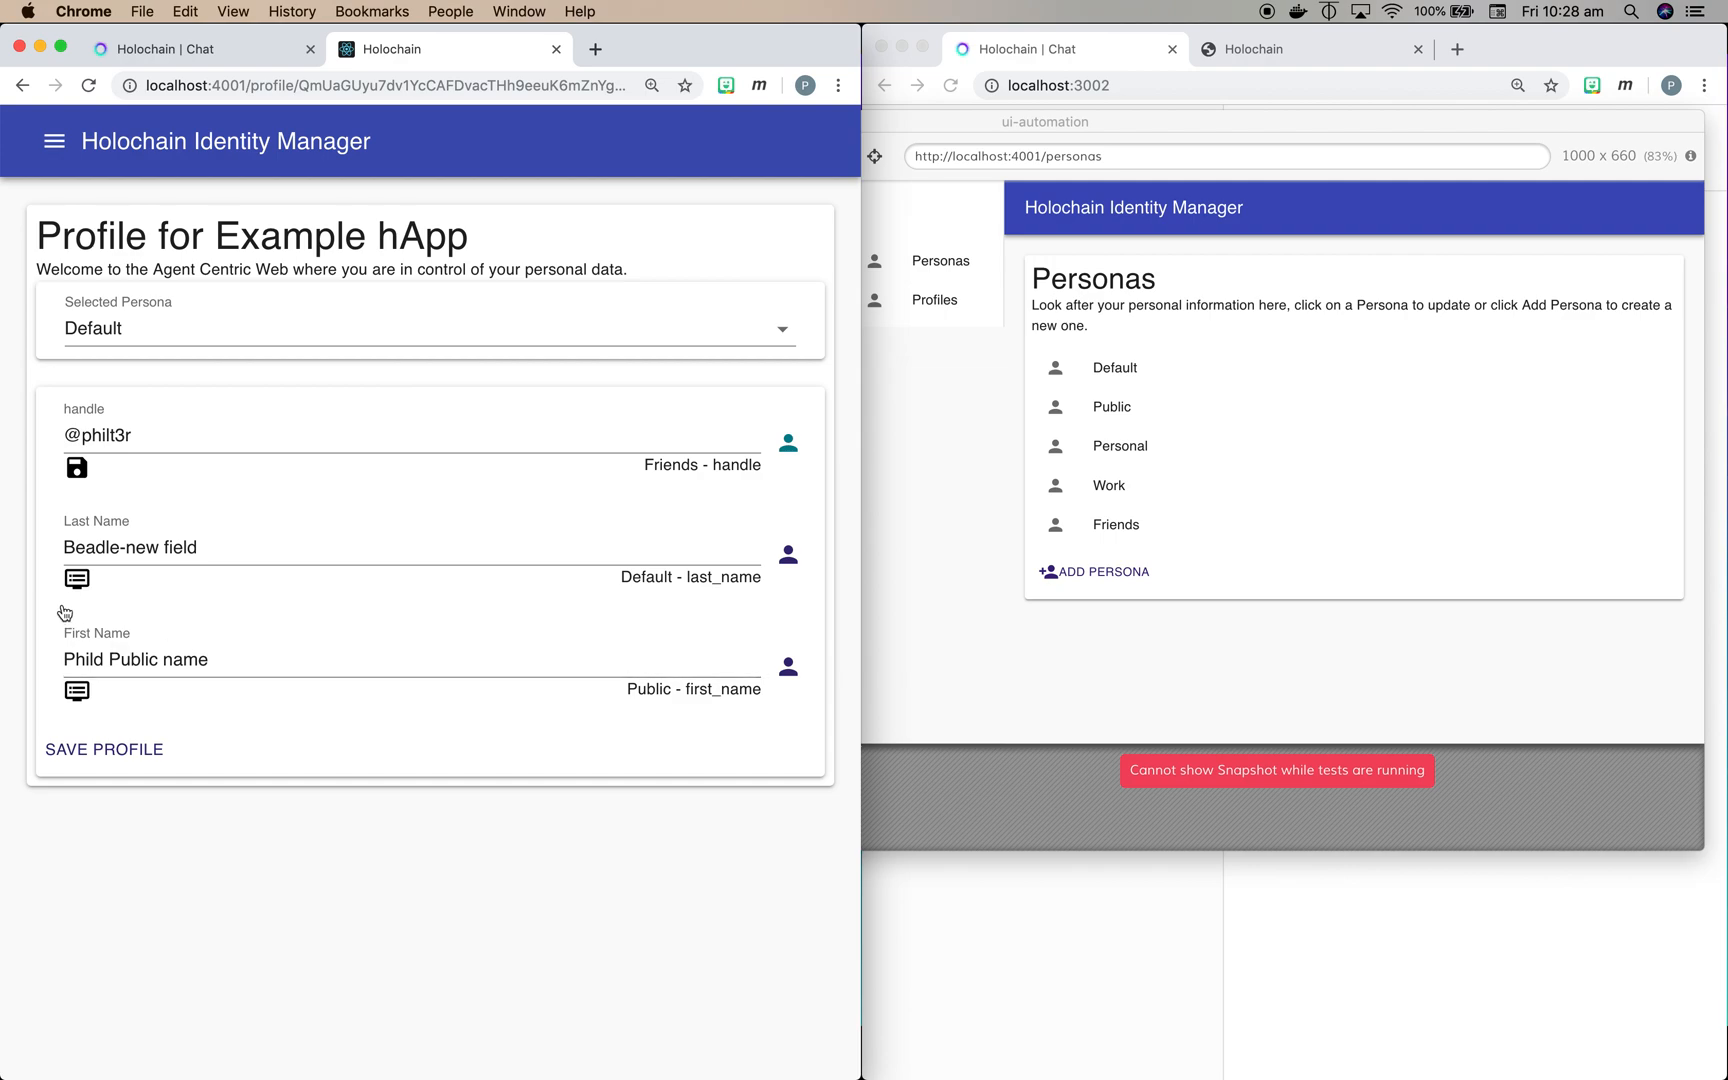
{"action": "mouse_move", "coordinate": [76, 580]}
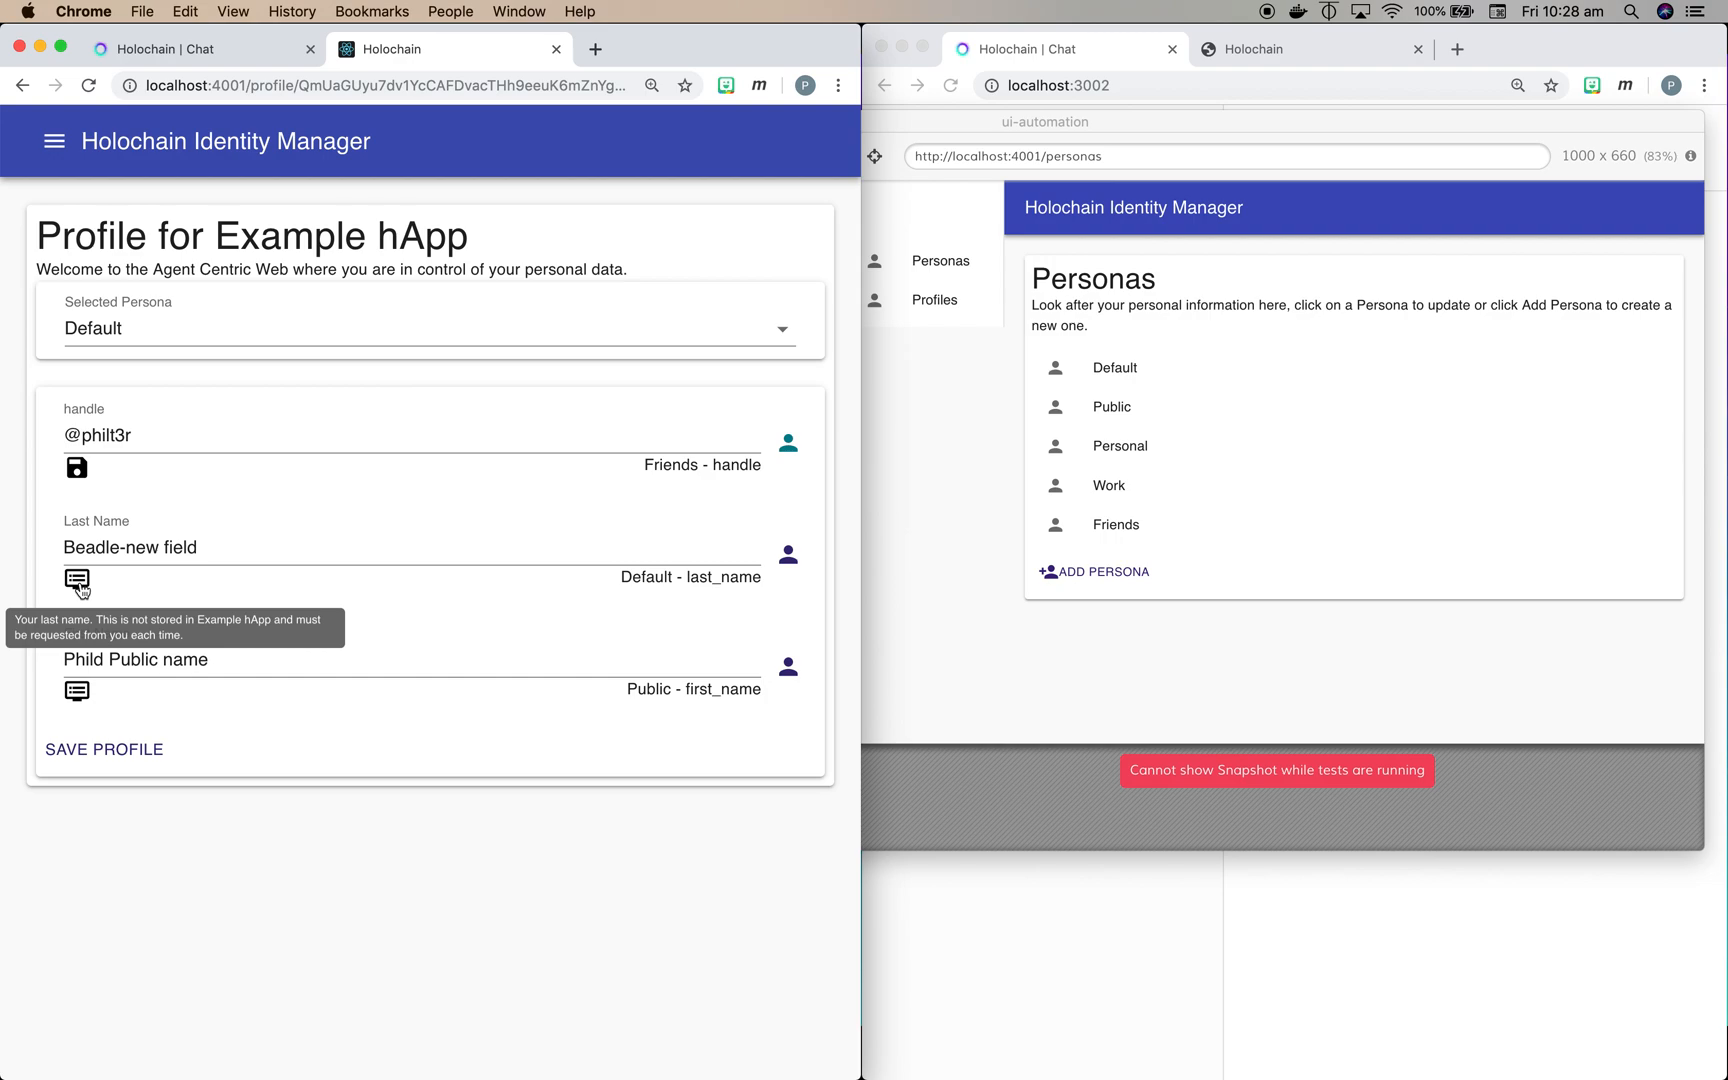
{"action": "mouse_move", "coordinate": [356, 858]}
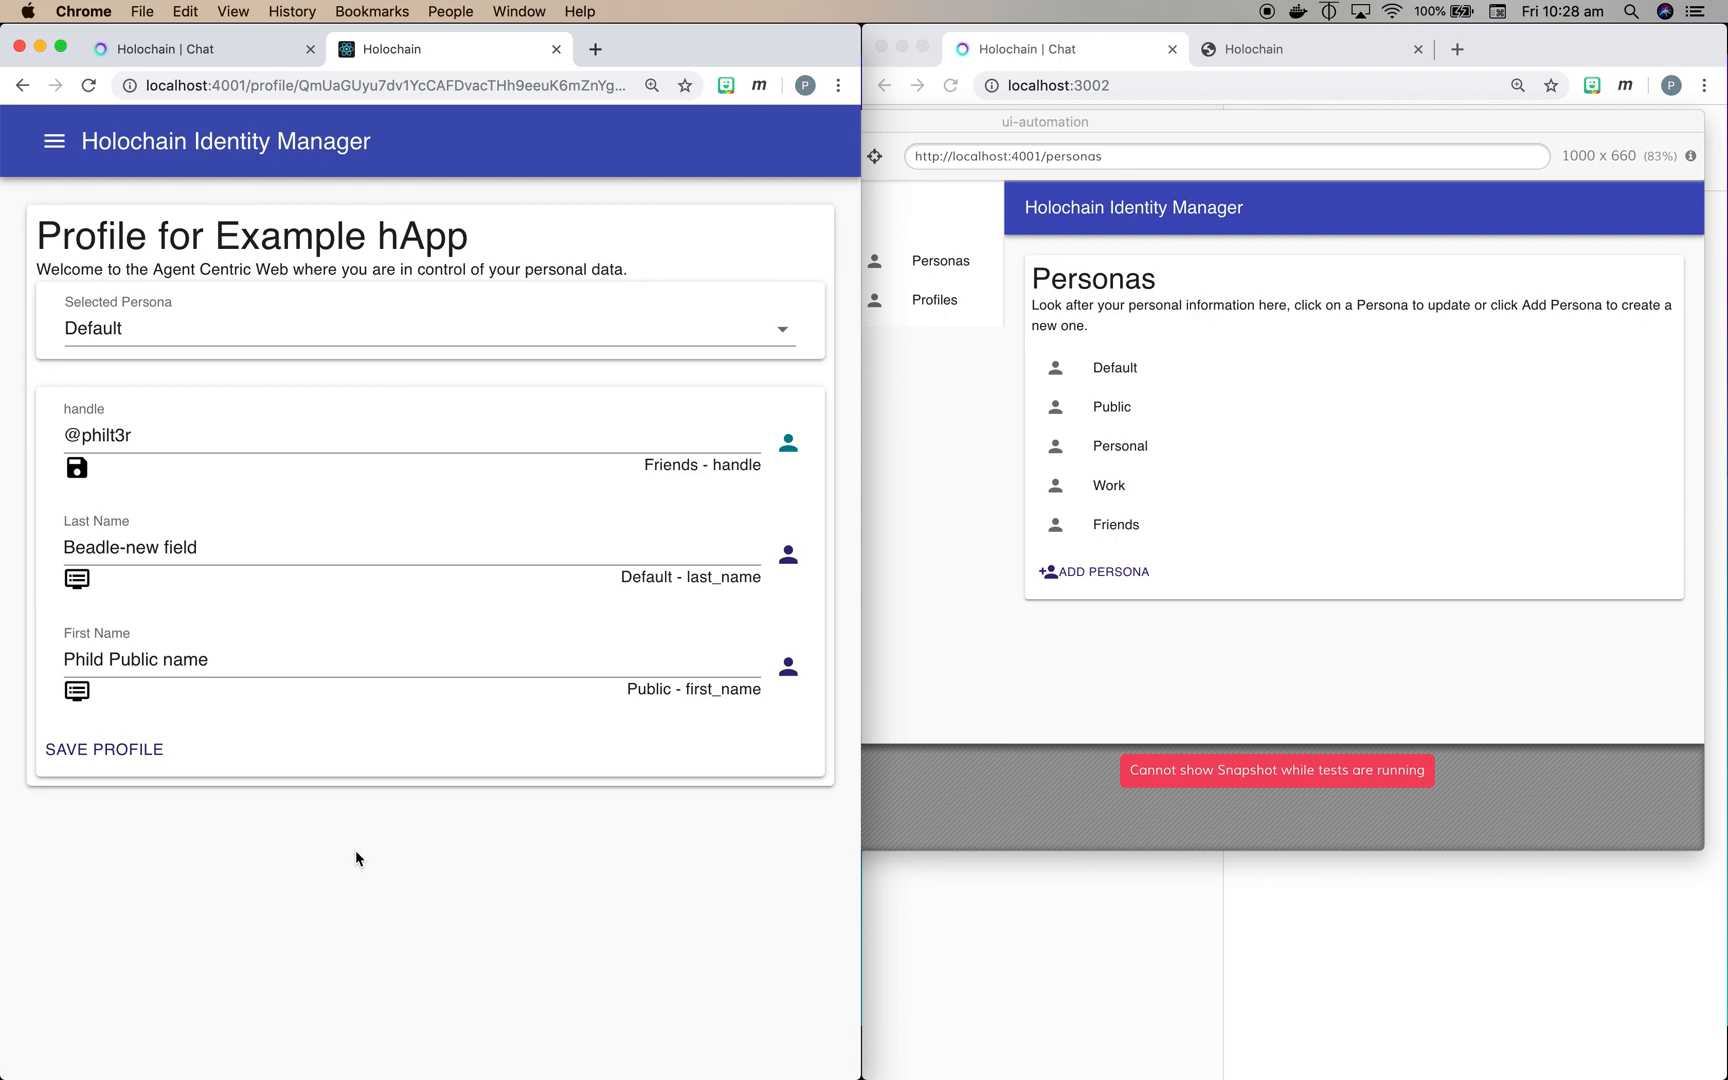
{"action": "mouse_move", "coordinate": [328, 516]}
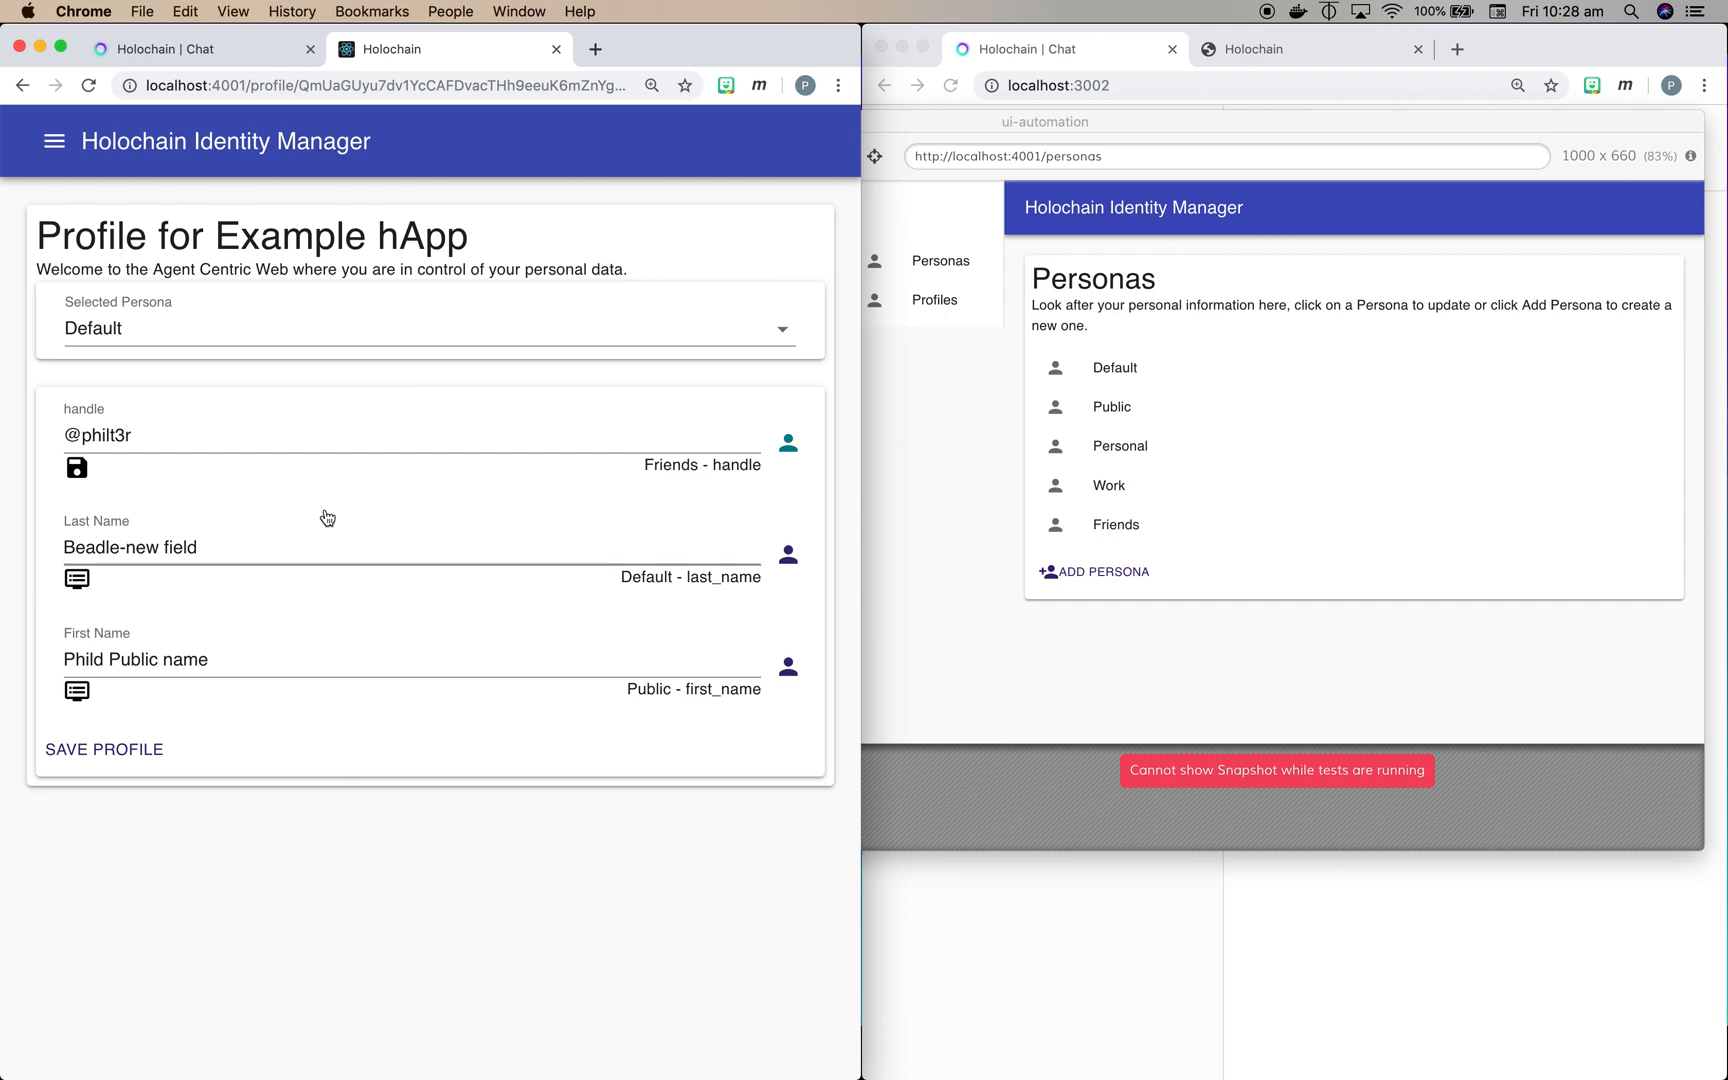
{"action": "mouse_move", "coordinate": [244, 132]}
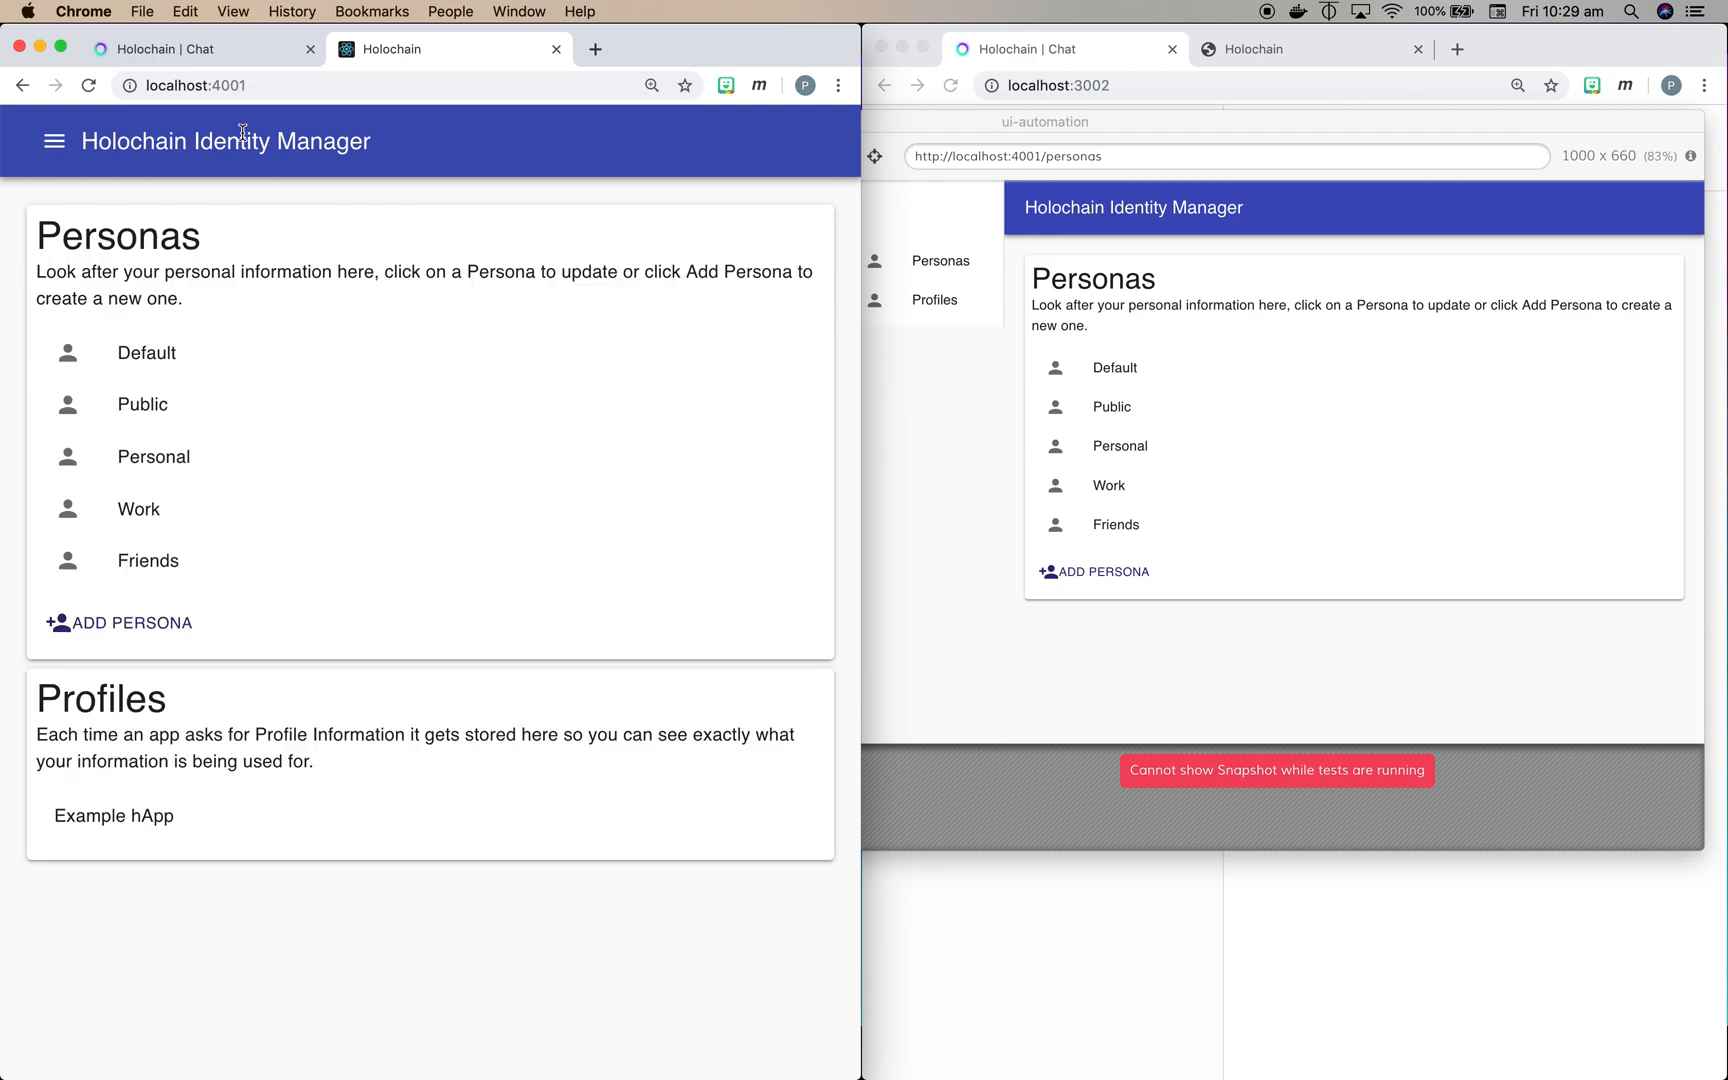
{"action": "mouse_move", "coordinate": [272, 416]}
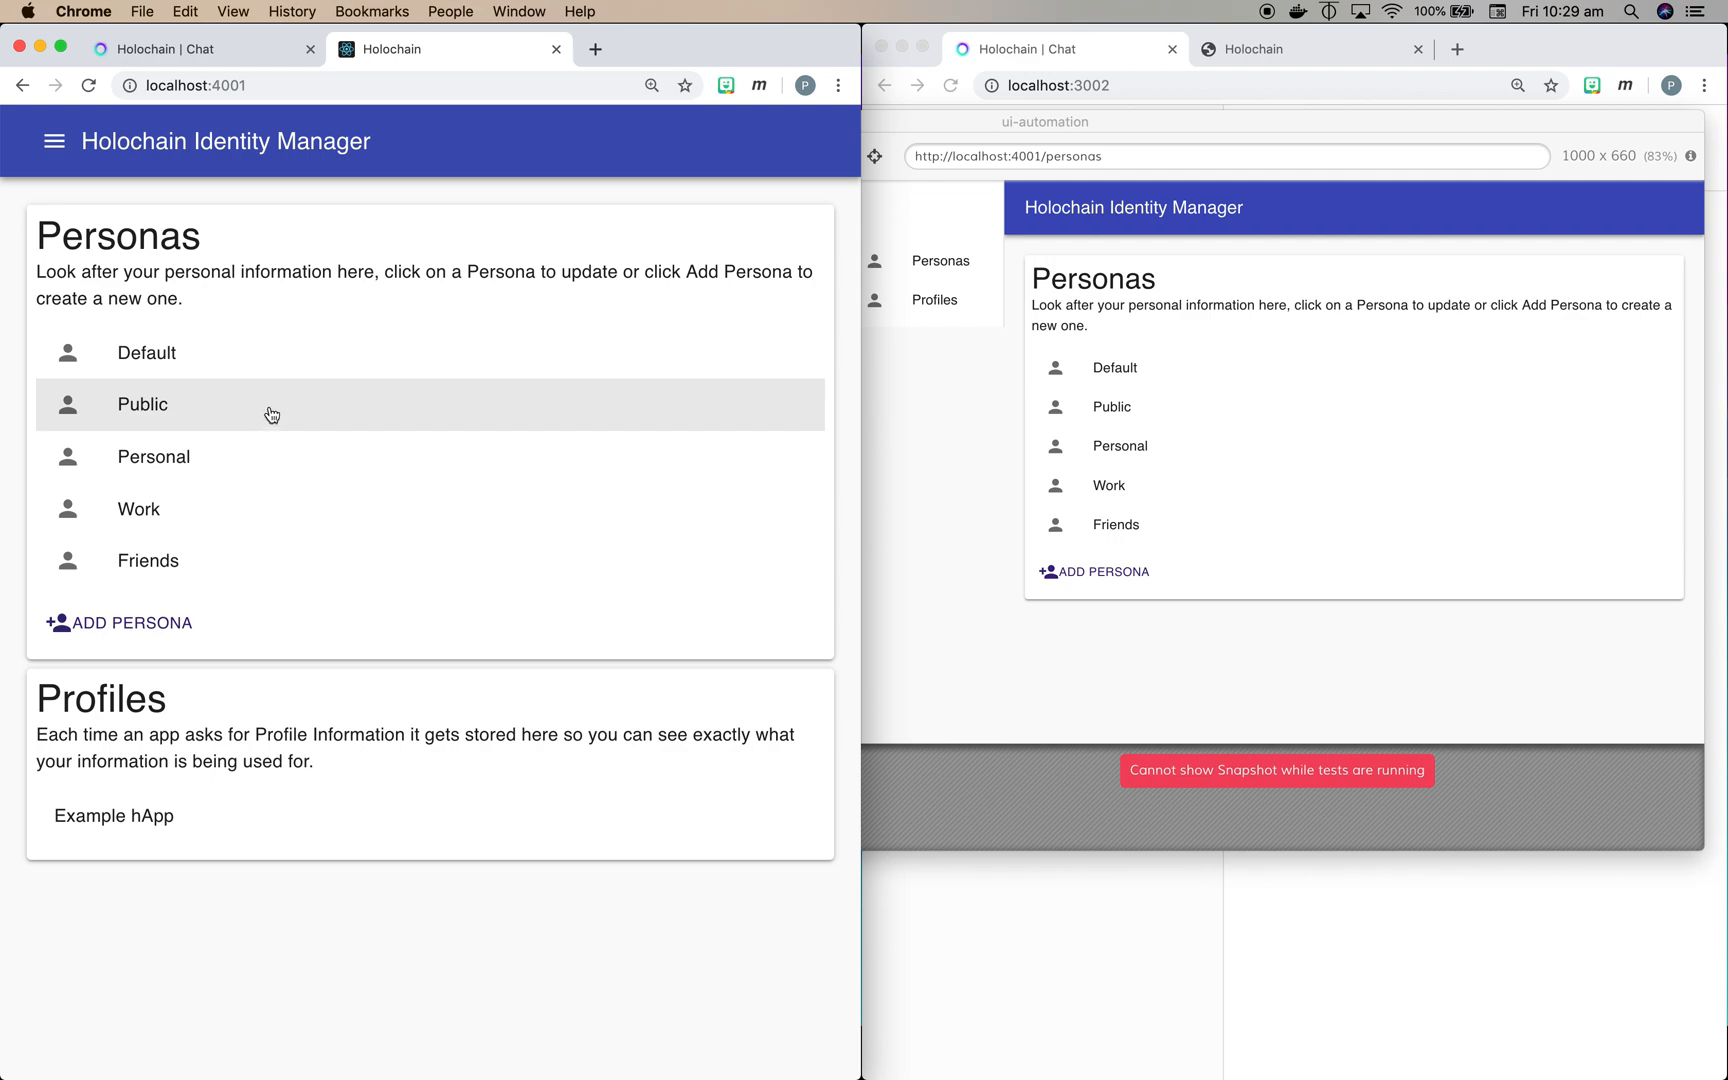
Step: Switch to the Holochain Peer Chat tab and let it load its profile request
{"action": "left_click", "coordinate": [180, 48]}
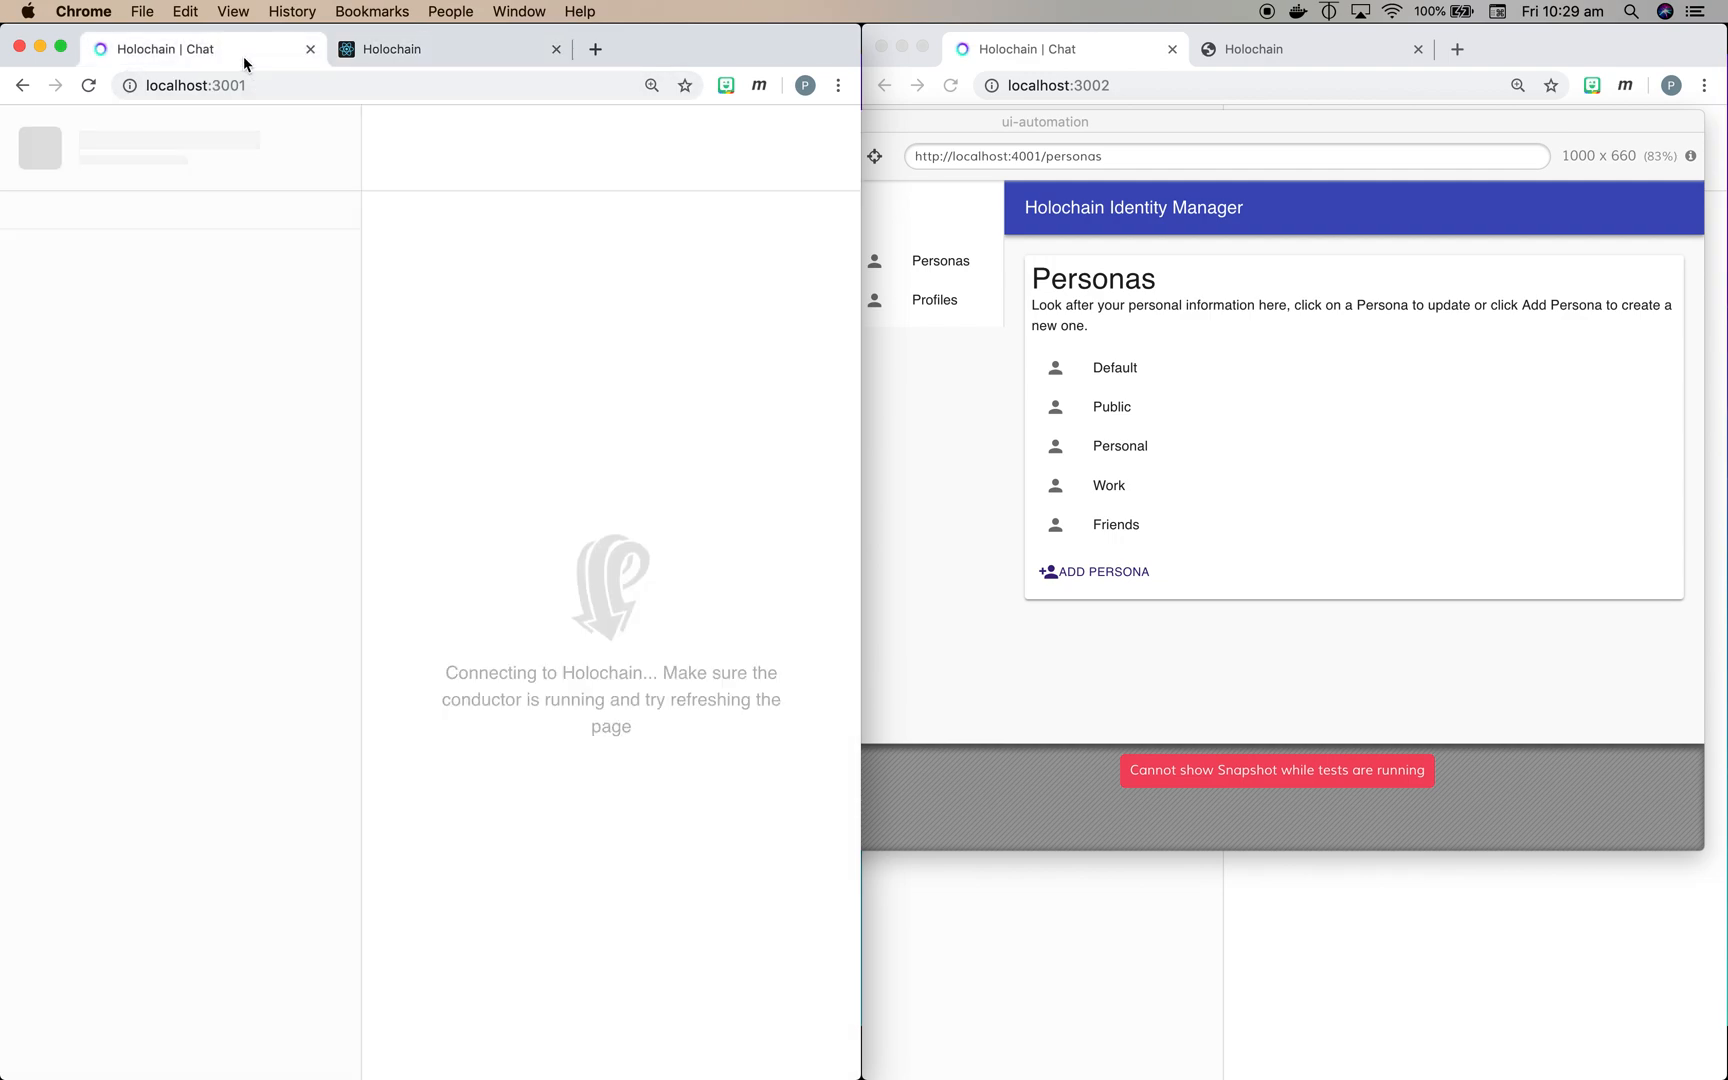
{"action": "mouse_move", "coordinate": [102, 102]}
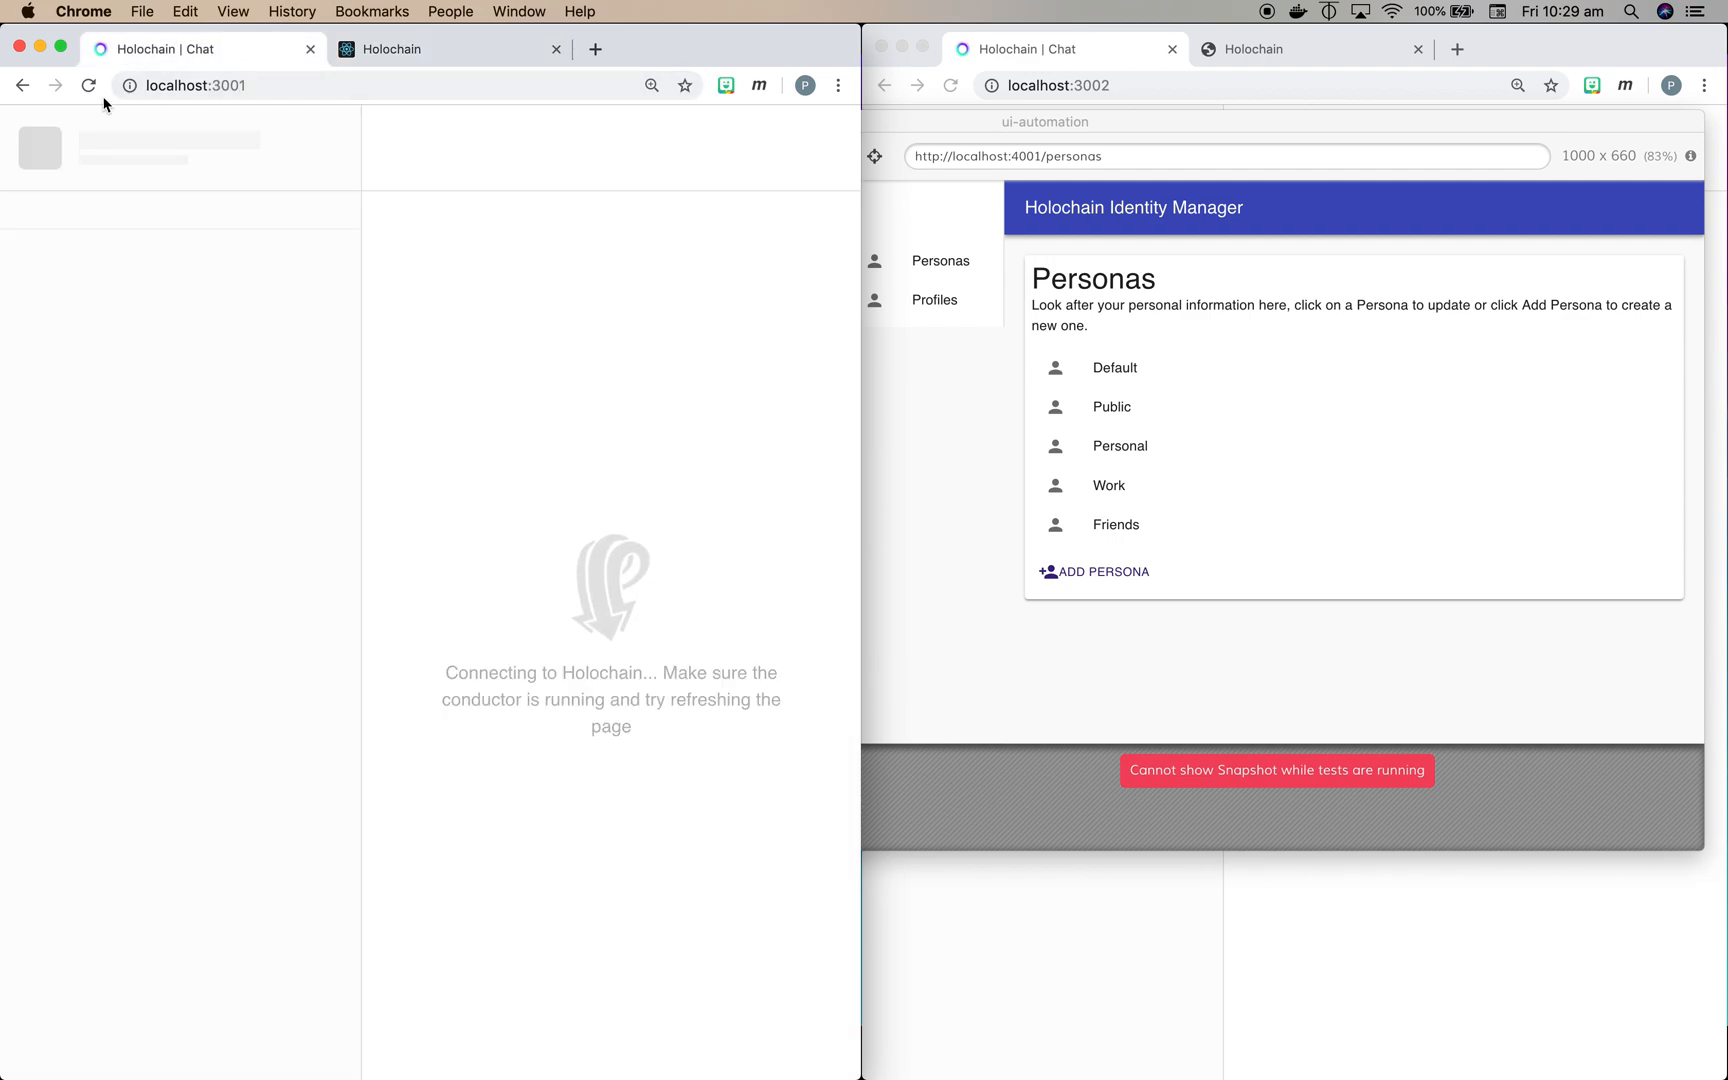
{"action": "mouse_move", "coordinate": [86, 86]}
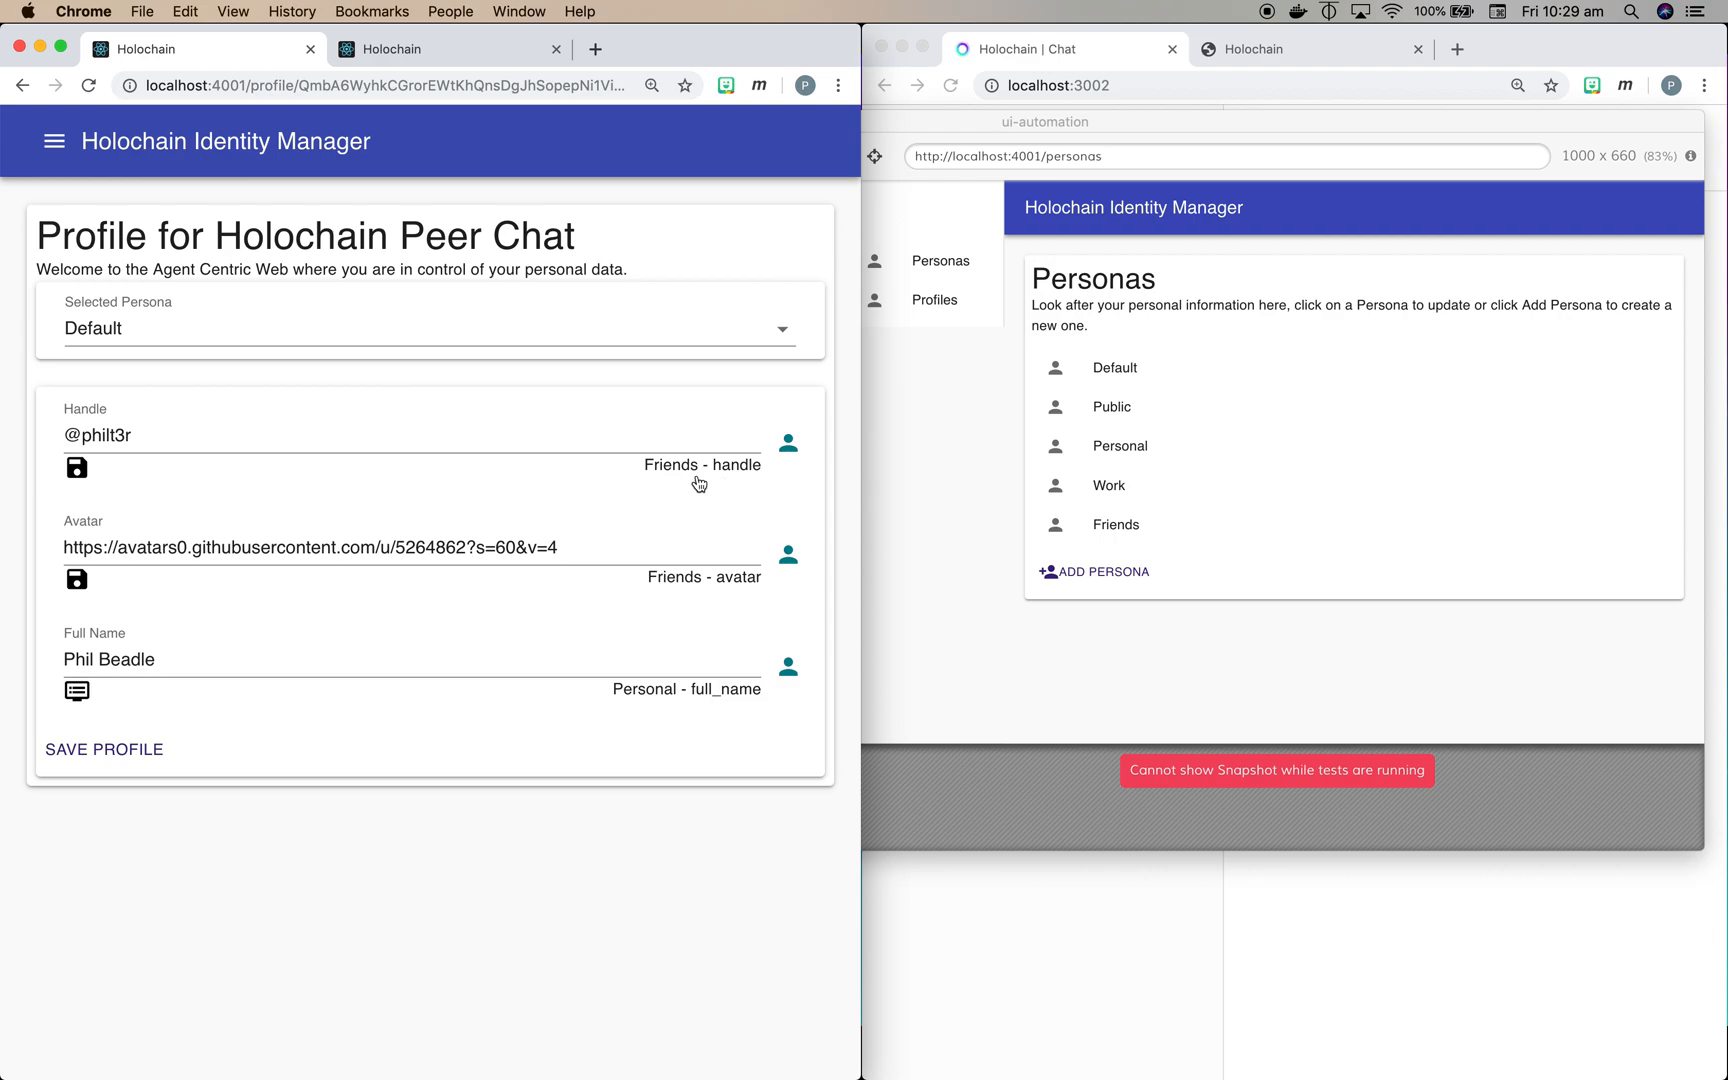
{"action": "mouse_move", "coordinate": [656, 588]}
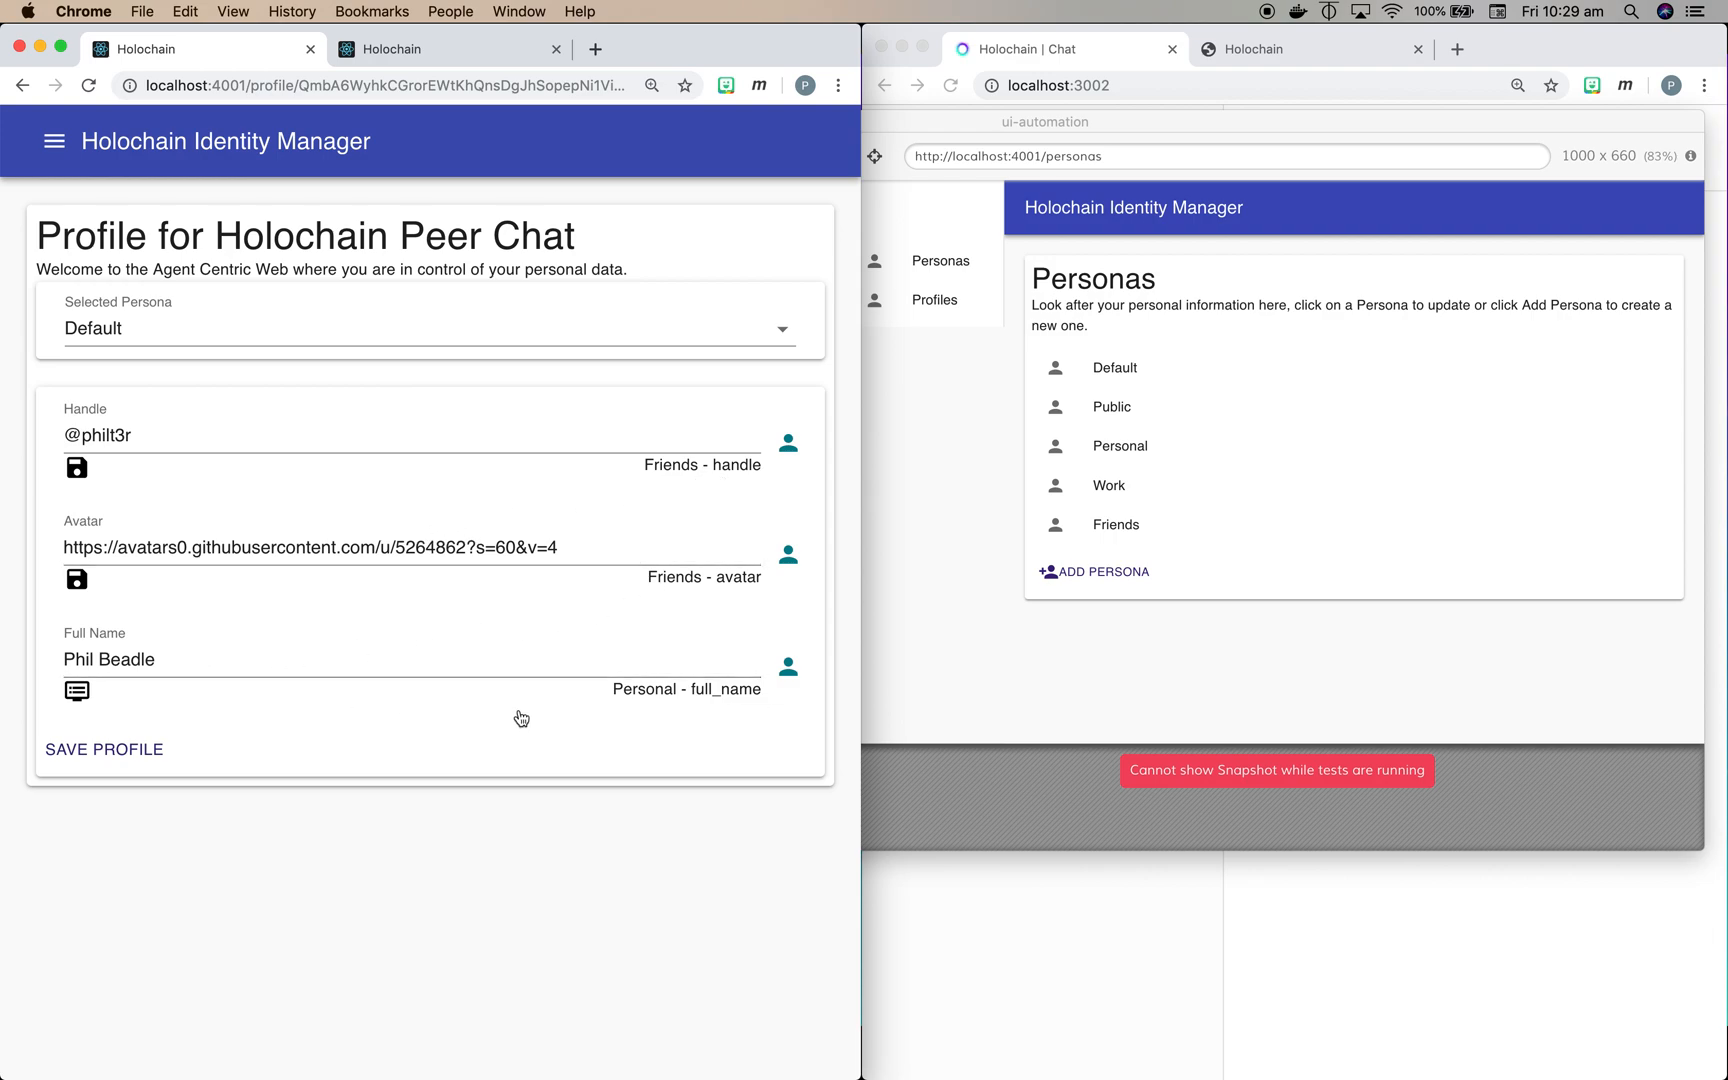
{"action": "mouse_move", "coordinate": [652, 708]}
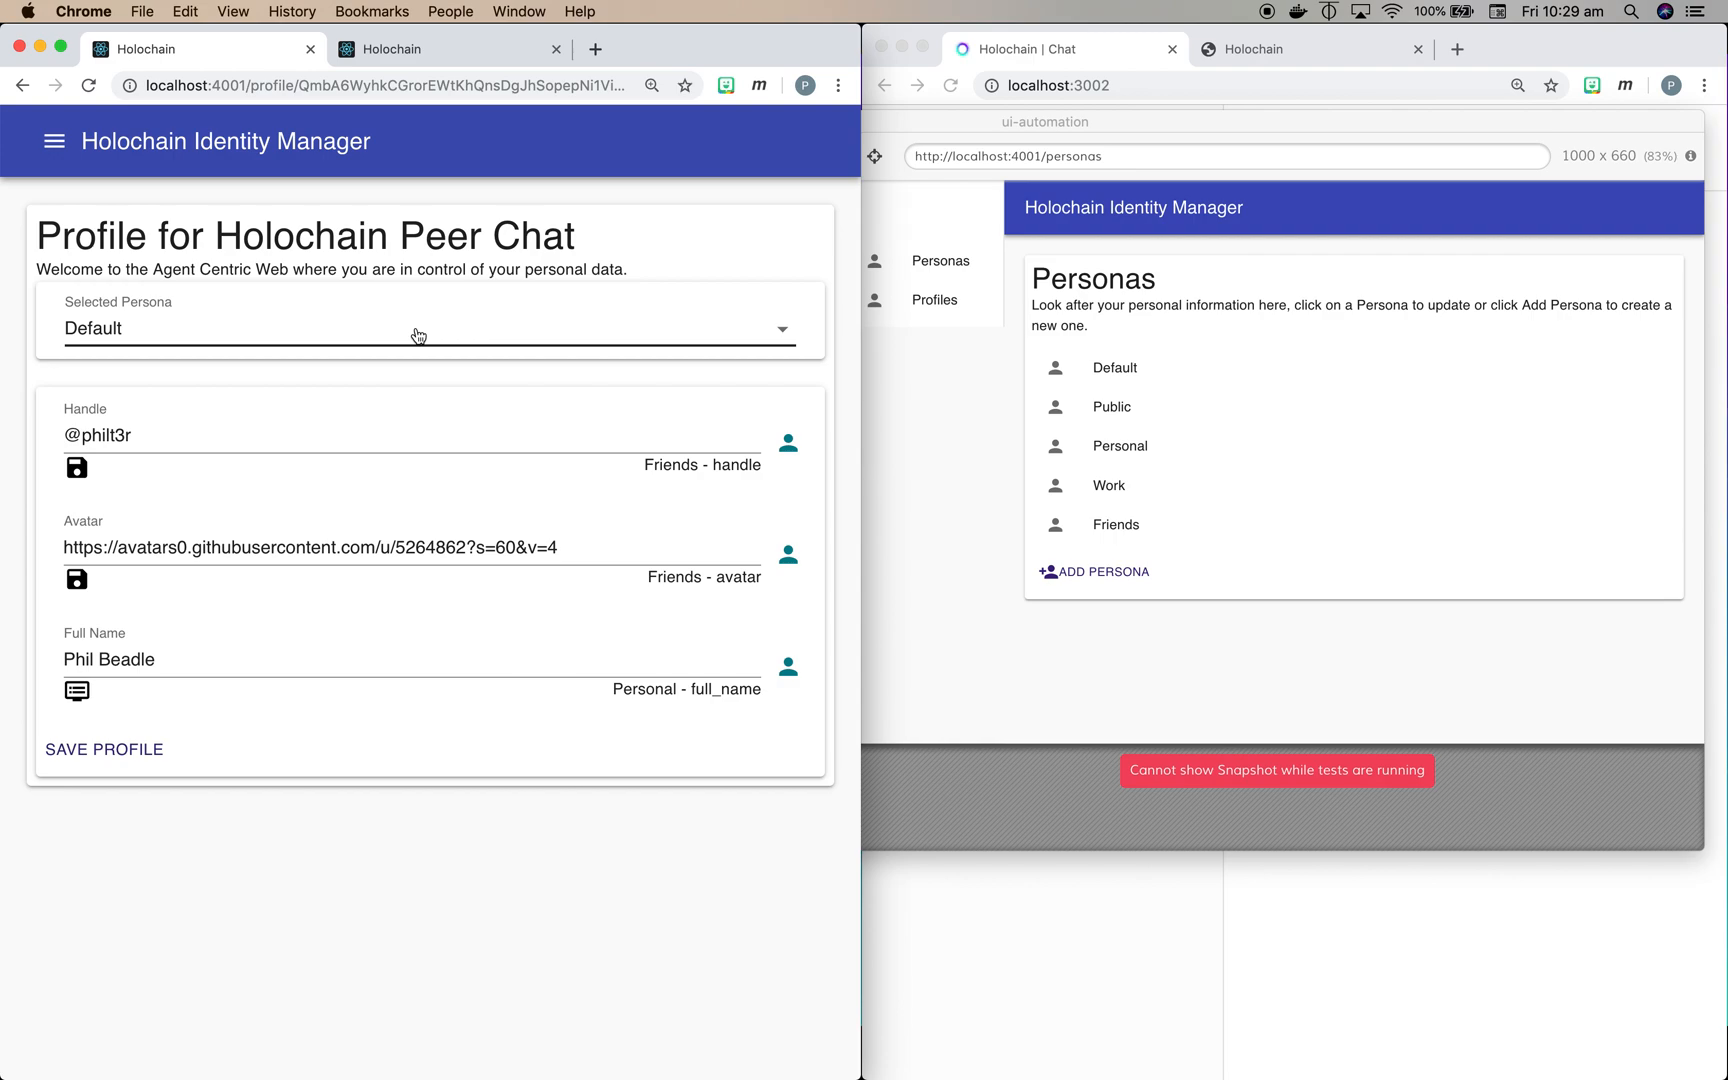
Step: Select the Work persona (Philip James Beadle) and save the Peer Chat profile
{"action": "left_click", "coordinate": [418, 334]}
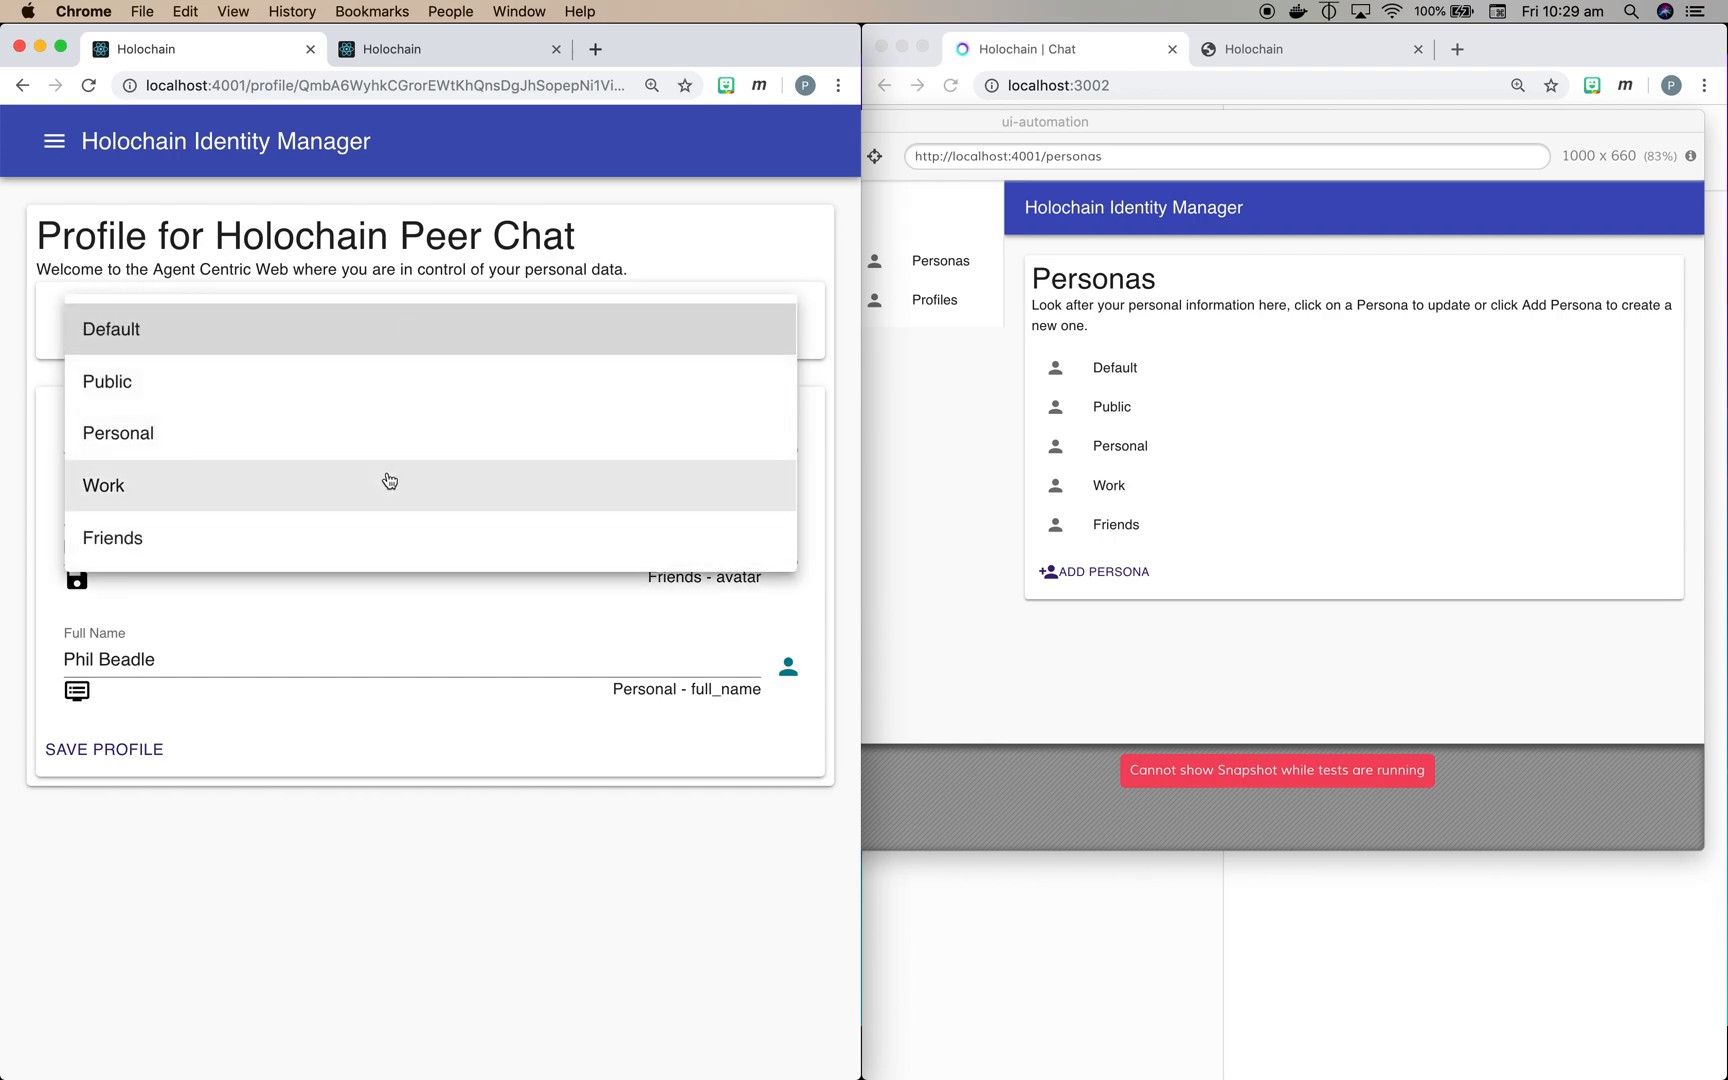
{"action": "left_click", "coordinate": [104, 484]}
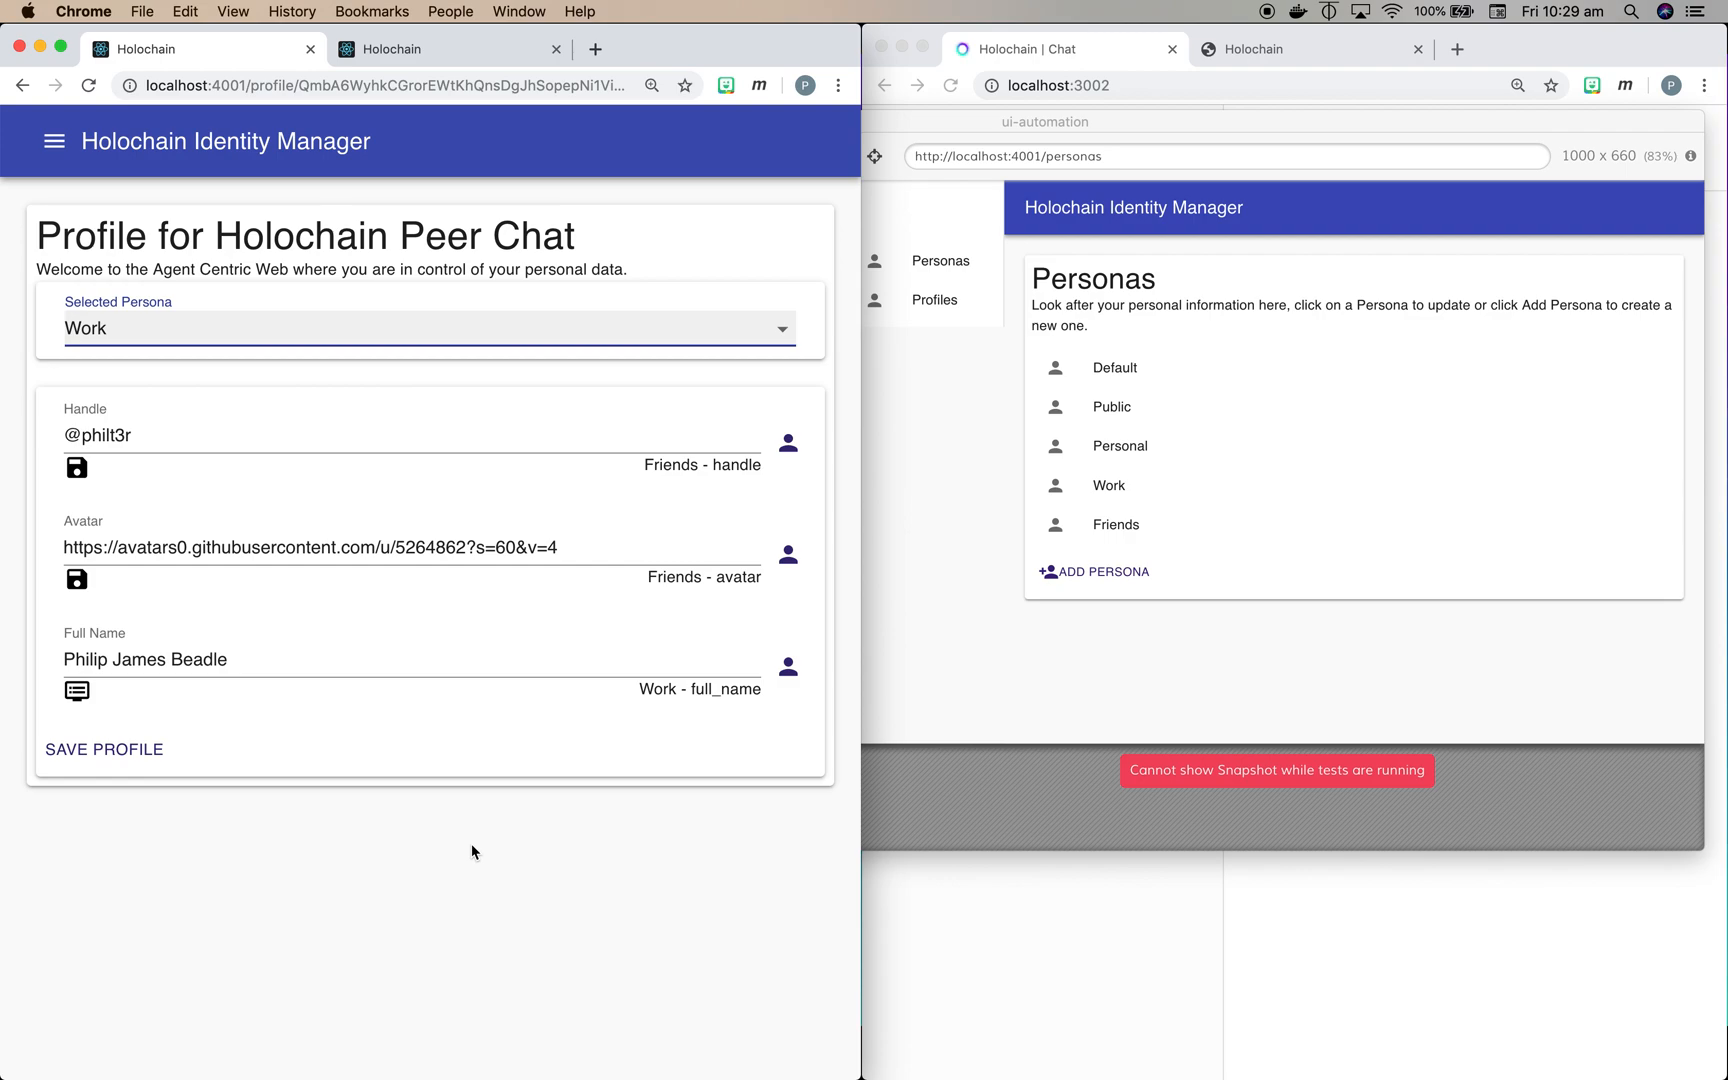
{"action": "mouse_move", "coordinate": [544, 750]}
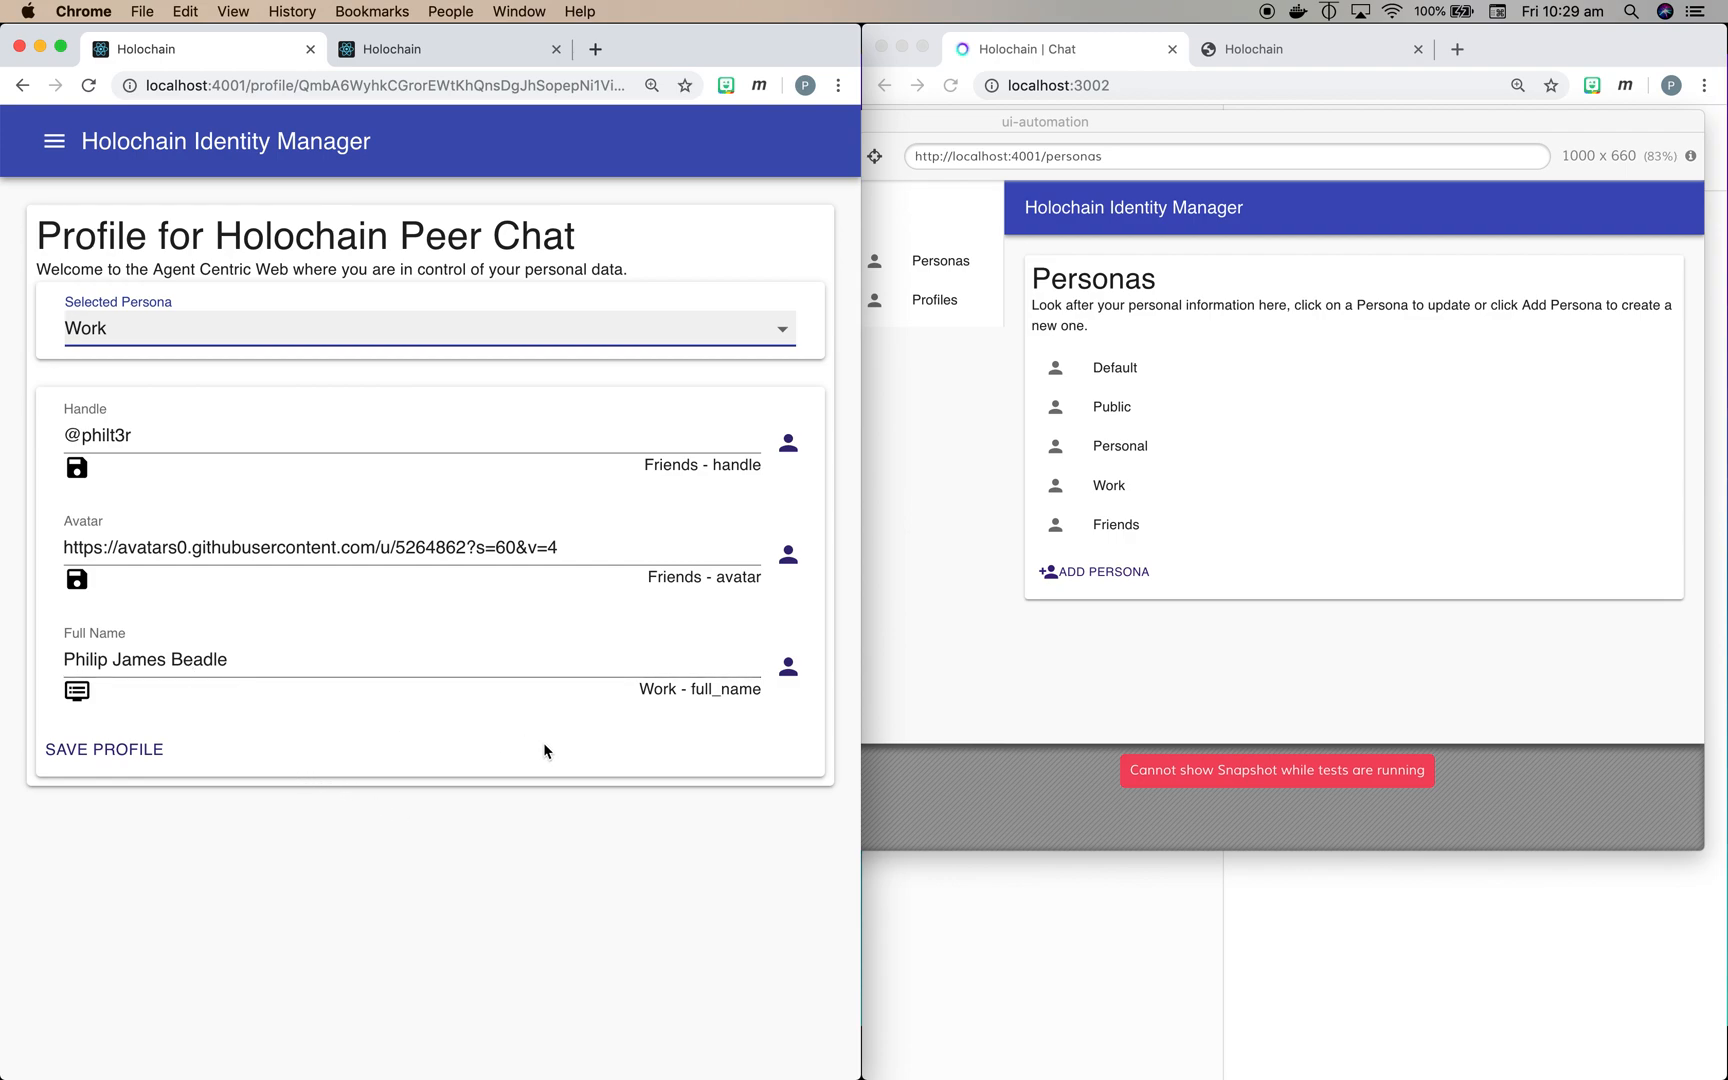
{"action": "mouse_move", "coordinate": [268, 856]}
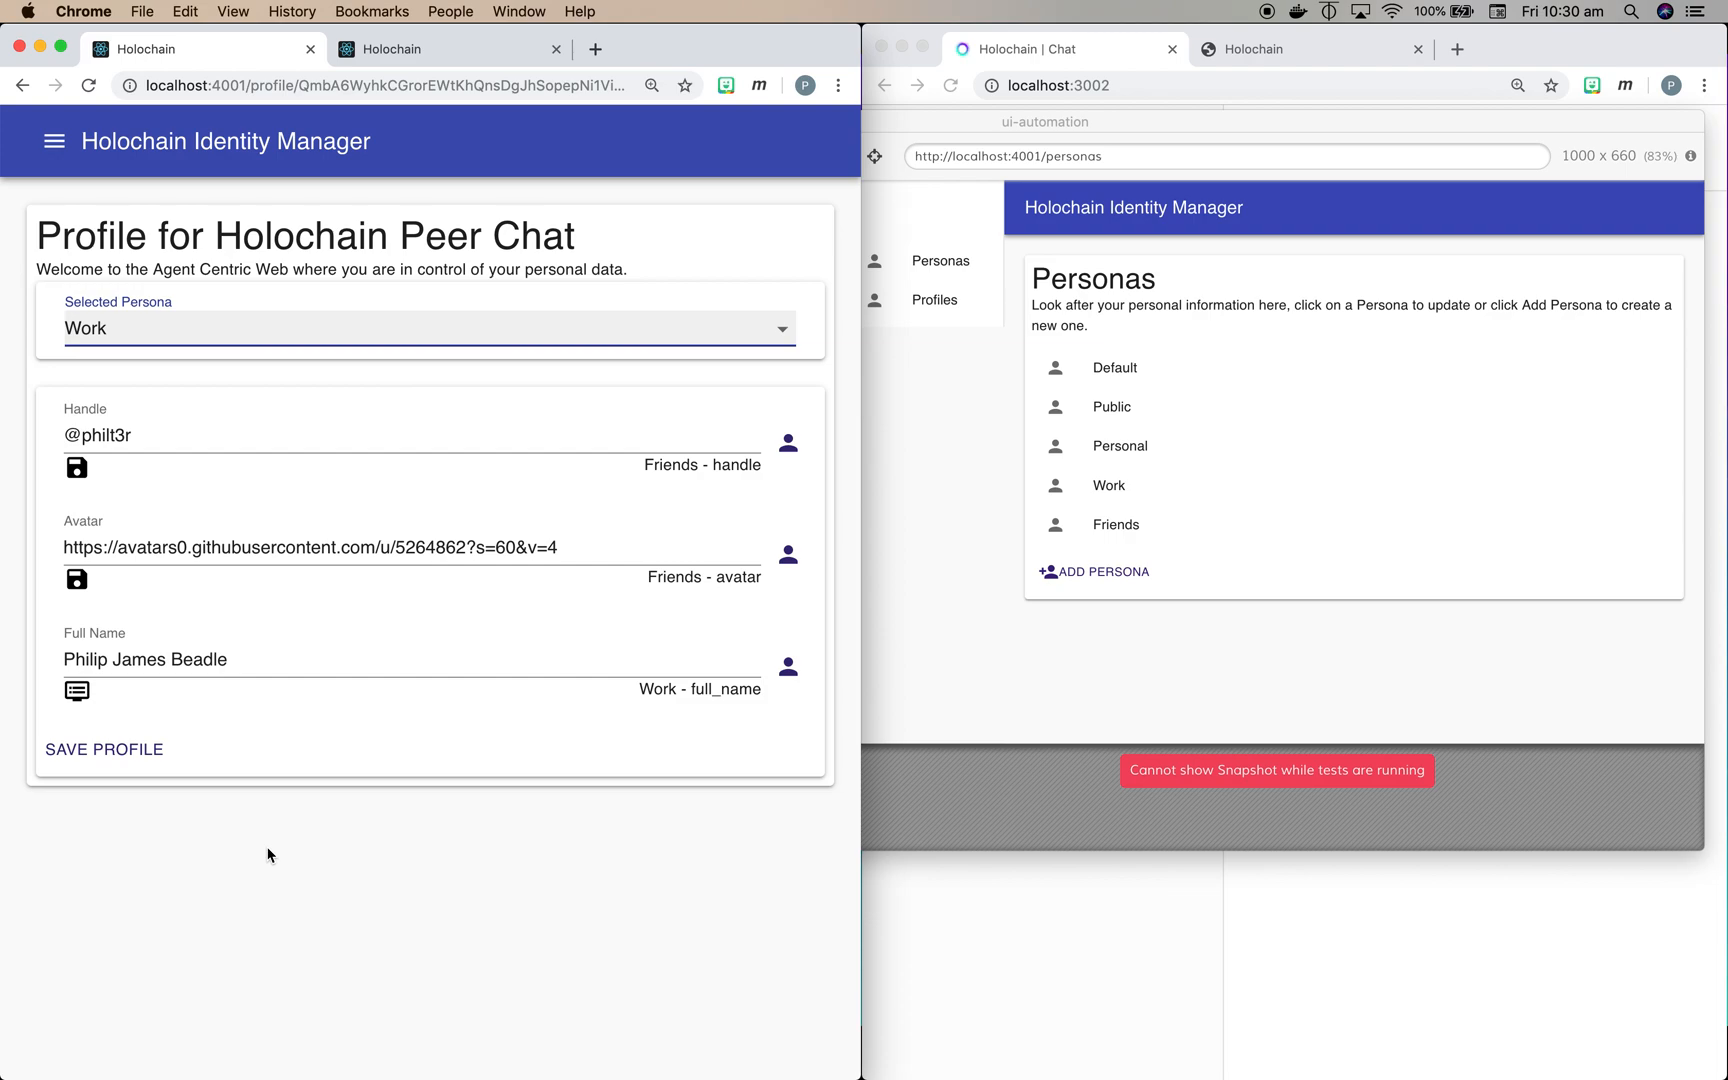
{"action": "left_click", "coordinate": [104, 750]}
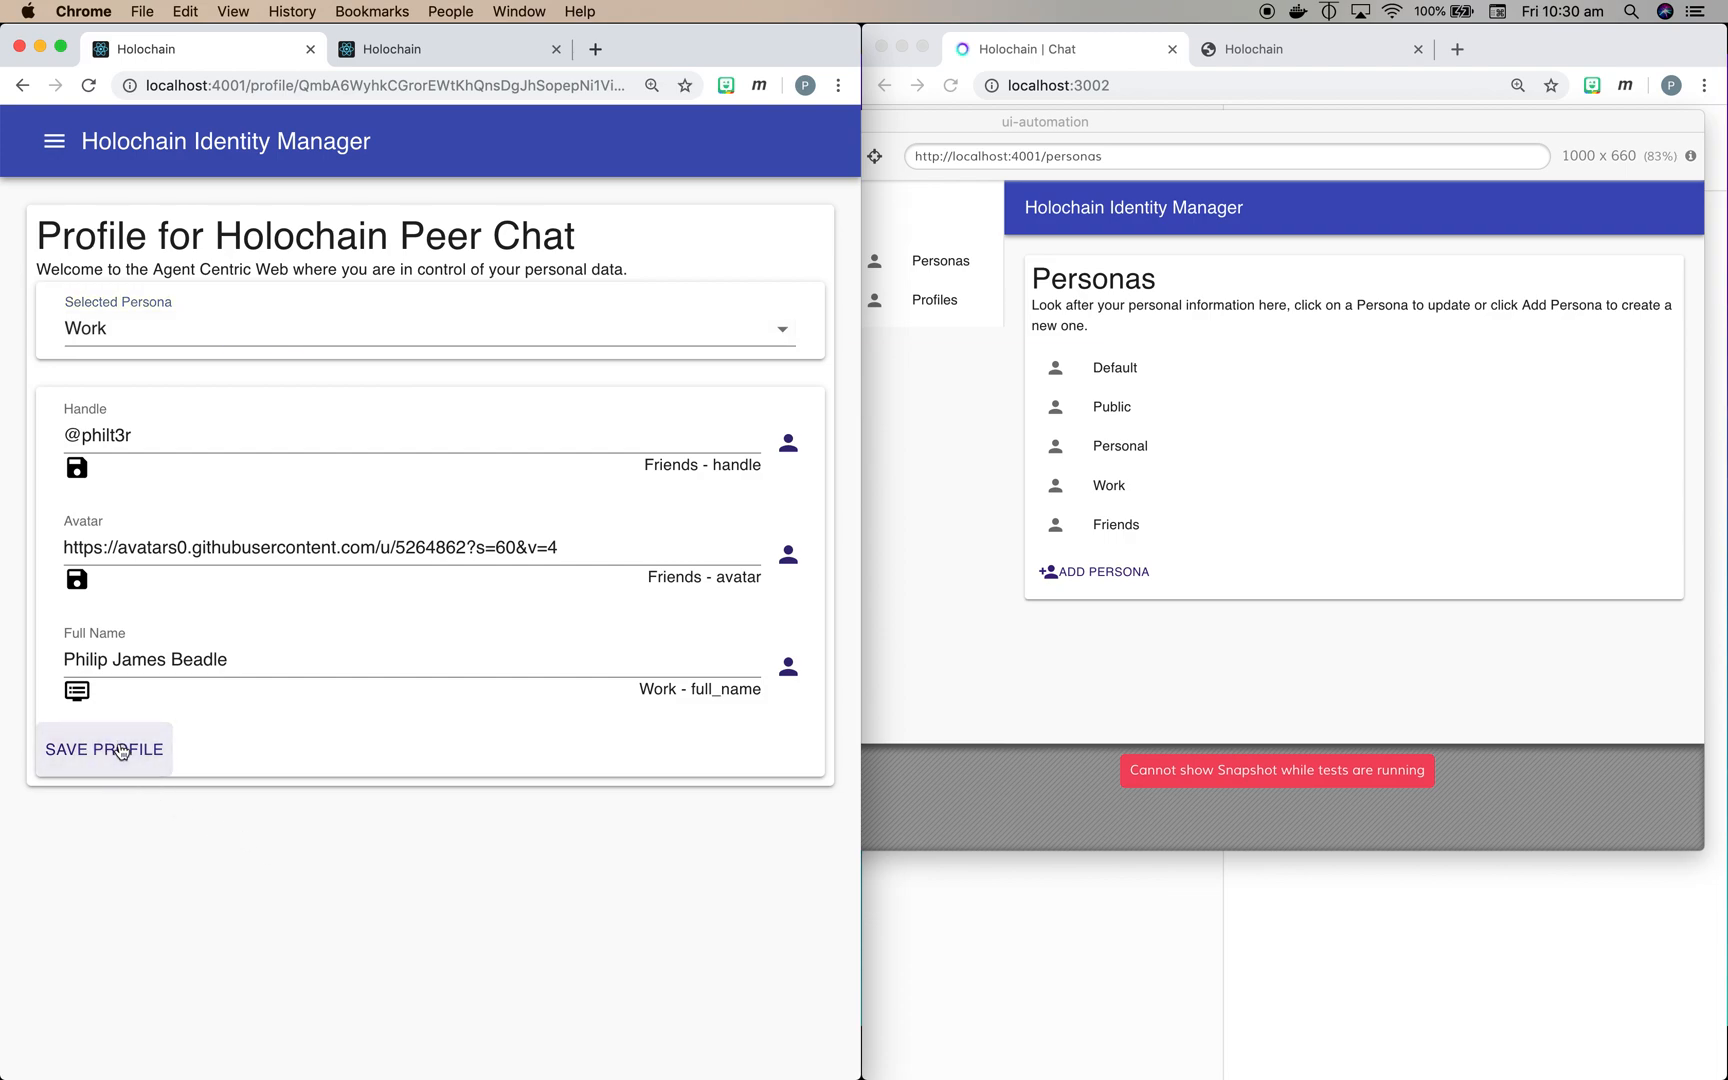
{"action": "left_click", "coordinate": [106, 748]}
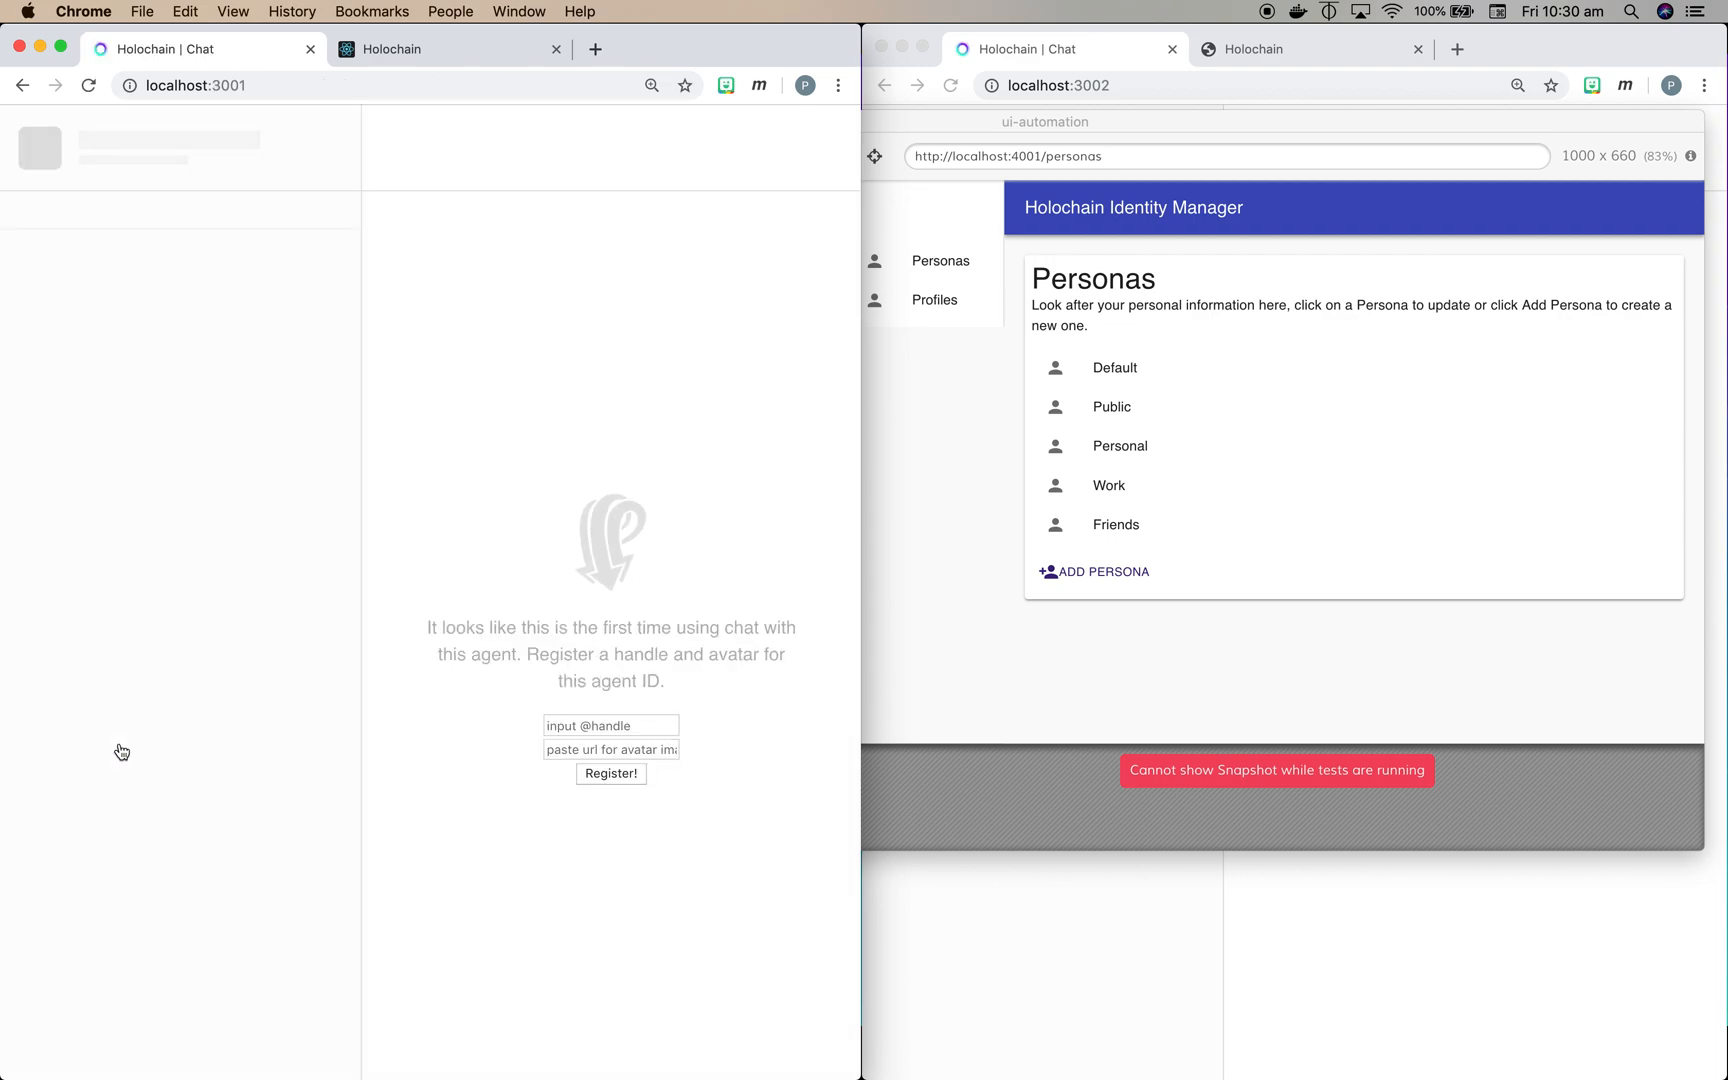
Step: Let the second agent's chat window redirect to its Peer Chat profile form
{"action": "left_click", "coordinate": [612, 772]}
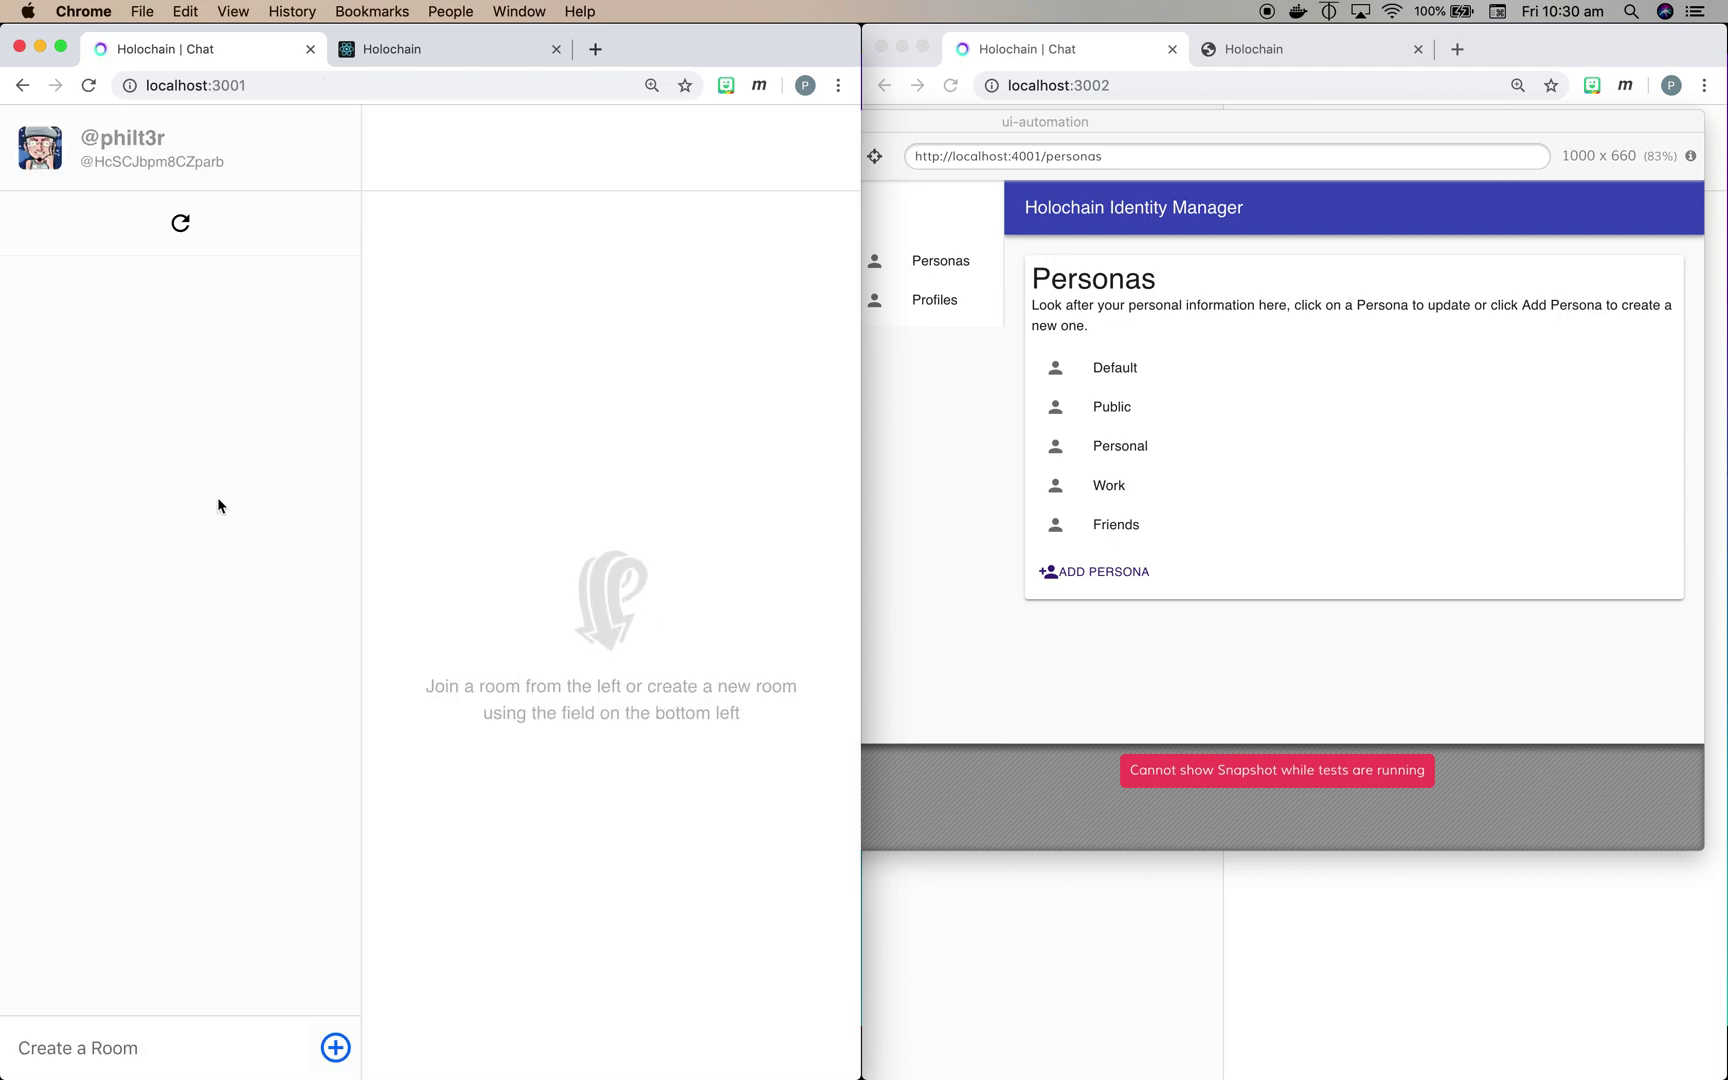
{"action": "mouse_move", "coordinate": [150, 318]}
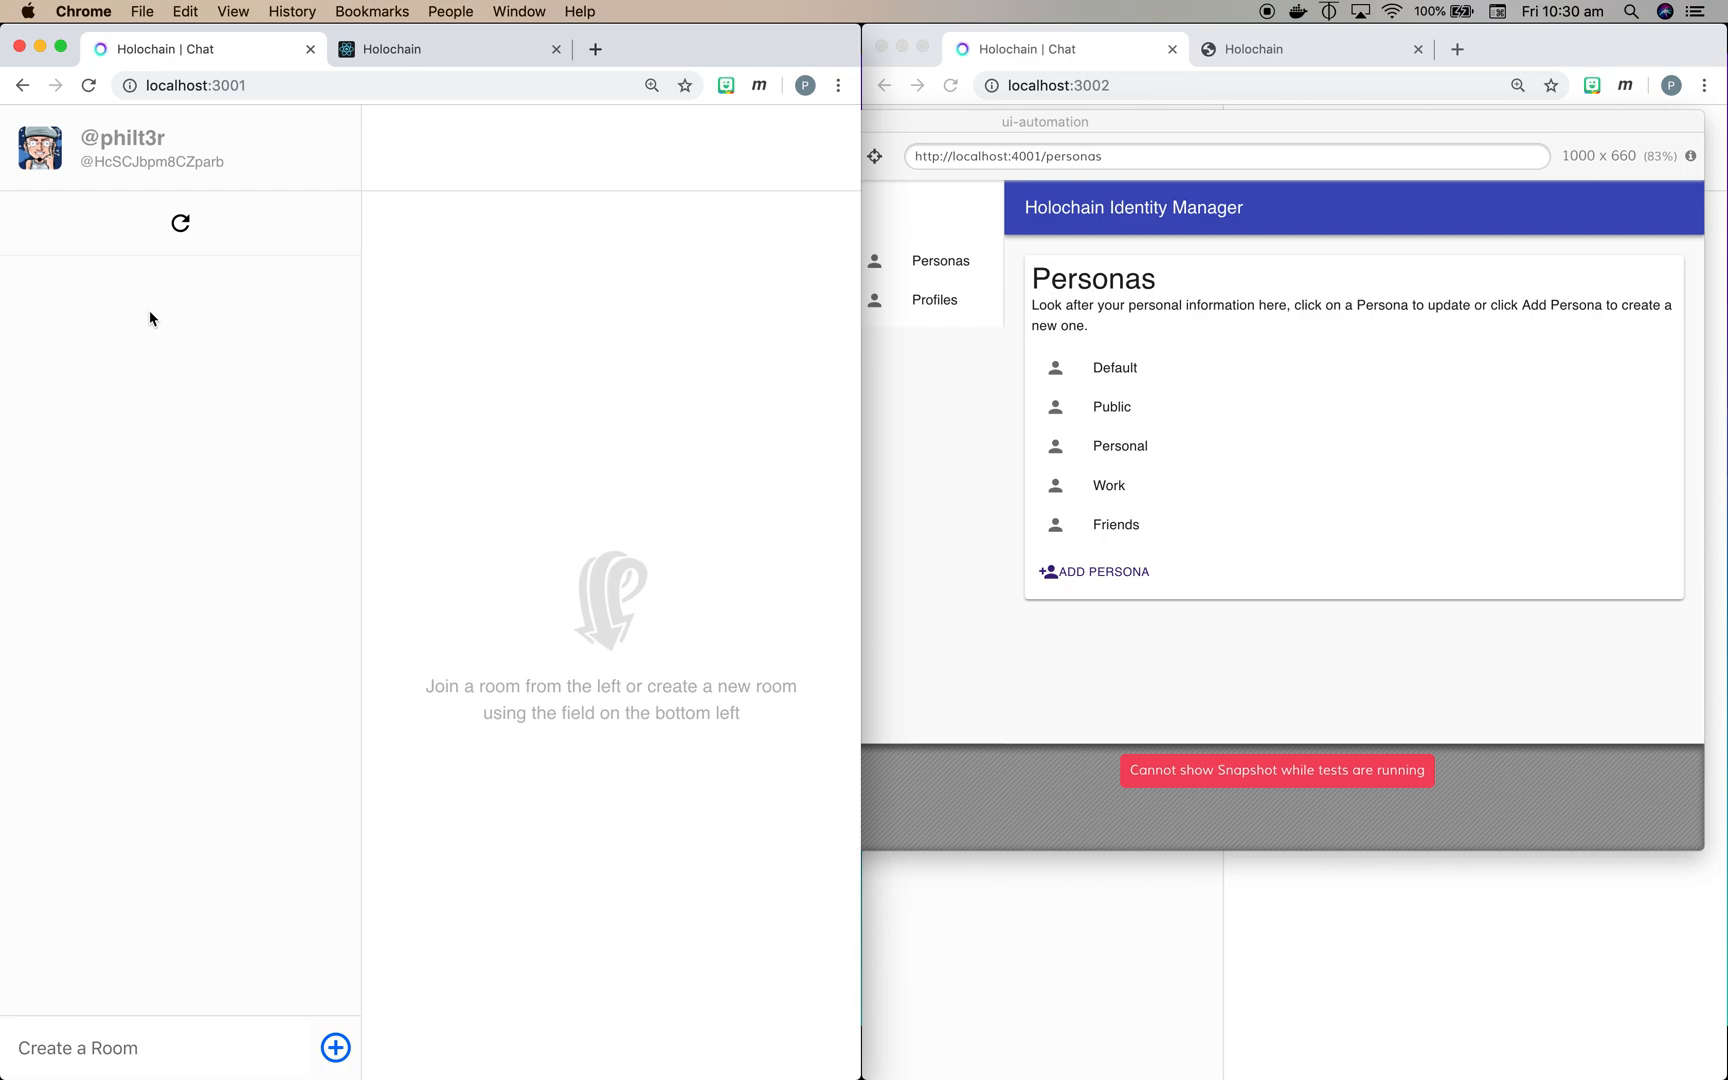
{"action": "mouse_move", "coordinate": [1204, 124]}
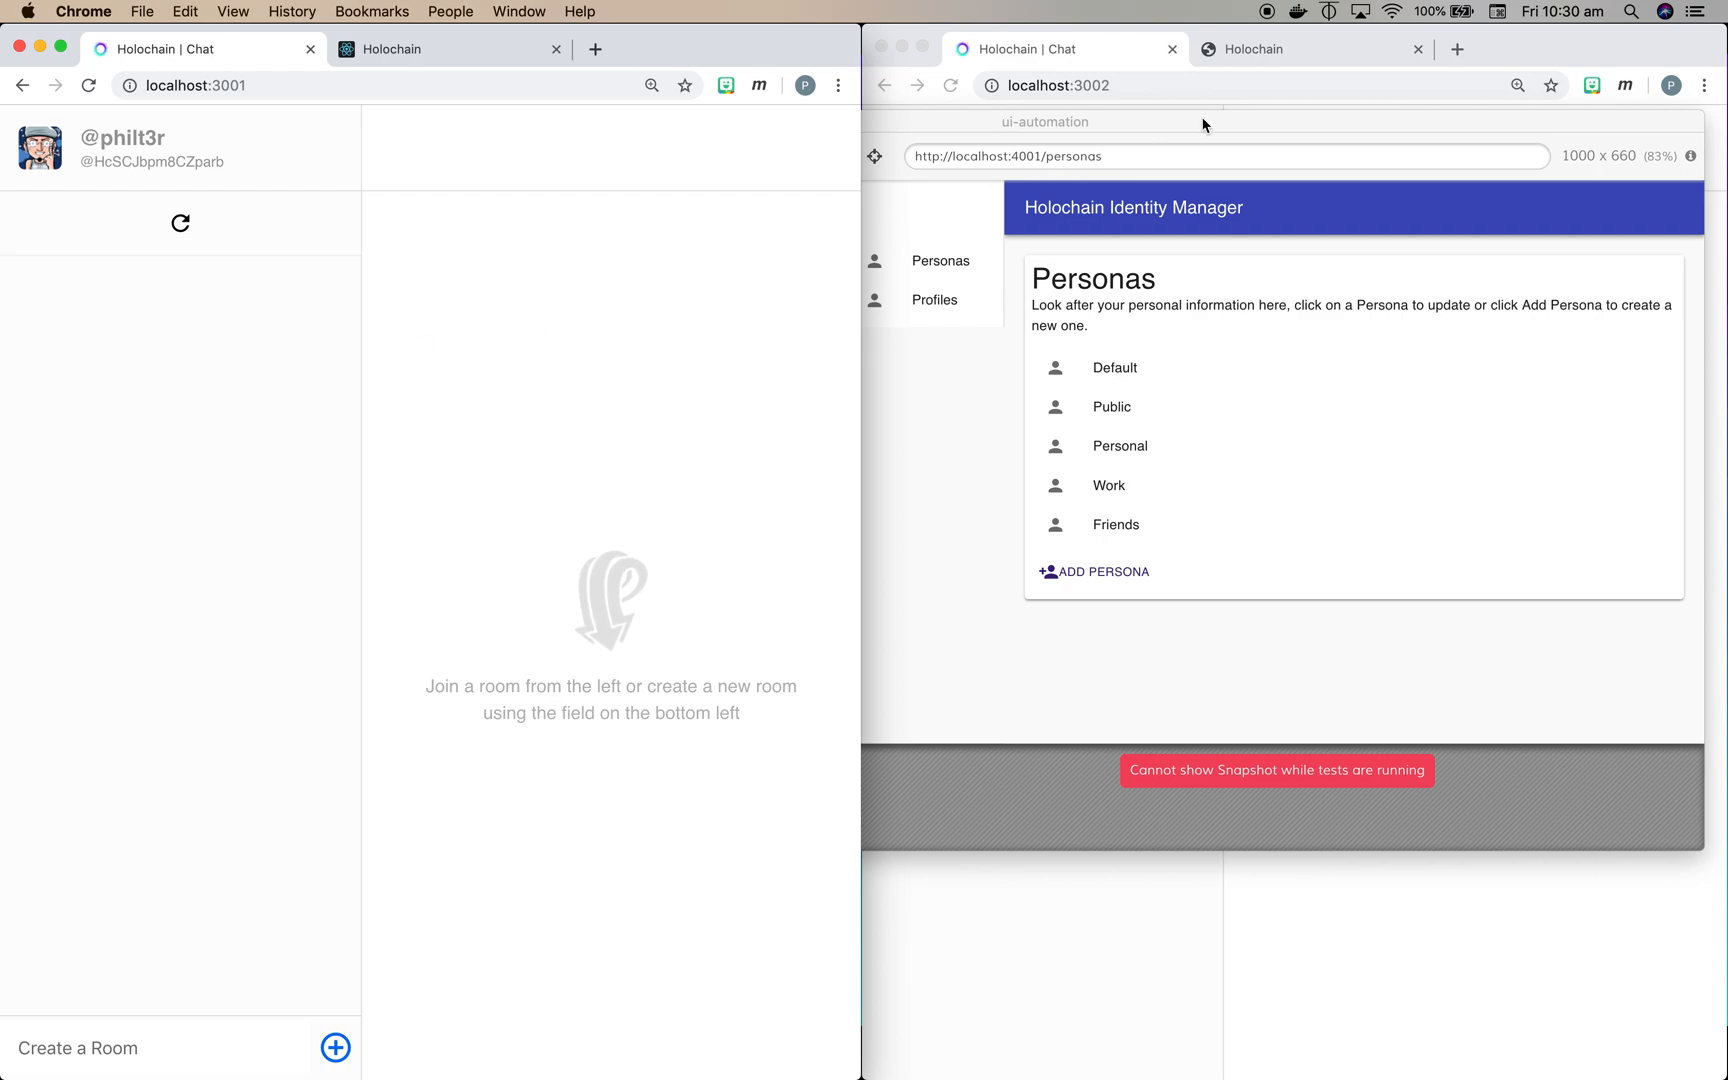
{"action": "mouse_move", "coordinate": [1248, 90]}
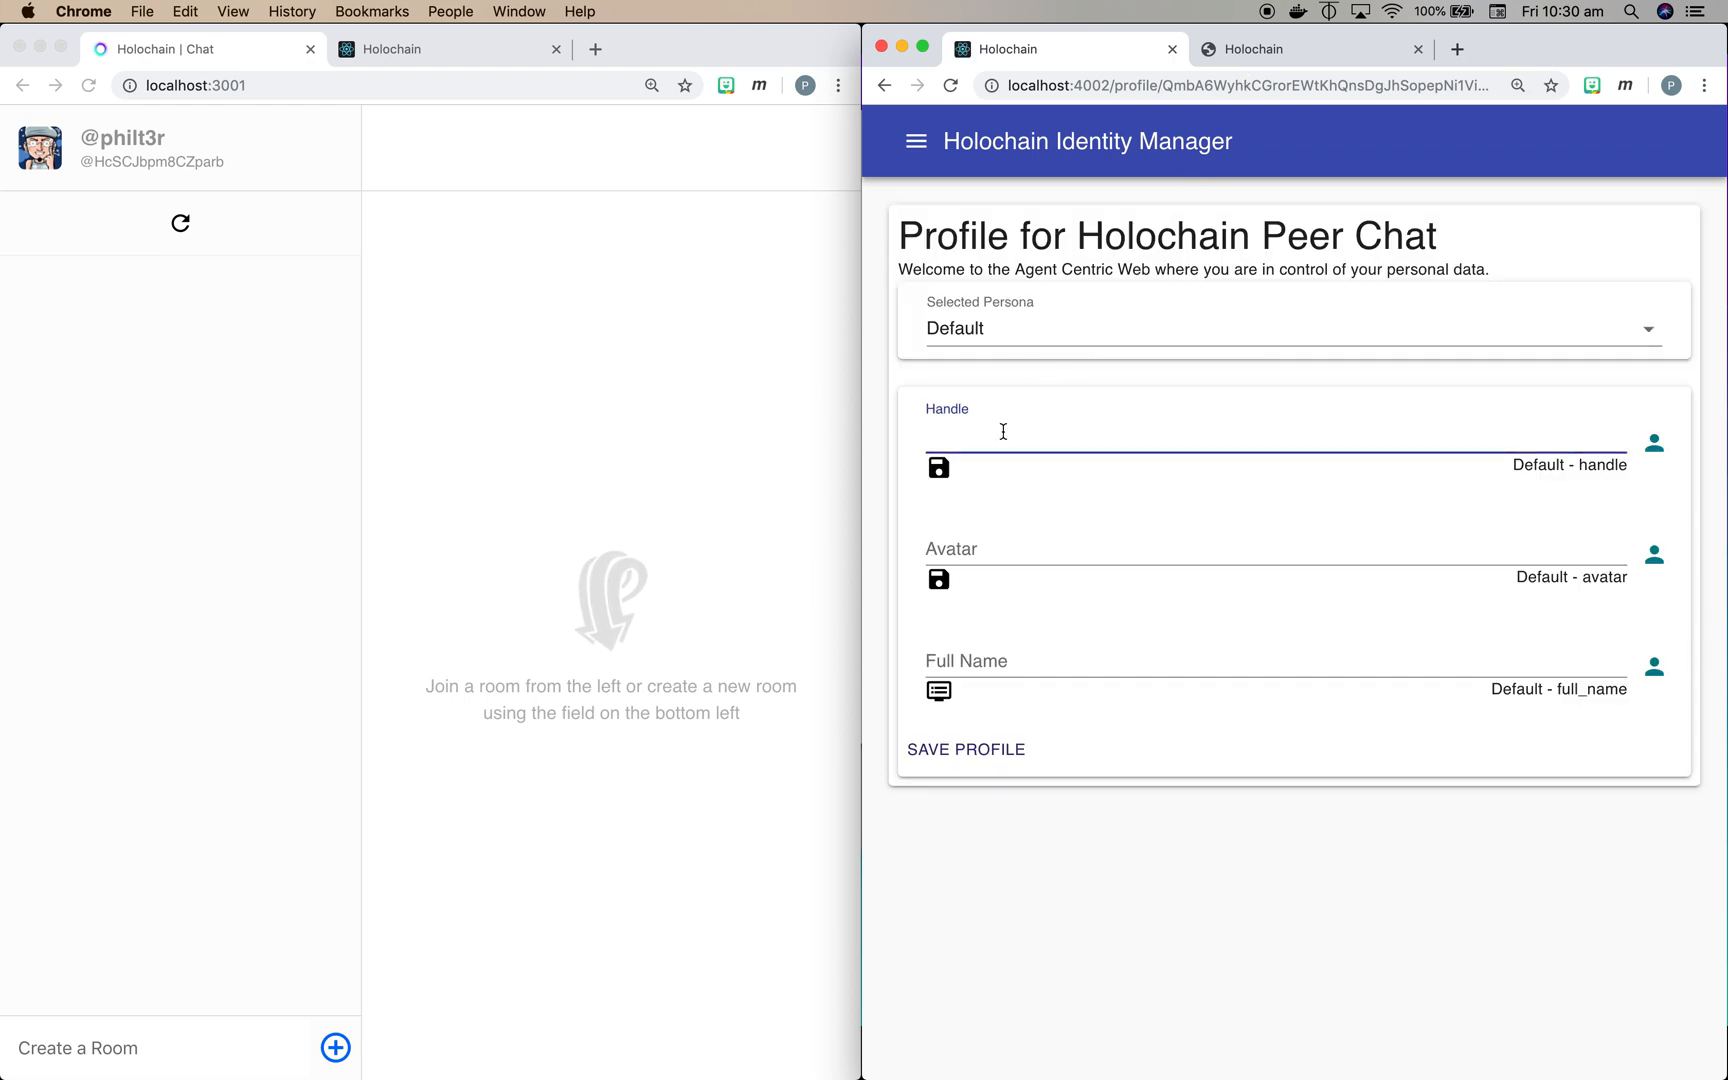
Step: Fill handle Art, a GitHub avatar URL and full name Arthur Brock, then save the profile
{"action": "type", "text": "Art"}
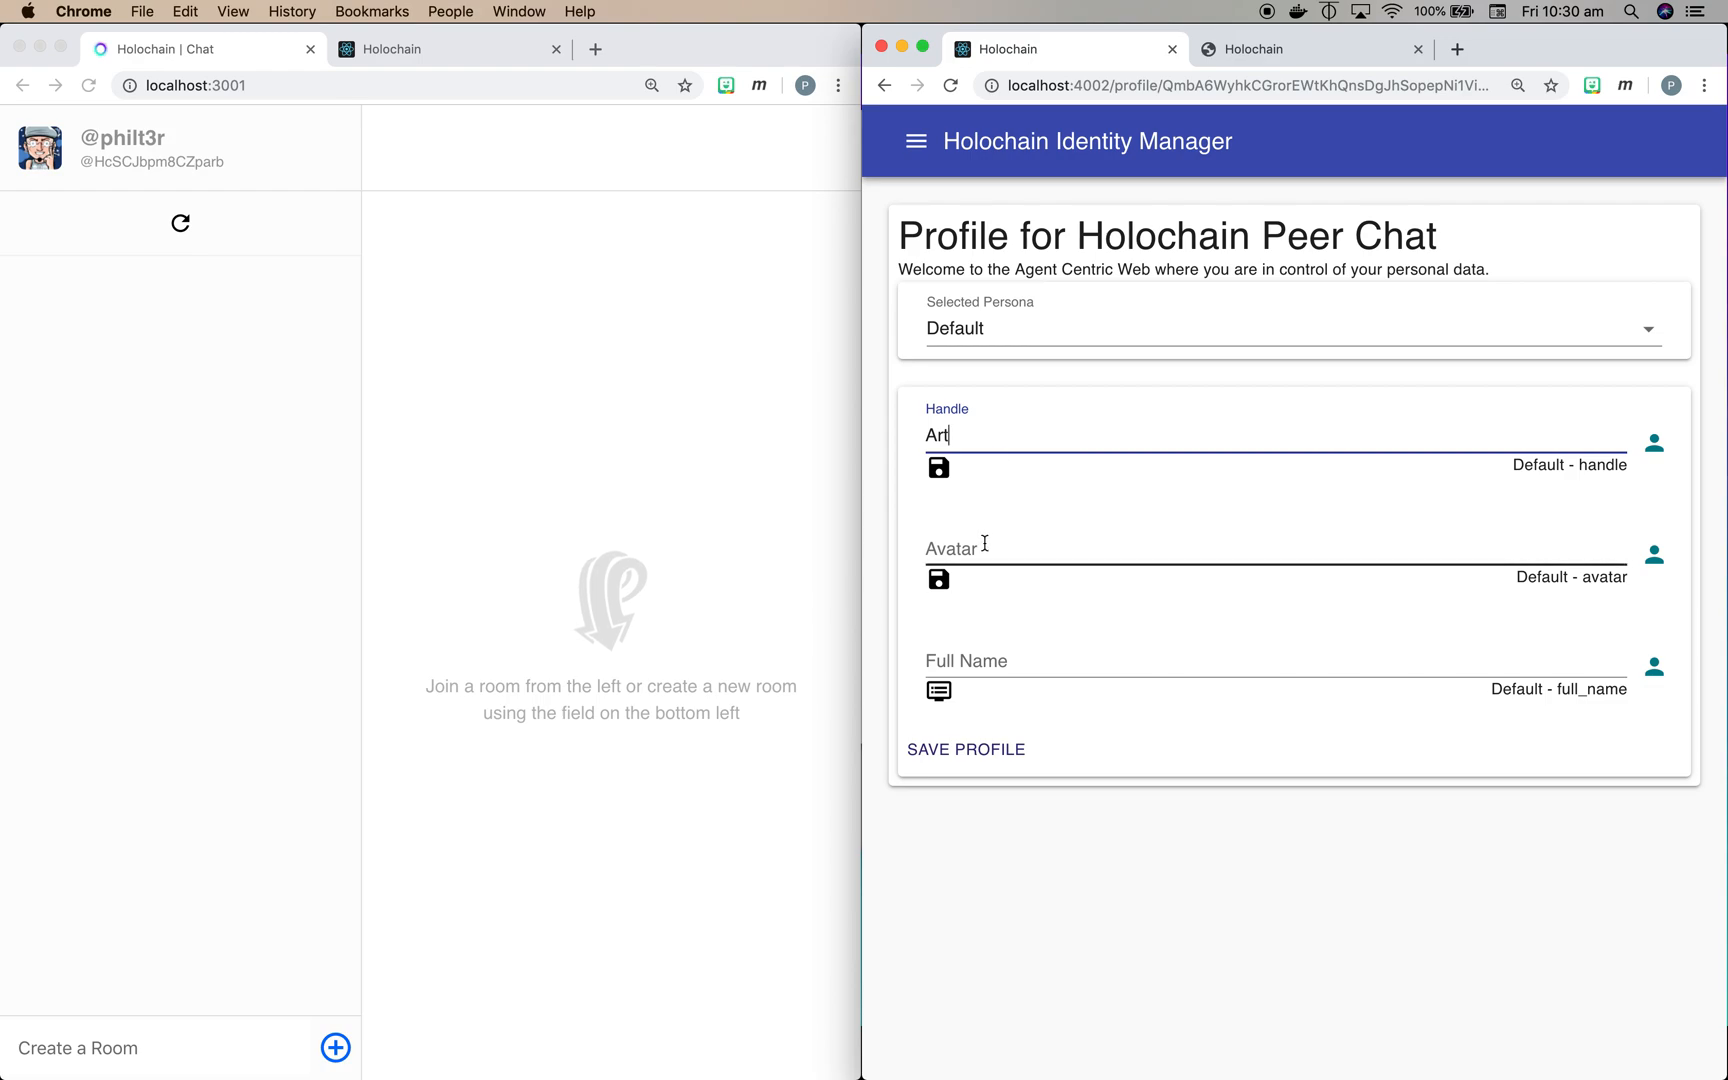
{"action": "type", "text": "https://avatars1.githubusercontent.com/u/117967?s=60&v=4"}
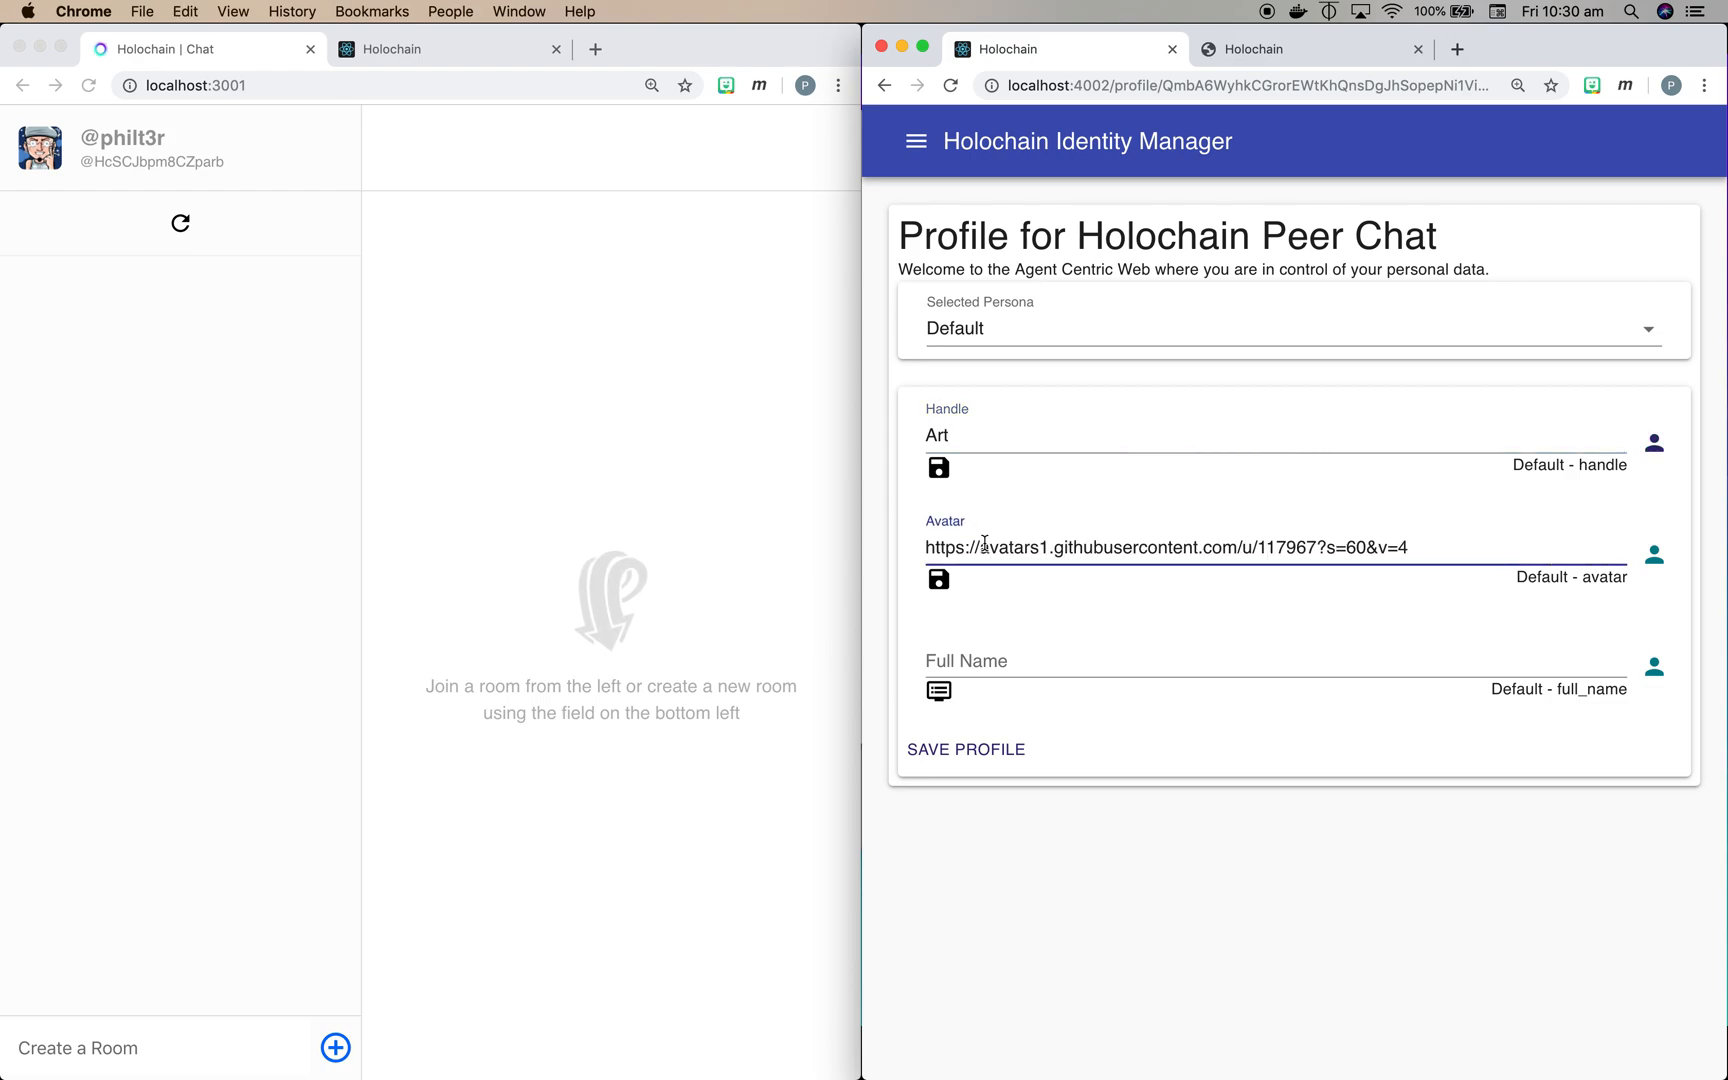
{"action": "type", "text": "Arthur Brock"}
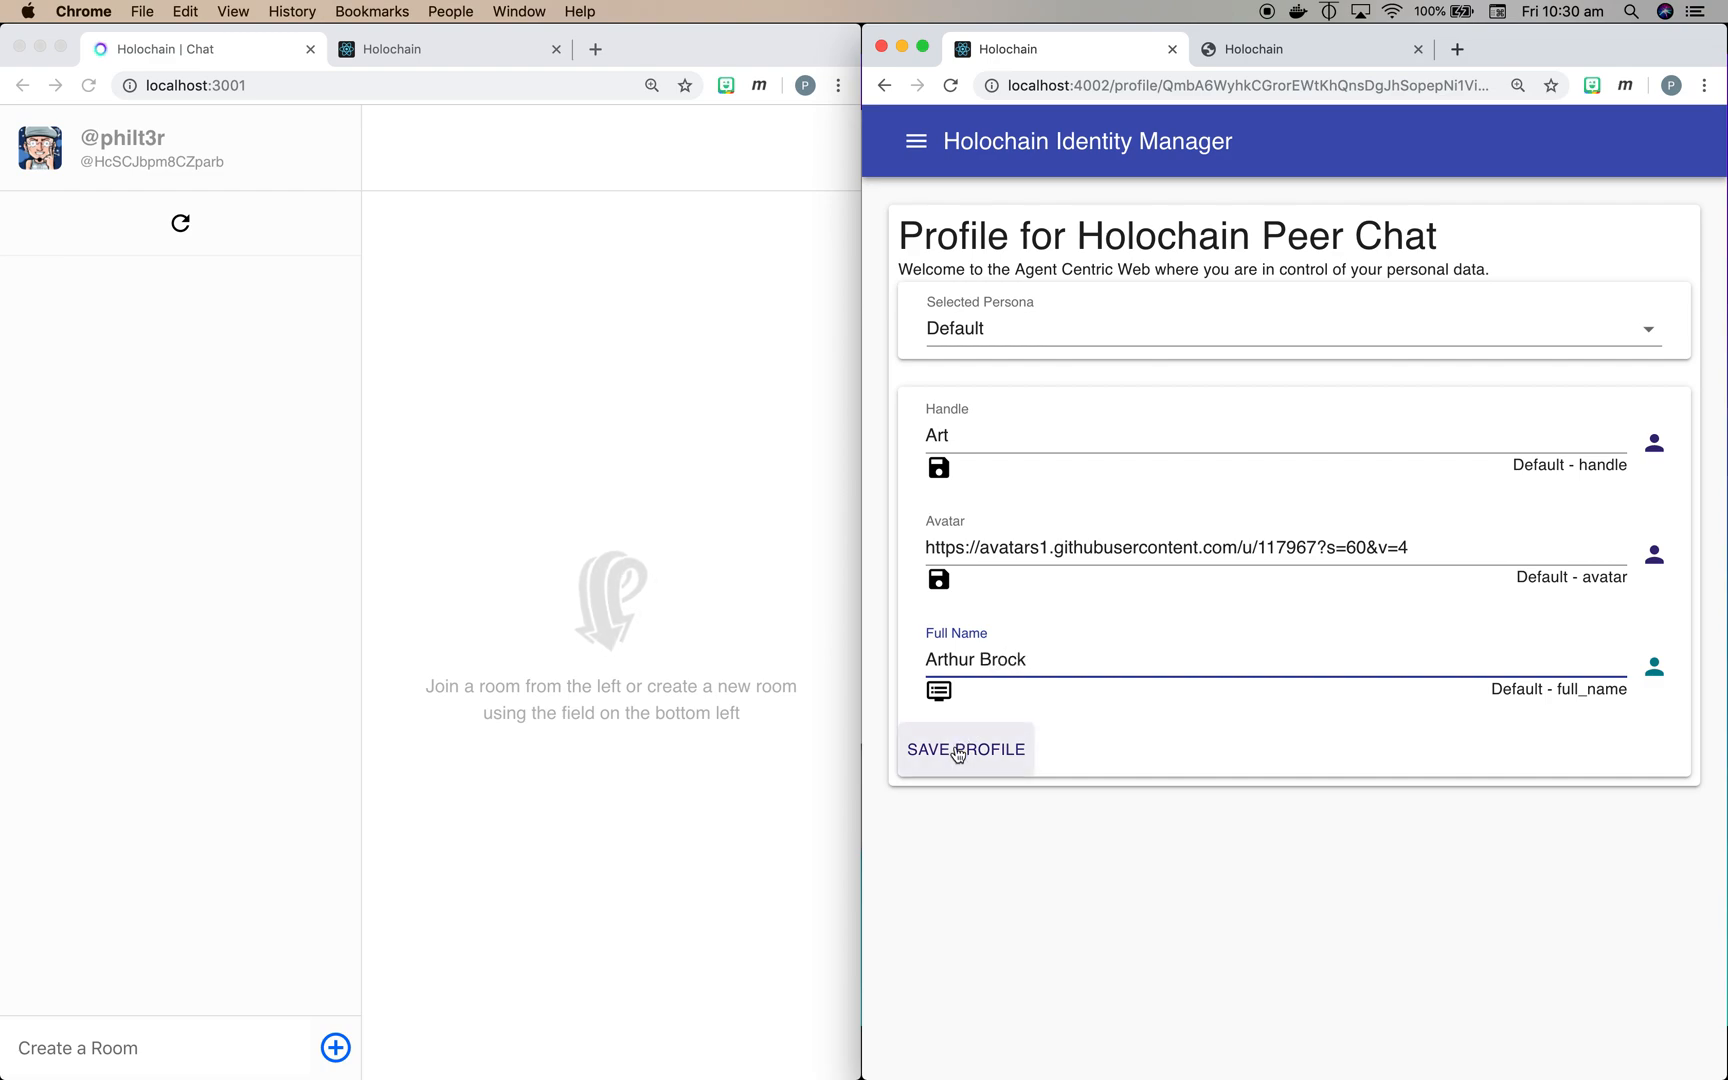
{"action": "left_click", "coordinate": [966, 750]}
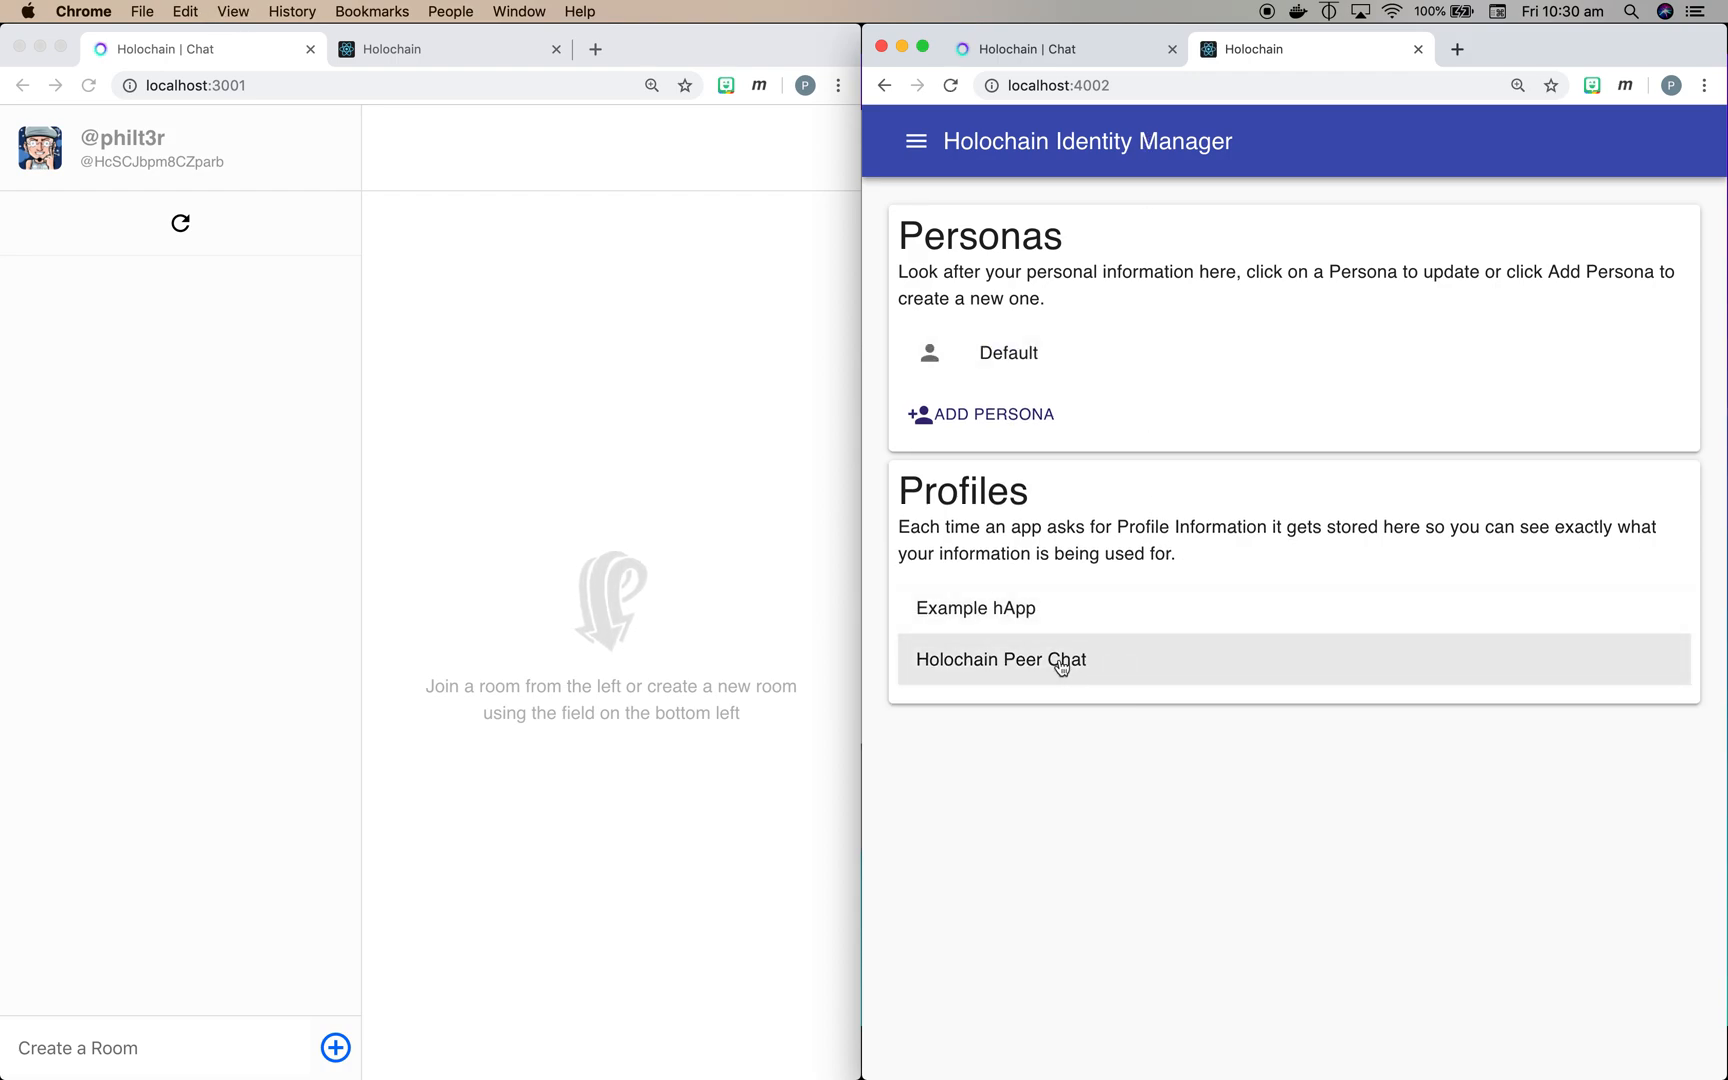
Step: Review the saved Peer Chat profile, then show the Default persona with handle Art and full_name Arthur Brock
{"action": "left_click", "coordinate": [1000, 660]}
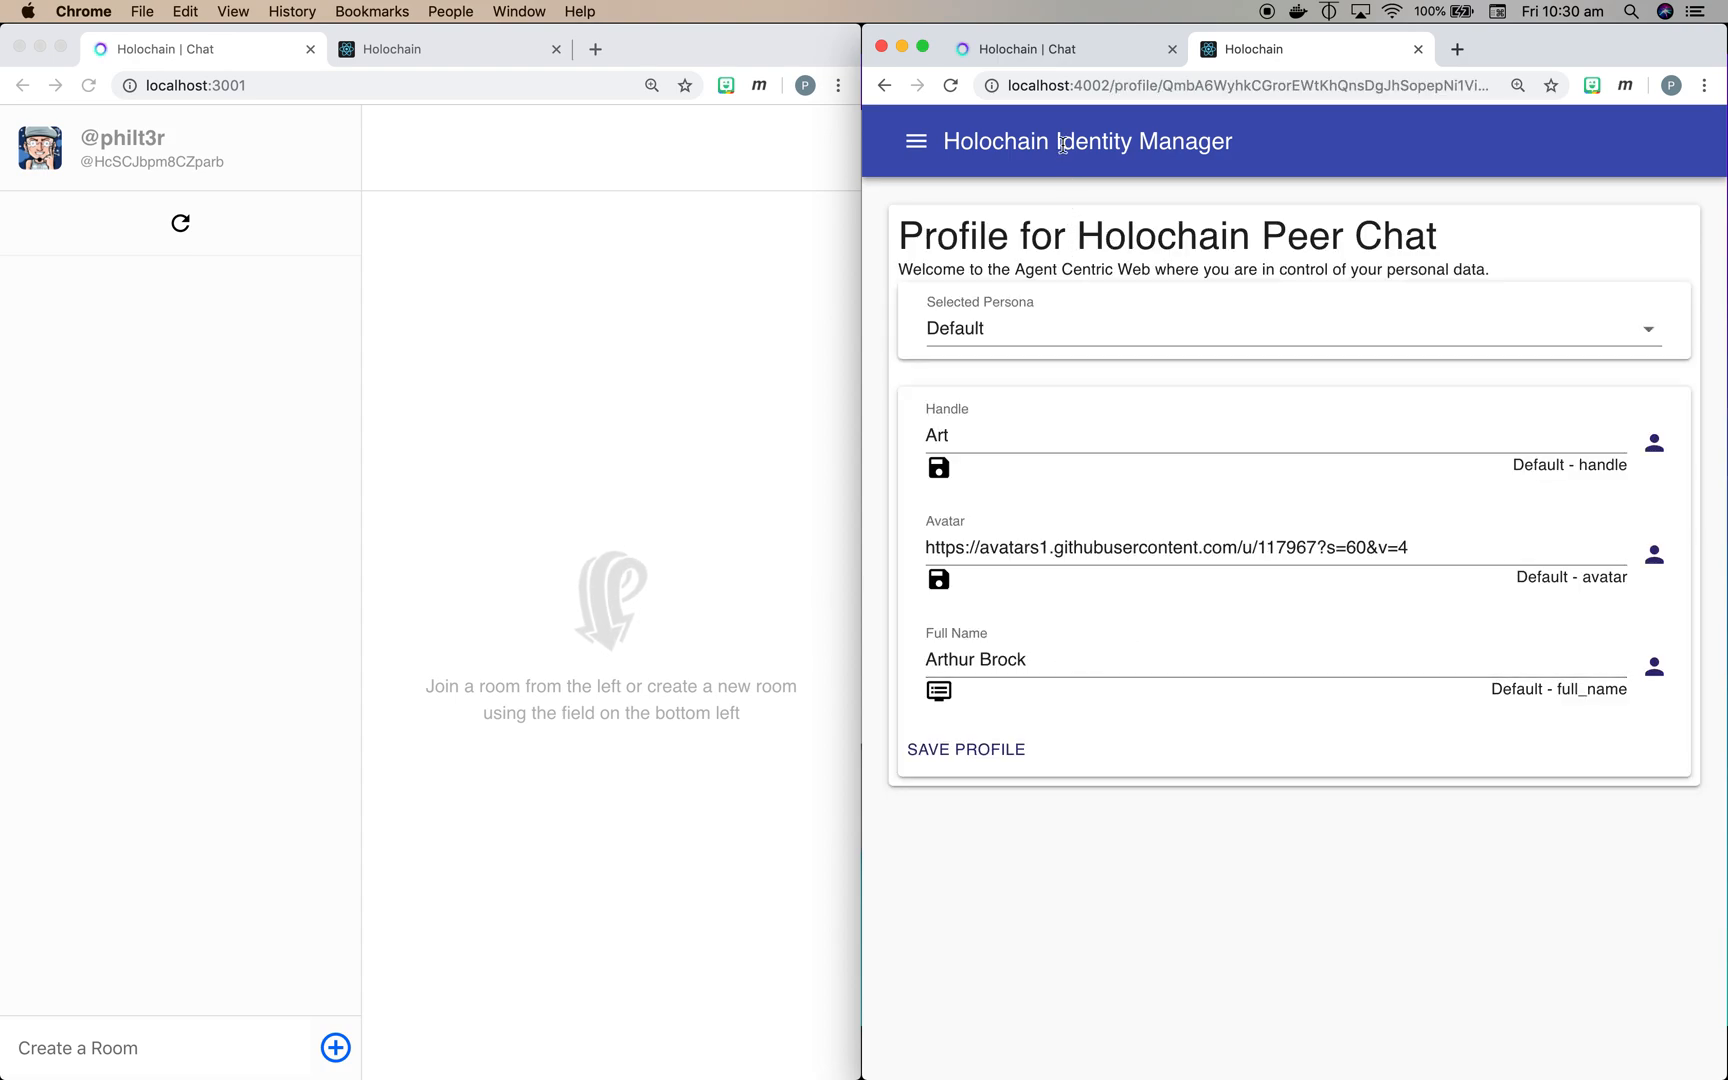
{"action": "left_click", "coordinate": [886, 84]}
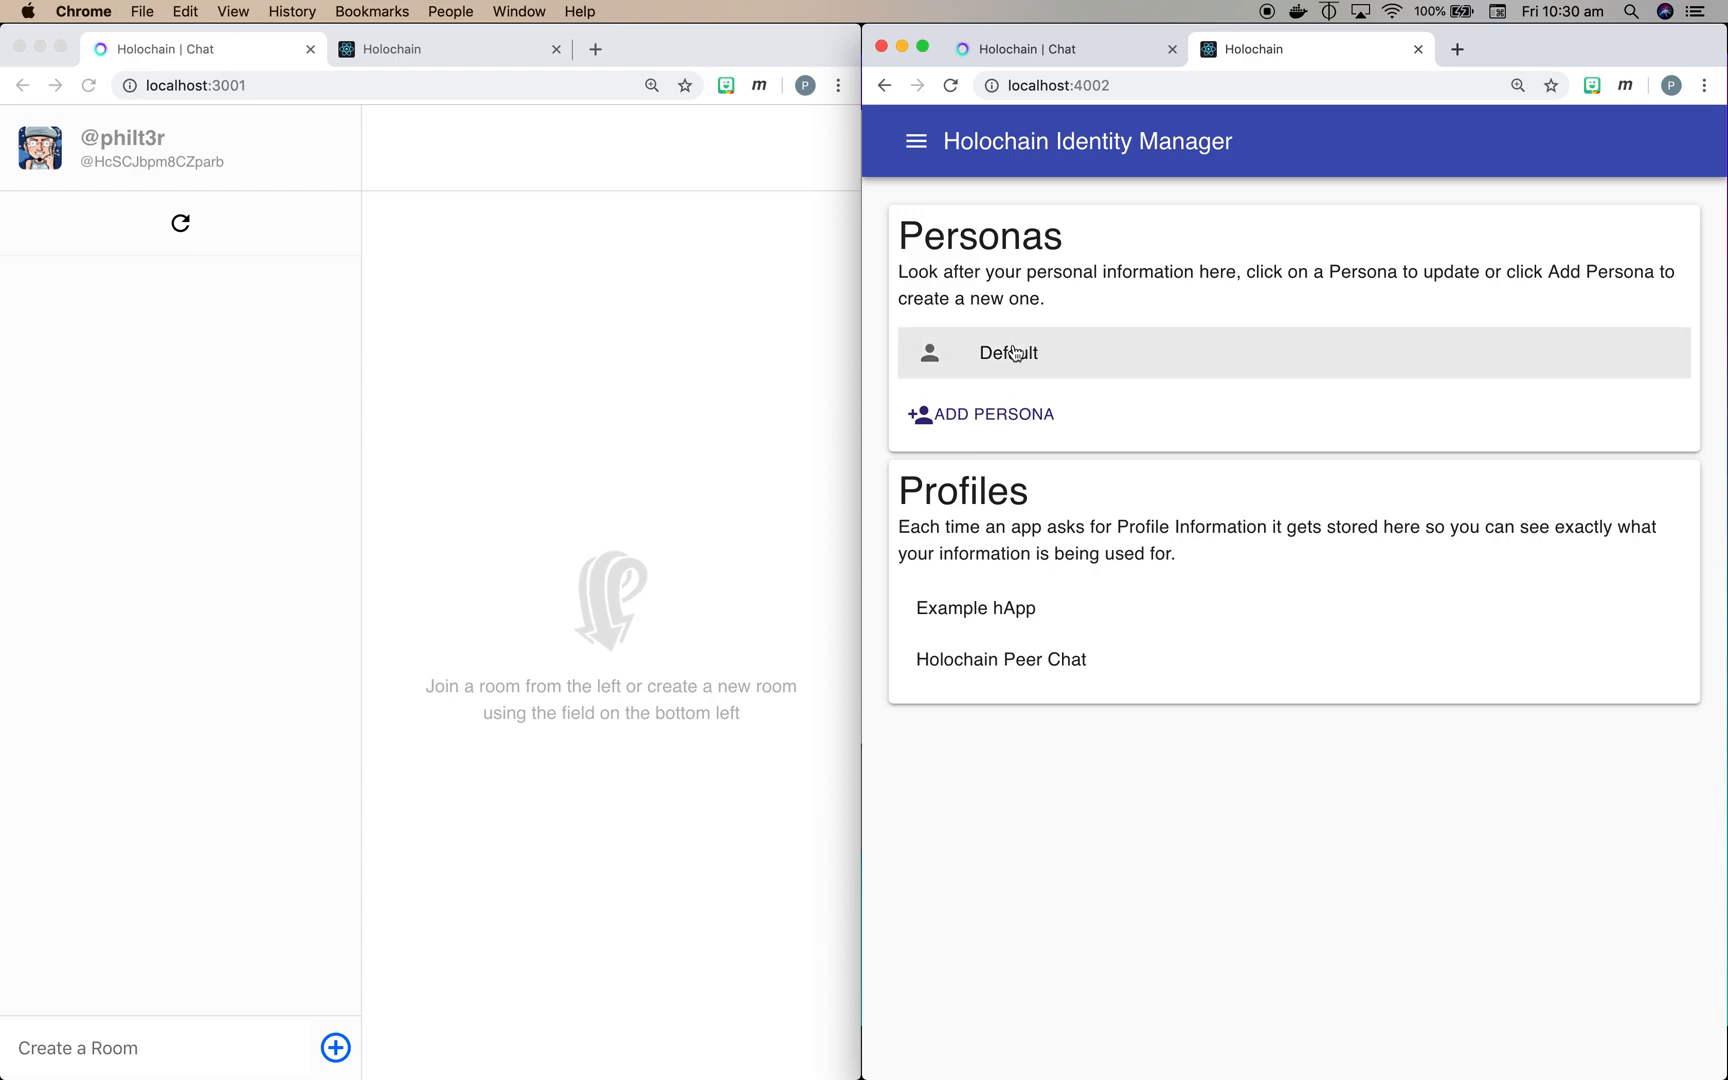
{"action": "left_click", "coordinate": [1008, 352]}
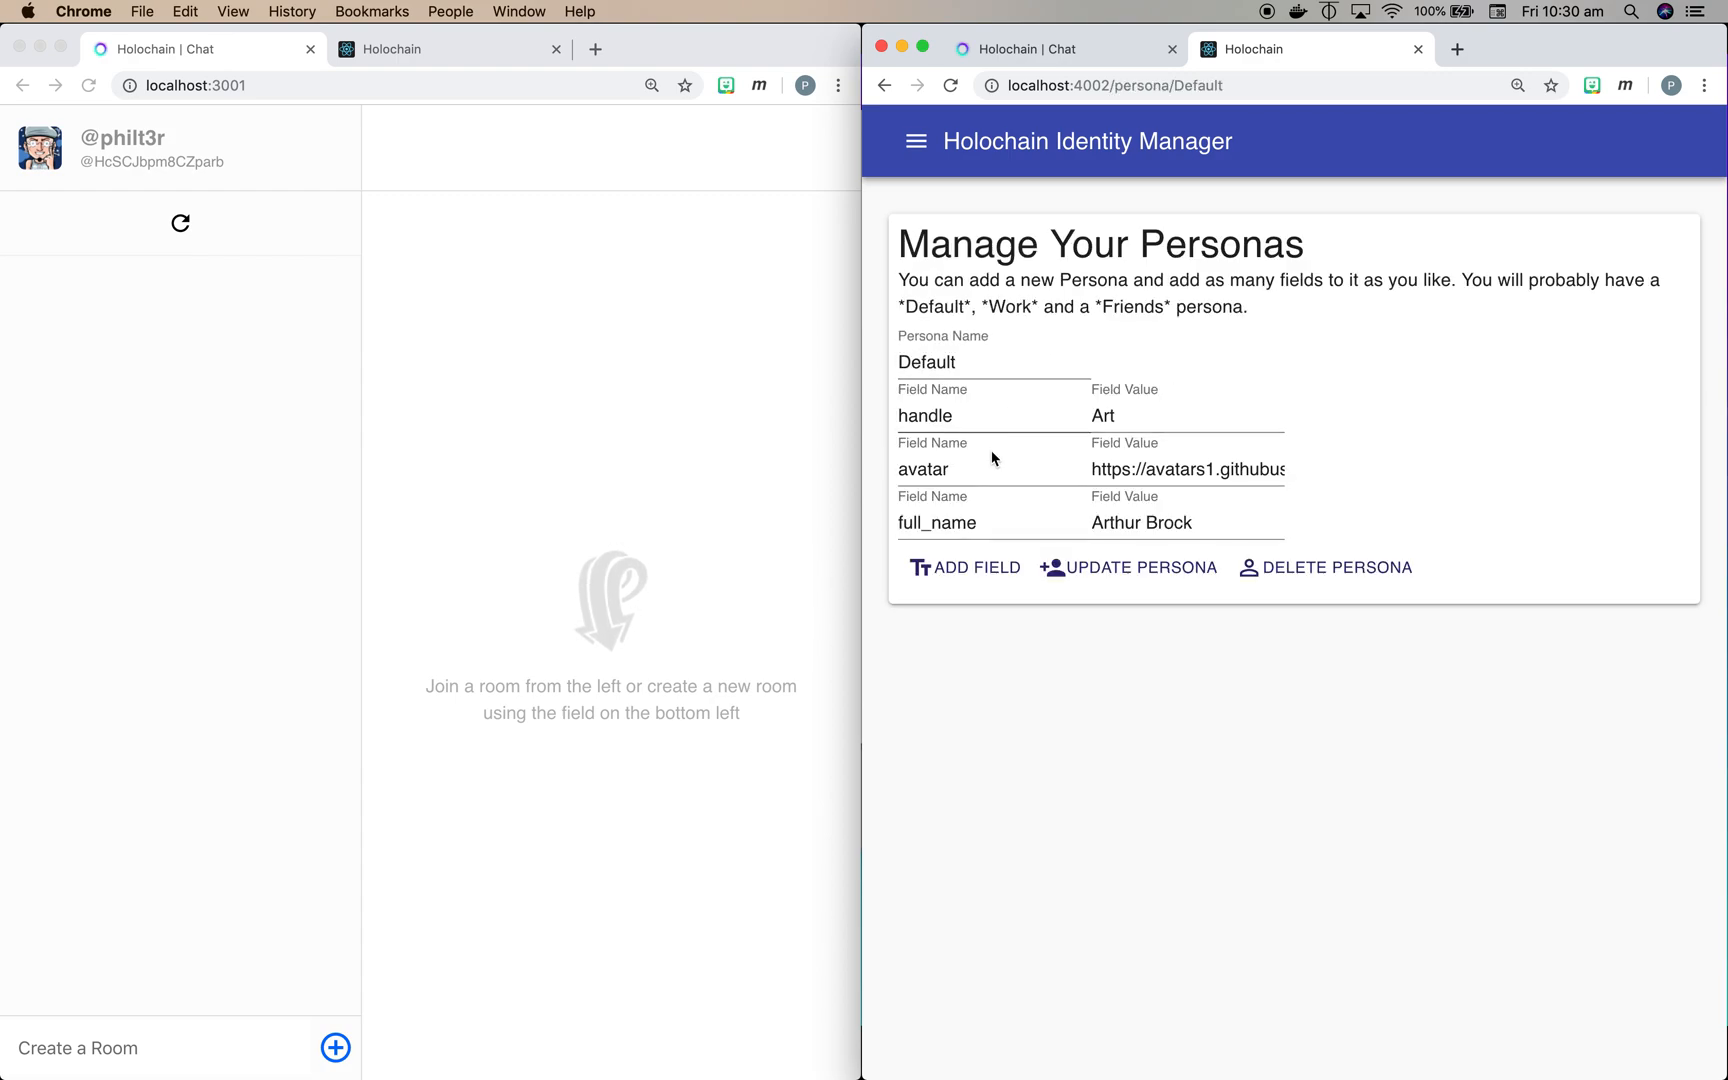
{"action": "mouse_move", "coordinate": [1256, 374]}
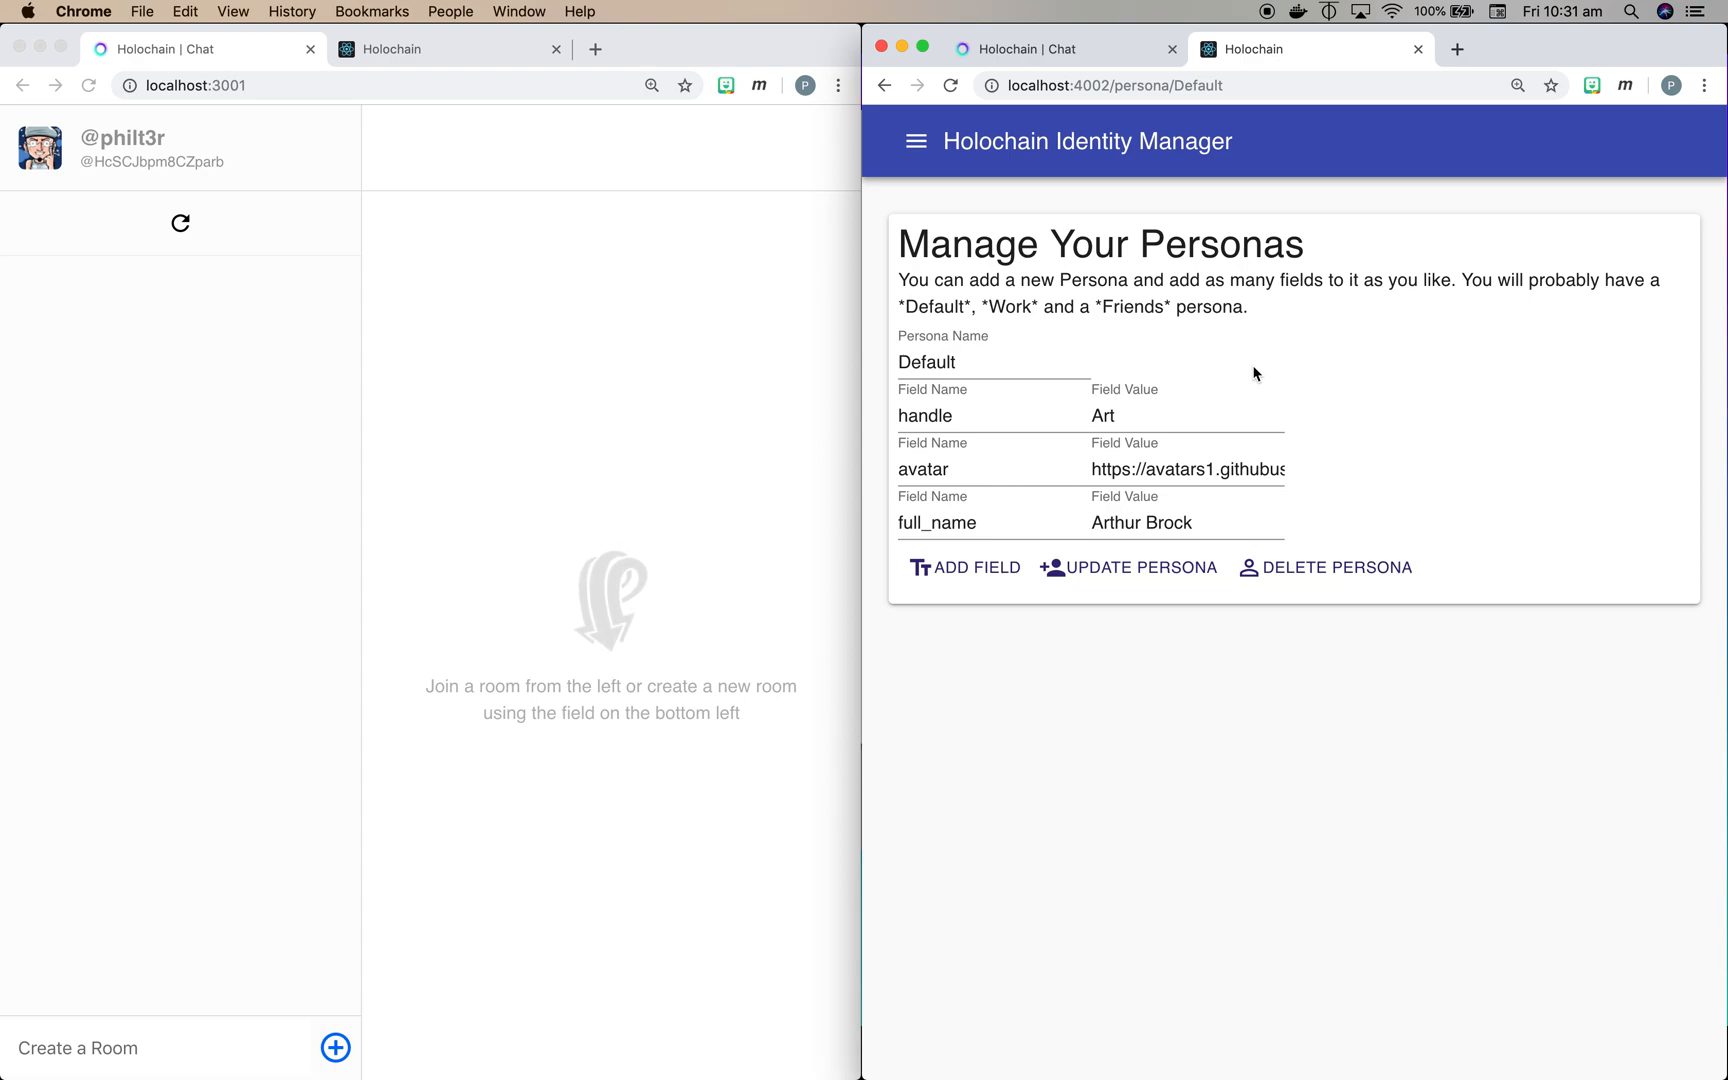
{"action": "mouse_move", "coordinate": [1072, 68]}
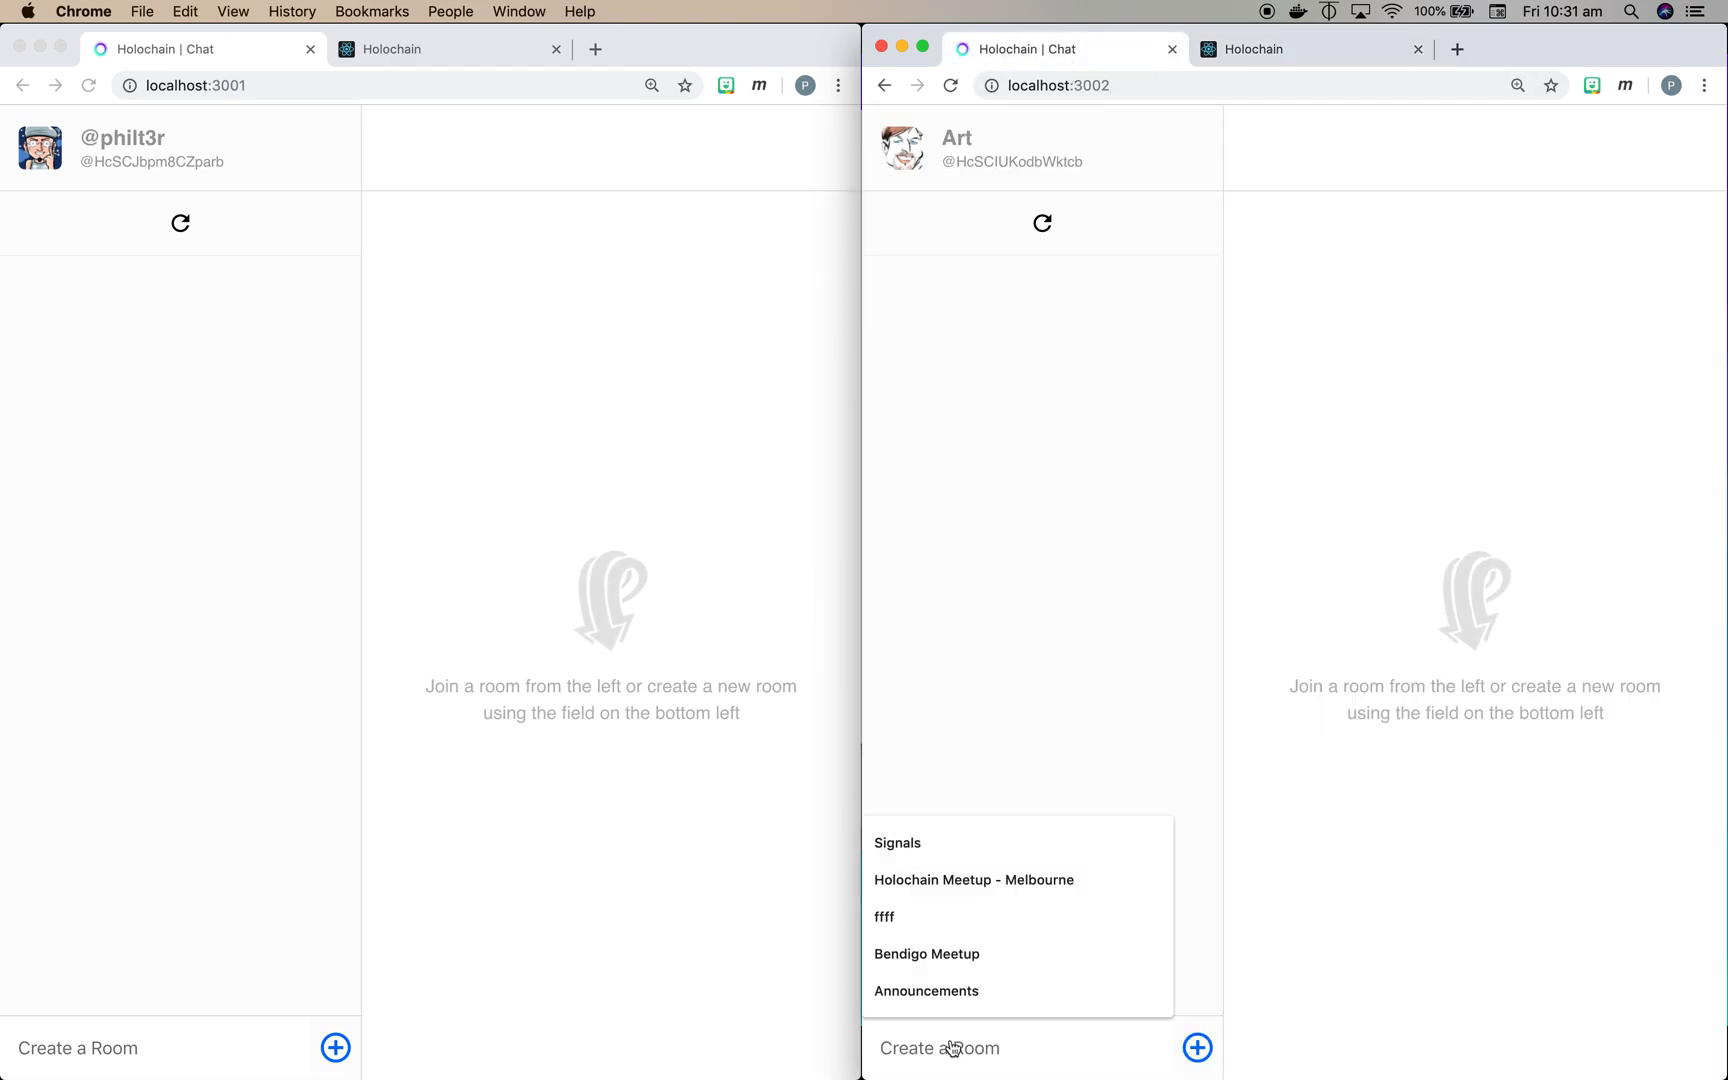
Step: Join the Announcements room as the second agent from the room suggestions
{"action": "left_click", "coordinate": [952, 1076]}
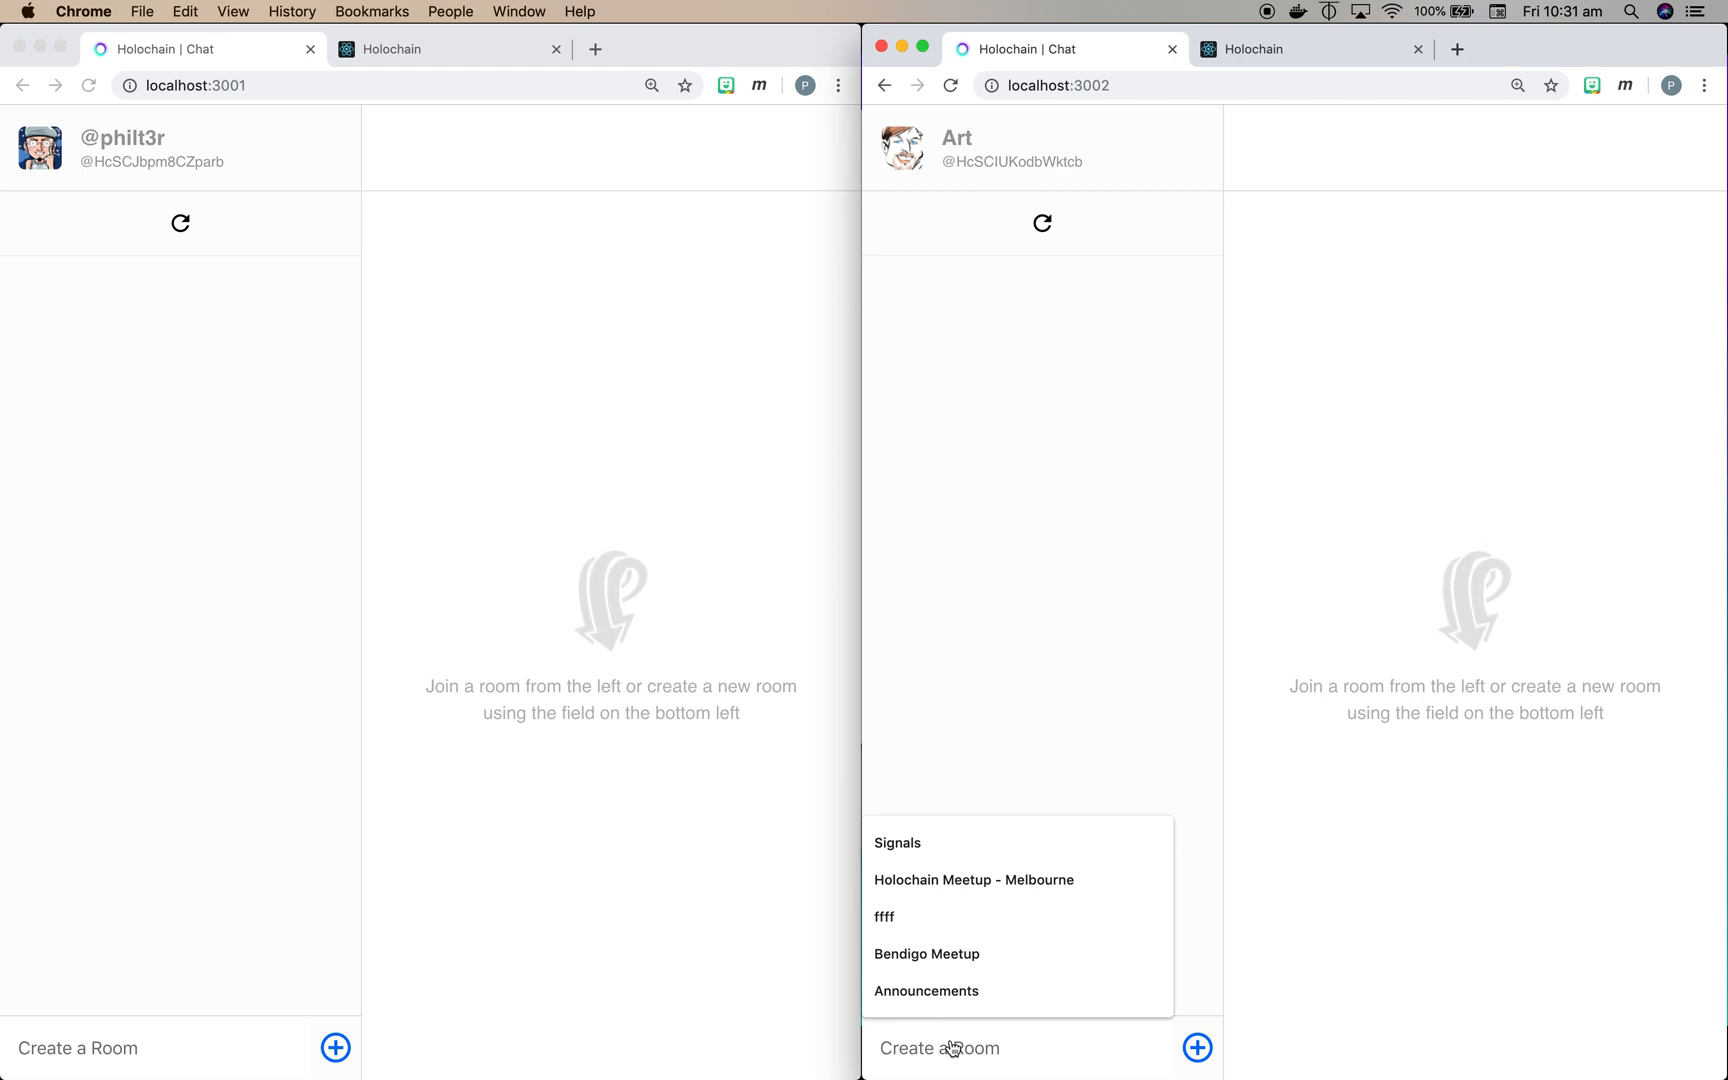
{"action": "left_click", "coordinate": [926, 992]}
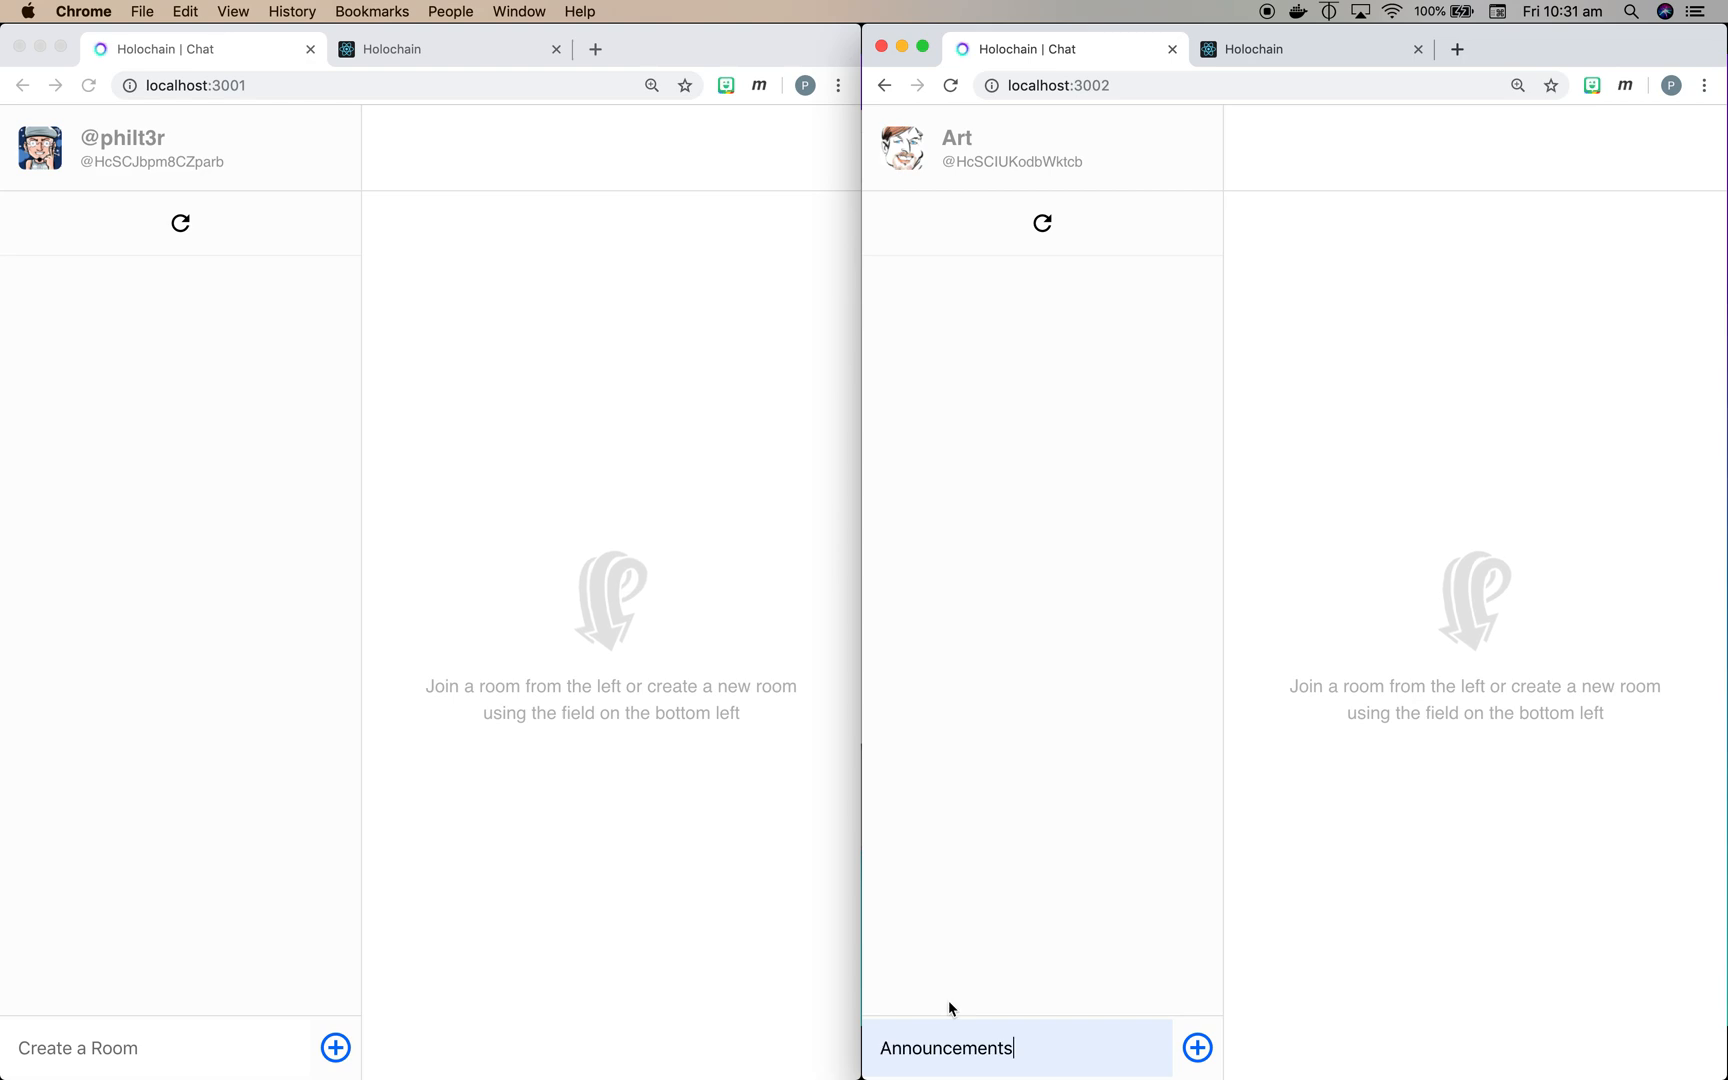
{"action": "left_click", "coordinate": [1198, 1048]}
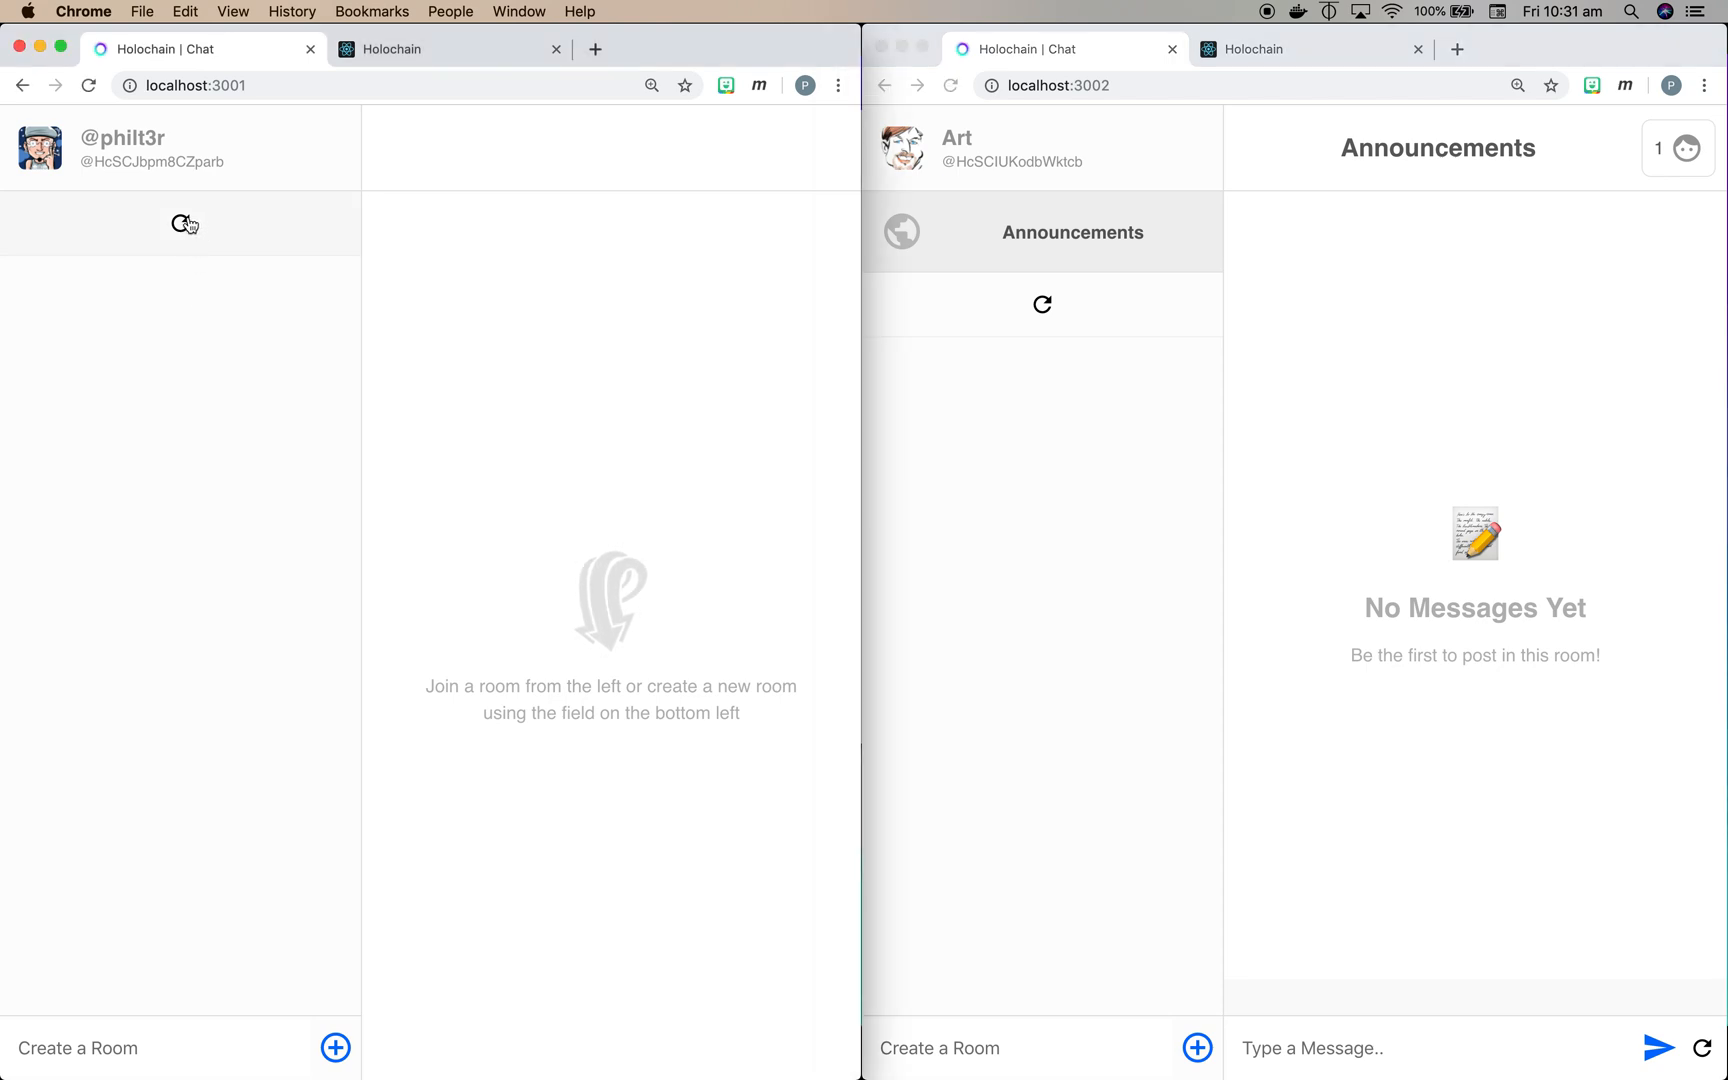
Step: Refresh the first agent's room list and join Announcements there too
{"action": "left_click", "coordinate": [180, 224]}
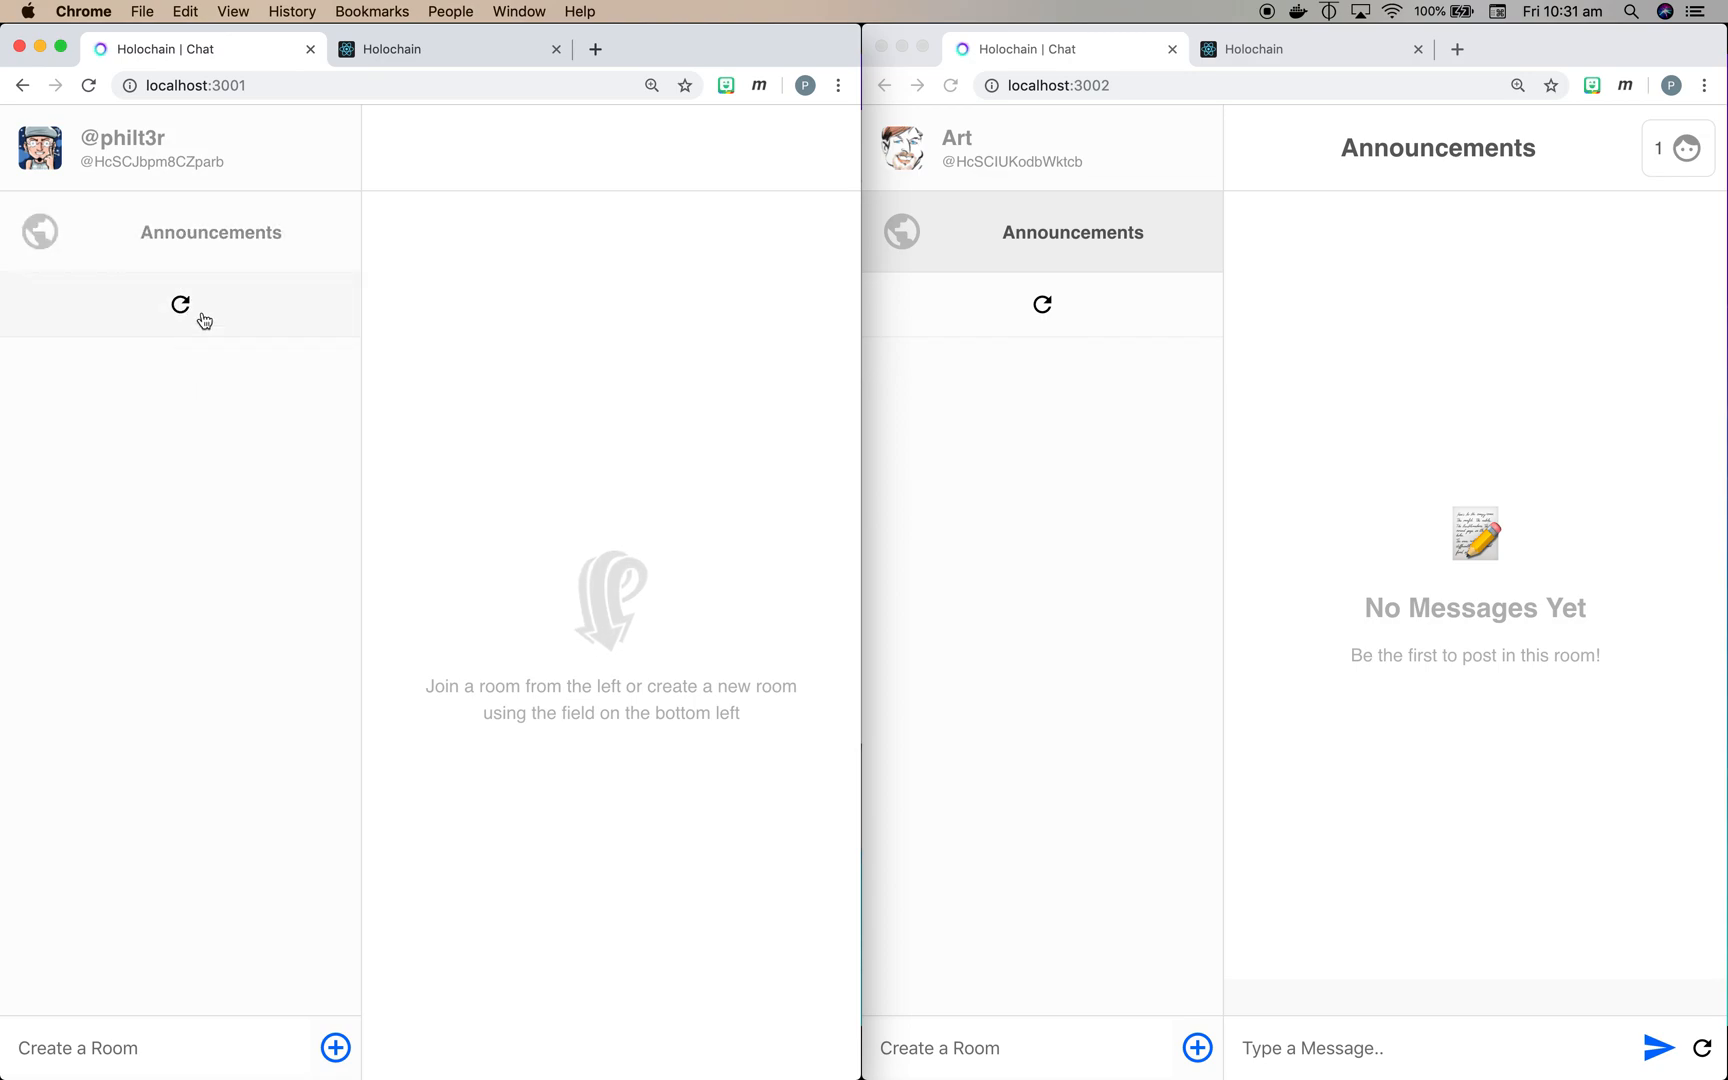
{"action": "mouse_move", "coordinate": [196, 252]}
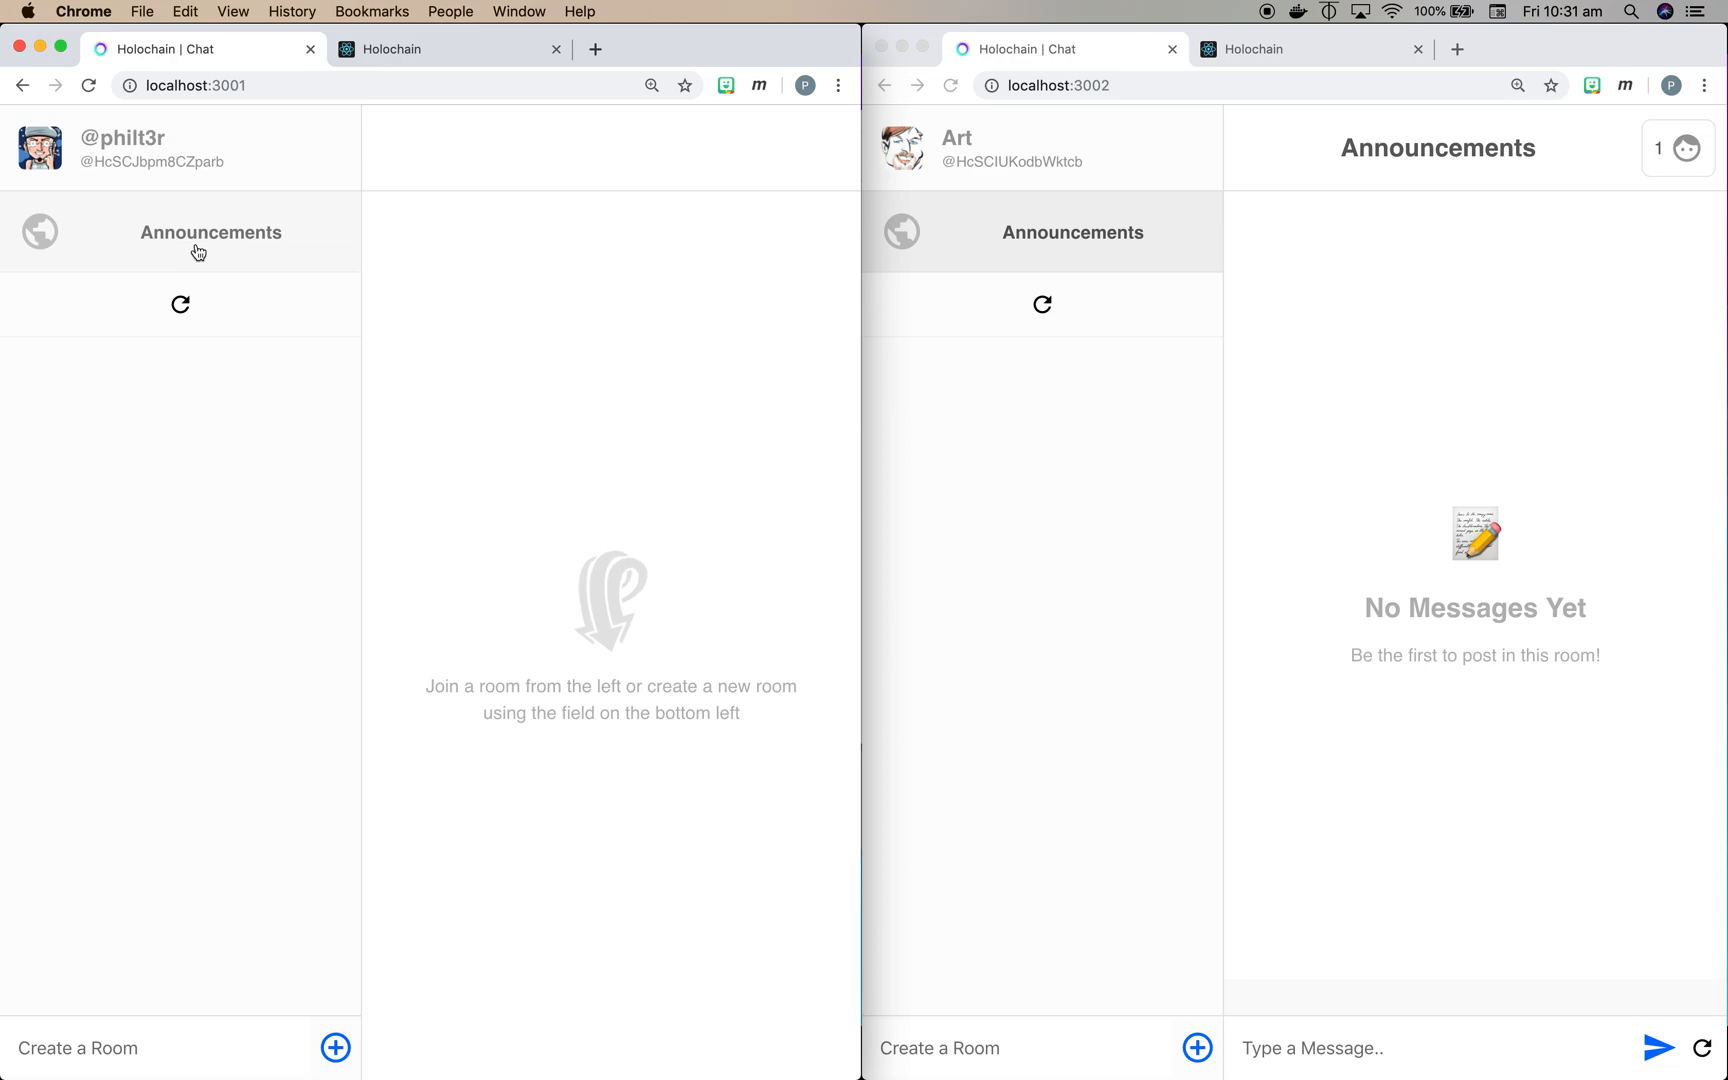
{"action": "left_click", "coordinate": [210, 232]}
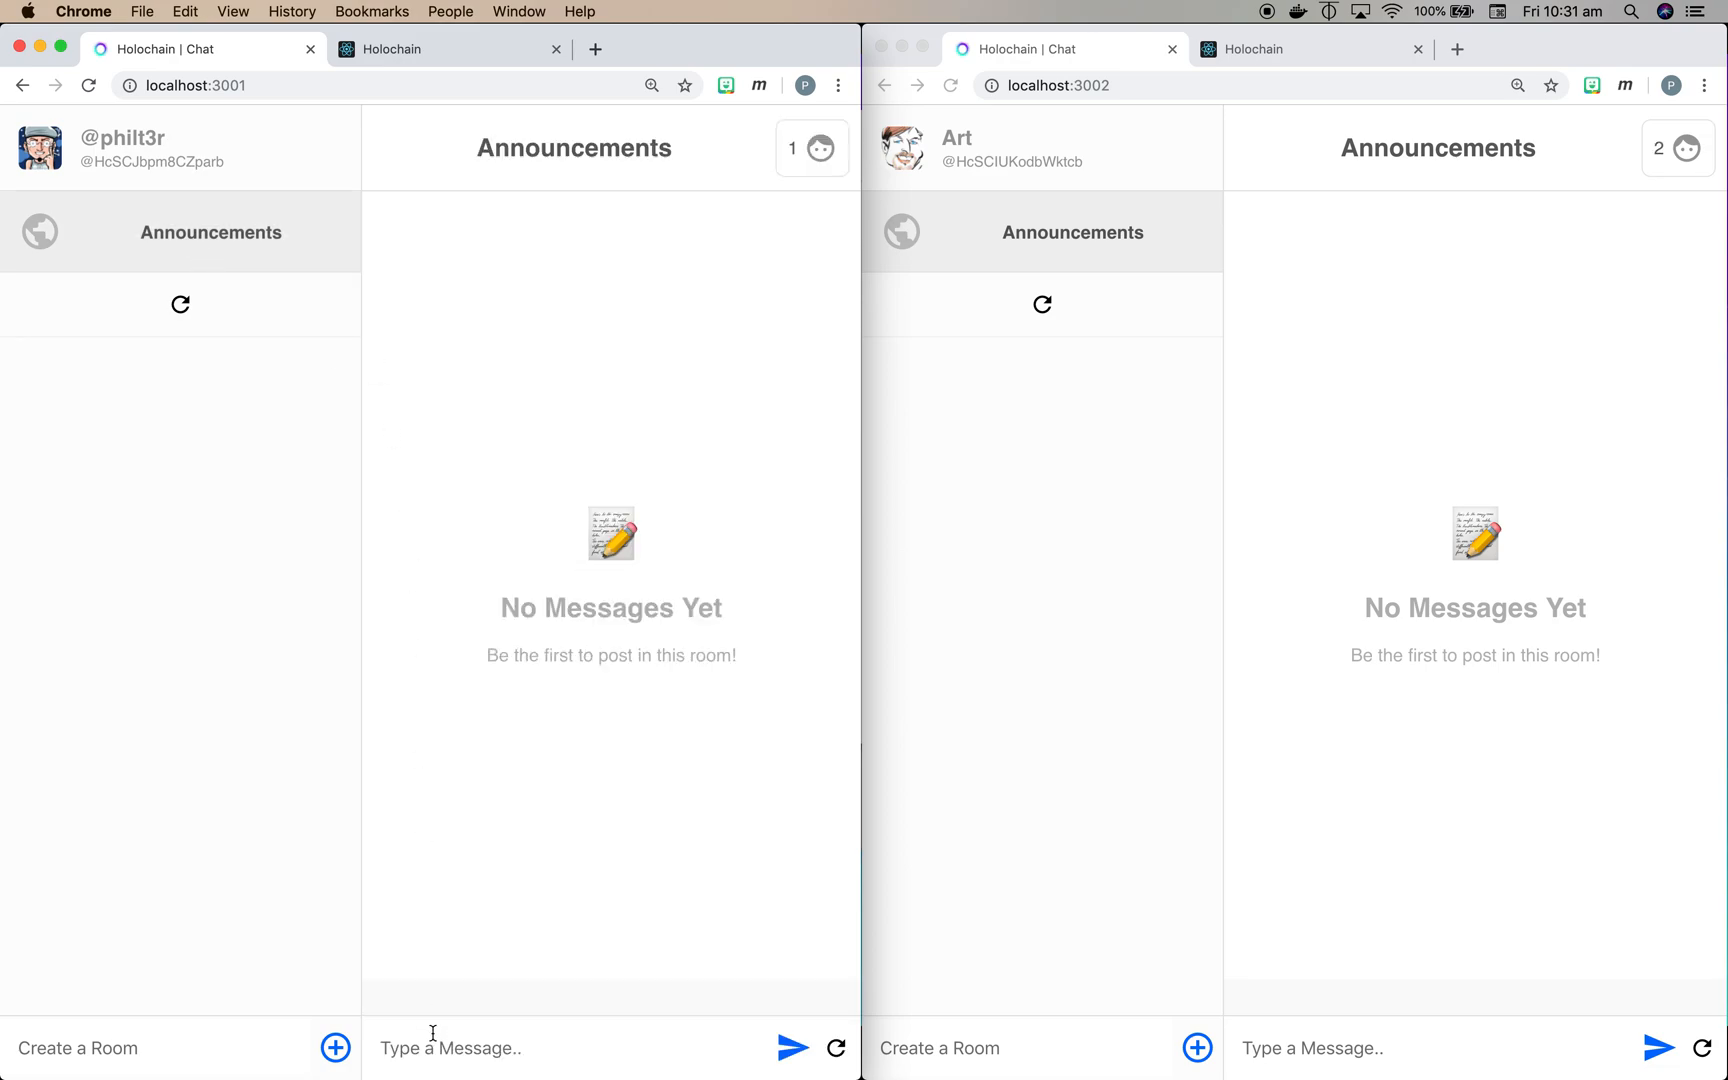
{"action": "type", "text": "Holochain rocks"}
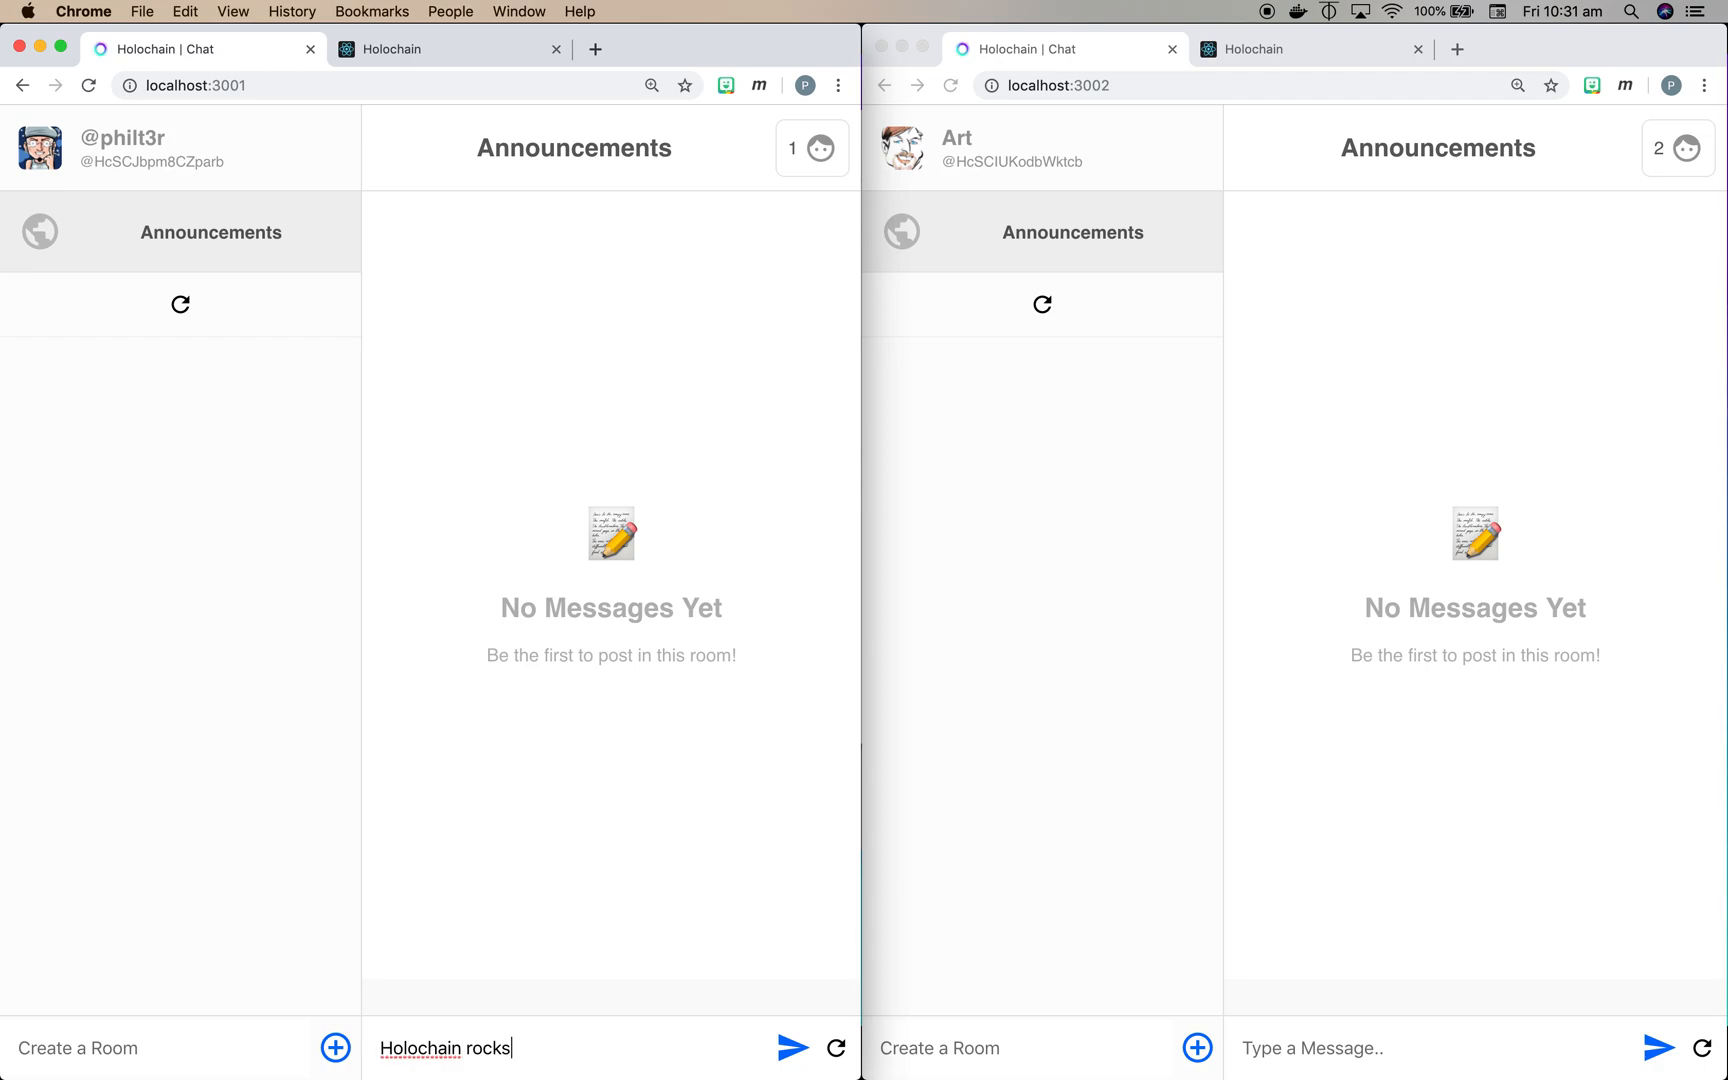
{"action": "type", "text": "!"}
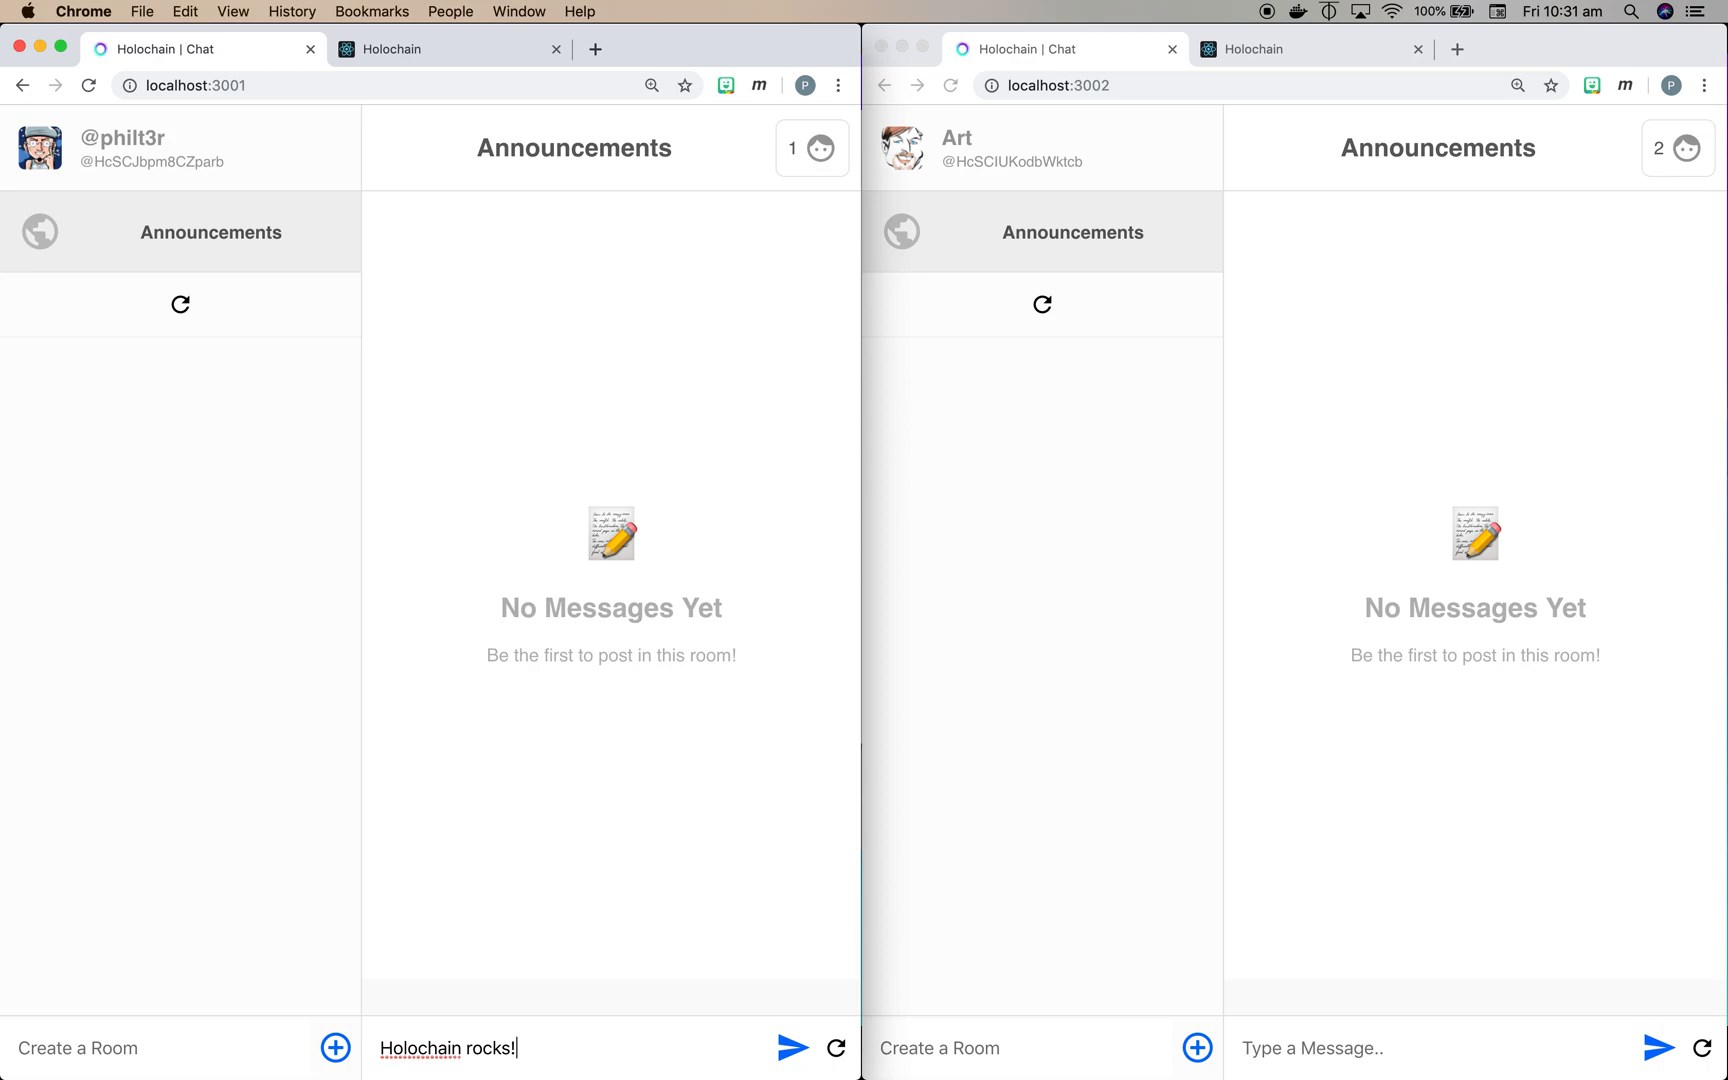
{"action": "left_click", "coordinate": [792, 1048]}
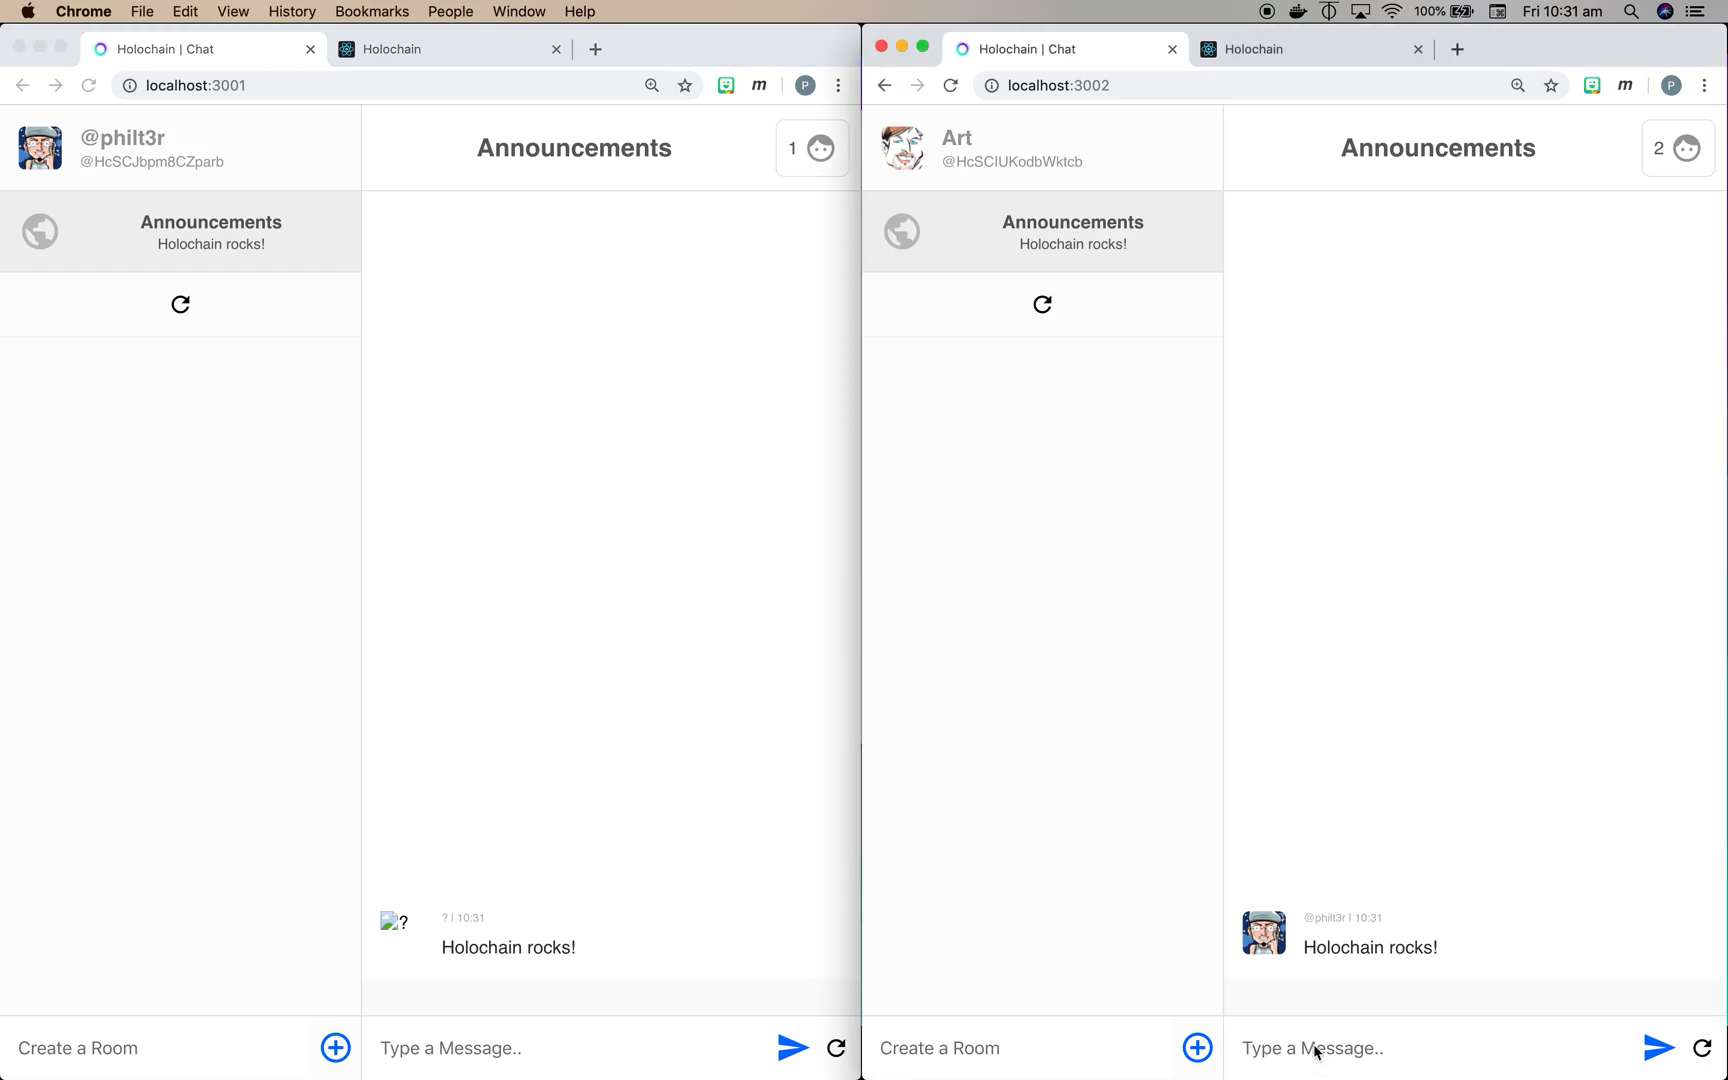
{"action": "type", "text": "Hi"}
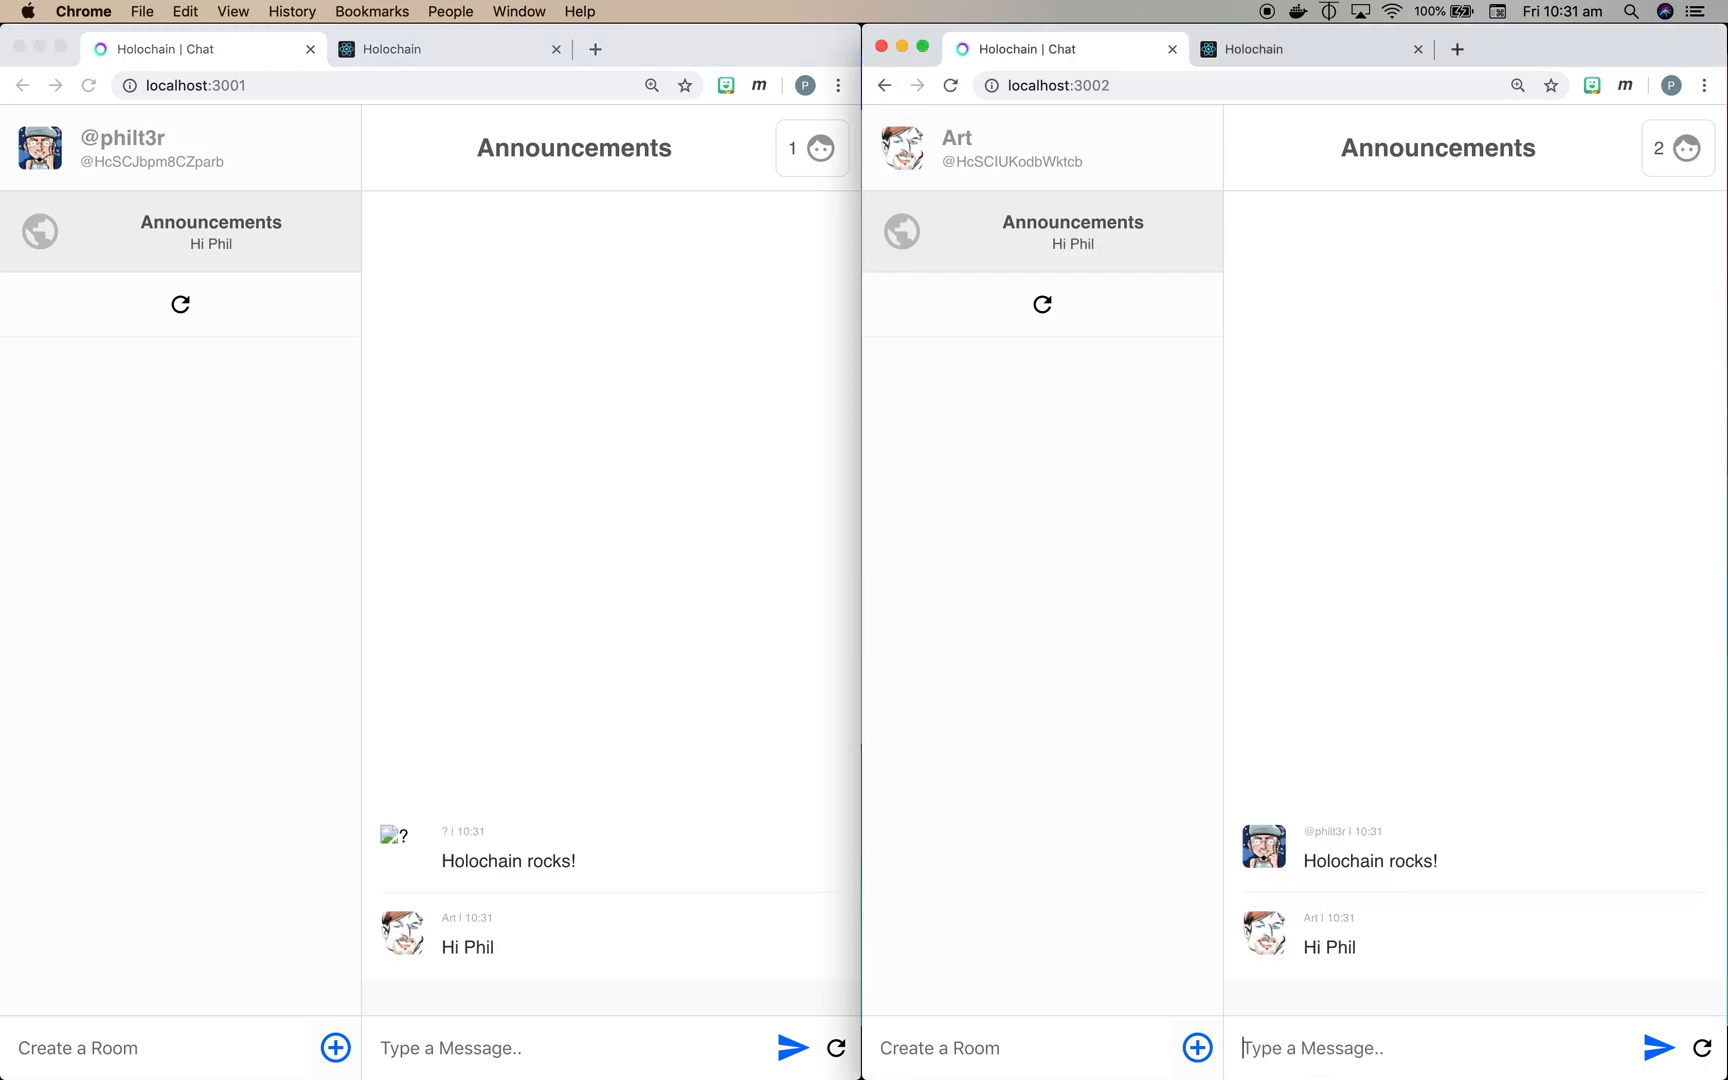
{"action": "mouse_move", "coordinate": [686, 680]}
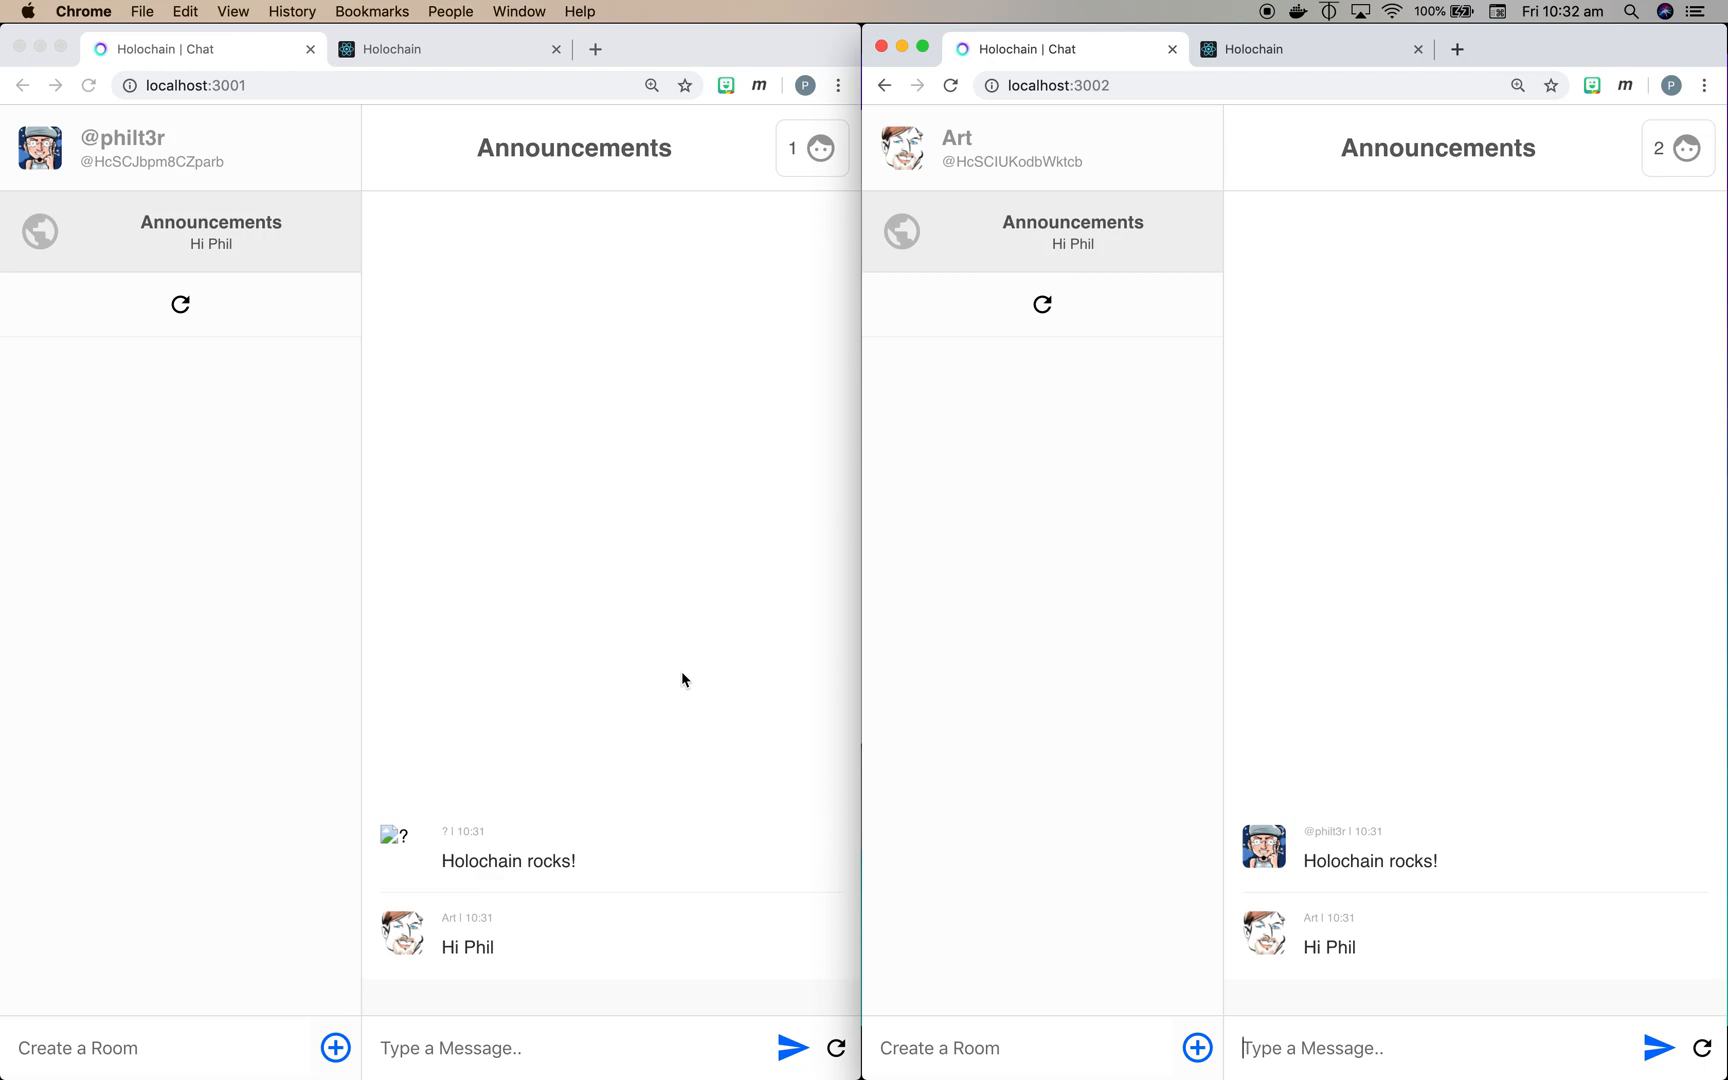
{"action": "mouse_move", "coordinate": [1044, 630]}
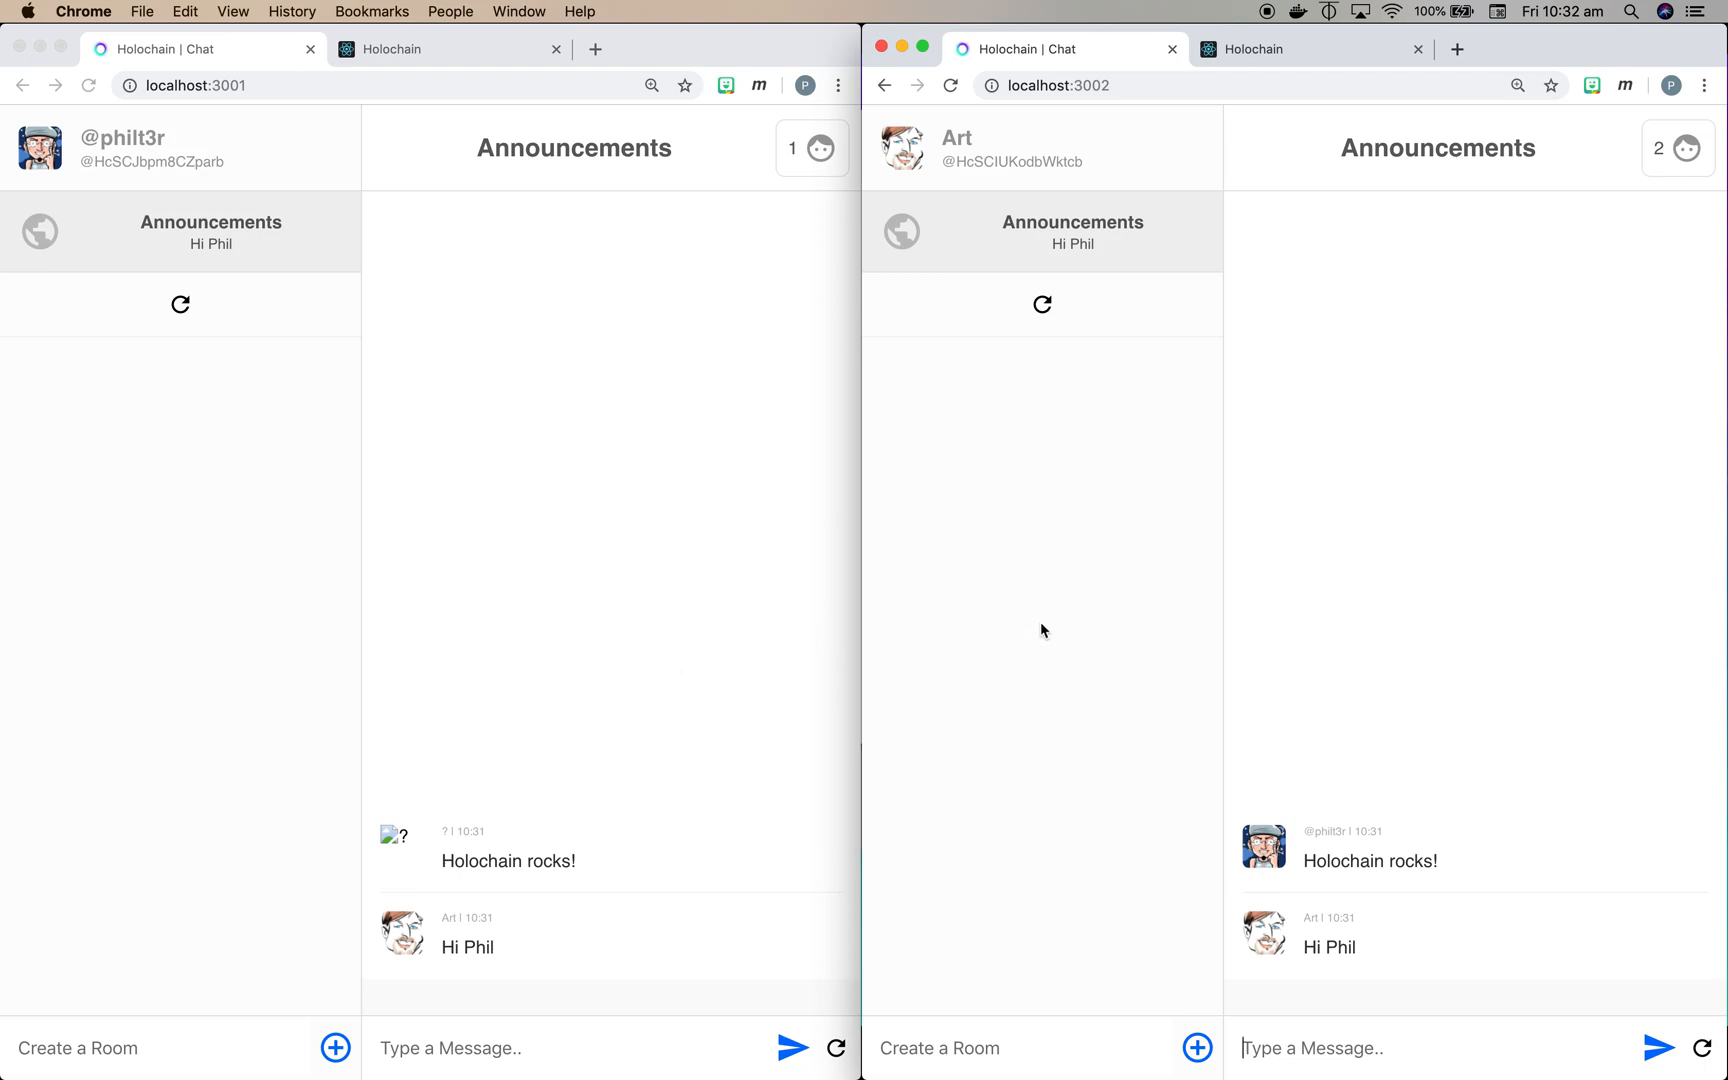
{"action": "mouse_move", "coordinate": [1388, 512]}
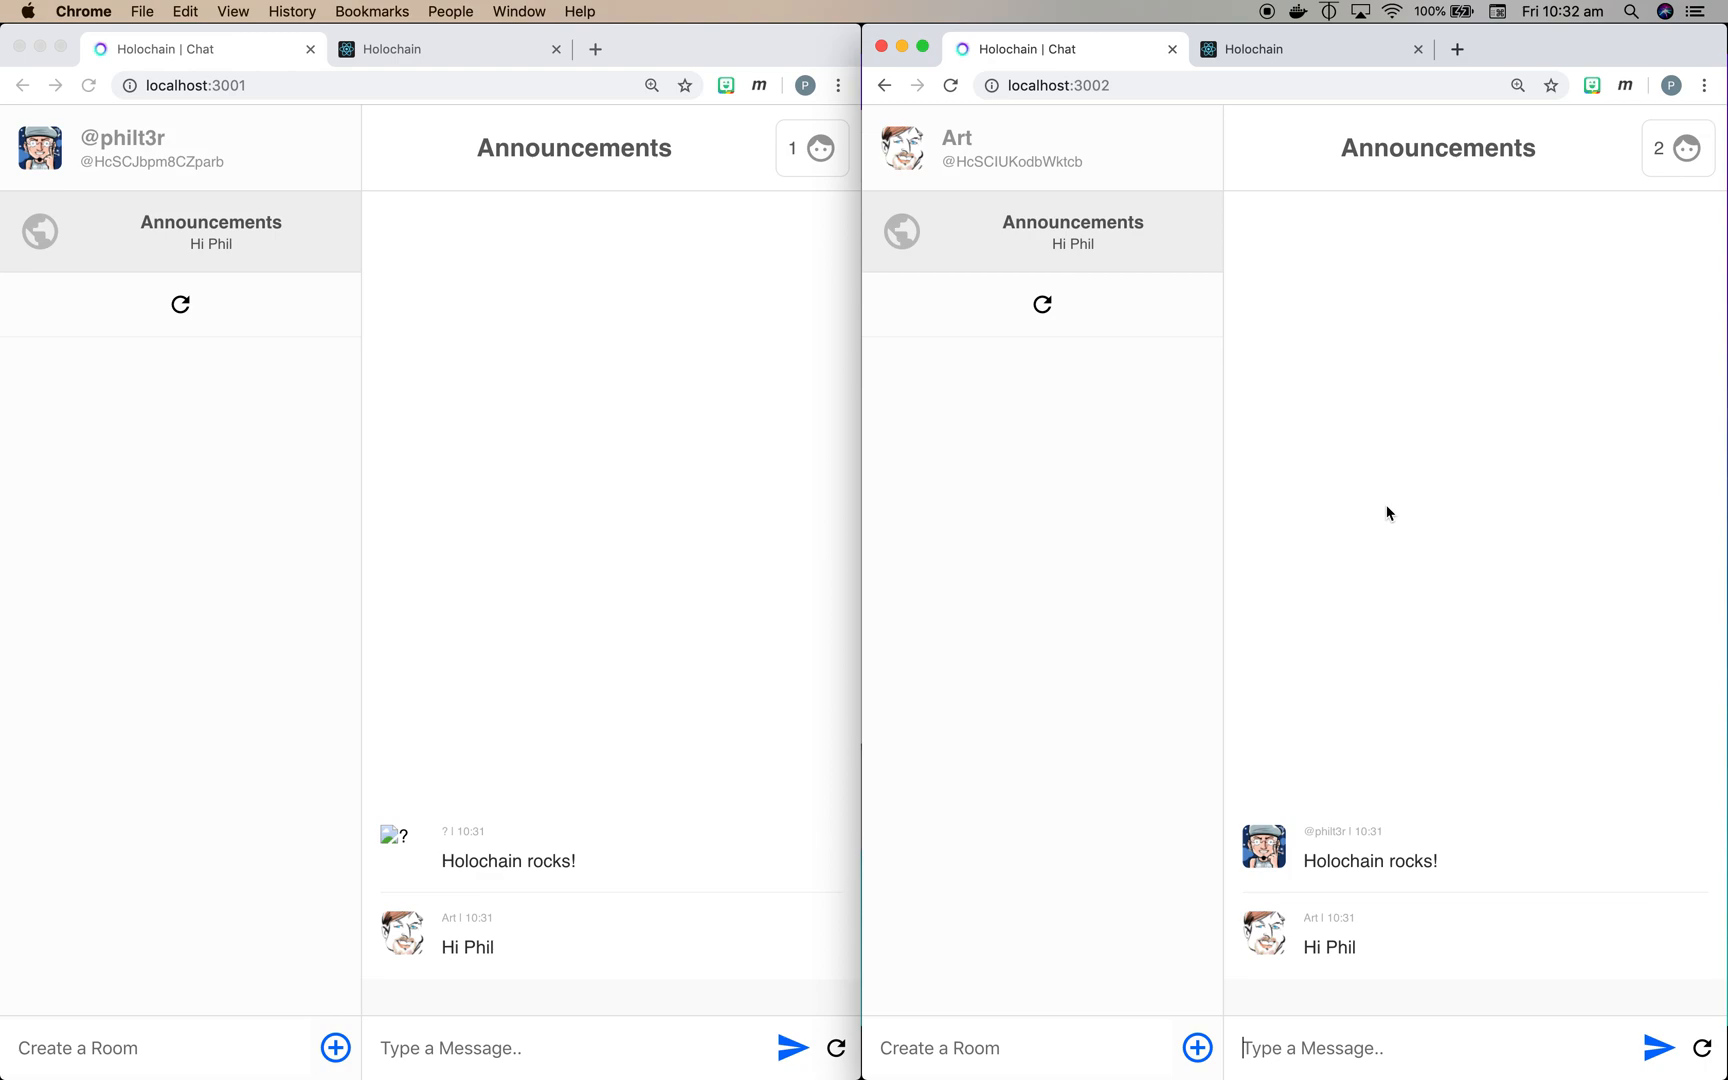
{"action": "left_click", "coordinate": [1680, 148]}
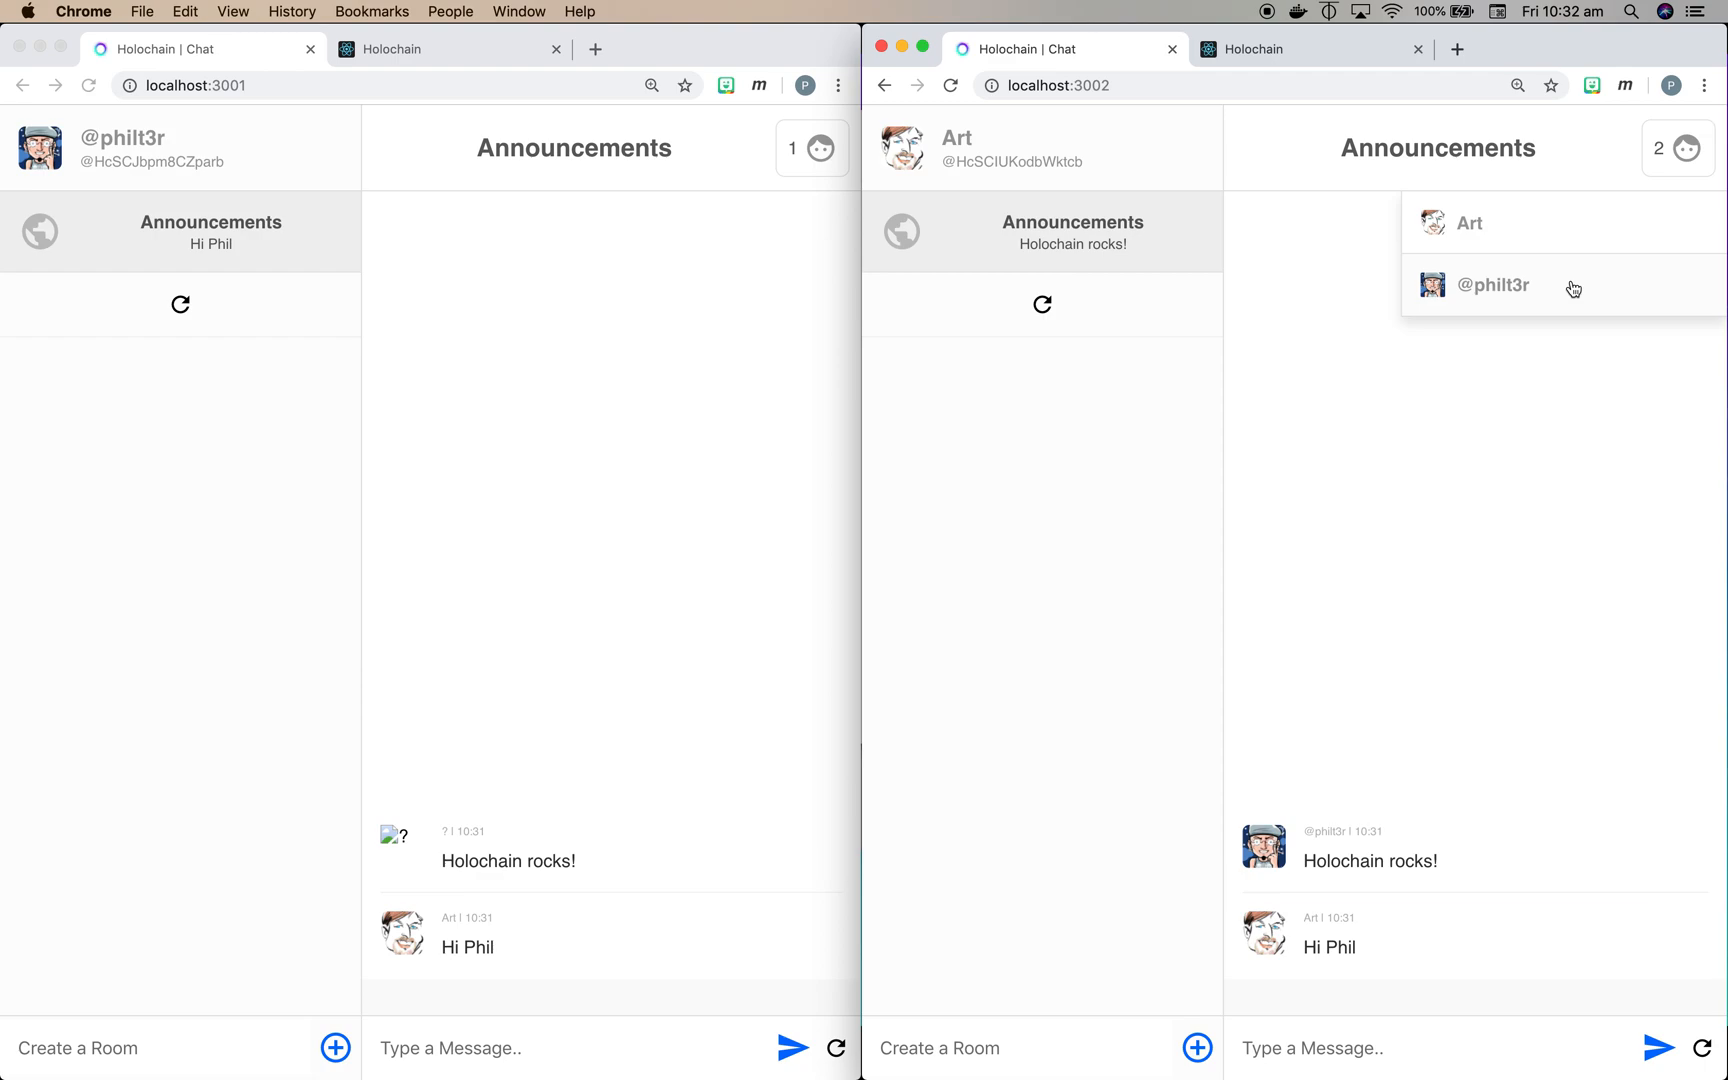
{"action": "mouse_move", "coordinate": [1588, 288]}
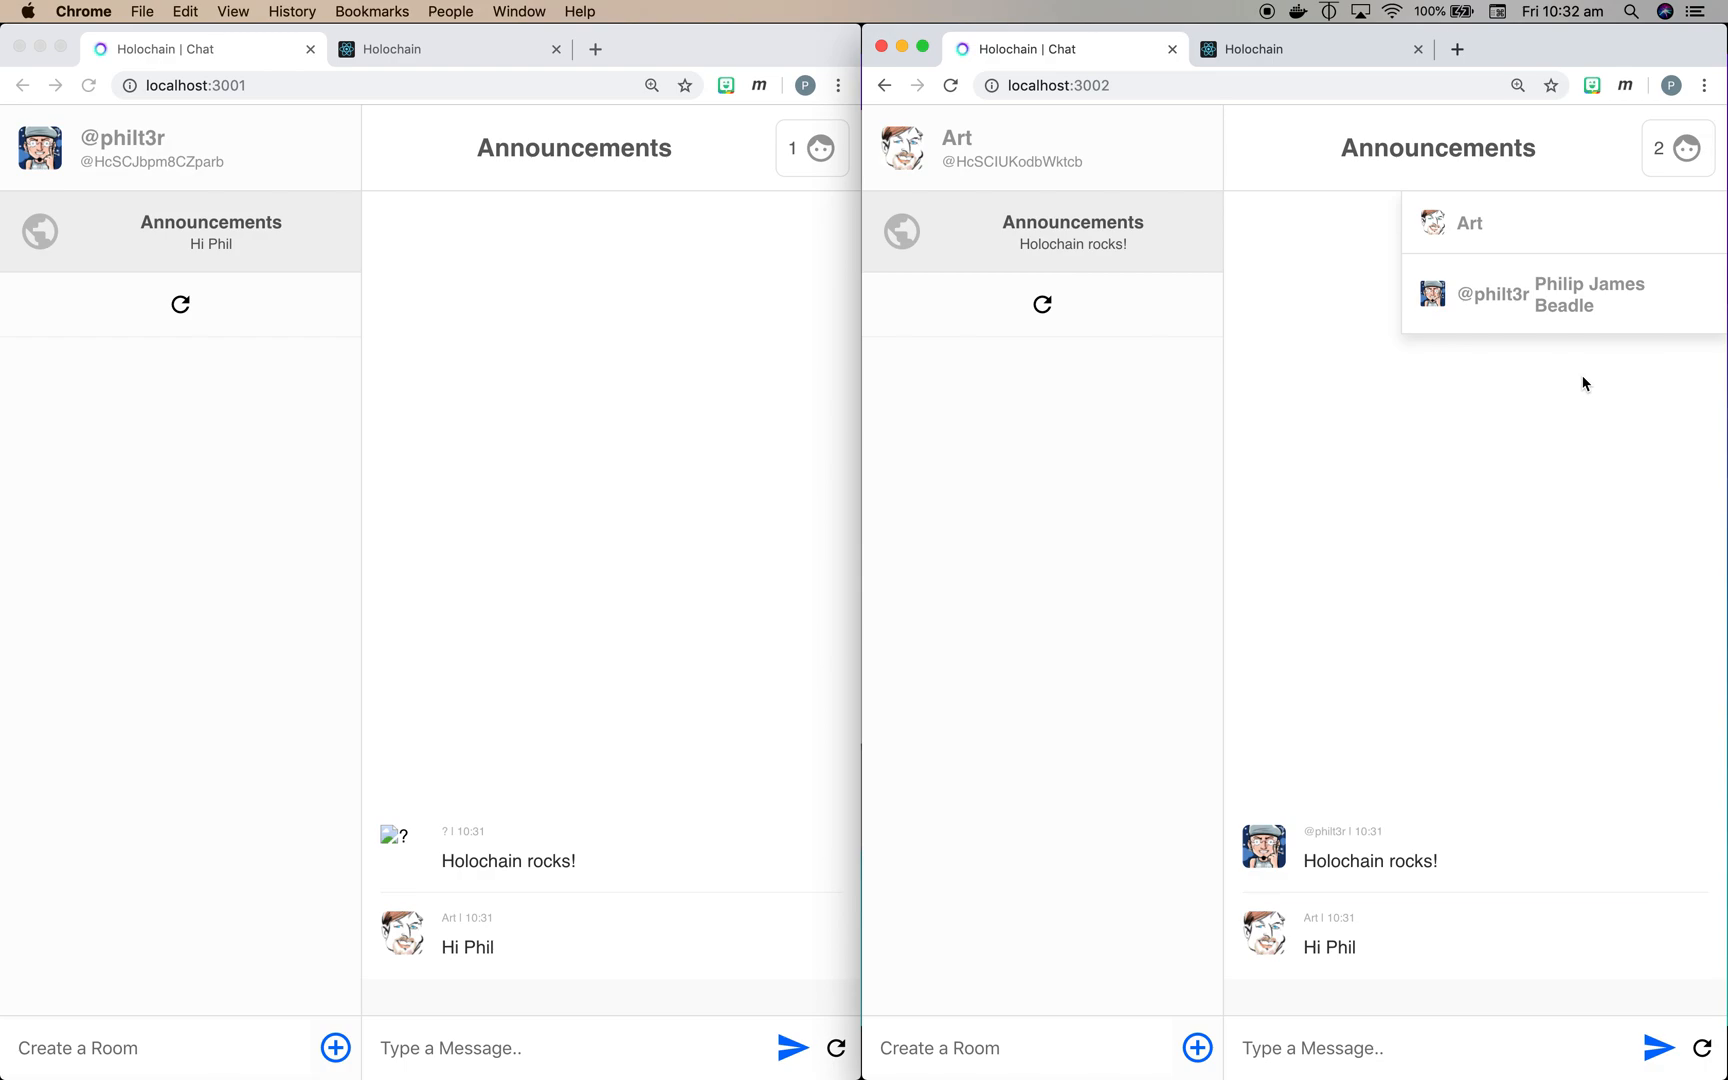
{"action": "mouse_move", "coordinate": [1468, 440]}
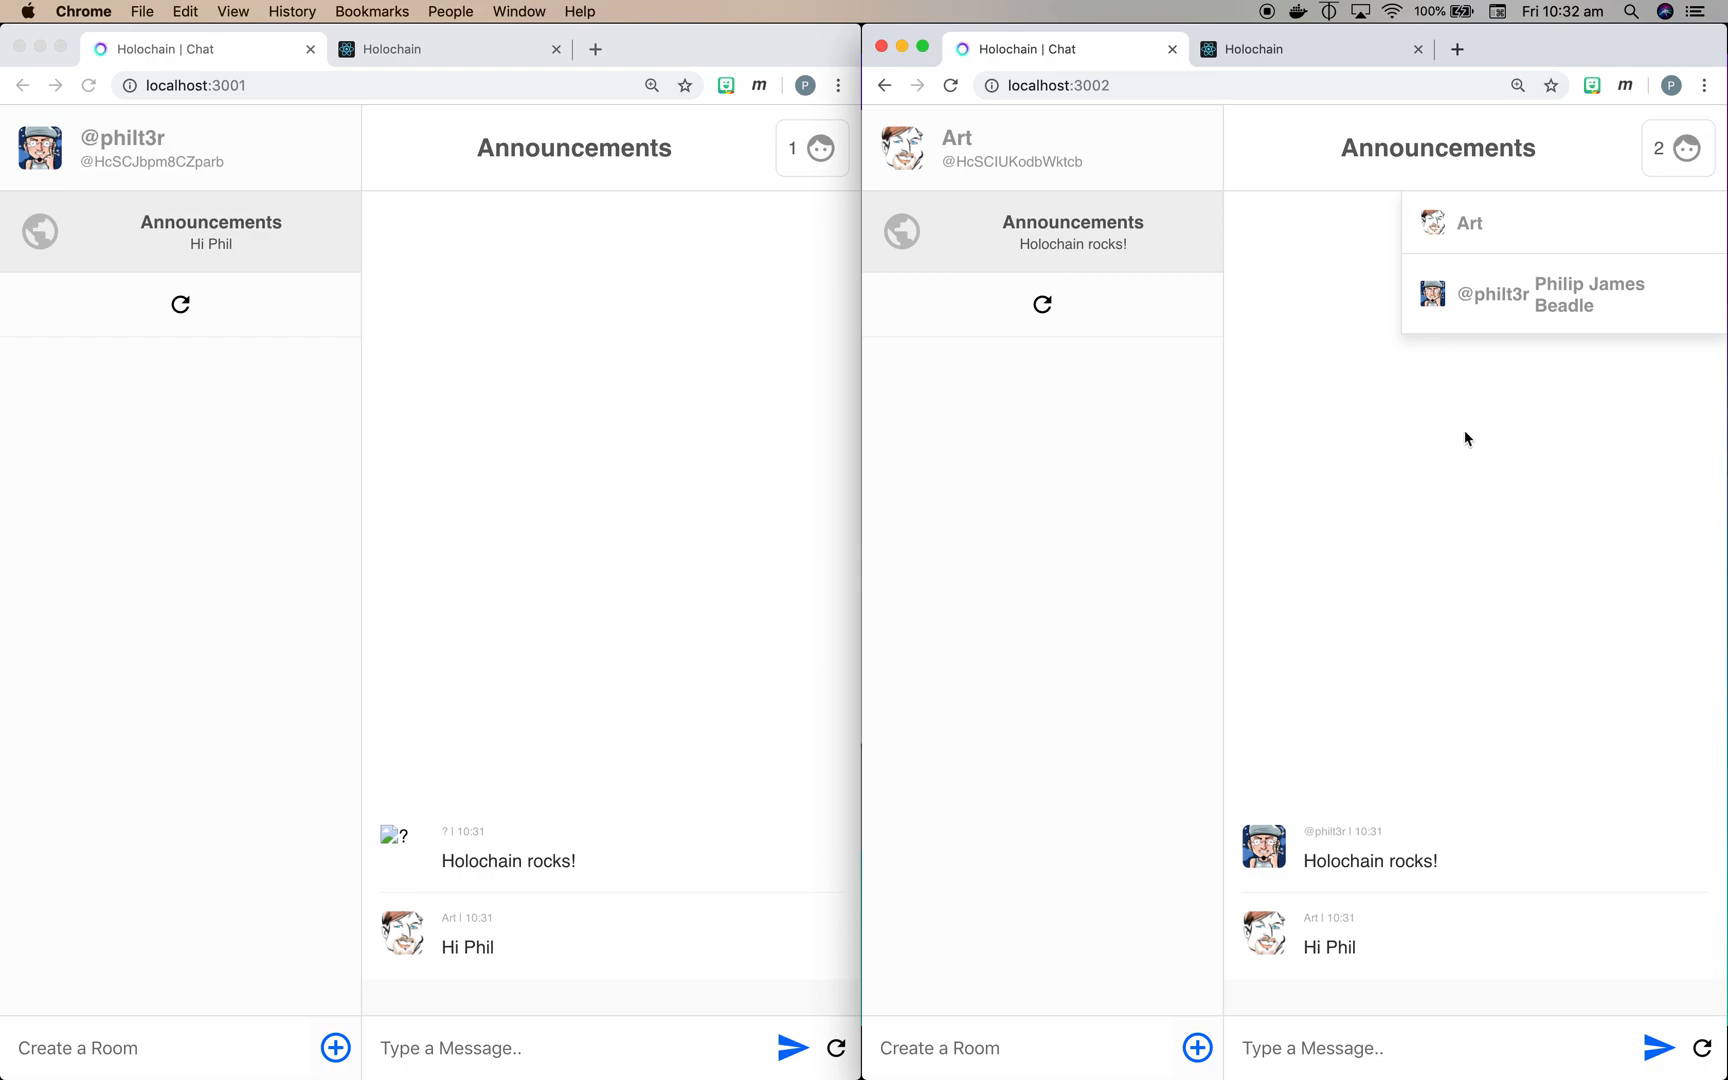